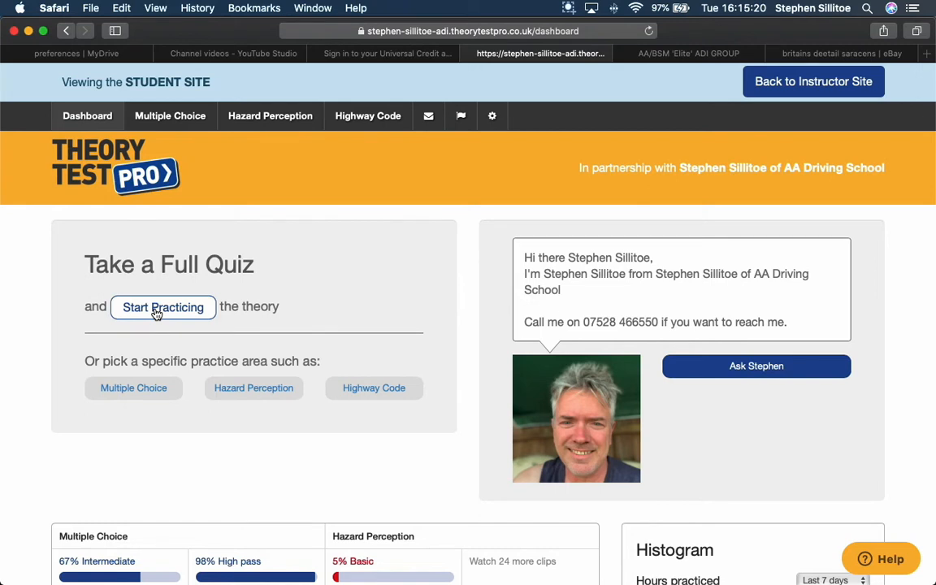
- Start the 50-question car mock test, hear question 1 read aloud, and answer 'Get out and check'
left_click(163, 307)
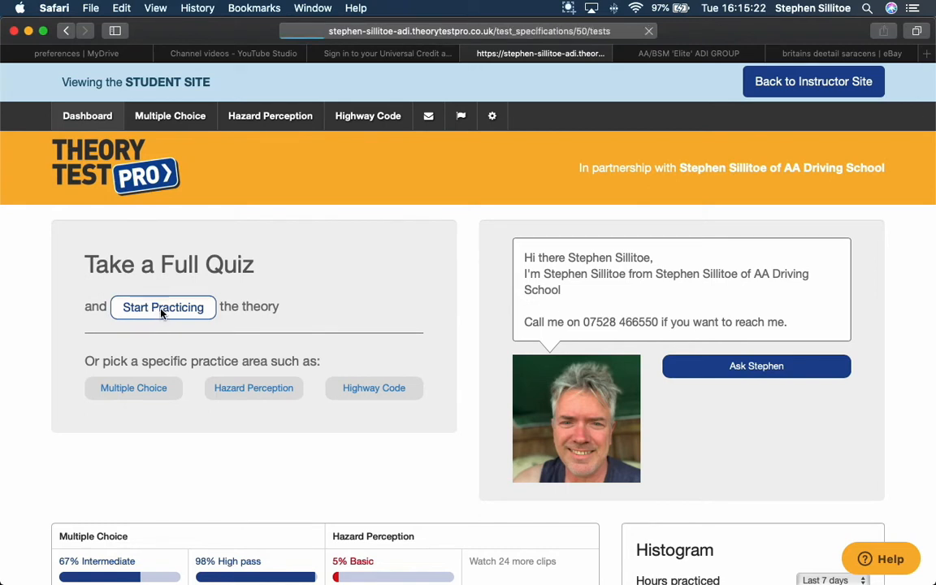
left_click(162, 307)
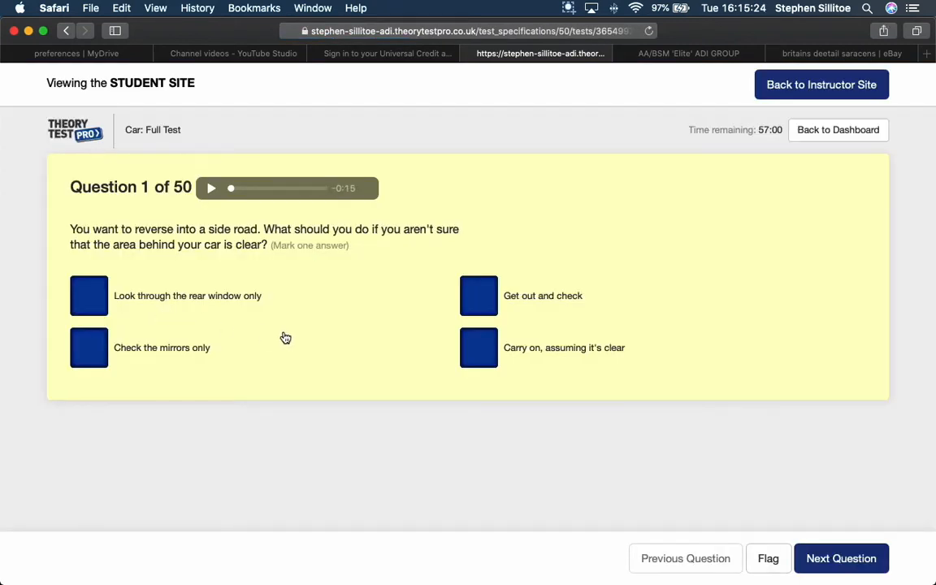
left_click(211, 188)
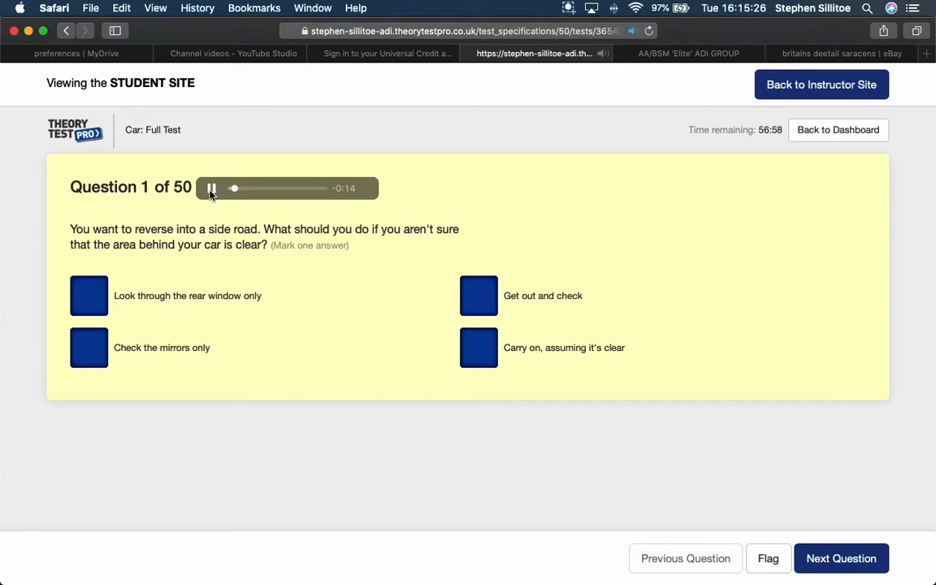
key("volume_up")
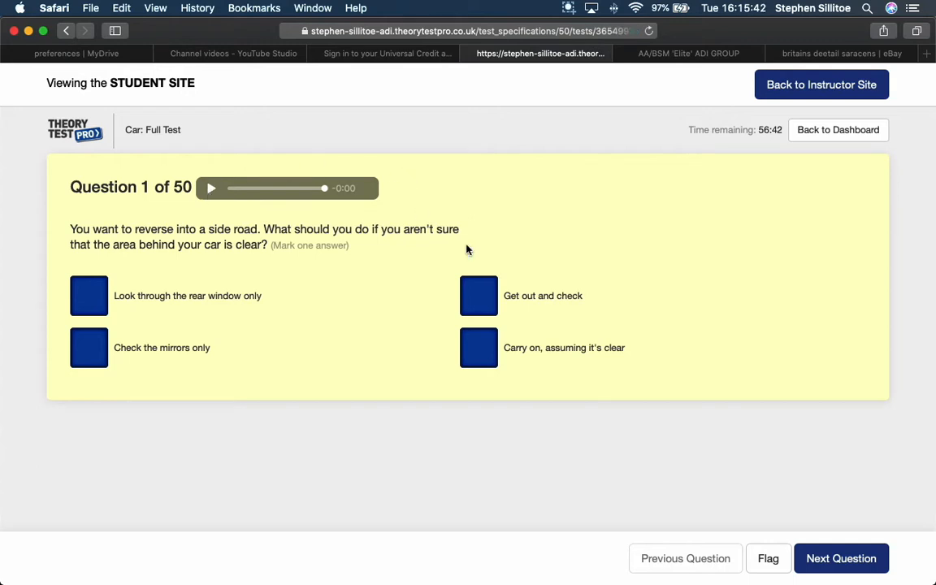
mouse_move(192, 316)
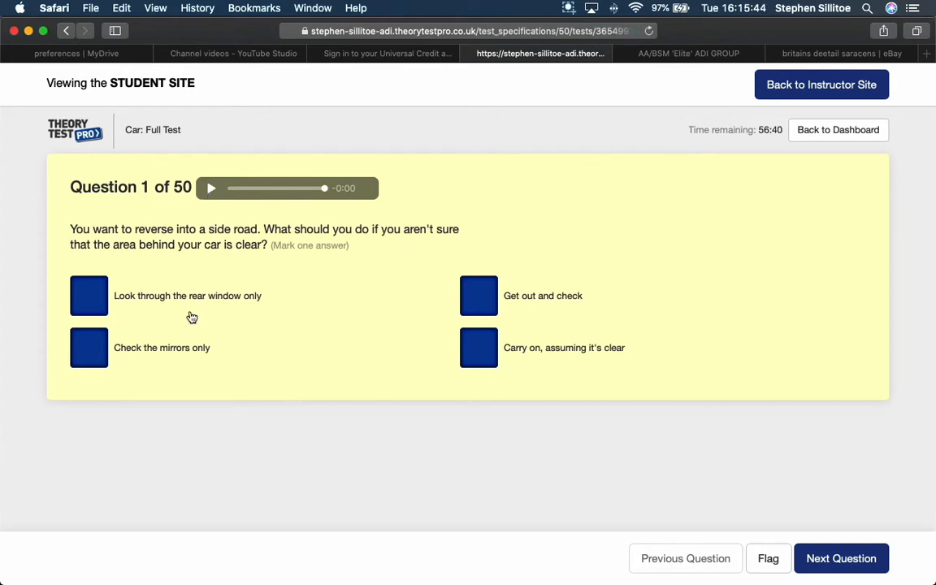
mouse_move(216, 317)
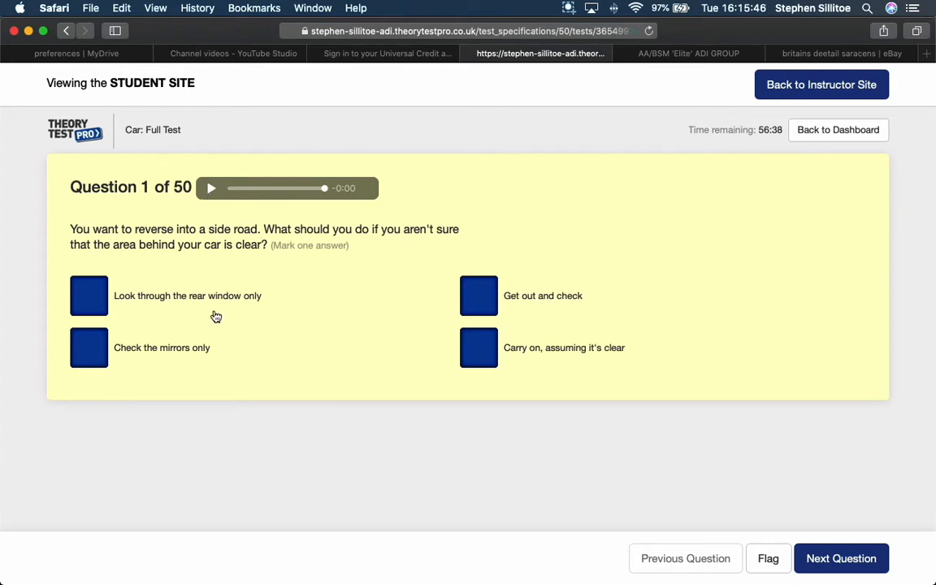
mouse_move(221, 362)
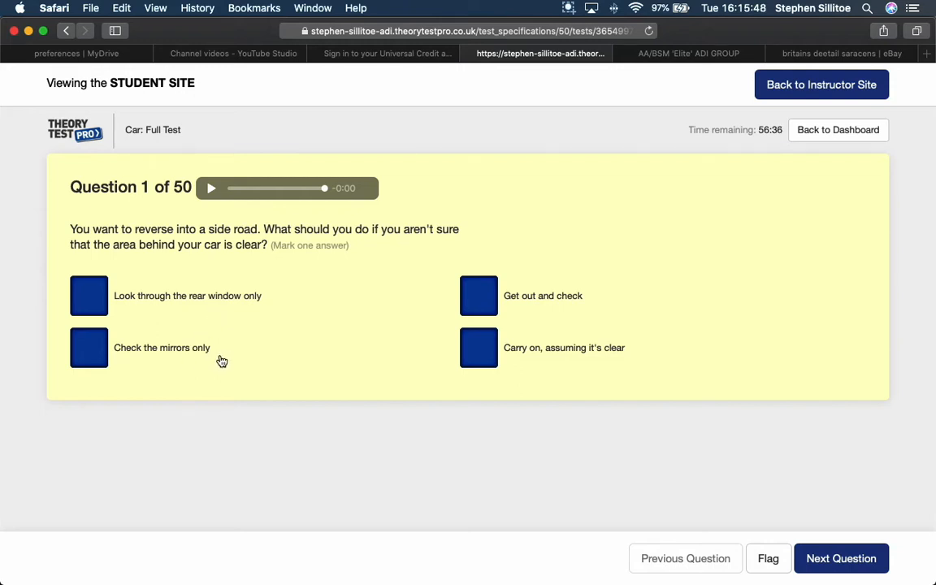
mouse_move(511, 351)
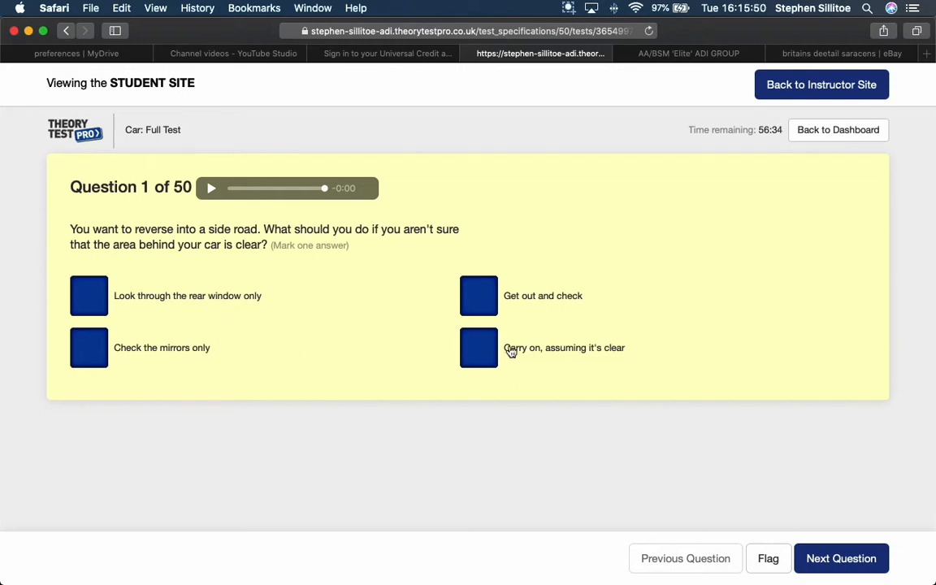
mouse_move(439, 360)
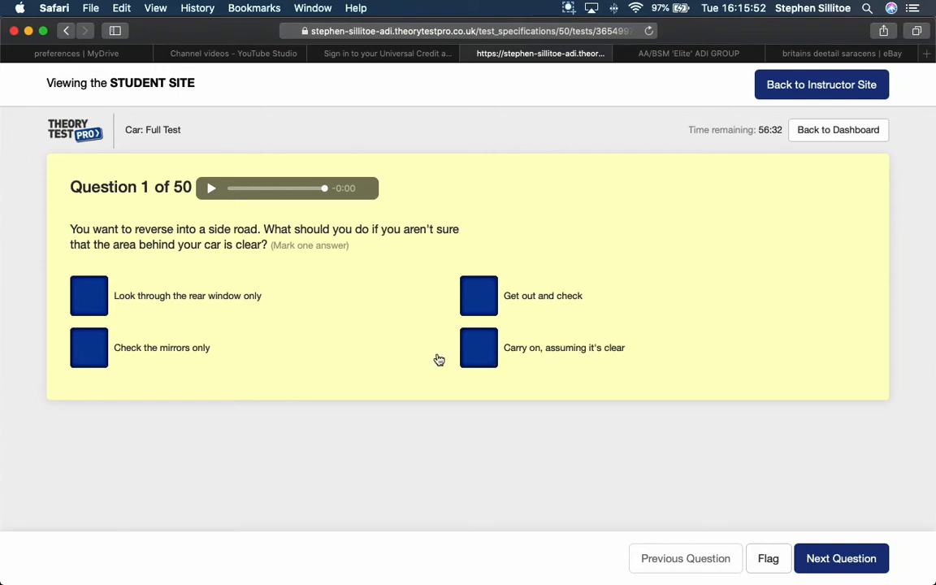
mouse_move(421, 359)
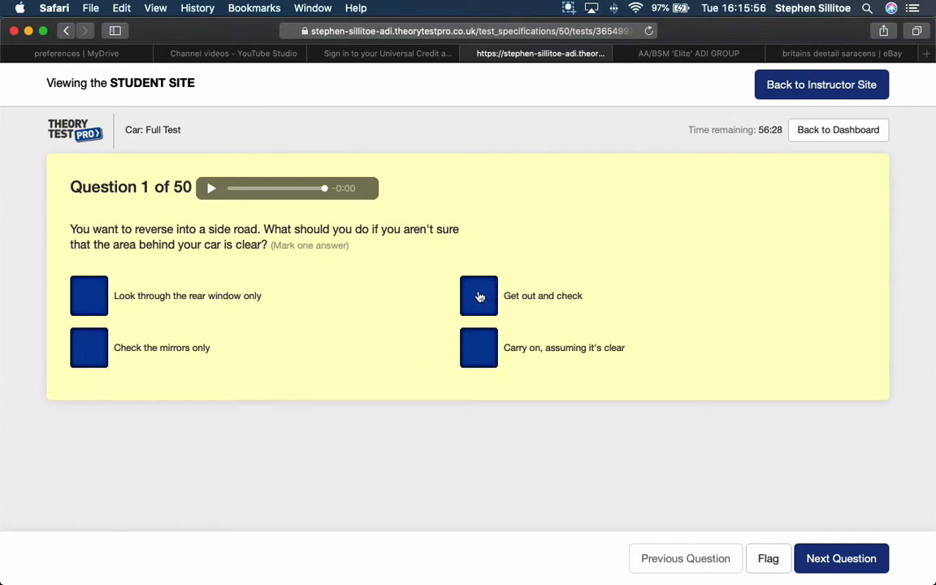
left_click(478, 296)
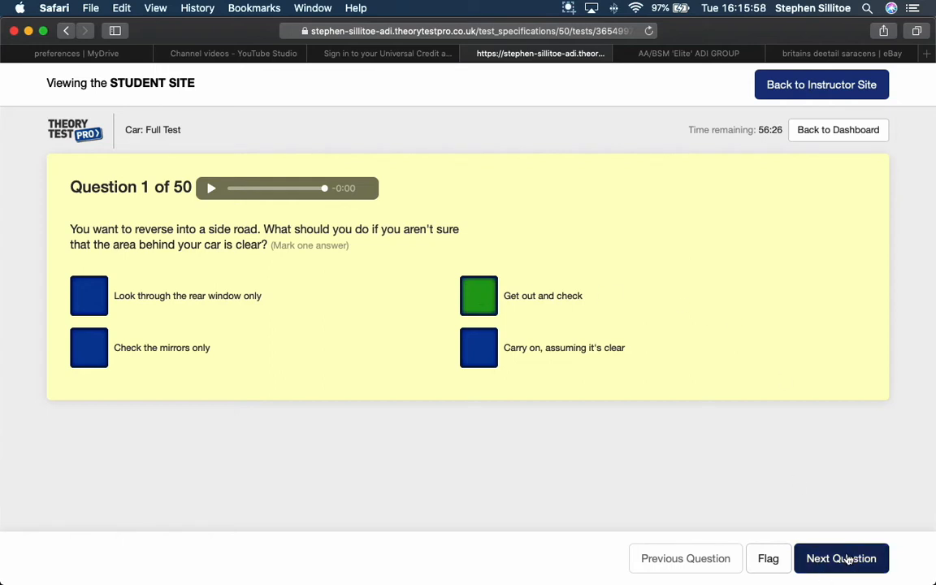
- Hear question 2 read aloud, pick the adult-and-child walking sign, and submit it
left_click(841, 558)
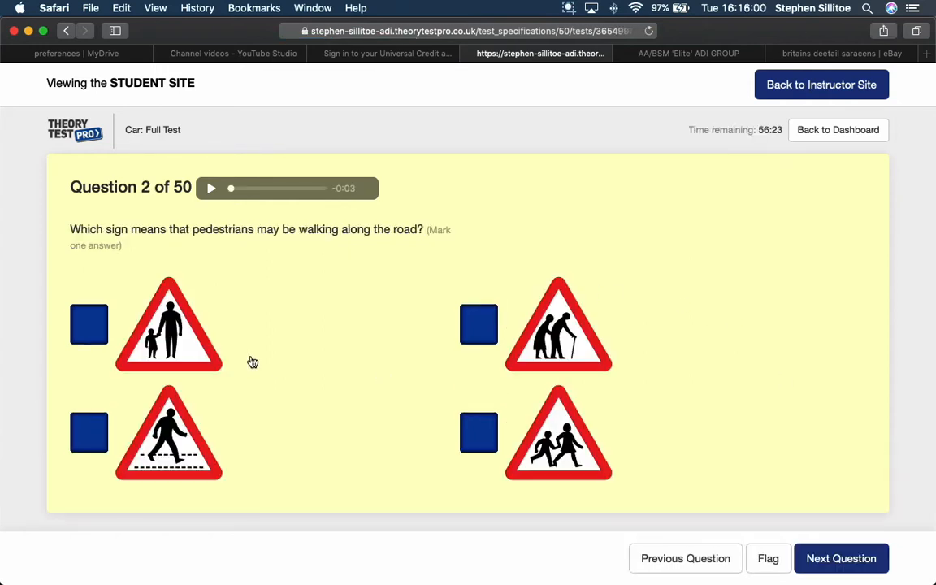
left_click(212, 188)
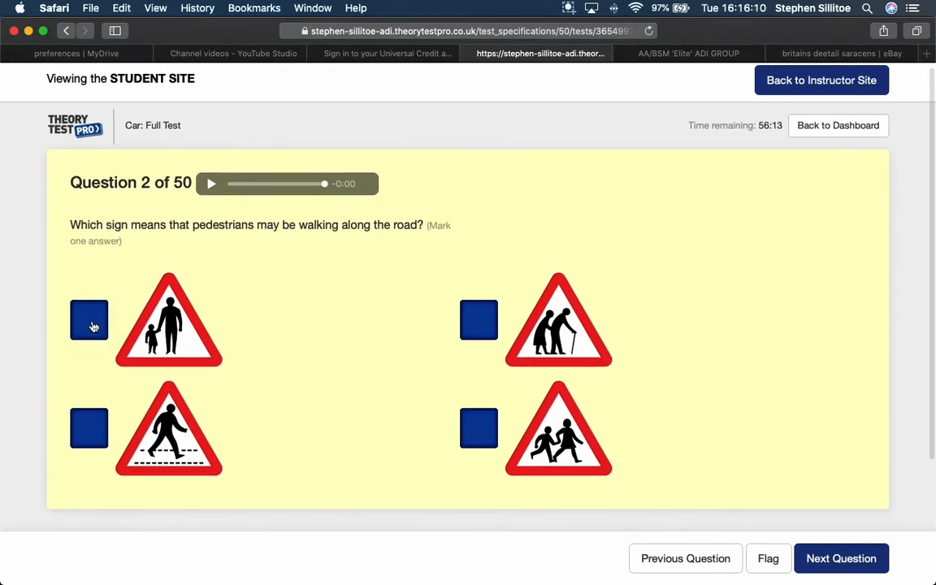
left_click(88, 320)
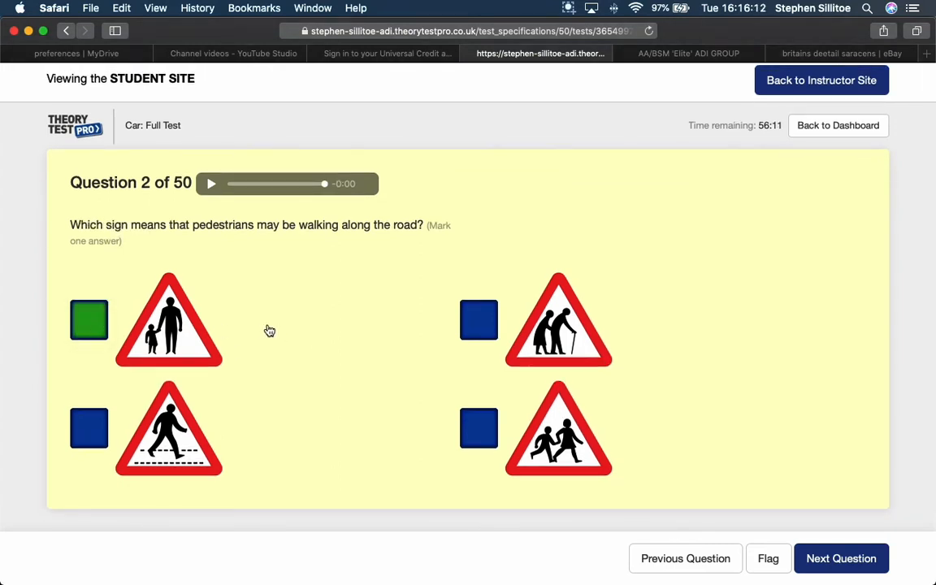
mouse_move(179, 439)
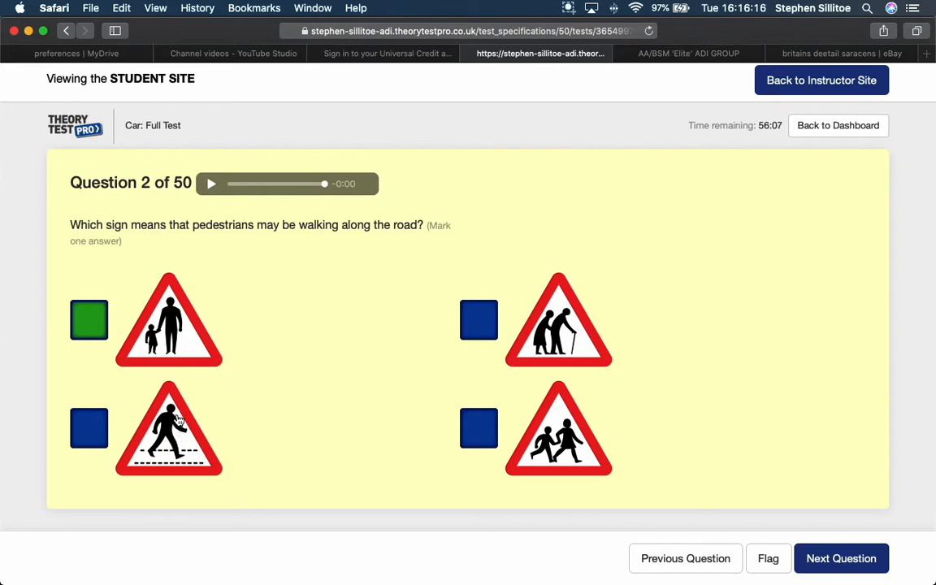
mouse_move(567, 463)
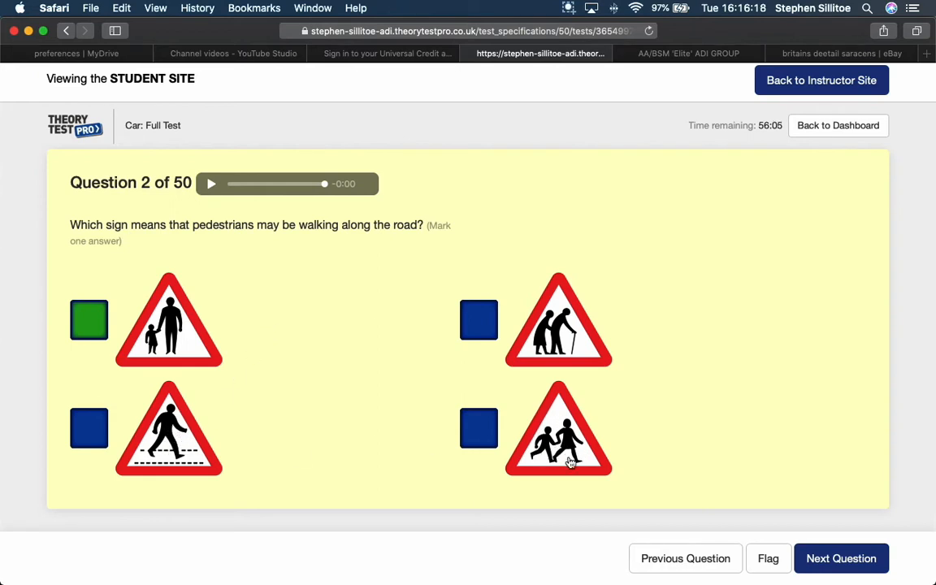
mouse_move(552, 447)
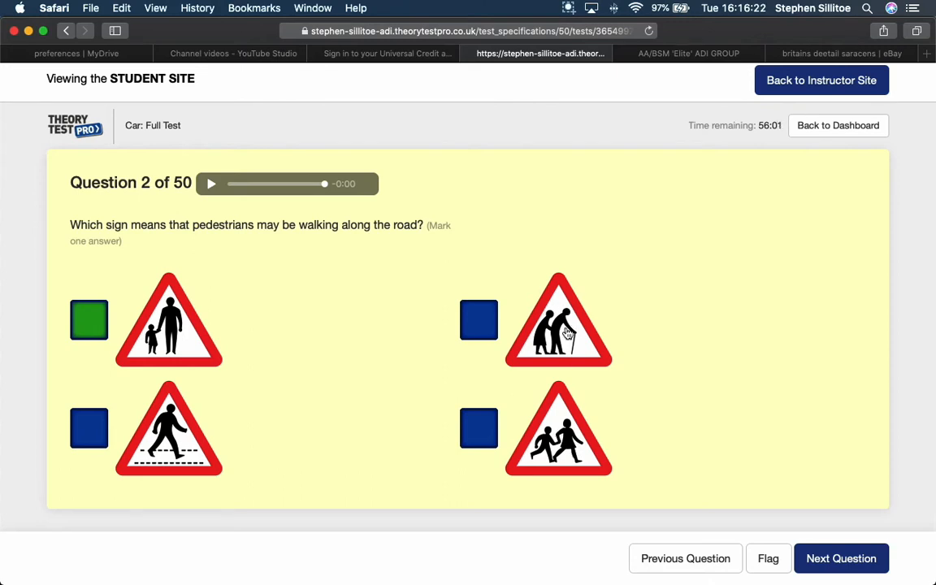
left_click(845, 558)
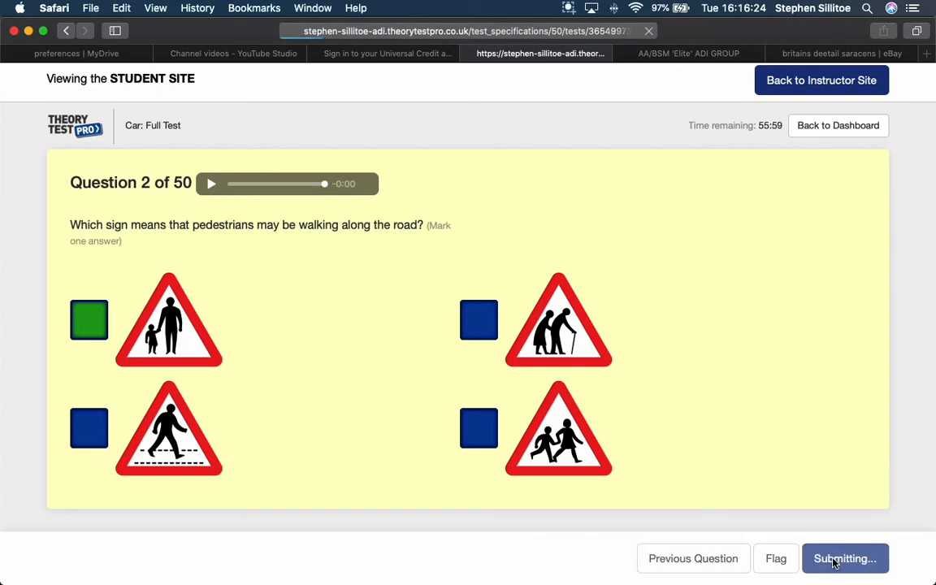
- Answer question 3 with 'On a school bus', then scroll through question 4's motorcycle sign options
left_click(846, 558)
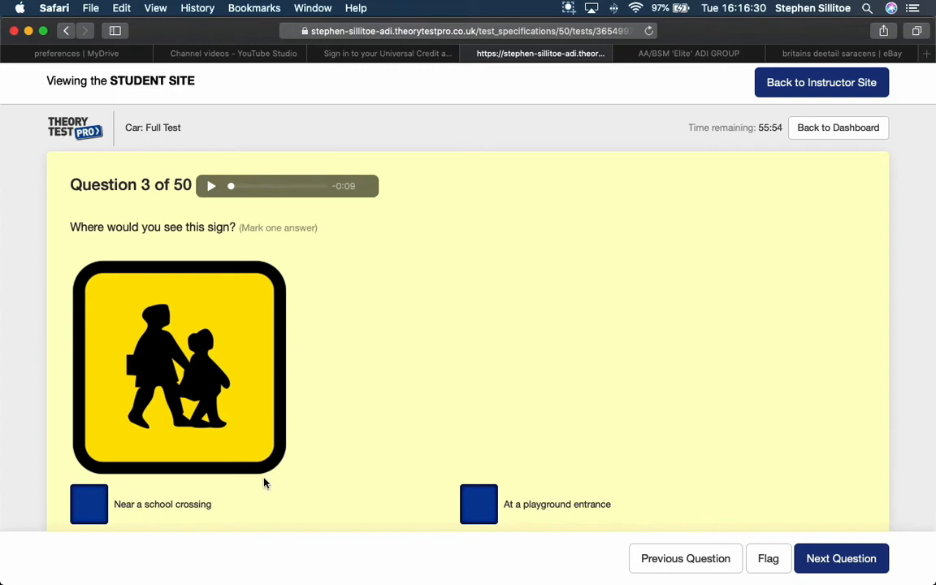
scroll("down", 3)
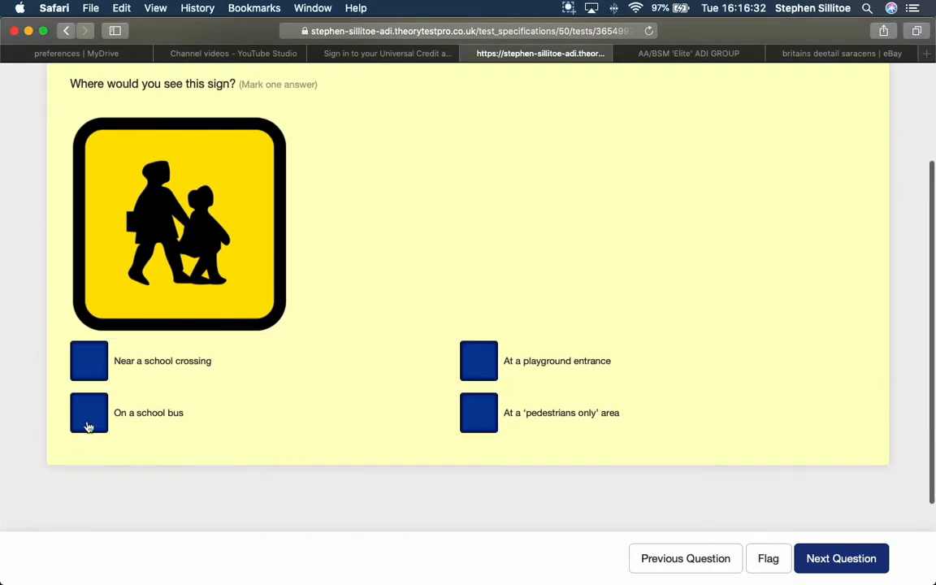
left_click(89, 412)
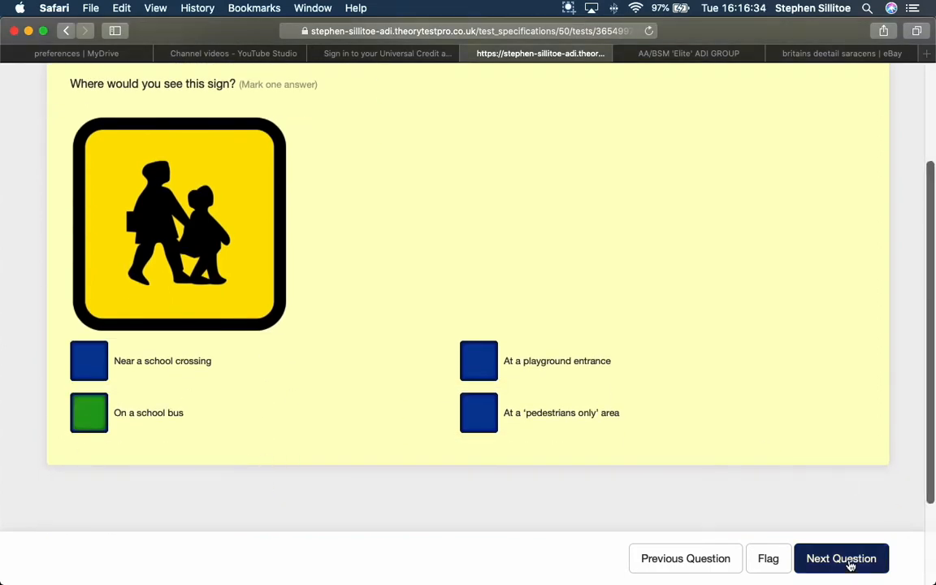
left_click(846, 558)
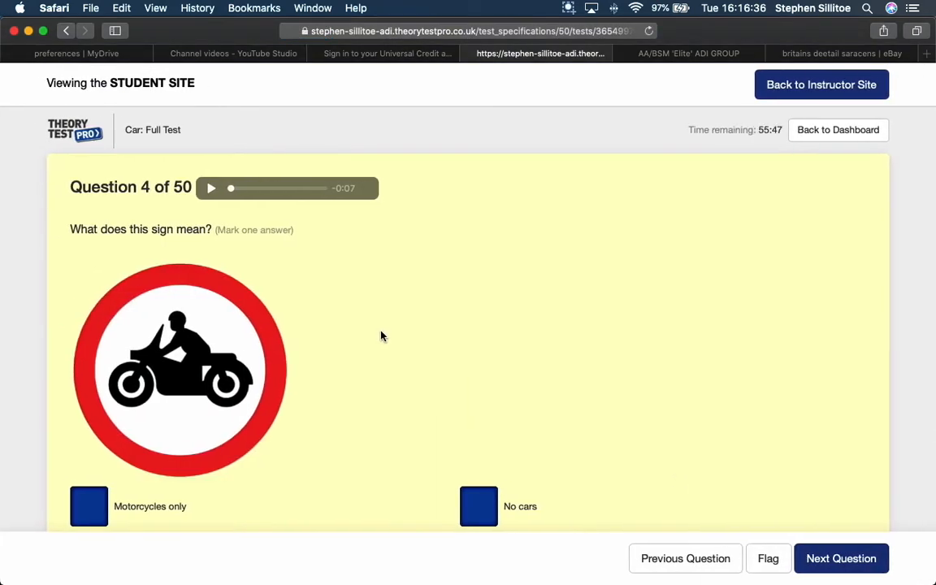
scroll("down", 3)
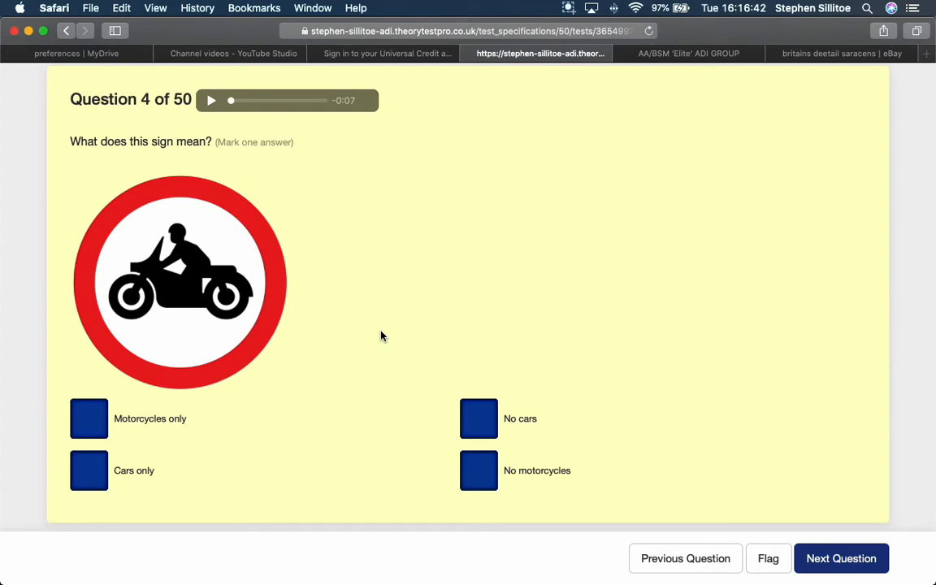
mouse_move(295, 304)
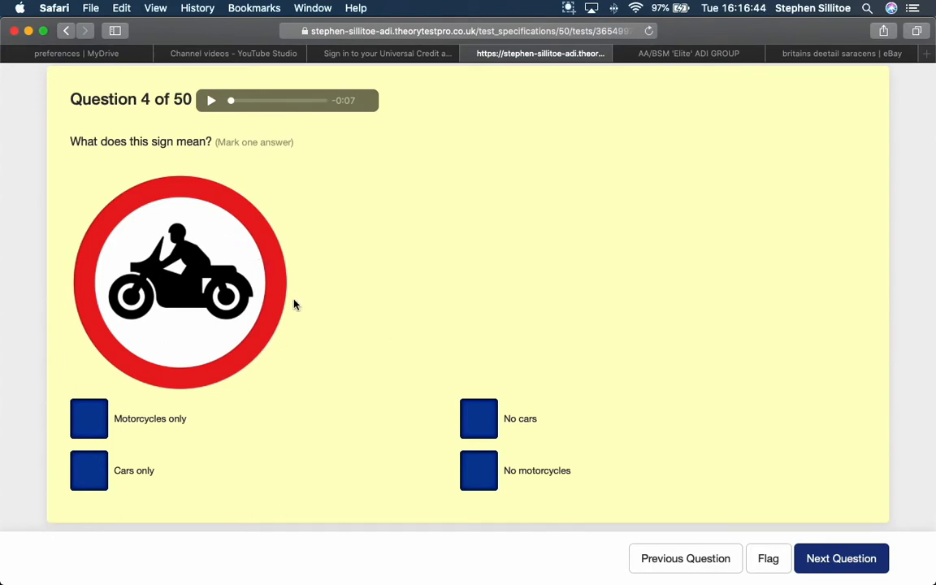
mouse_move(292, 438)
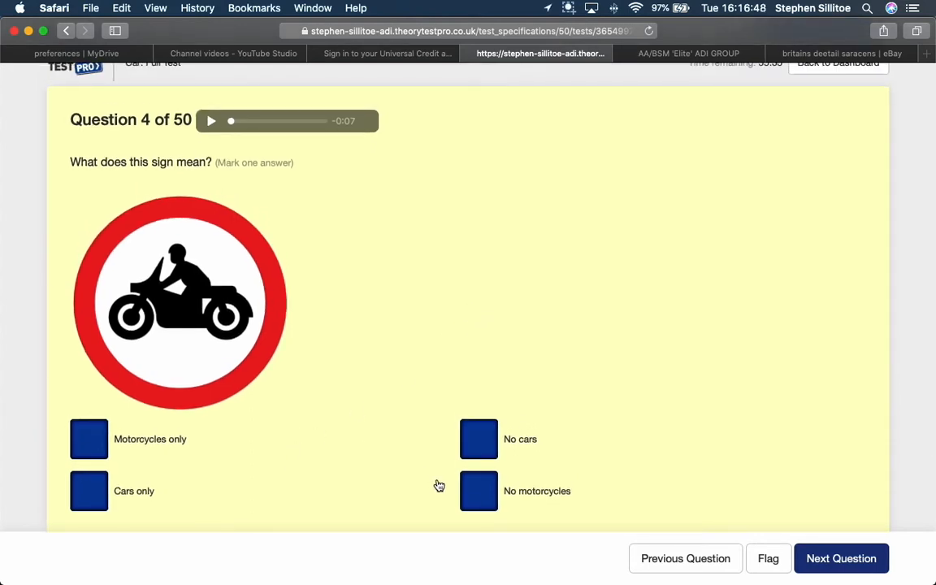
mouse_move(485, 499)
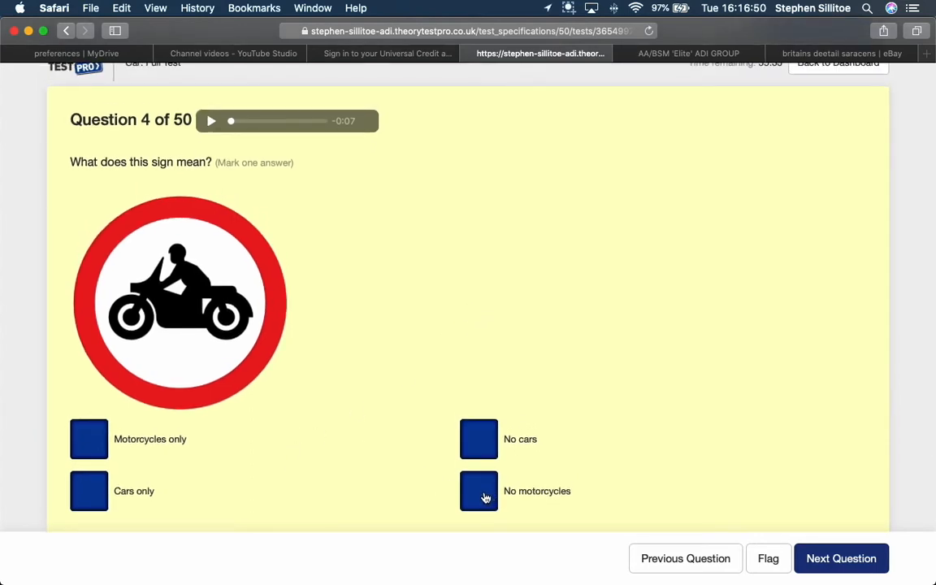
- Answer question 4 'No motorcycles' and question 5 on roundabout cyclists 'Any direction'
left_click(842, 558)
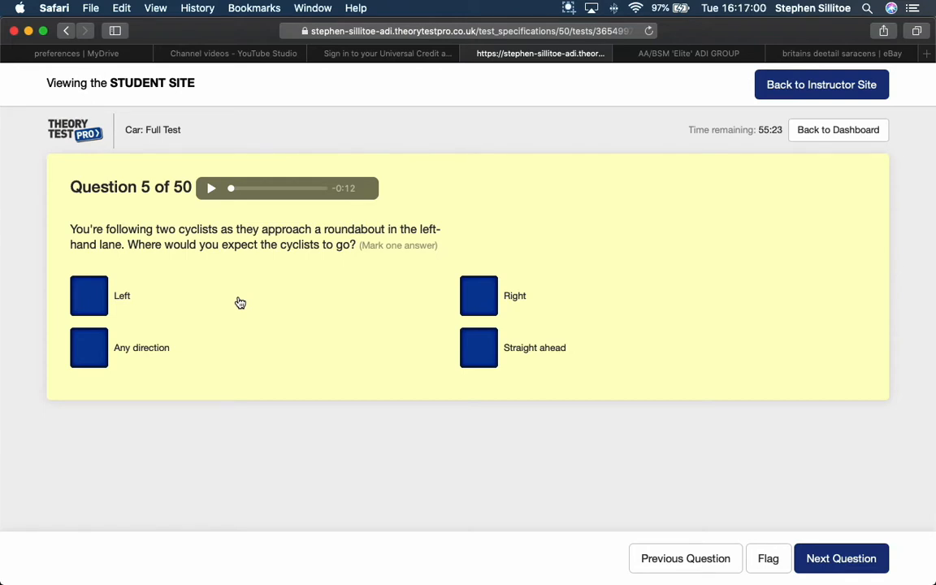
mouse_move(232, 304)
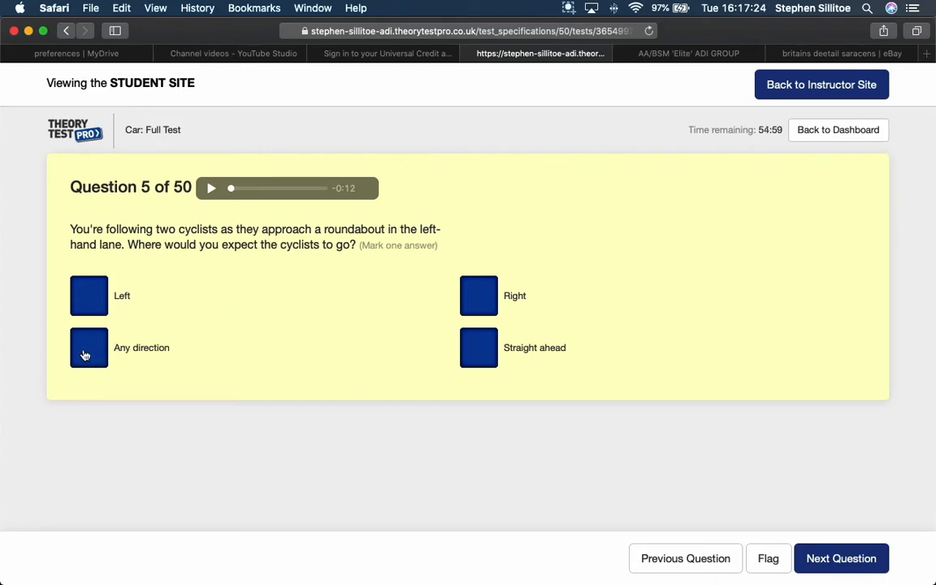
left_click(88, 348)
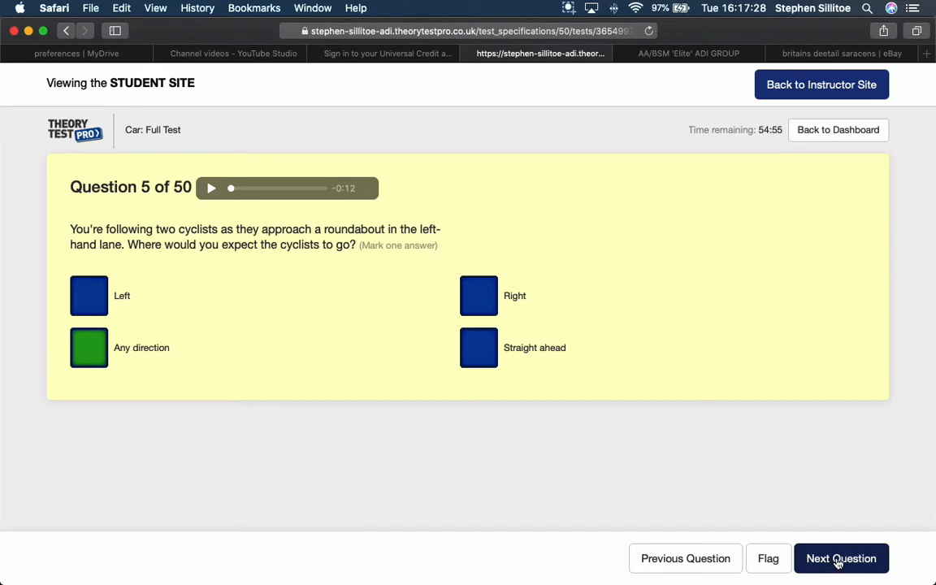
- On question 6, choose 'To ensure children can see and be seen when crossing'
left_click(841, 558)
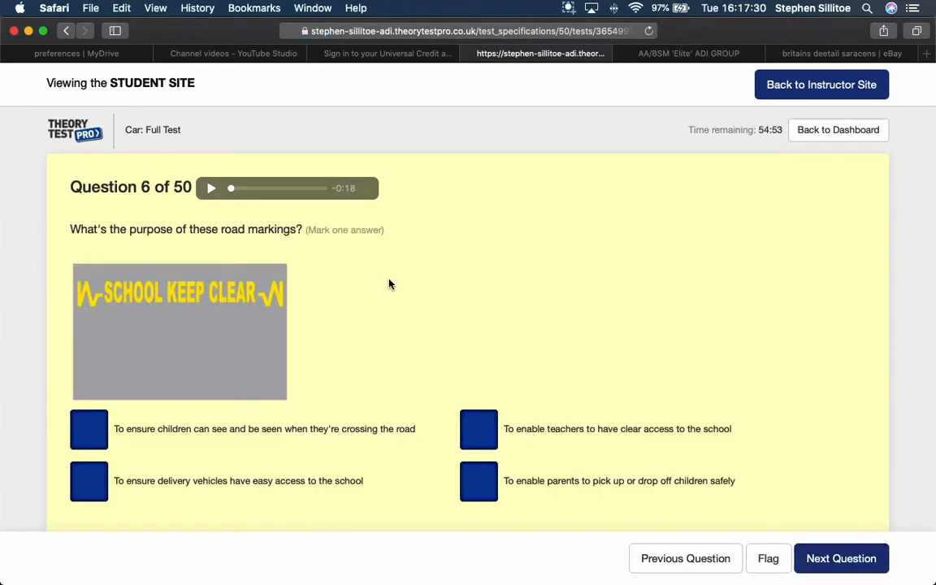
mouse_move(385, 286)
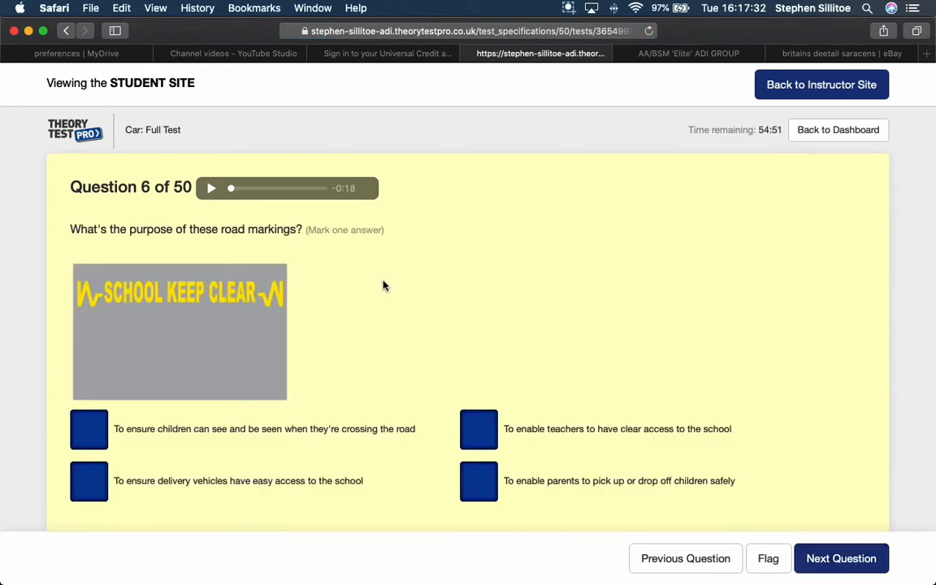
mouse_move(89, 301)
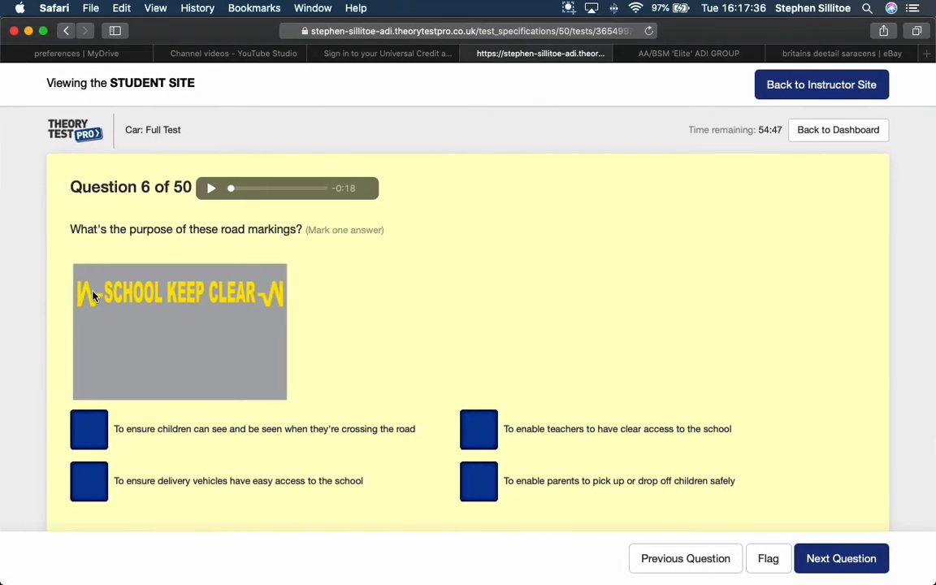
mouse_move(331, 303)
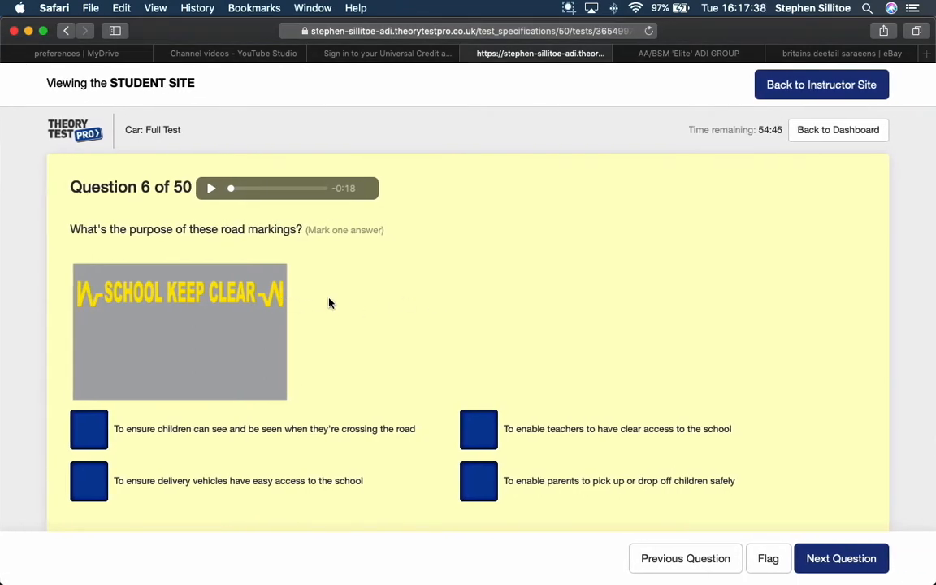
mouse_move(465, 313)
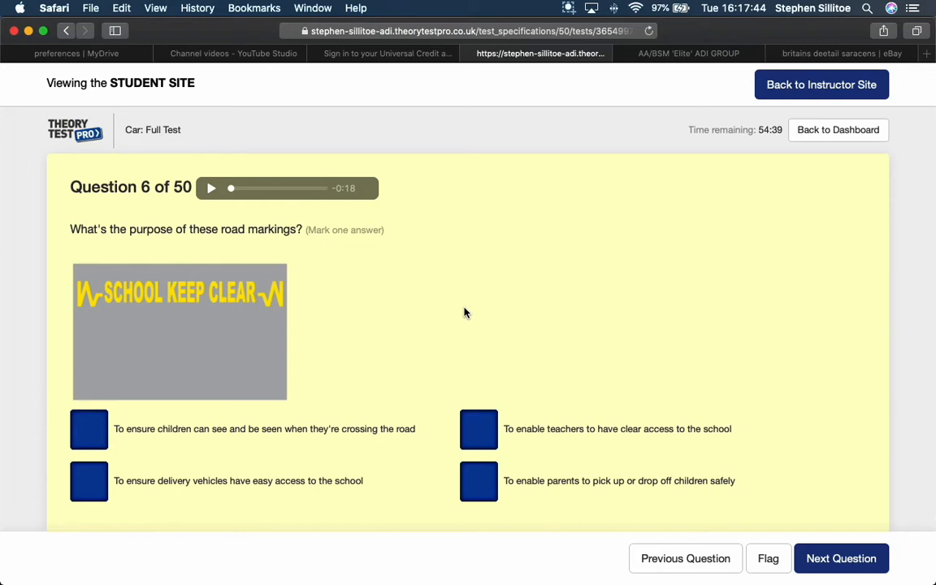
mouse_move(148, 448)
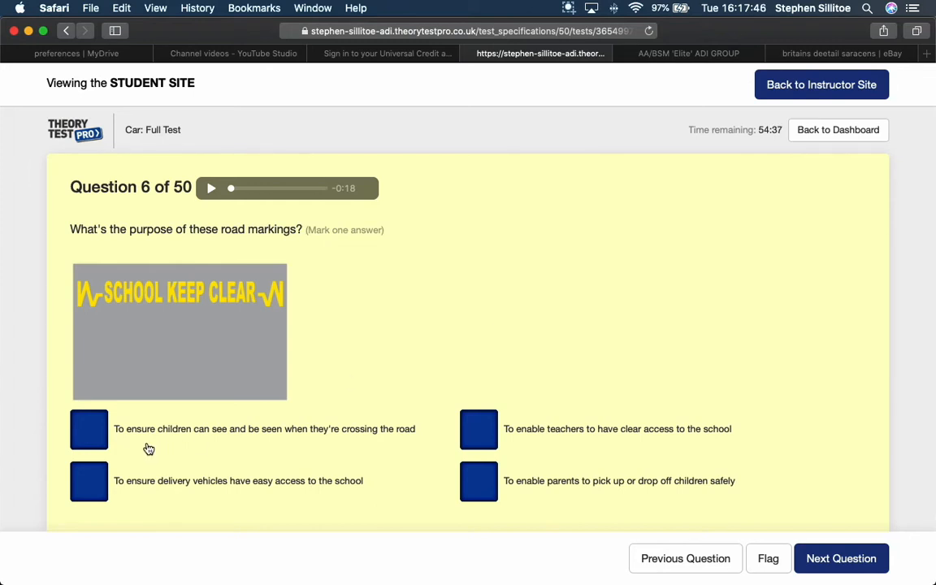
mouse_move(269, 443)
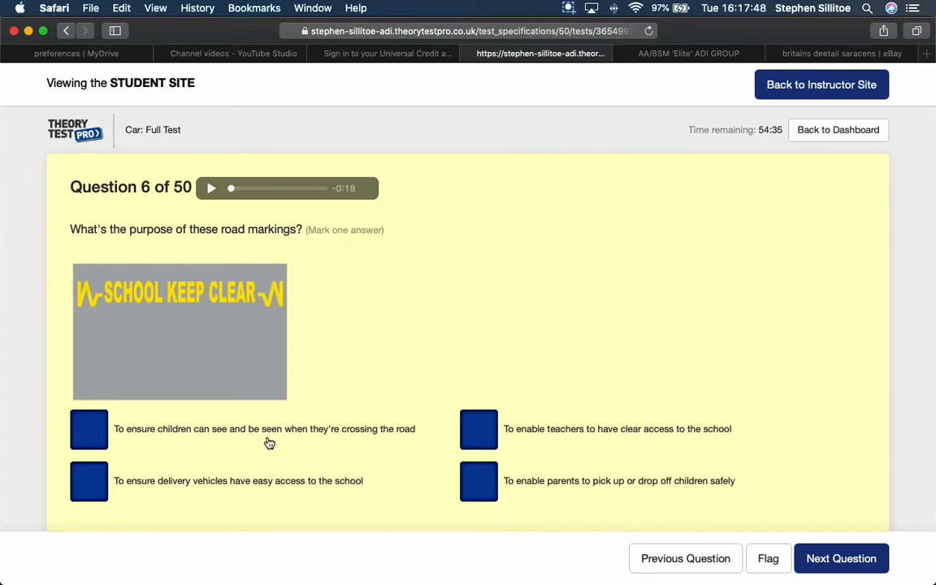
mouse_move(393, 441)
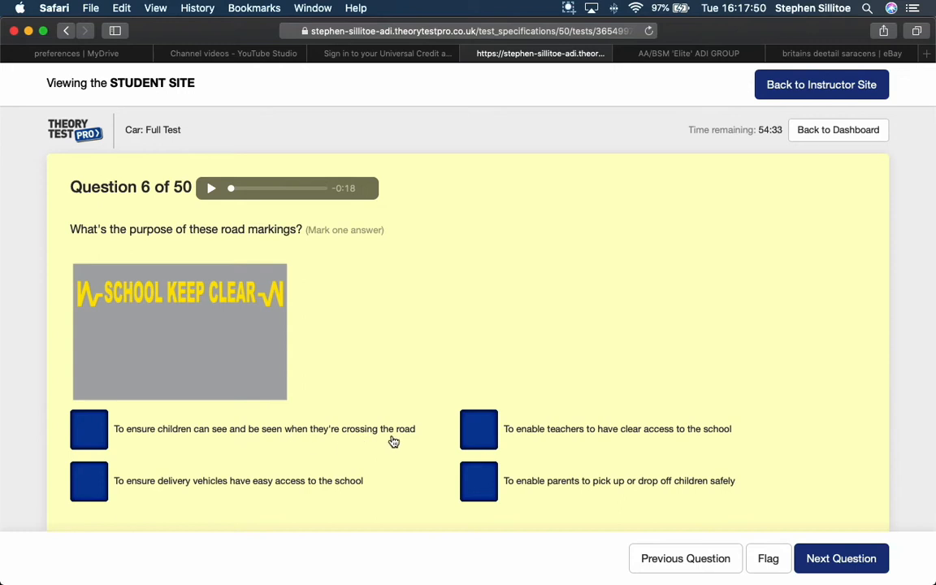
mouse_move(391, 442)
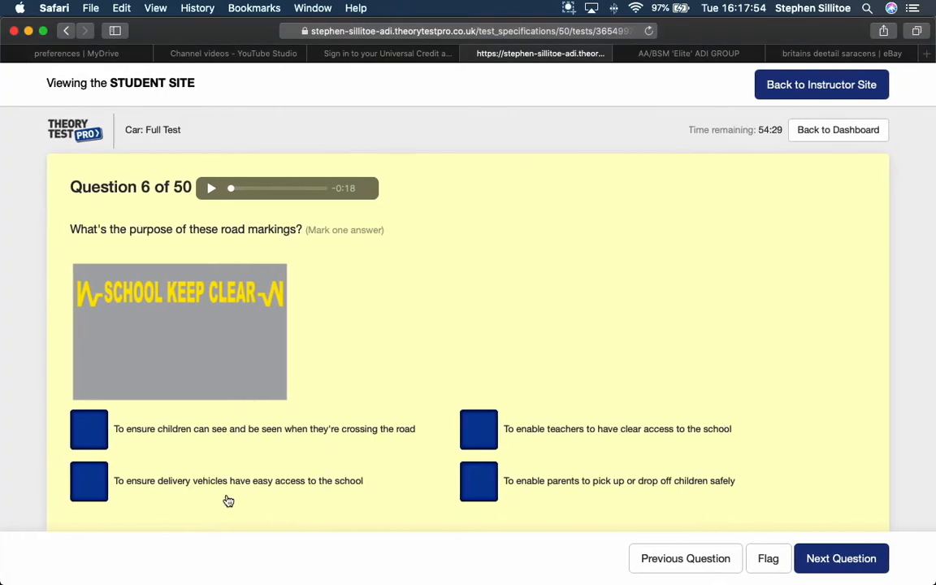
mouse_move(527, 441)
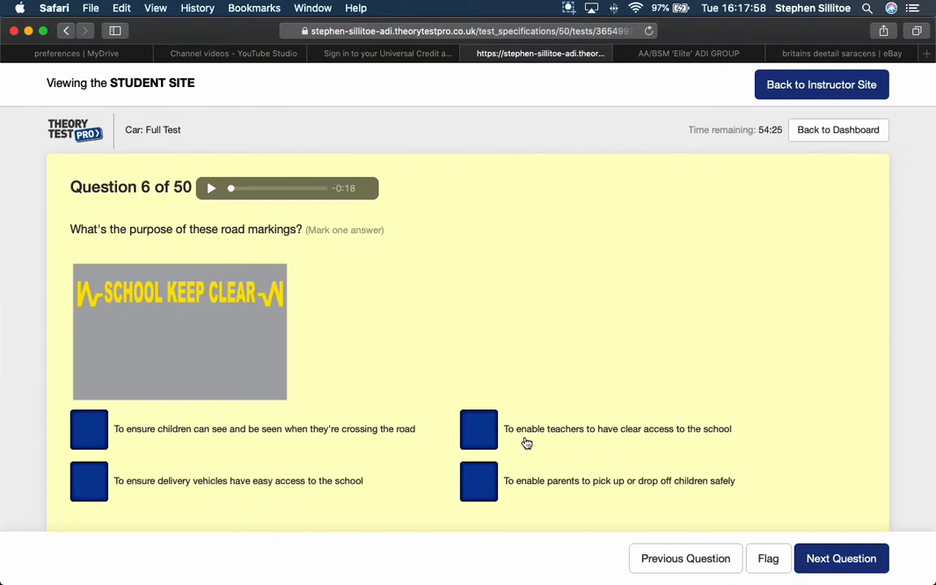
mouse_move(541, 498)
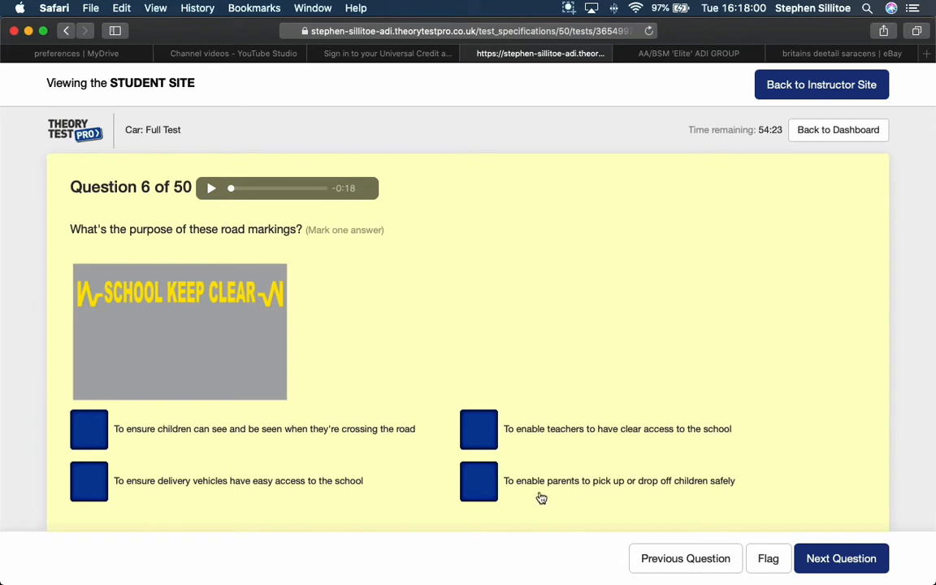
mouse_move(630, 494)
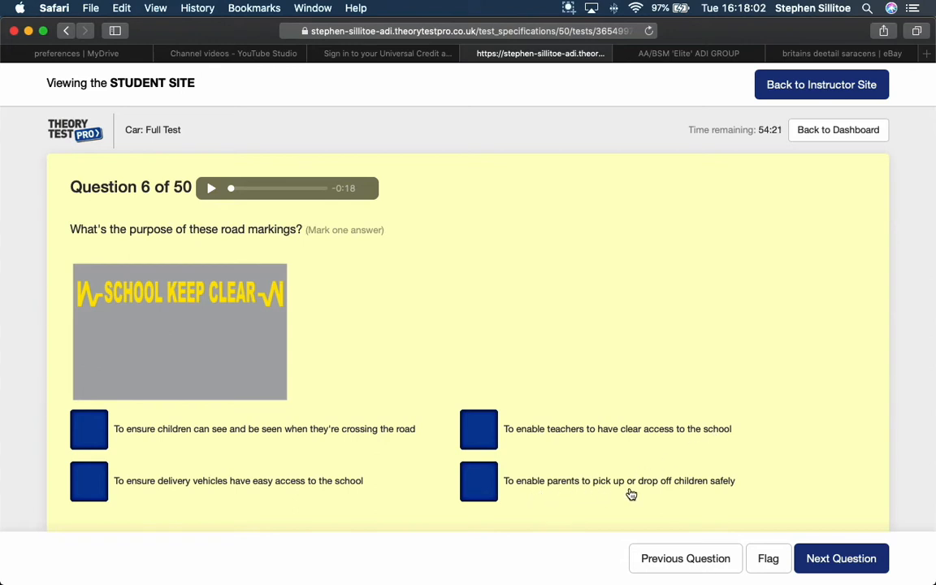
mouse_move(210, 302)
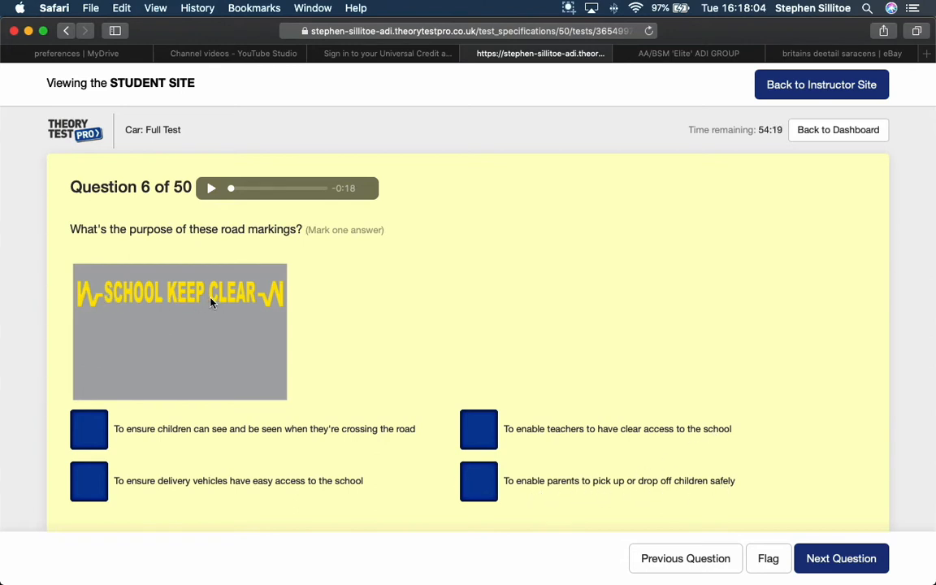
mouse_move(140, 295)
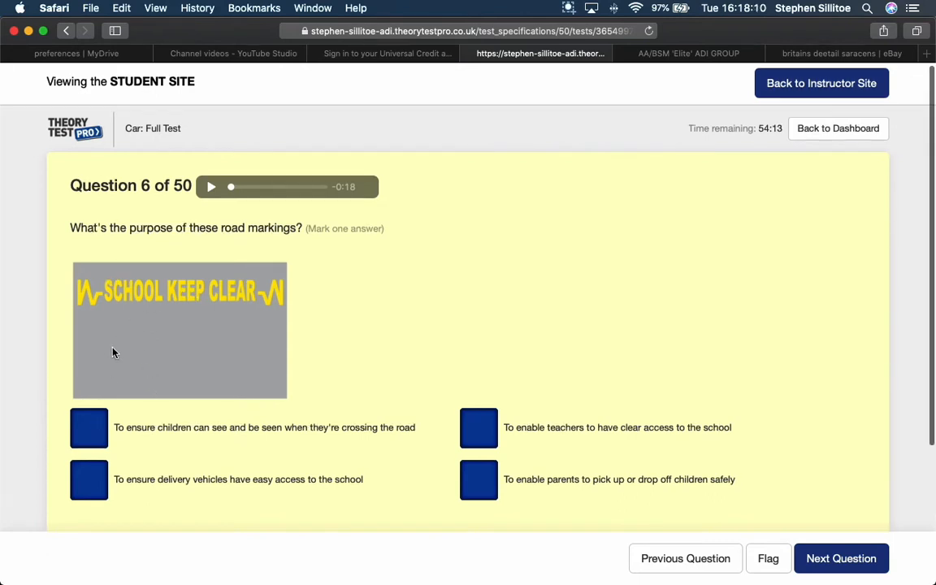
left_click(89, 428)
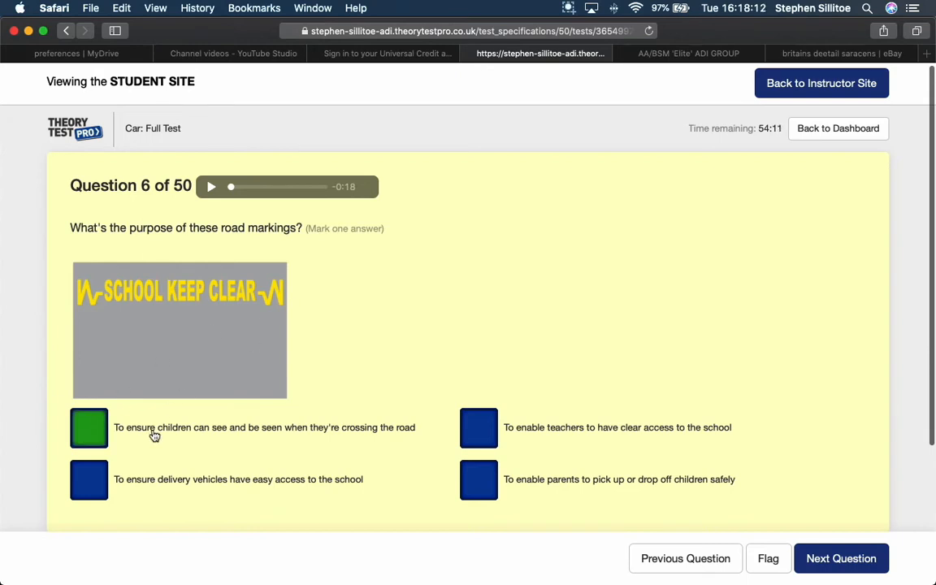
mouse_move(270, 441)
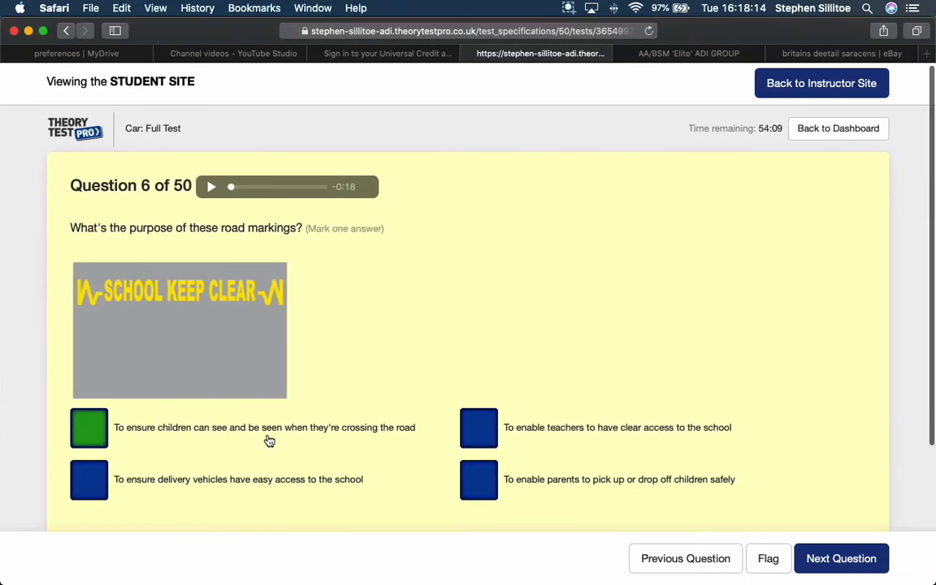
- Submit question 6 and answer question 7 with 'Traffic lights out of order'
left_click(846, 558)
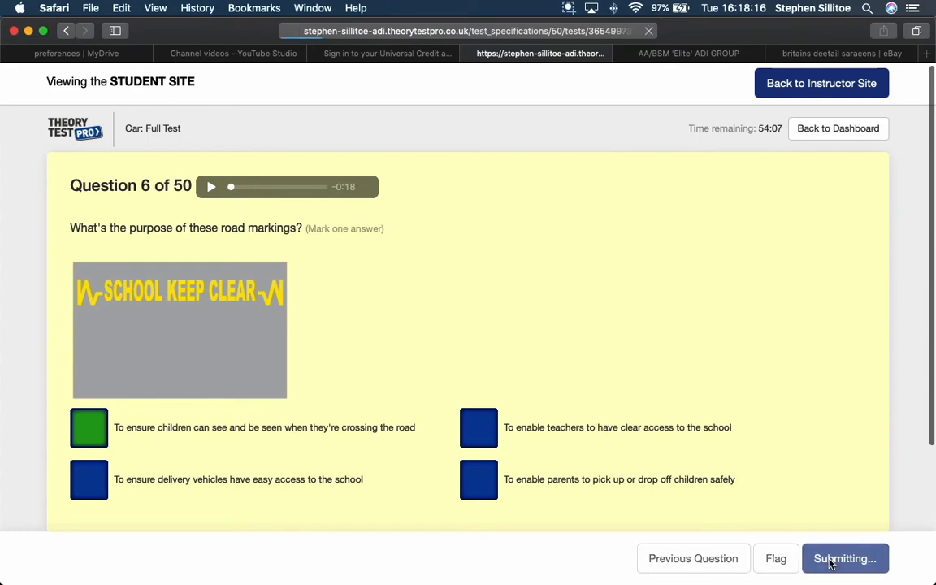
left_click(847, 558)
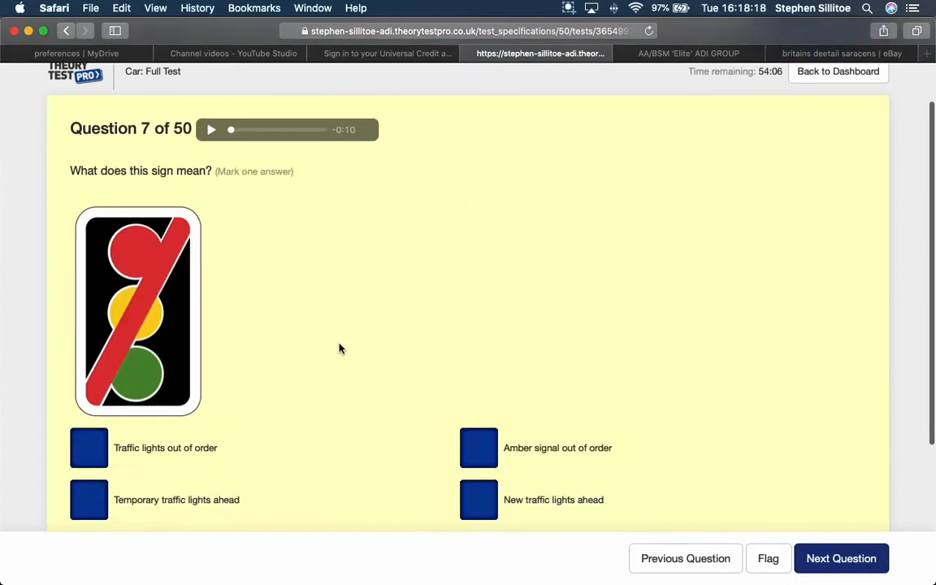
scroll("down", 3)
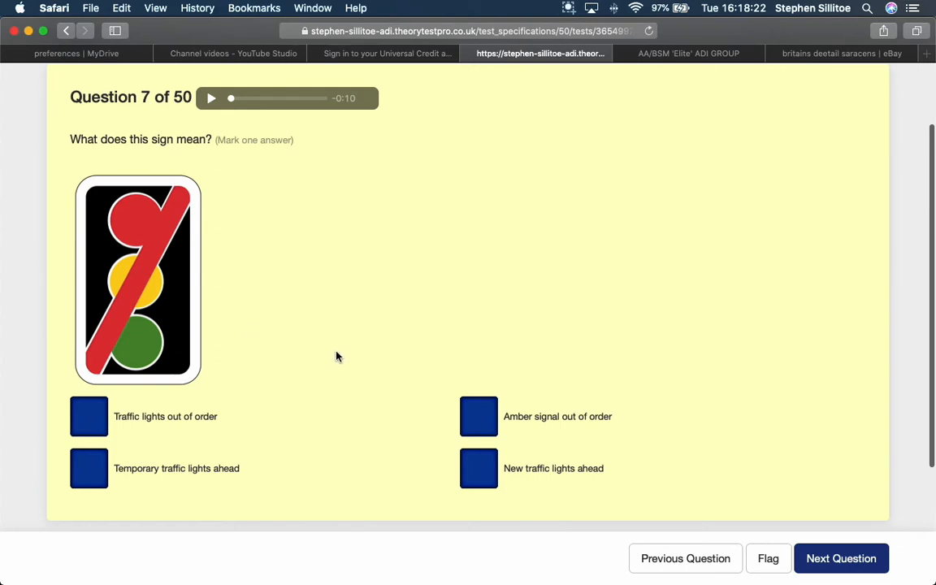
left_click(88, 416)
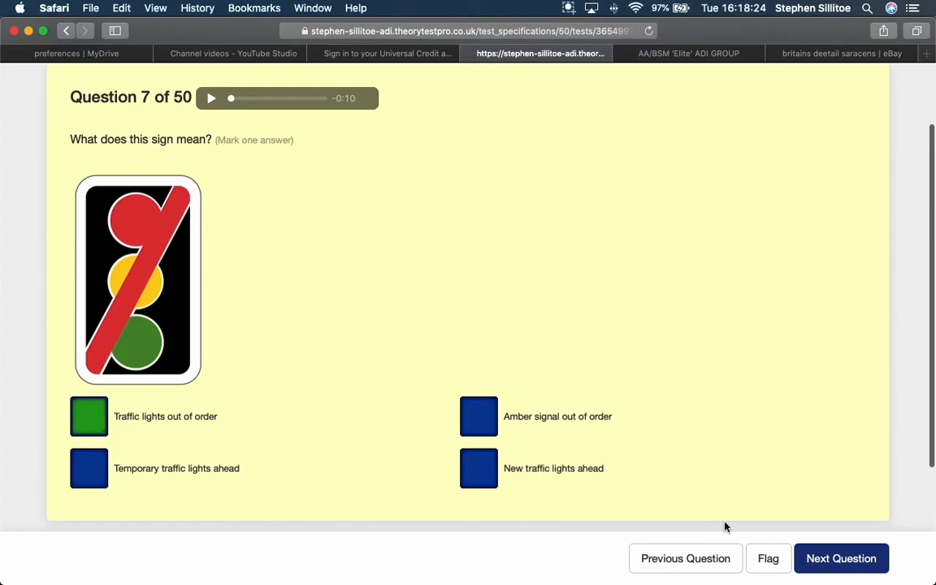
- Submit question 7 to bring up question 8 about preventing car break-ins
left_click(841, 558)
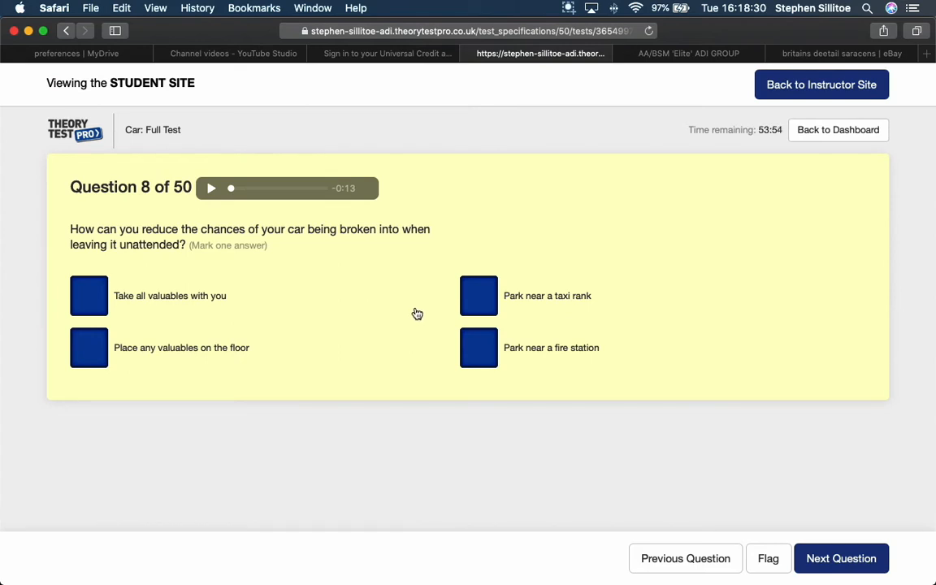
mouse_move(139, 360)
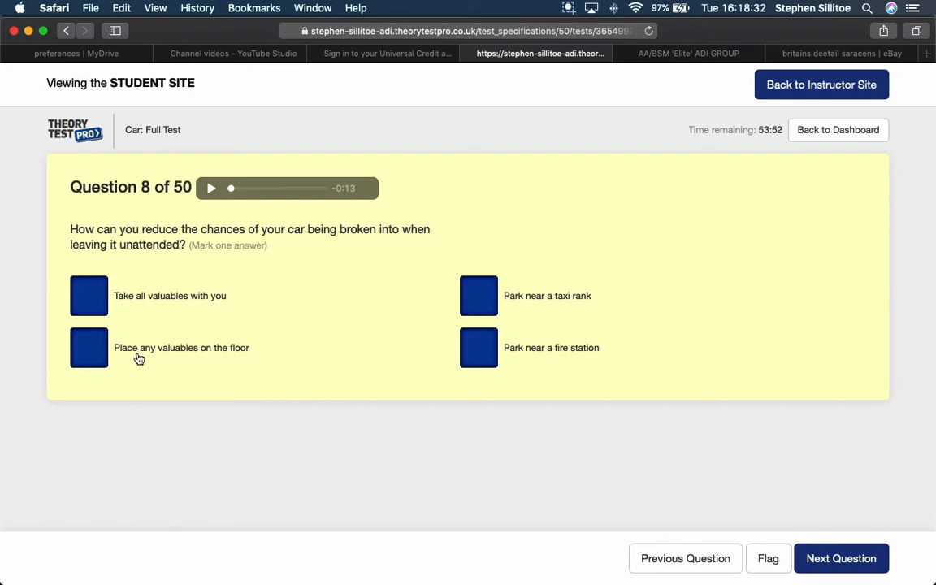
mouse_move(525, 302)
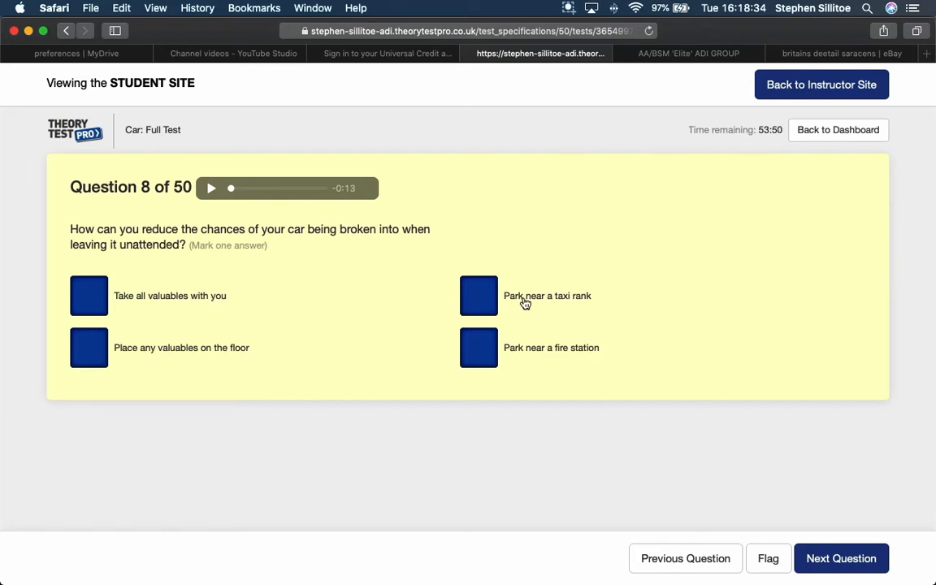
mouse_move(522, 361)
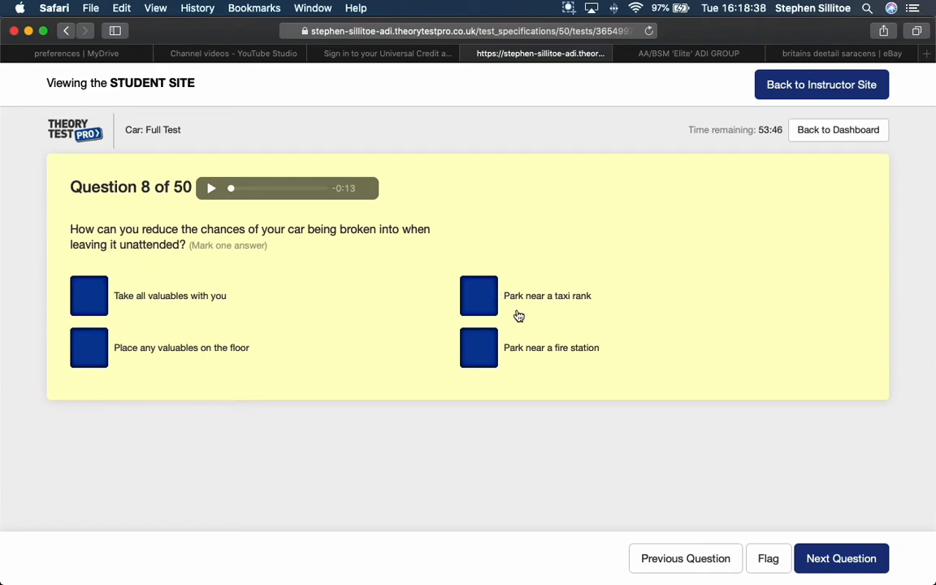
mouse_move(549, 313)
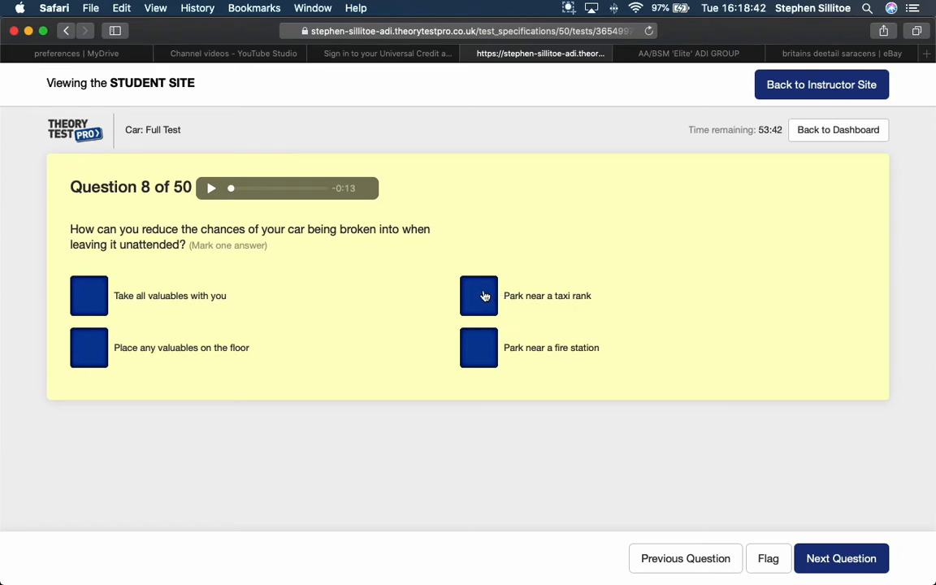
mouse_move(175, 324)
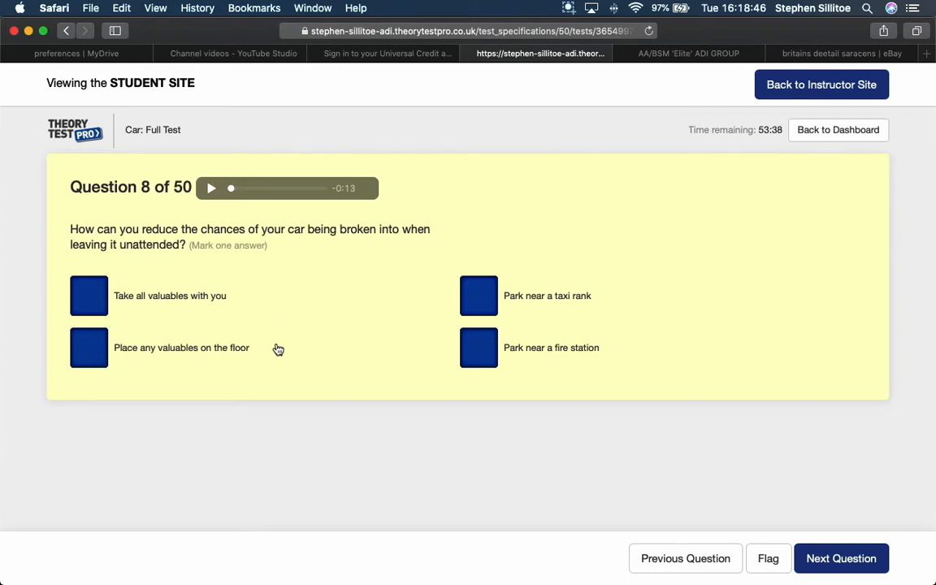
mouse_move(88, 296)
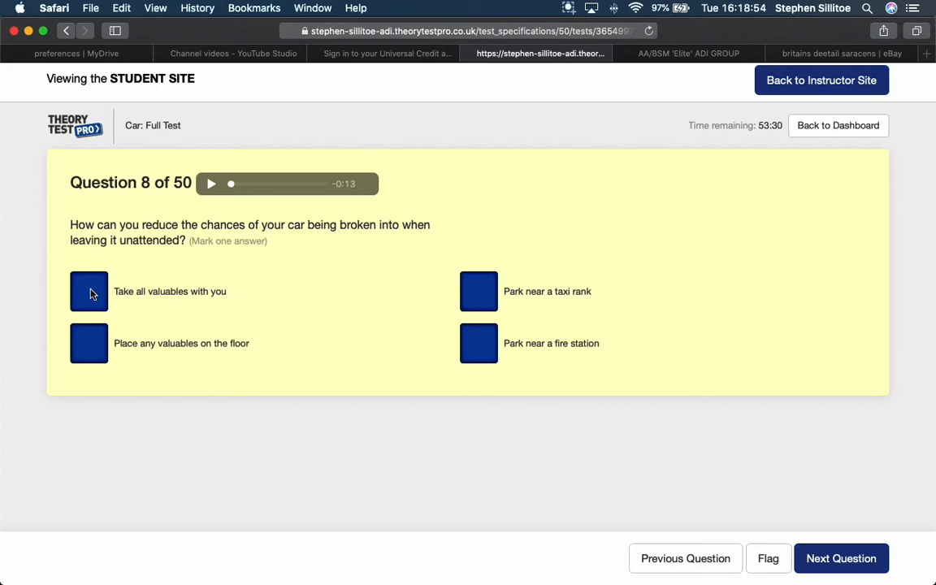
- Submit question 8 with taking all valuables along, then answer question 9 'T-junction'
left_click(841, 558)
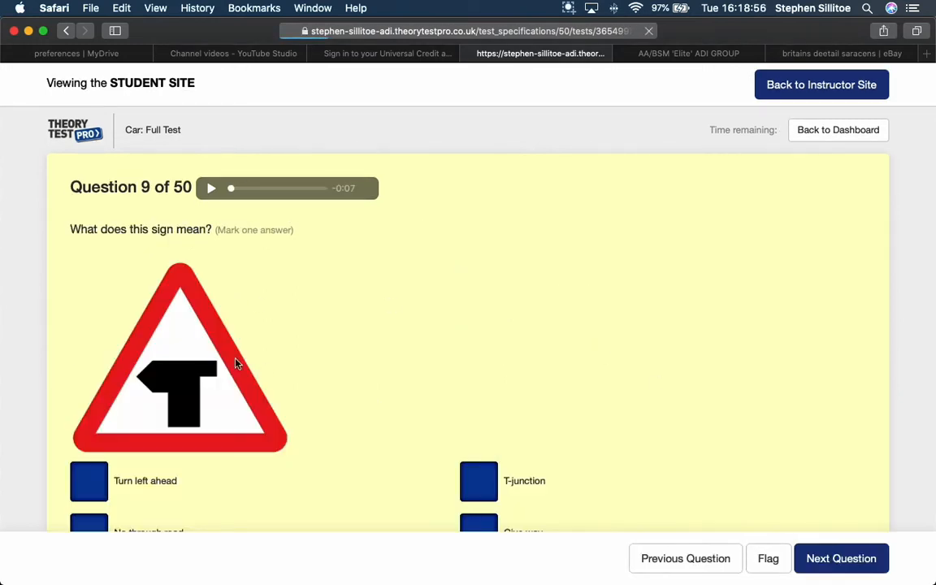
scroll("down", 3)
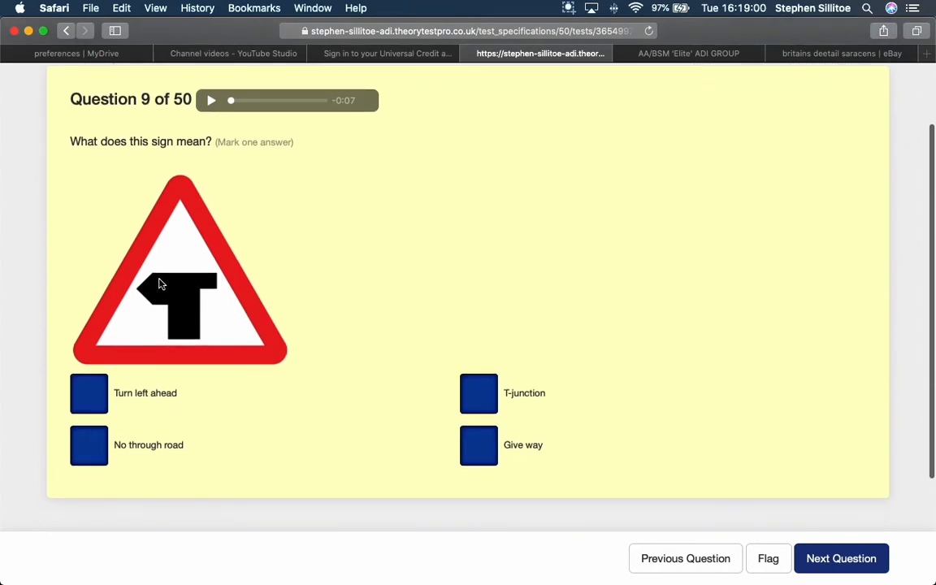
mouse_move(144, 289)
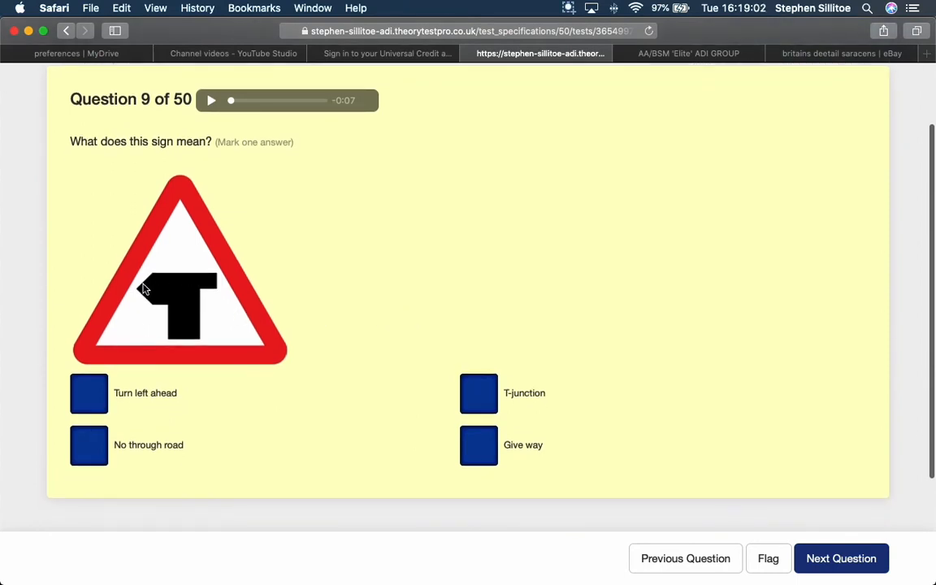
mouse_move(207, 282)
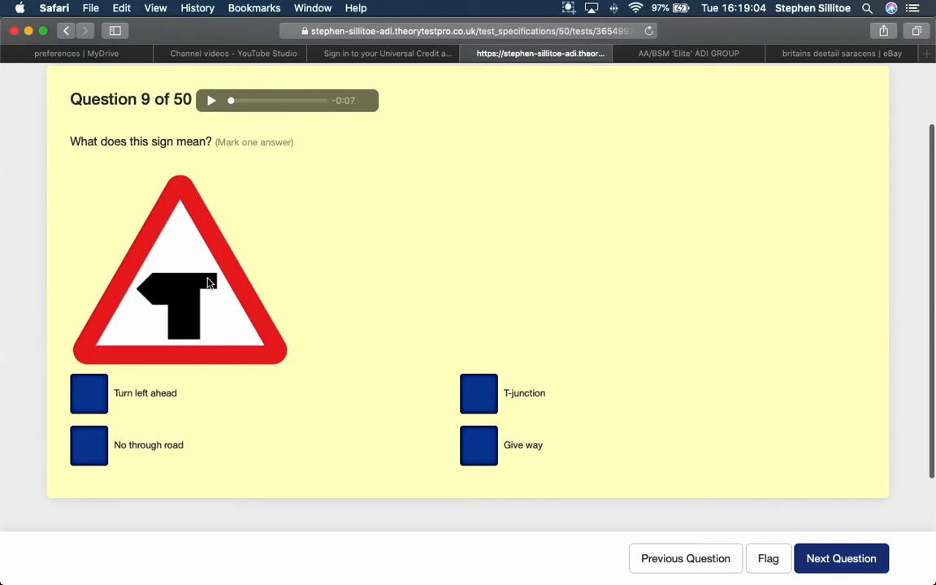
mouse_move(174, 274)
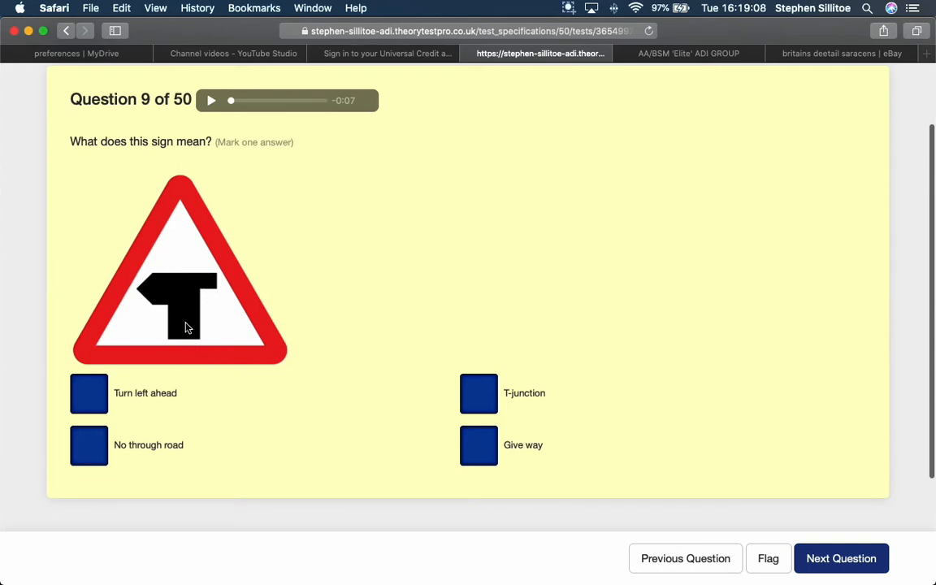
mouse_move(194, 333)
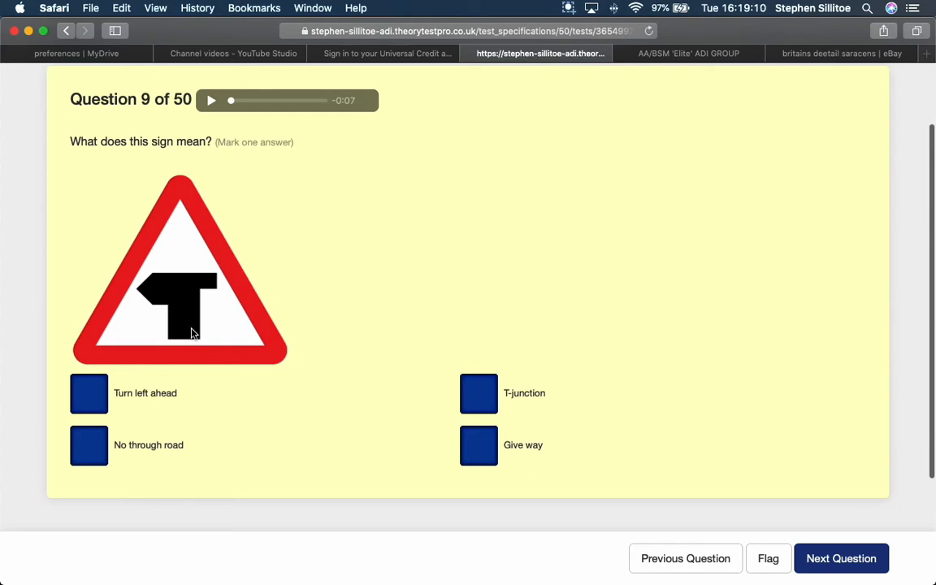
mouse_move(183, 340)
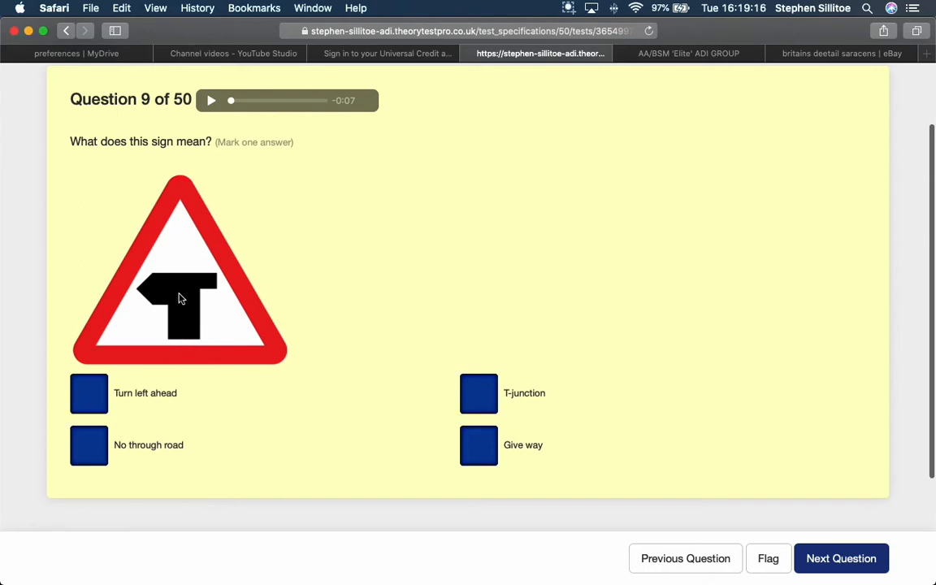
mouse_move(211, 282)
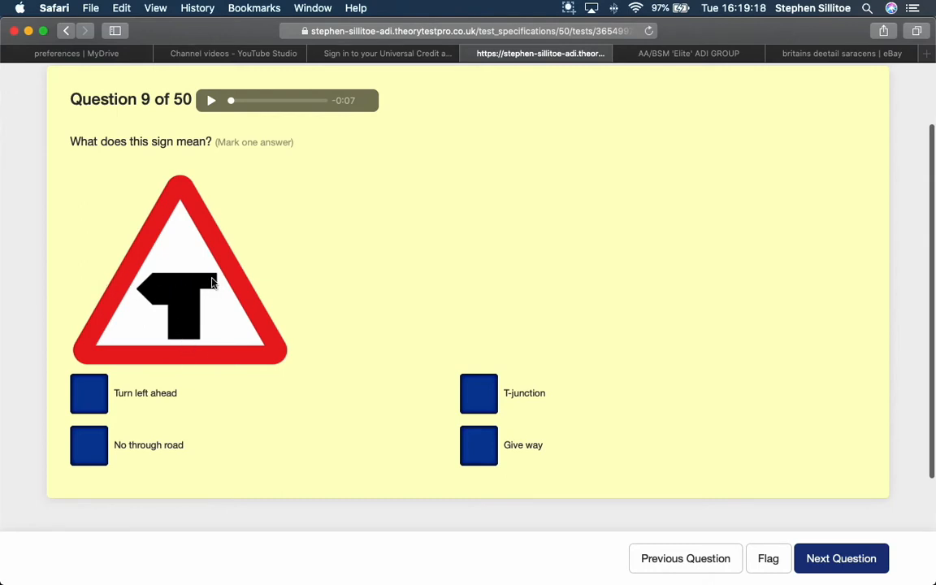
mouse_move(169, 285)
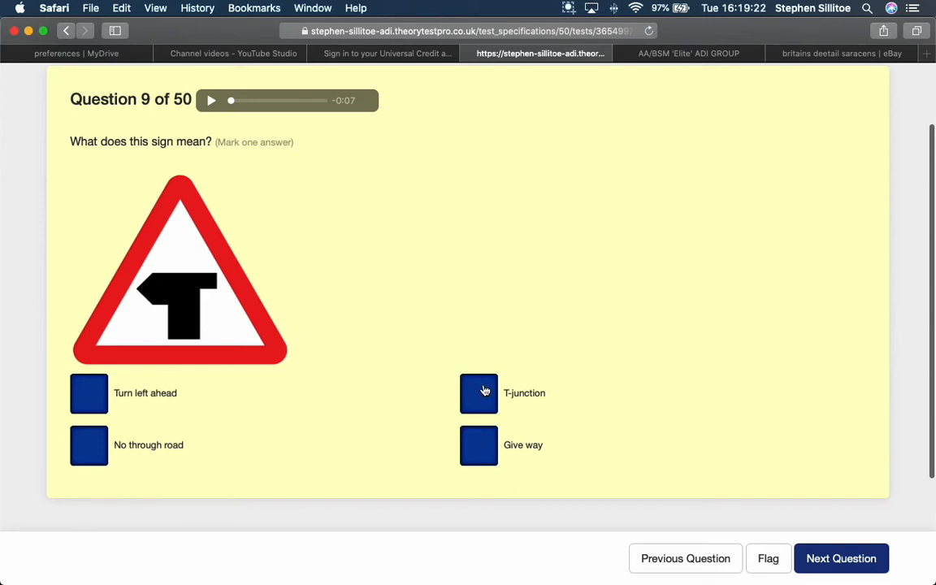
left_click(479, 394)
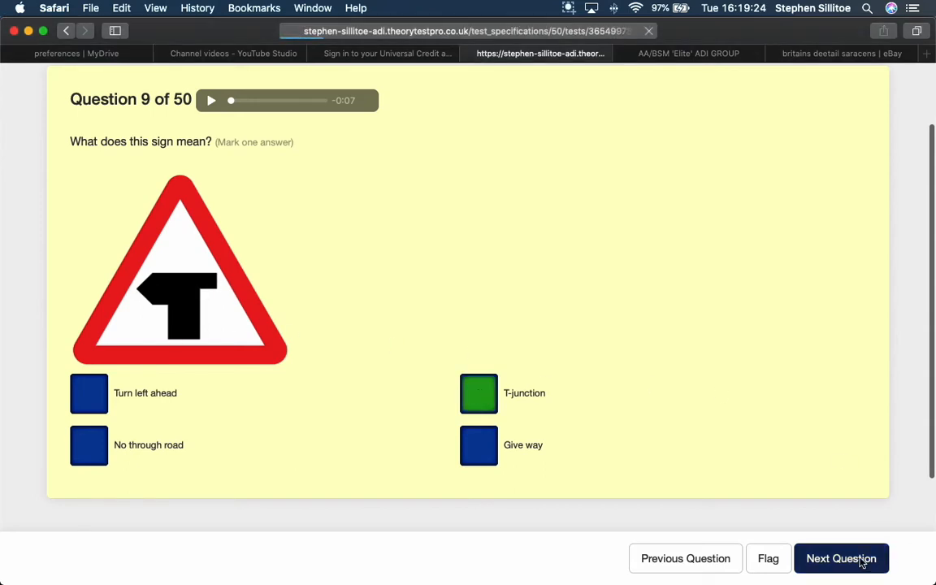
- Move to question 10 on helping someone in shock and choose 'Reassure them confidently'
left_click(845, 558)
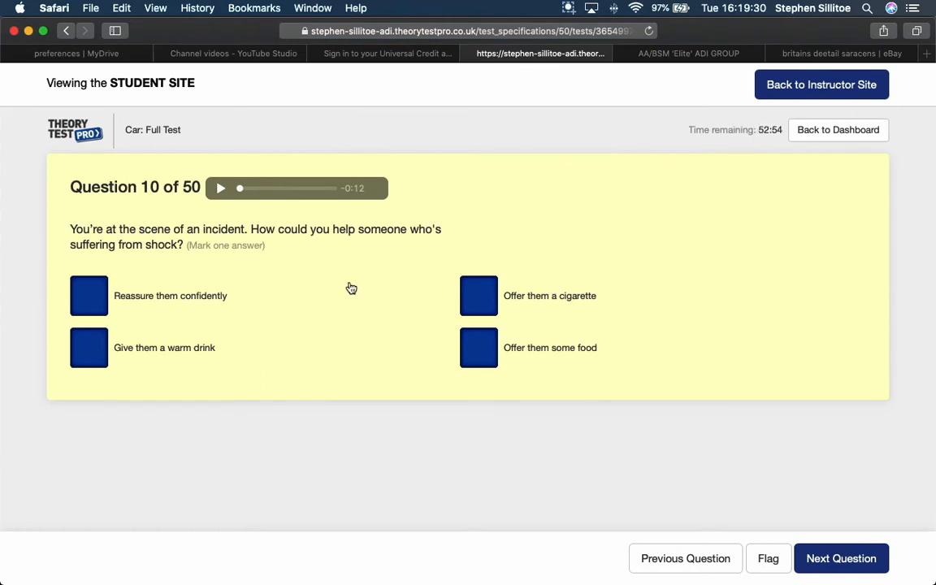
mouse_move(209, 357)
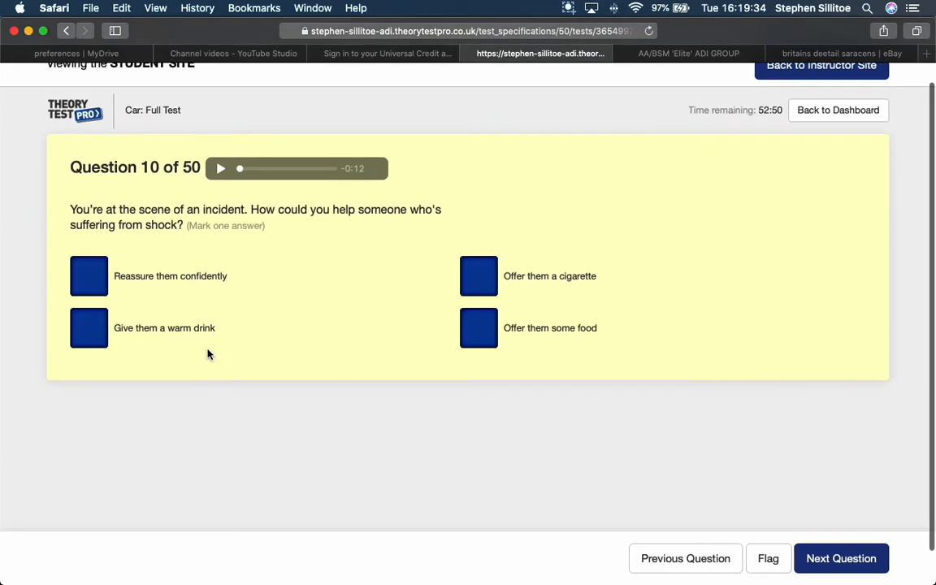
mouse_move(586, 286)
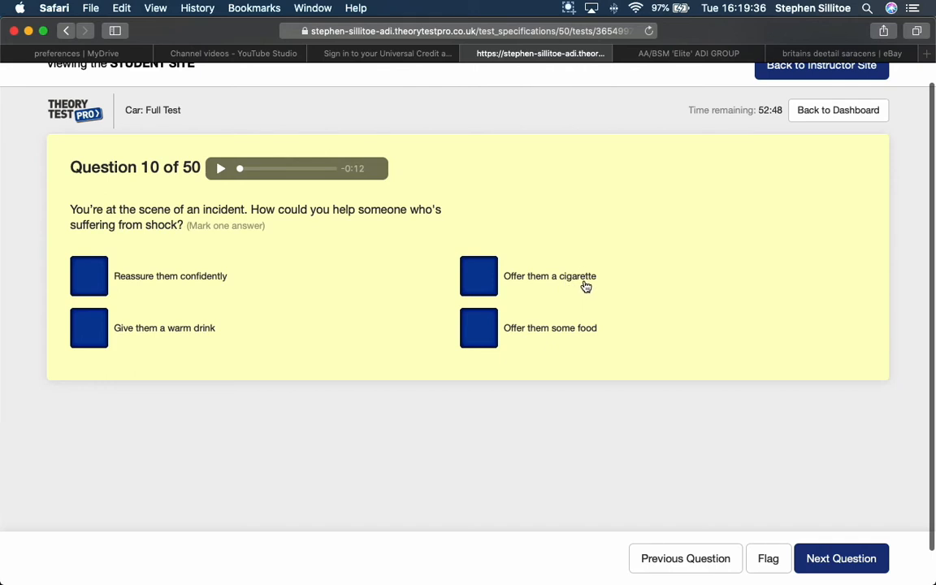
mouse_move(584, 293)
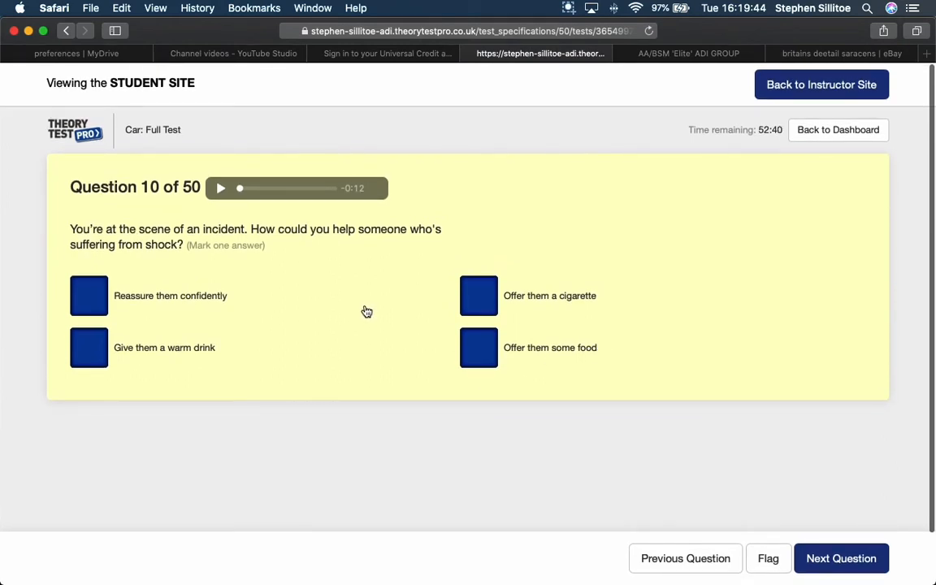
mouse_move(502, 303)
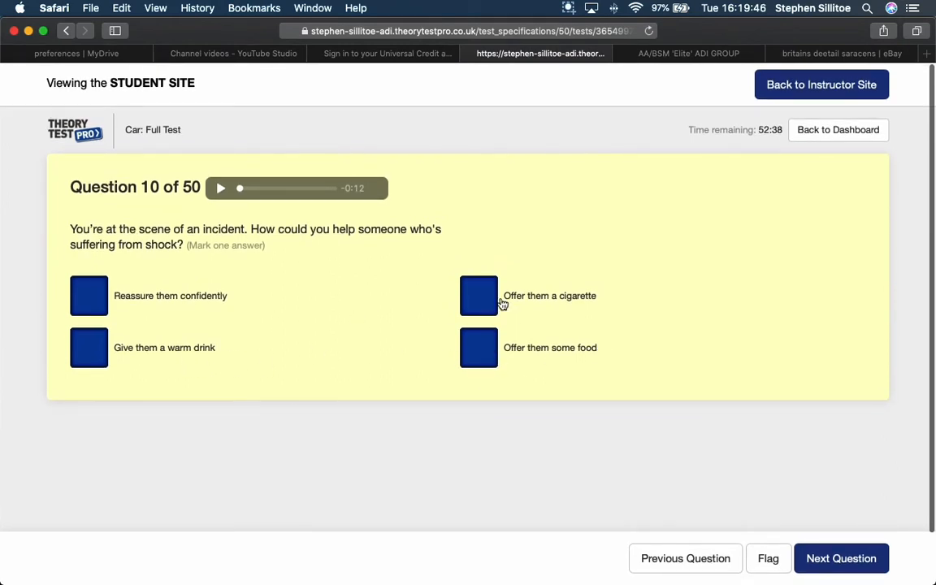
mouse_move(277, 288)
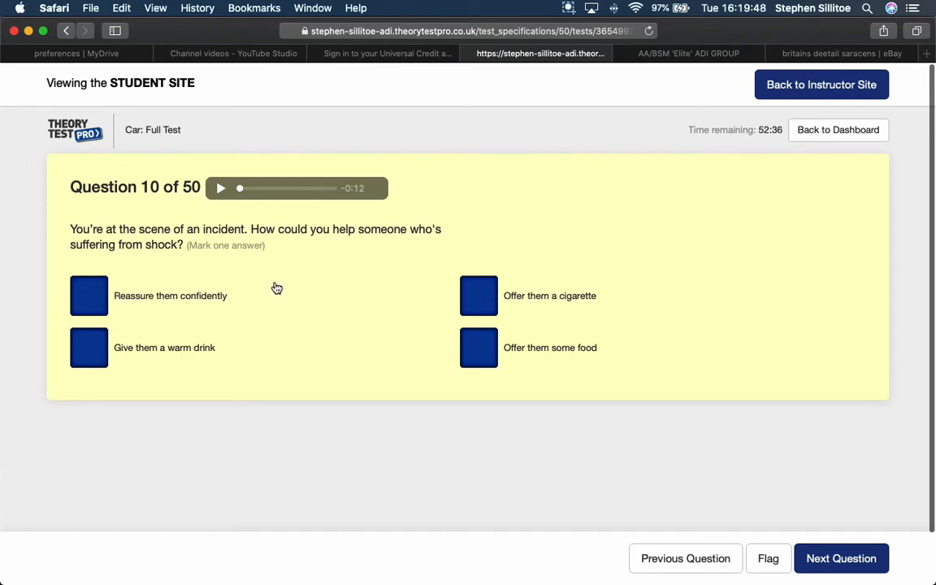
mouse_move(280, 286)
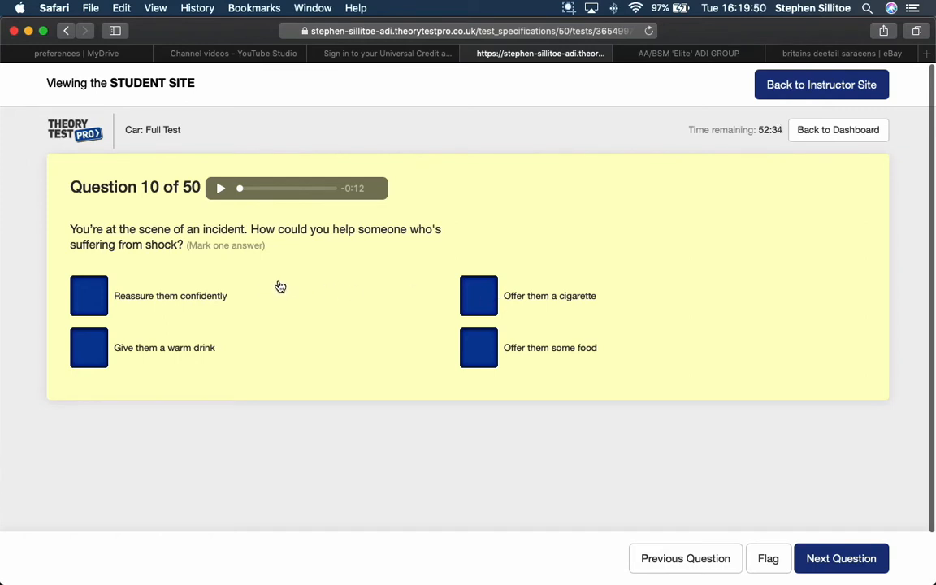
left_click(87, 290)
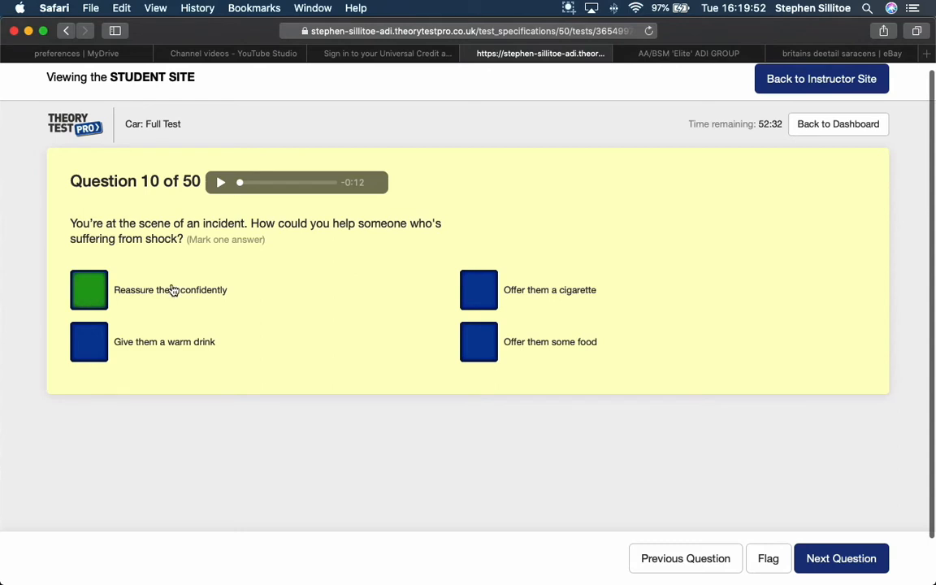
- Move to question 11 on tram-rail risk and choose 'Cycles'
left_click(842, 558)
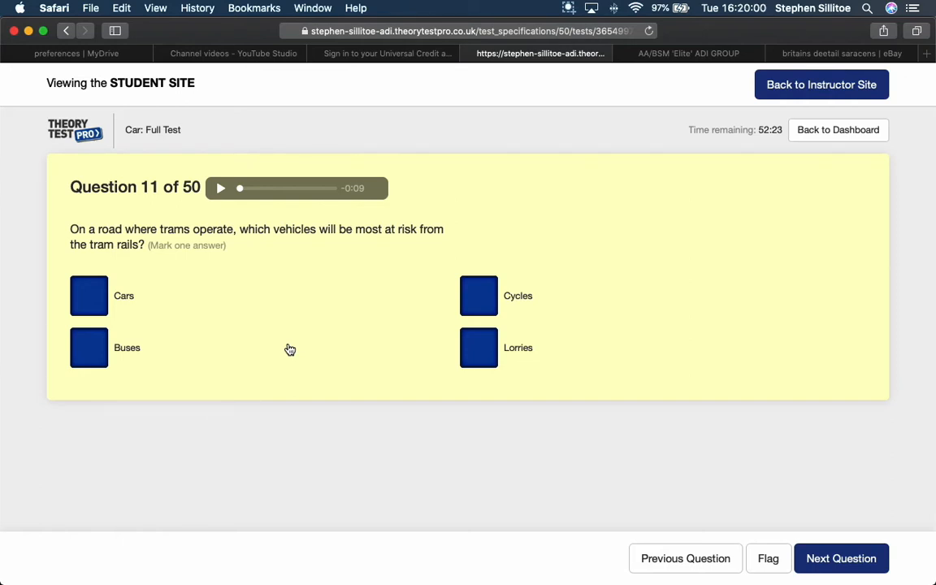
mouse_move(514, 269)
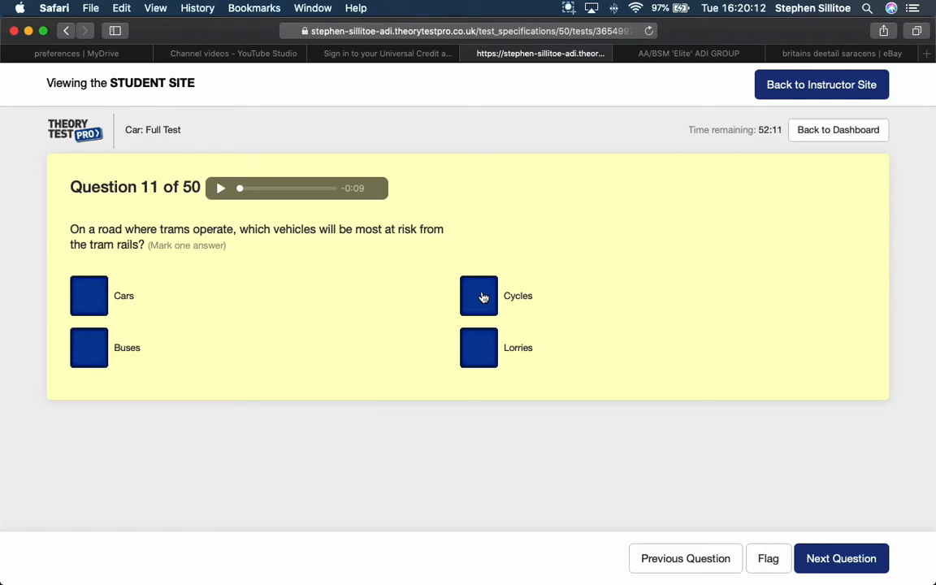
left_click(479, 296)
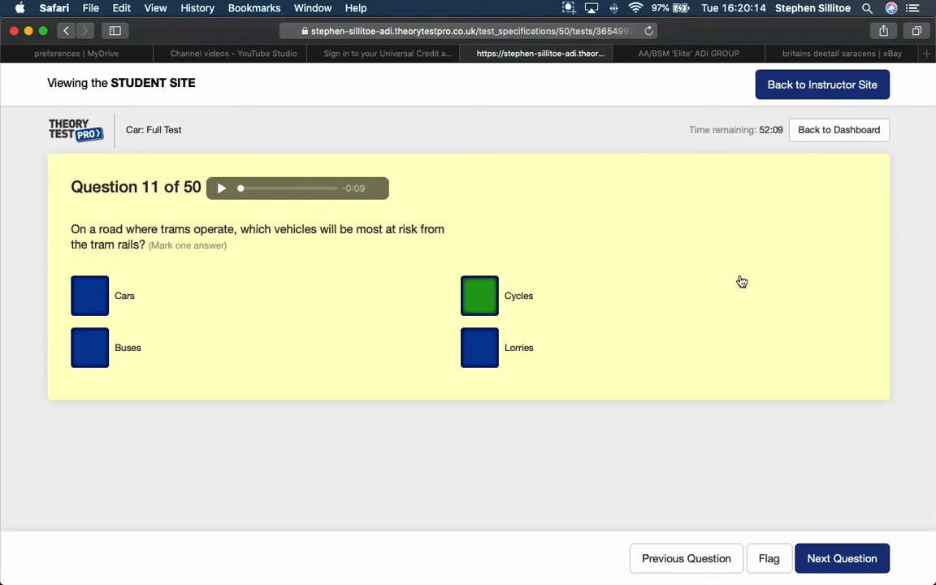
mouse_move(725, 284)
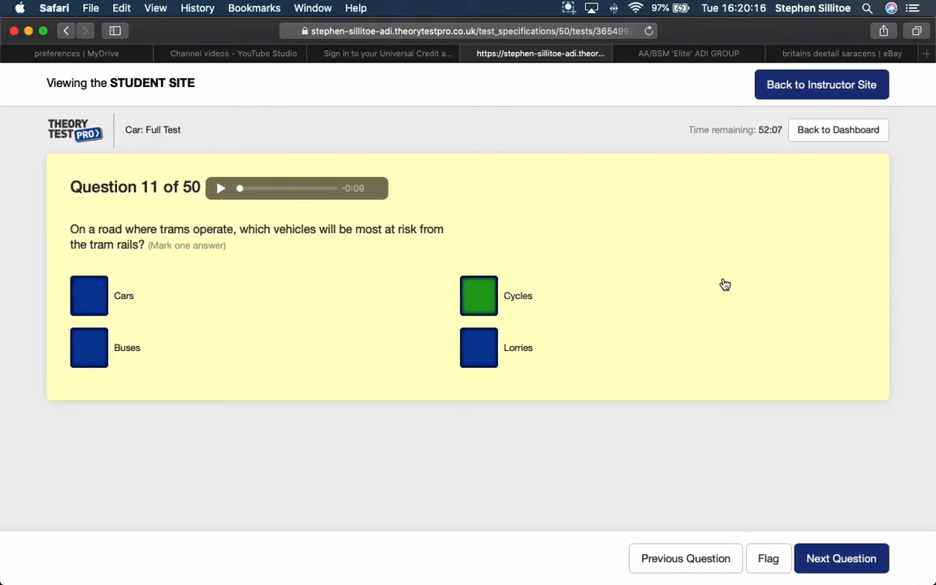
mouse_move(777, 527)
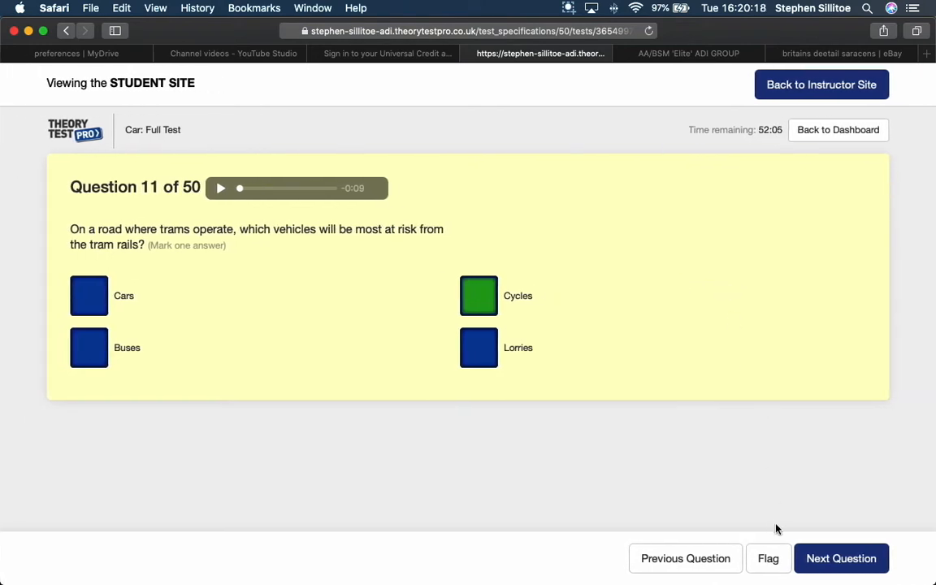
- Advance to question 12 and mark 'Keep well back' for overtaking a long slow vehicle
left_click(844, 558)
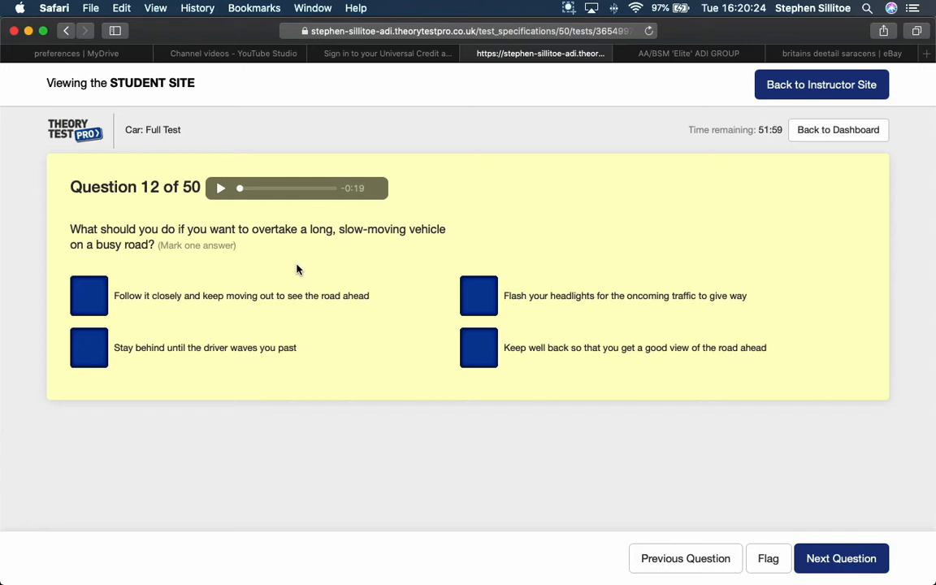
mouse_move(246, 306)
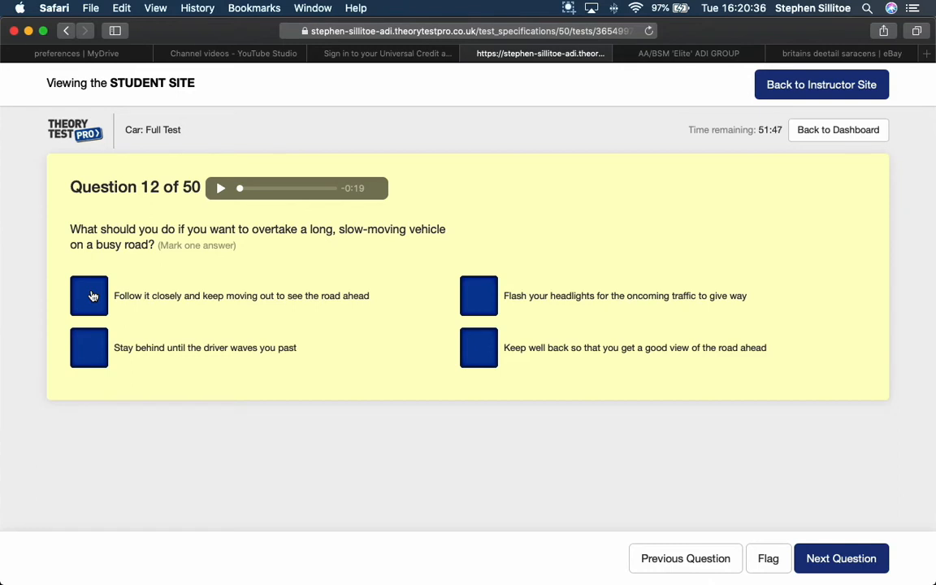
mouse_move(333, 358)
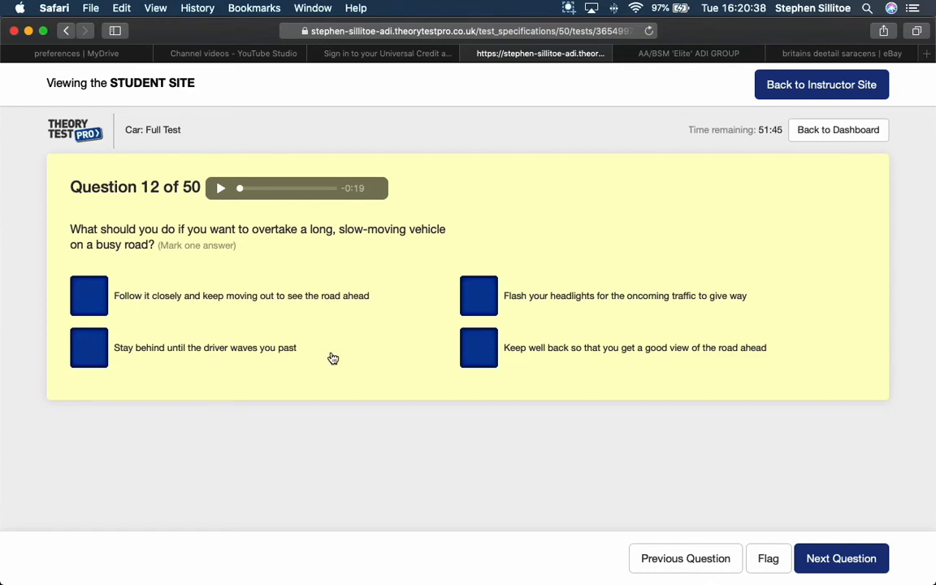
mouse_move(337, 358)
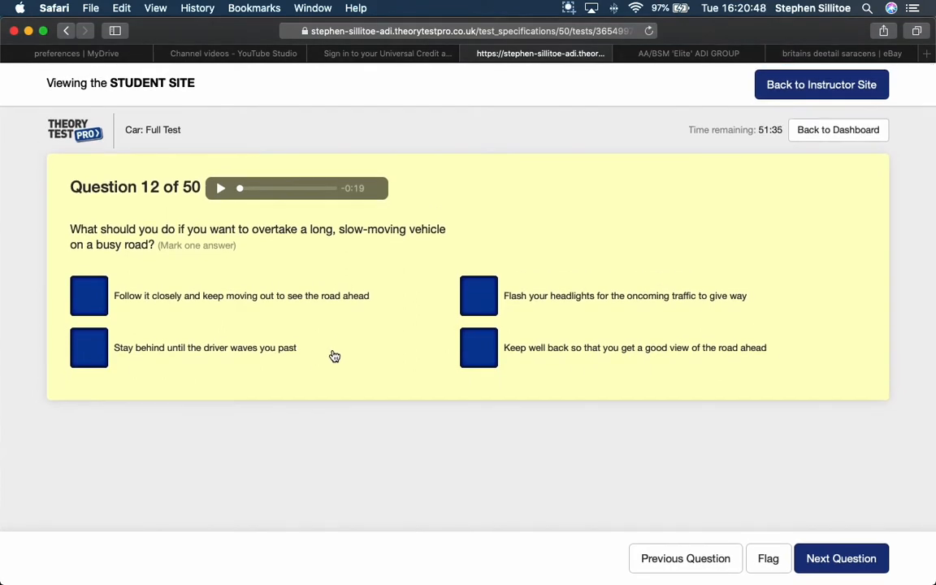
mouse_move(333, 353)
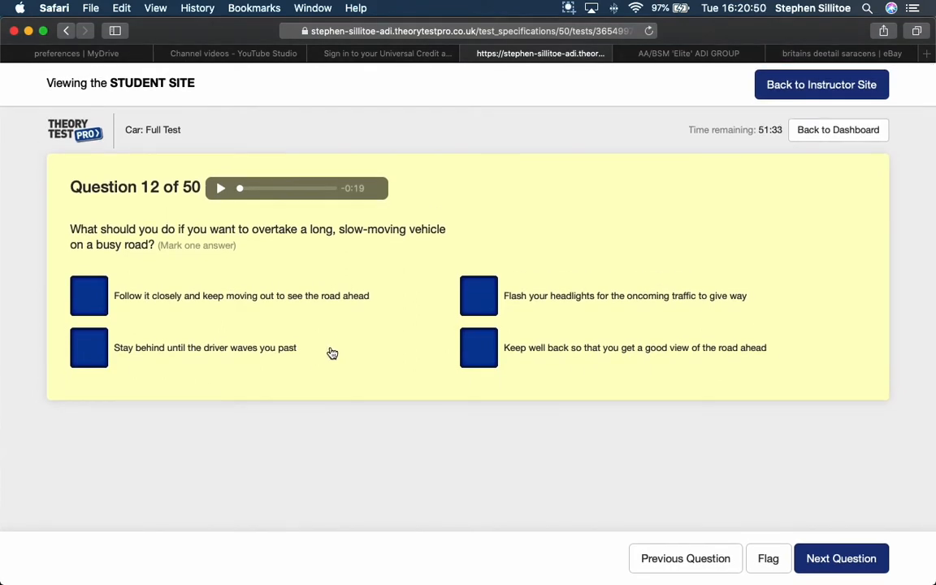
mouse_move(633, 308)
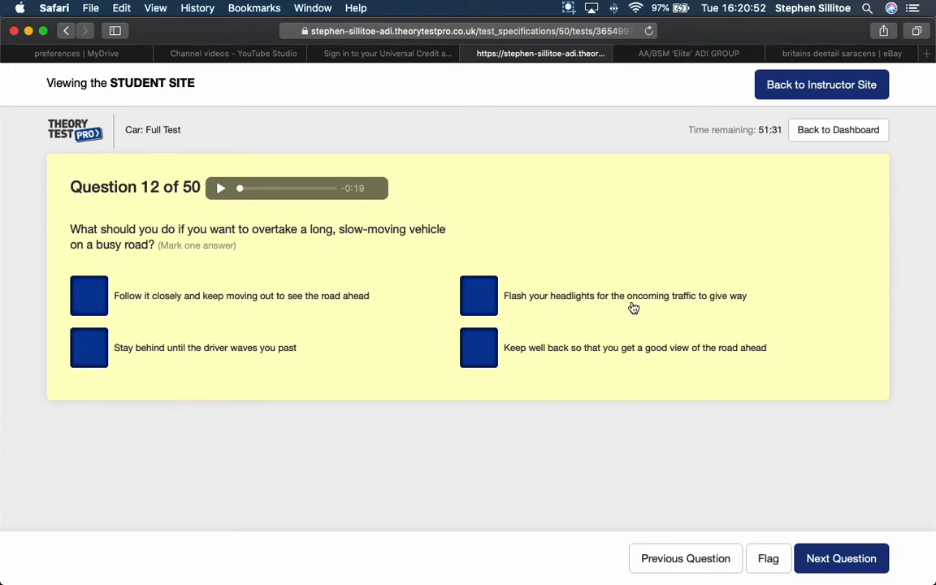
mouse_move(710, 311)
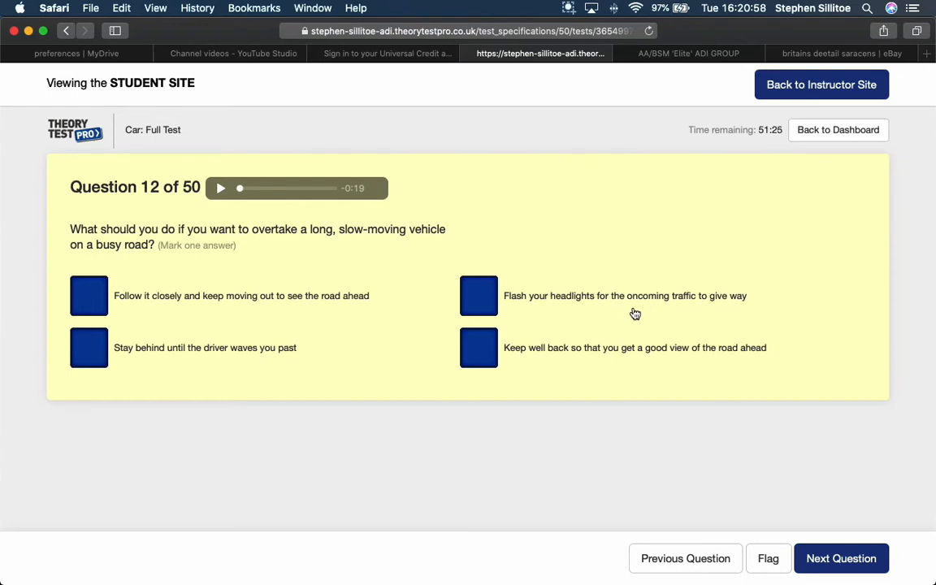
mouse_move(762, 312)
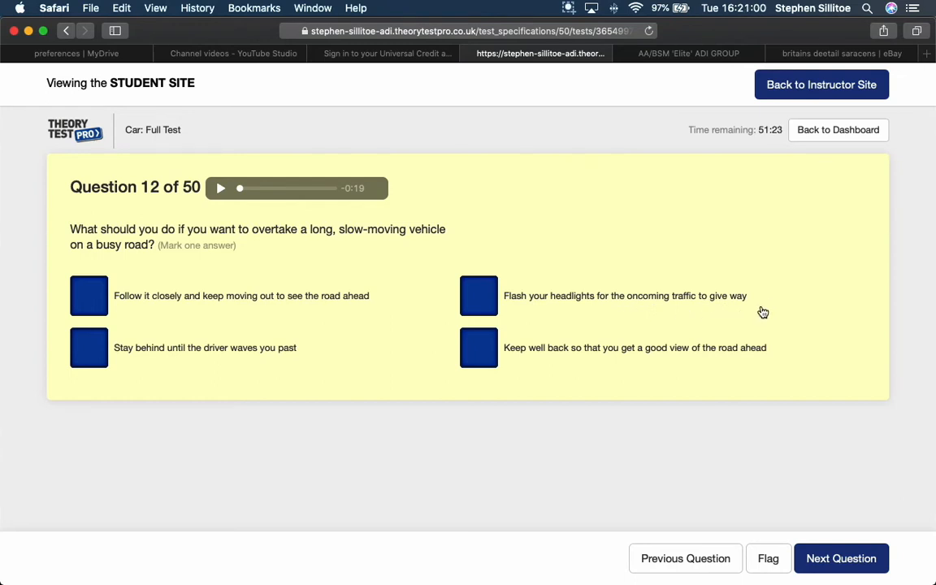
scroll("down", 3)
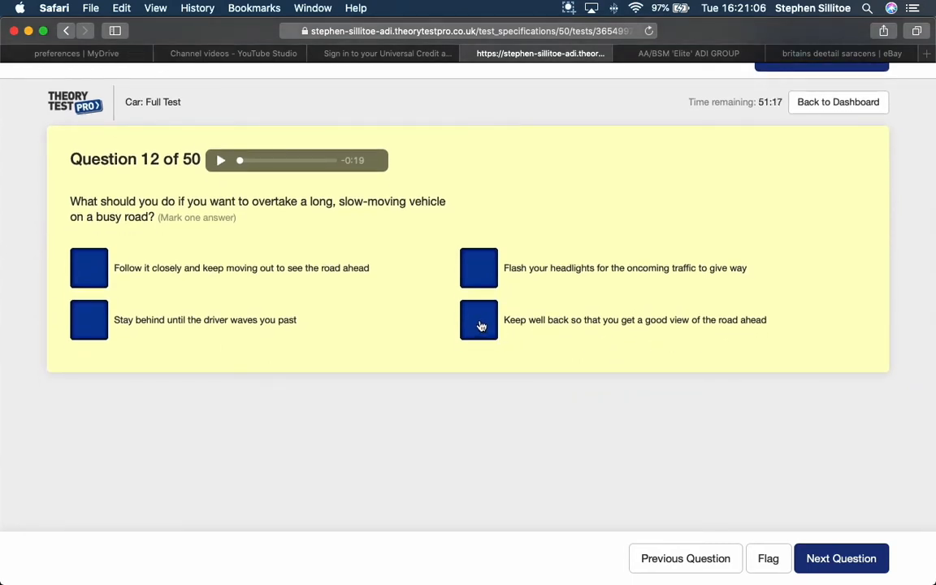
left_click(478, 320)
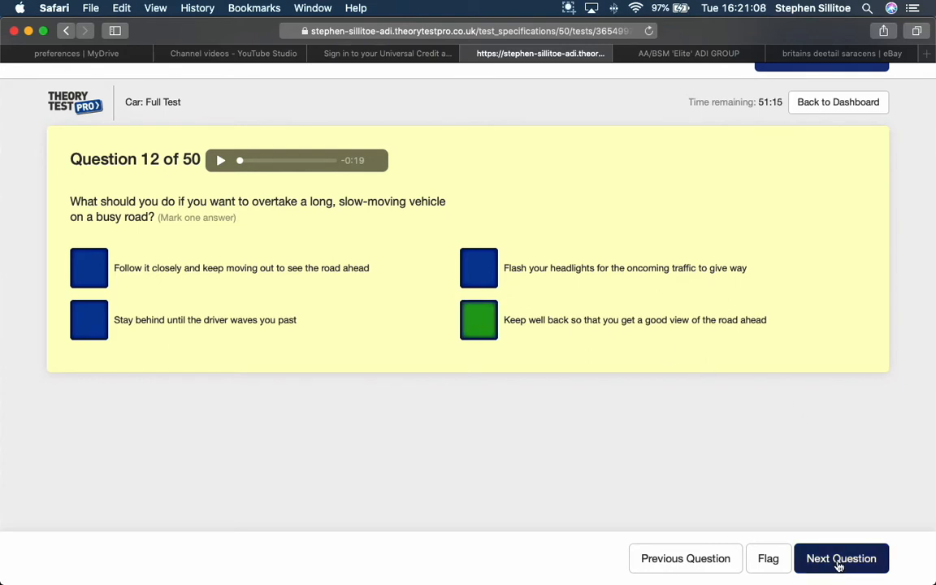
- Move past question 13 to question 14 on fuel consumption and scroll to its answers
left_click(842, 558)
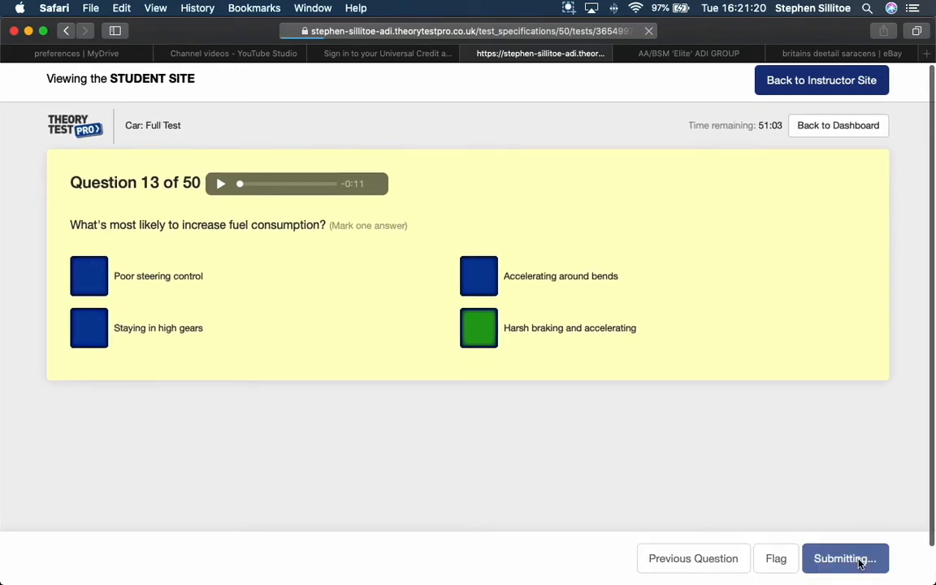
left_click(857, 559)
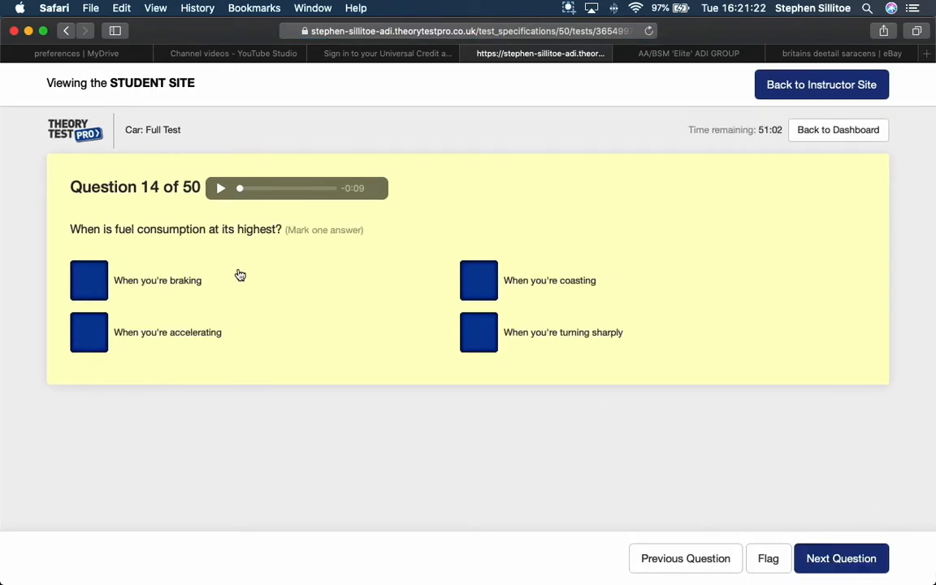
mouse_move(245, 284)
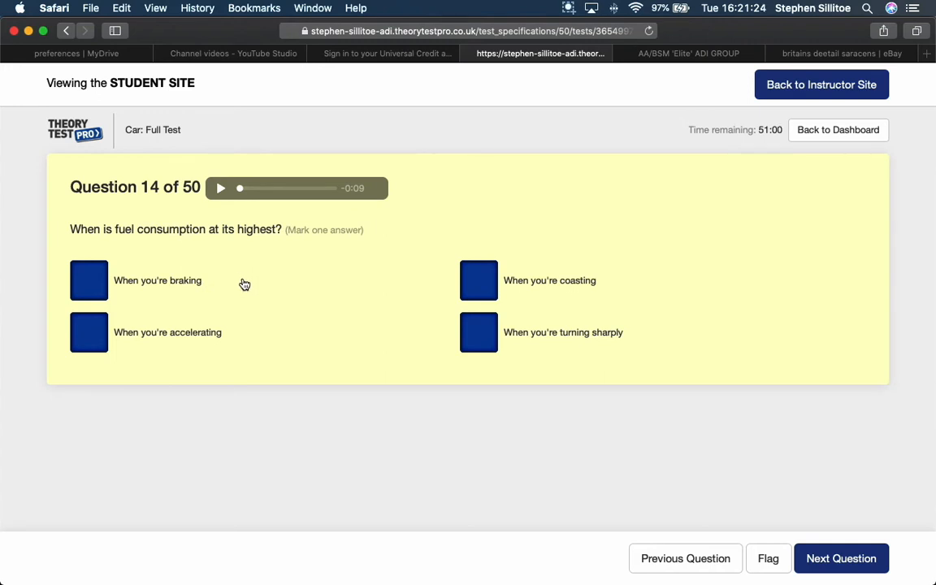
mouse_move(247, 282)
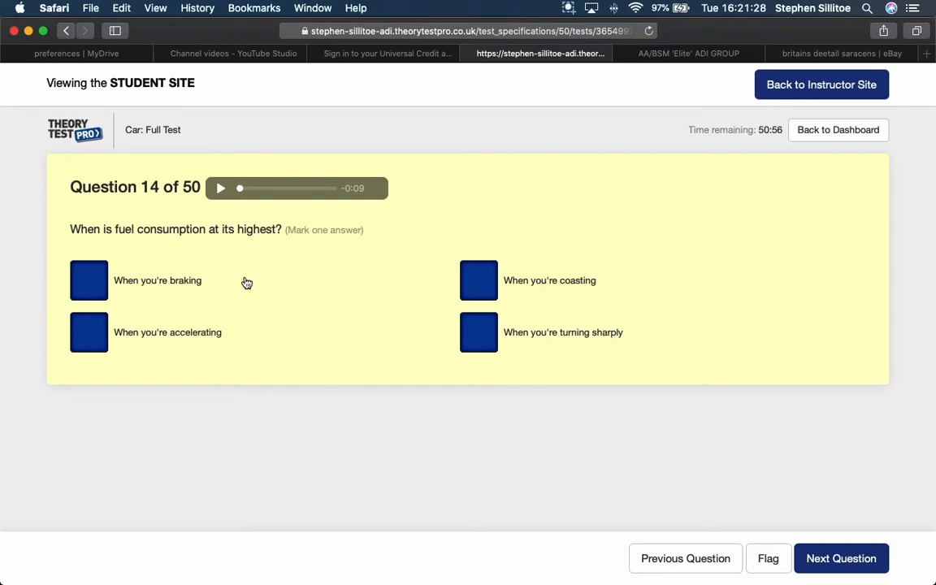
mouse_move(128, 282)
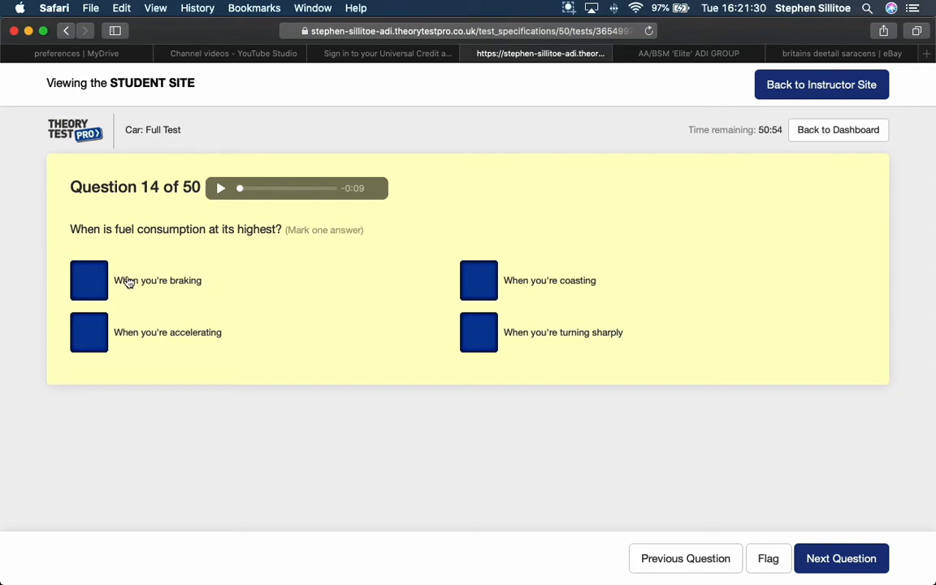
mouse_move(230, 280)
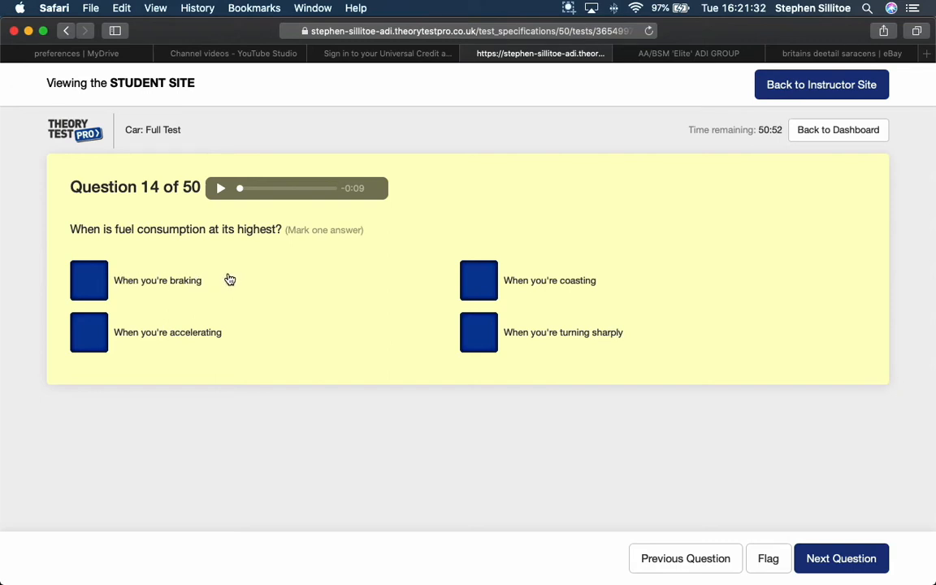
mouse_move(481, 277)
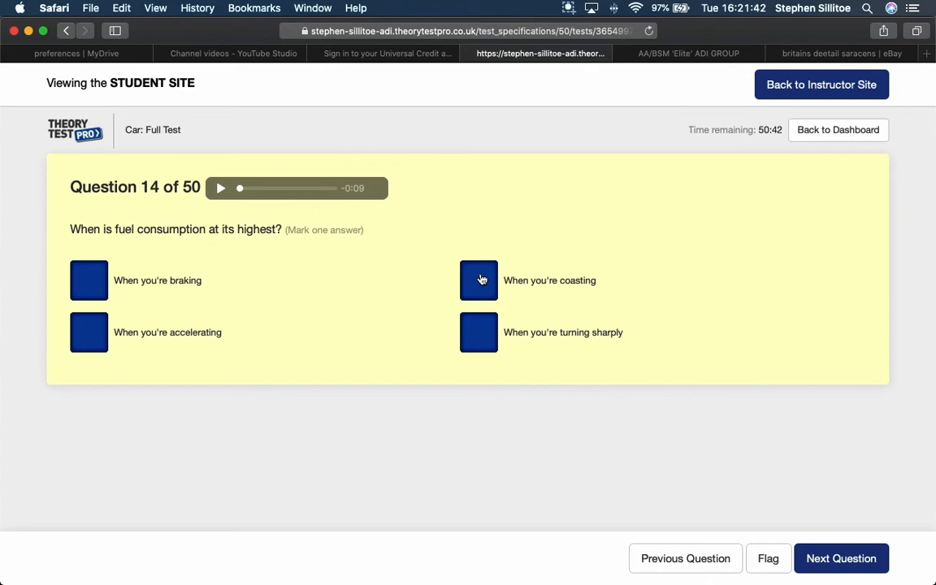
mouse_move(507, 337)
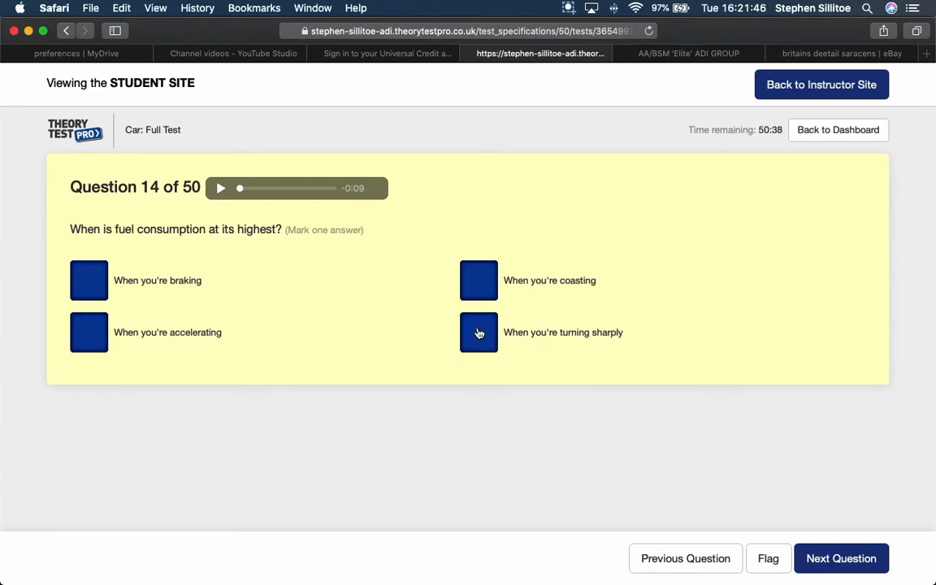
mouse_move(369, 336)
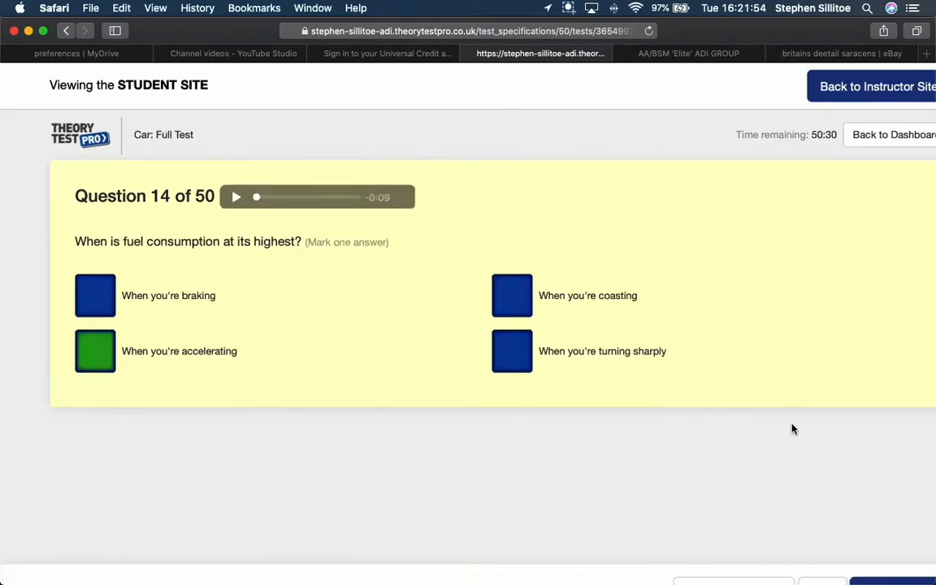
scroll("down", 3)
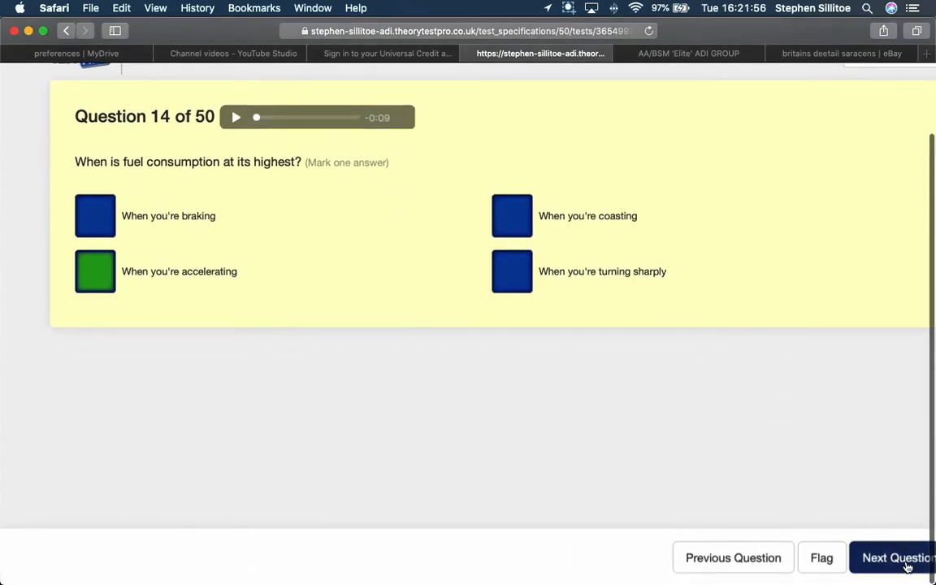
- Advance to question 15 and mark 'They're harder to see' for motorcyclists at junctions
left_click(905, 557)
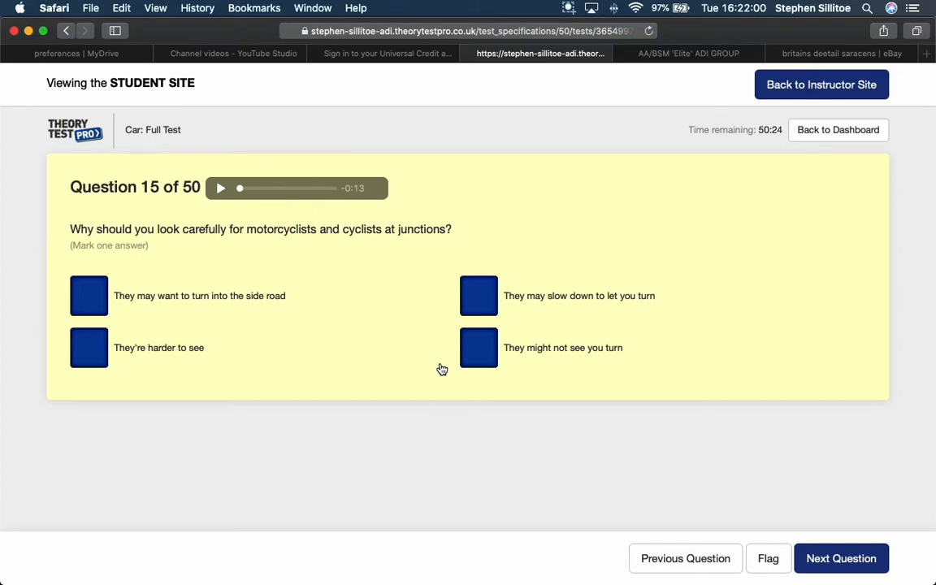
mouse_move(436, 364)
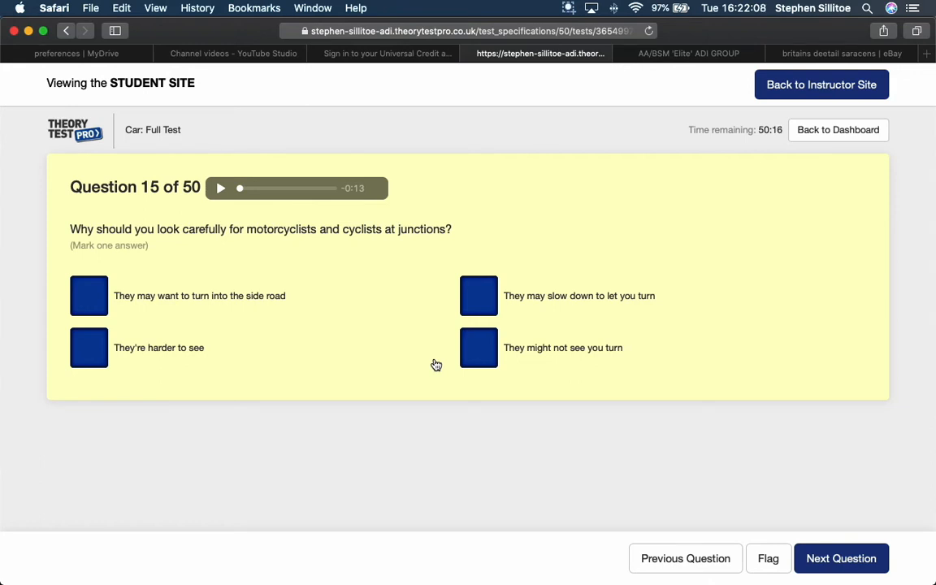
mouse_move(423, 362)
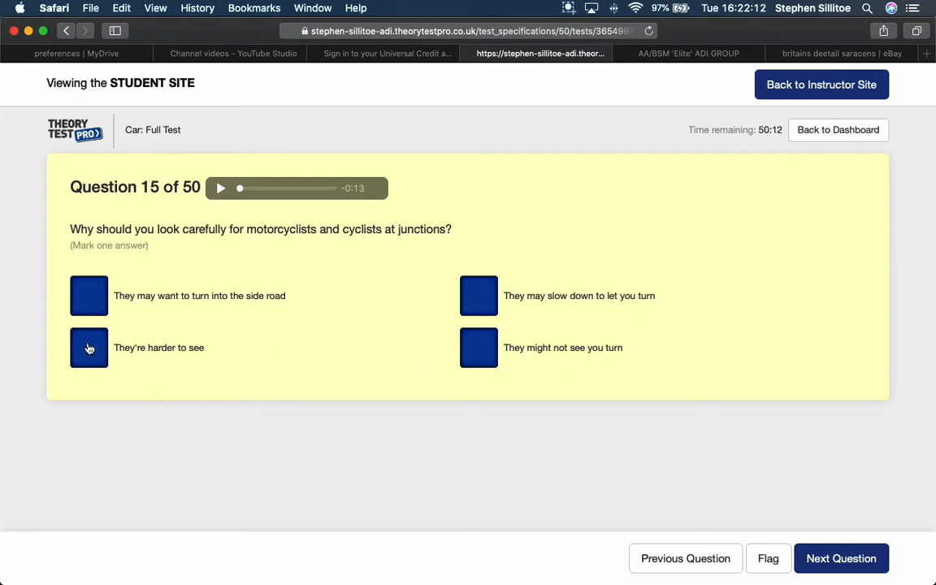
left_click(88, 348)
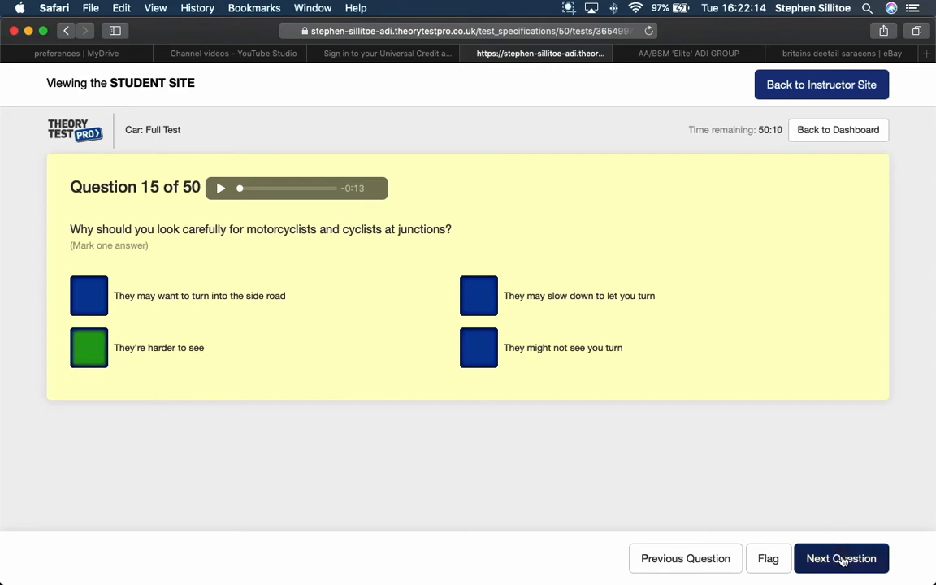
- Advance to question 16 and mark 'Prepare to slow down and stop' for the zebra crossing
left_click(846, 559)
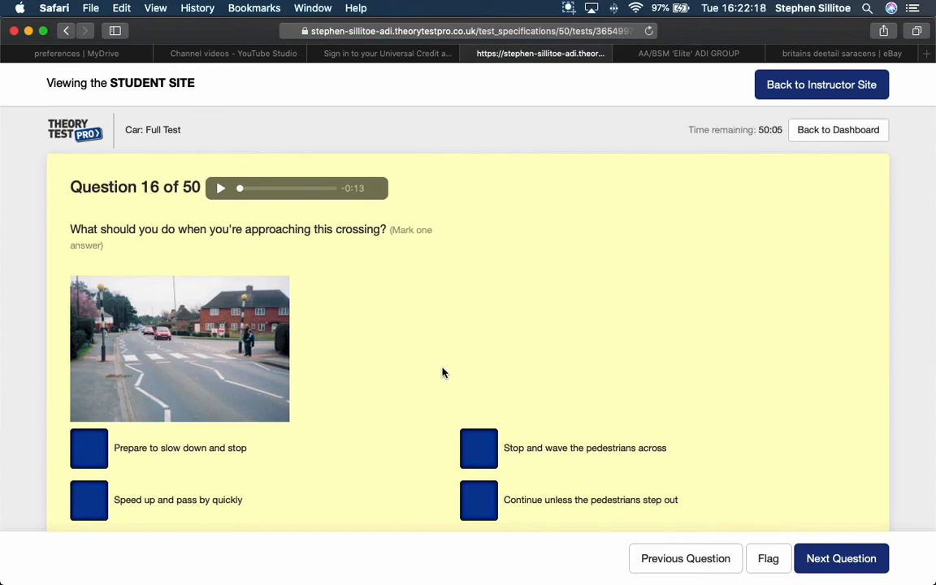
mouse_move(246, 371)
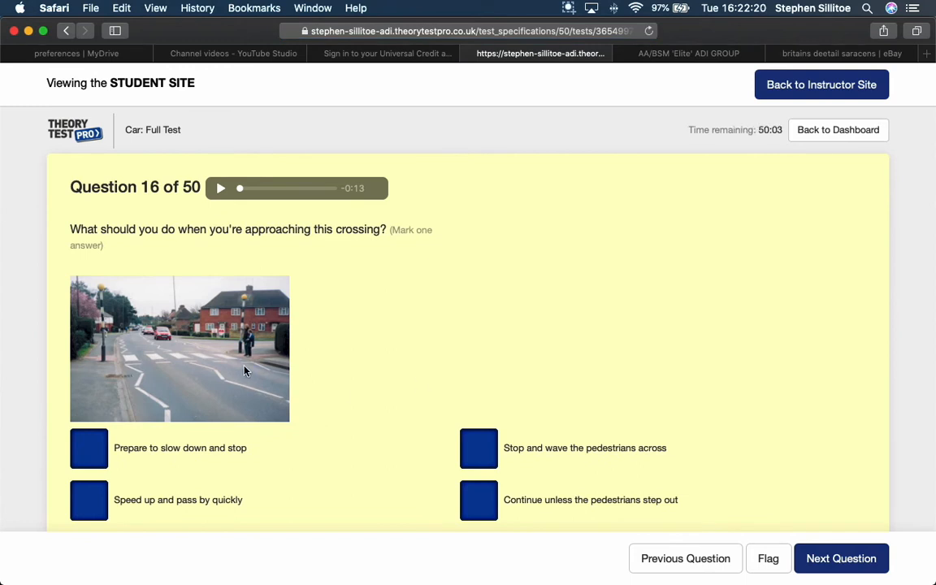
mouse_move(251, 339)
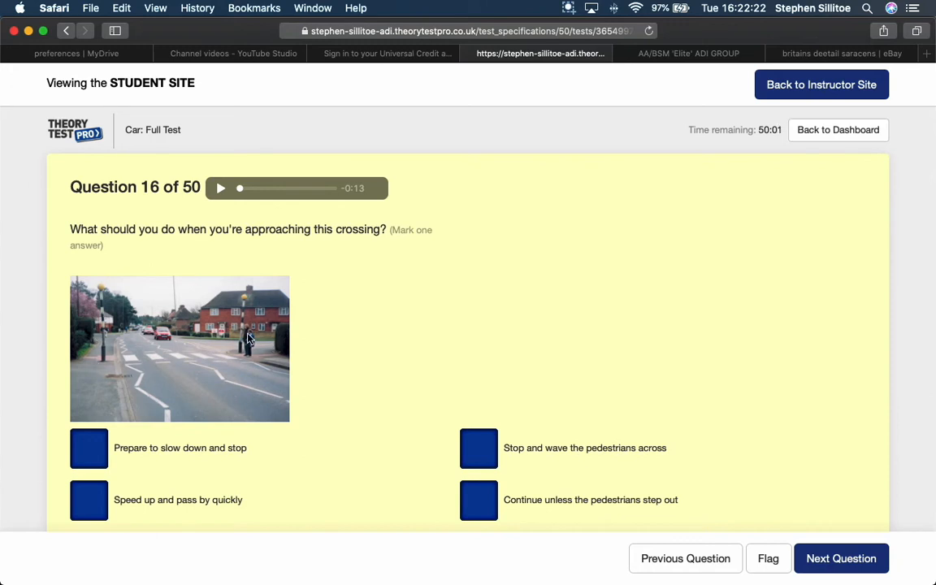
mouse_move(251, 356)
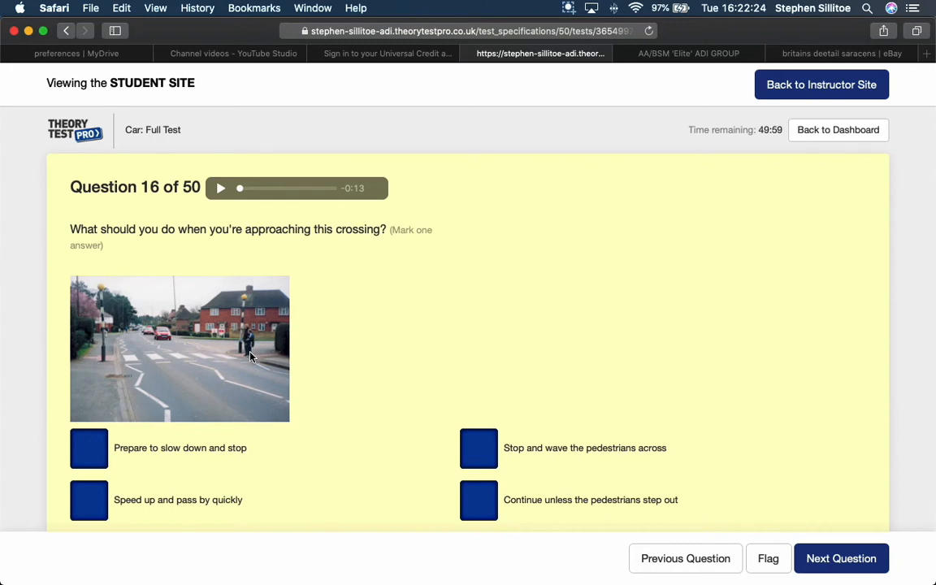
scroll("down", 3)
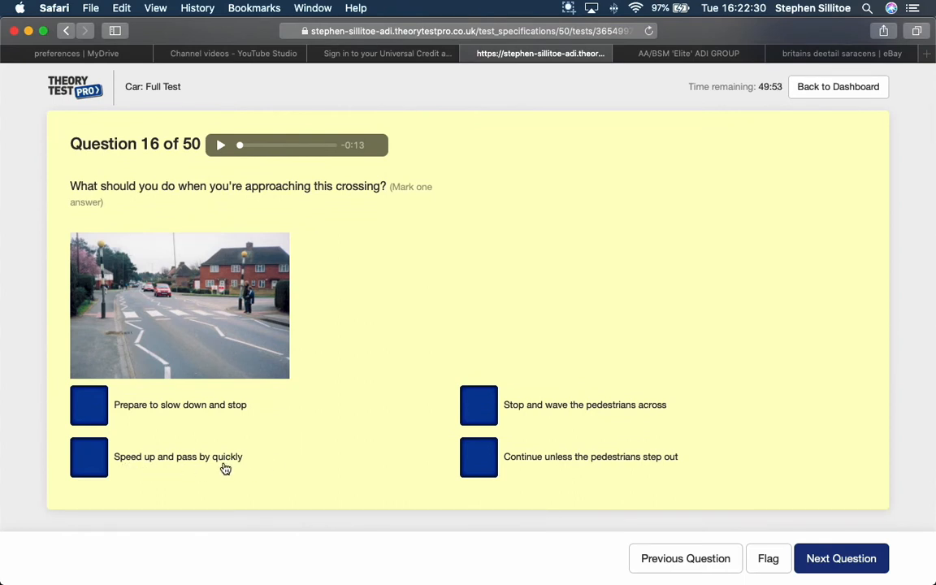
mouse_move(363, 440)
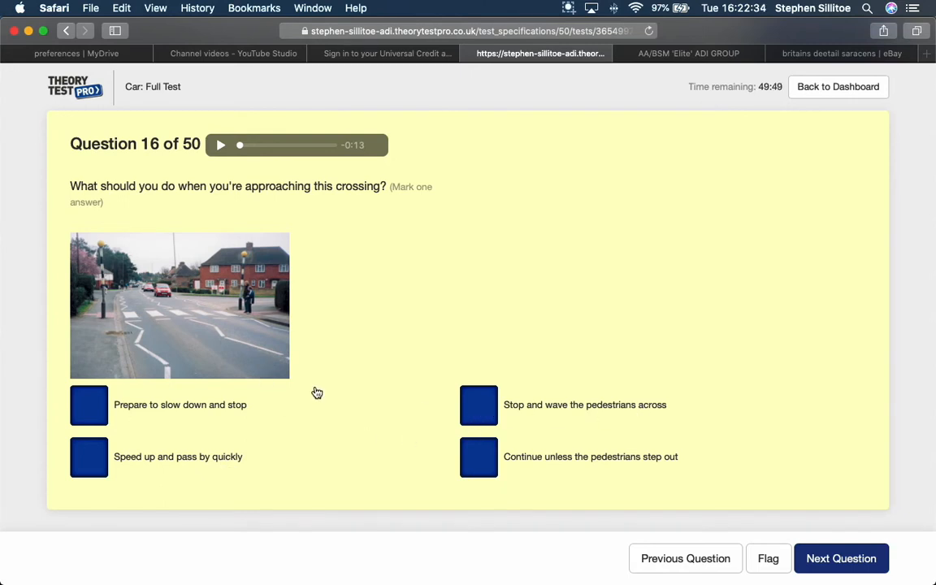
mouse_move(245, 302)
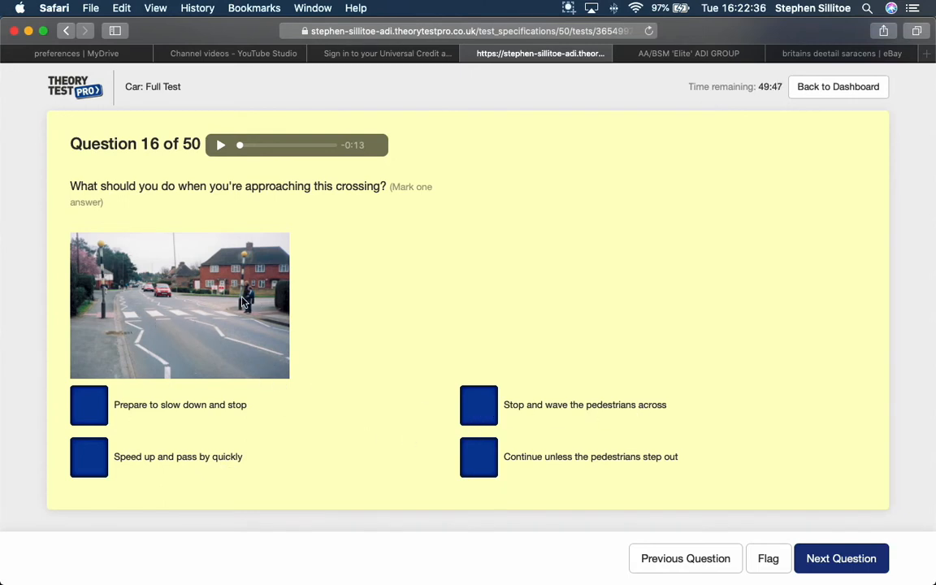
mouse_move(164, 307)
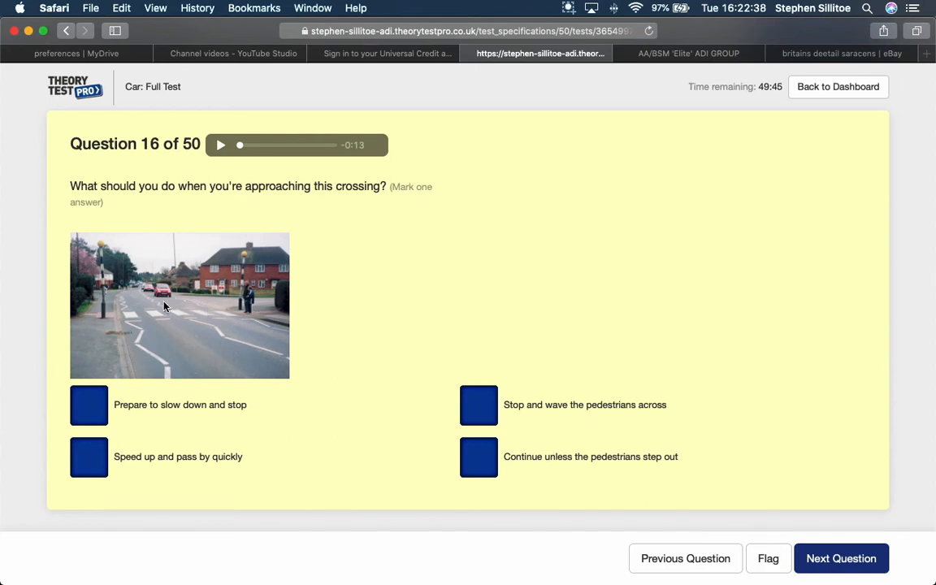
mouse_move(198, 321)
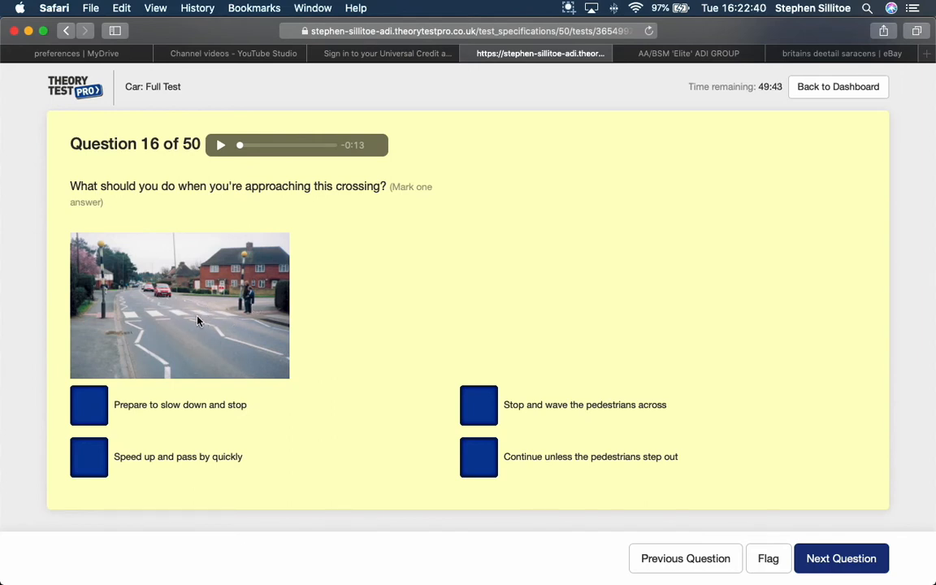
mouse_move(523, 466)
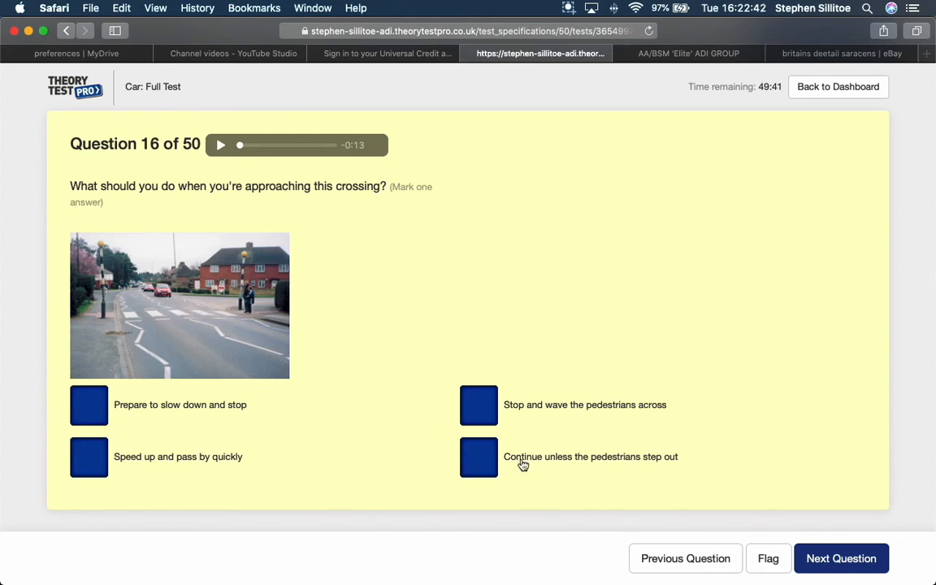
mouse_move(259, 359)
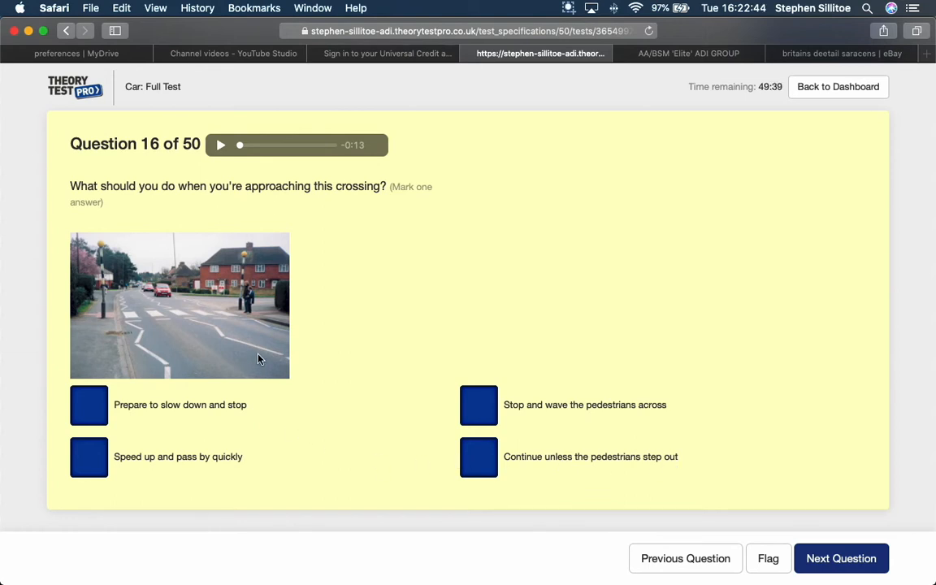
mouse_move(219, 338)
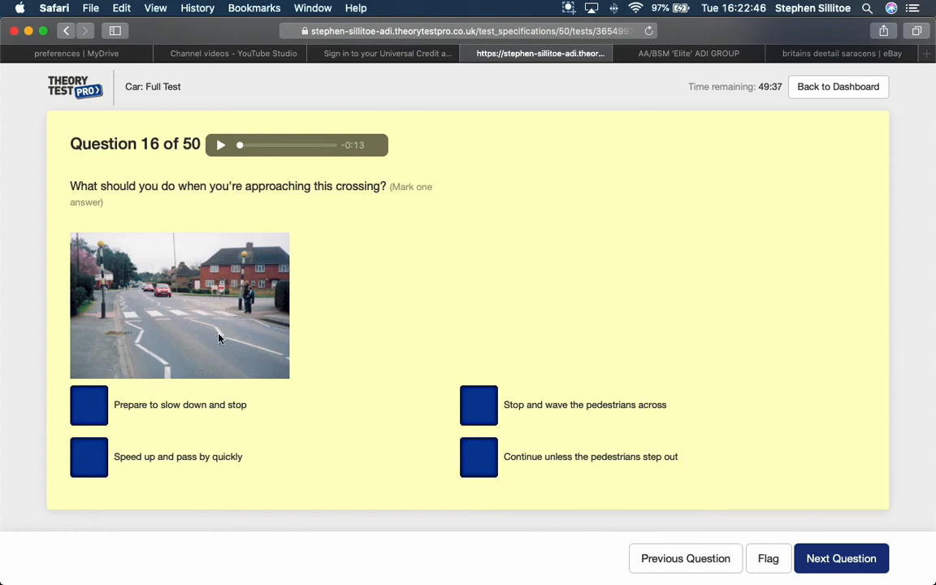
left_click(88, 404)
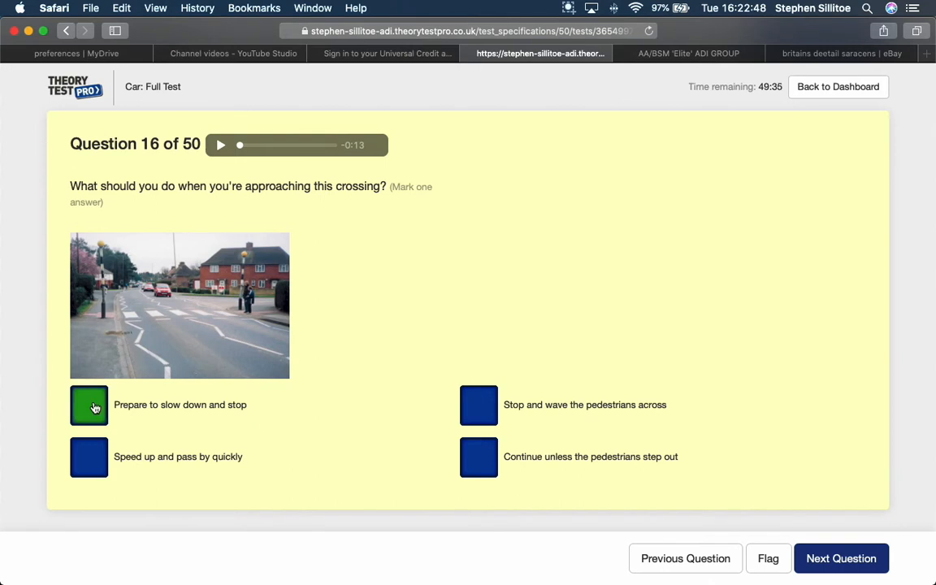
- Answer question 17 with '60 mph' for a caravan on a dual carriageway, then continue
left_click(843, 558)
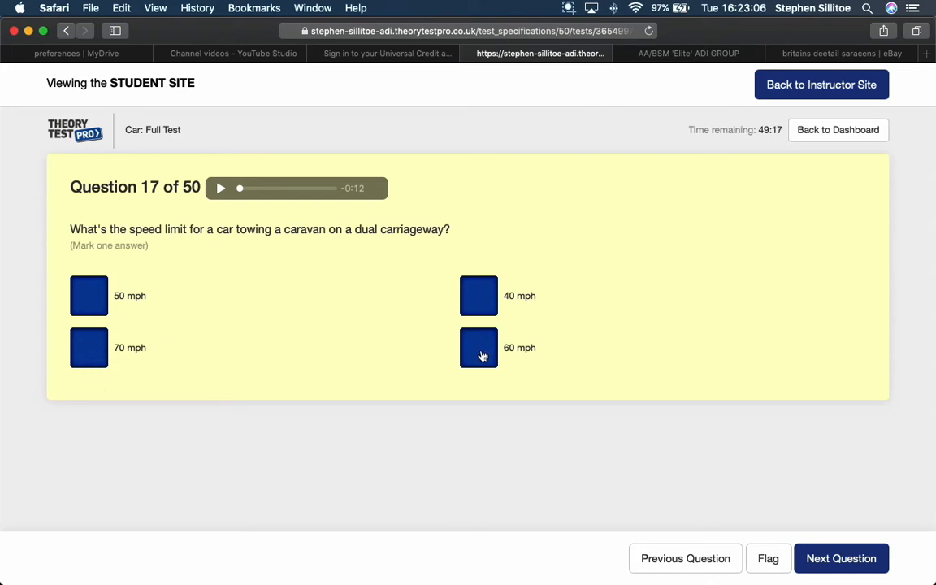
left_click(479, 347)
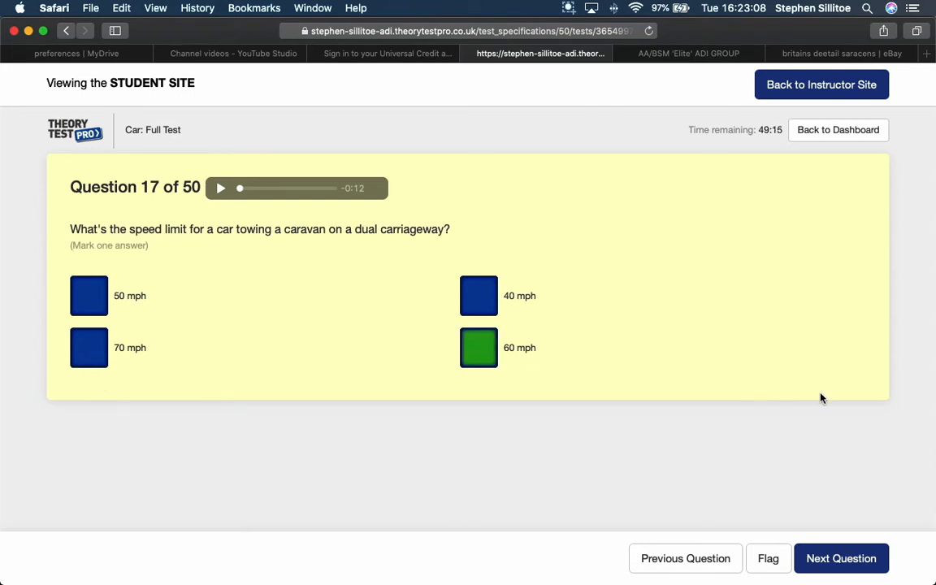
left_click(844, 559)
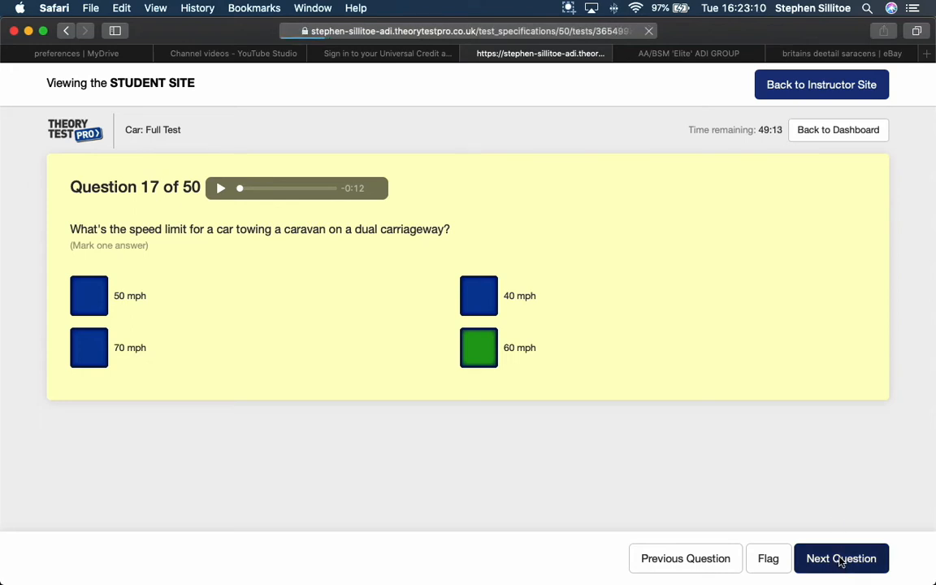
- Mark 'Gain speed on the hard shoulder' on question 18 and submit it
left_click(842, 559)
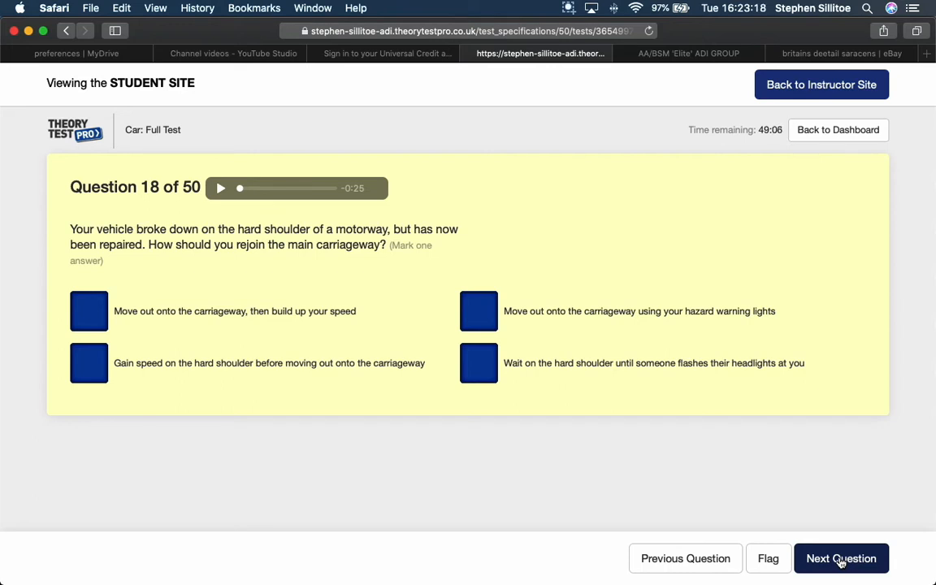
mouse_move(144, 397)
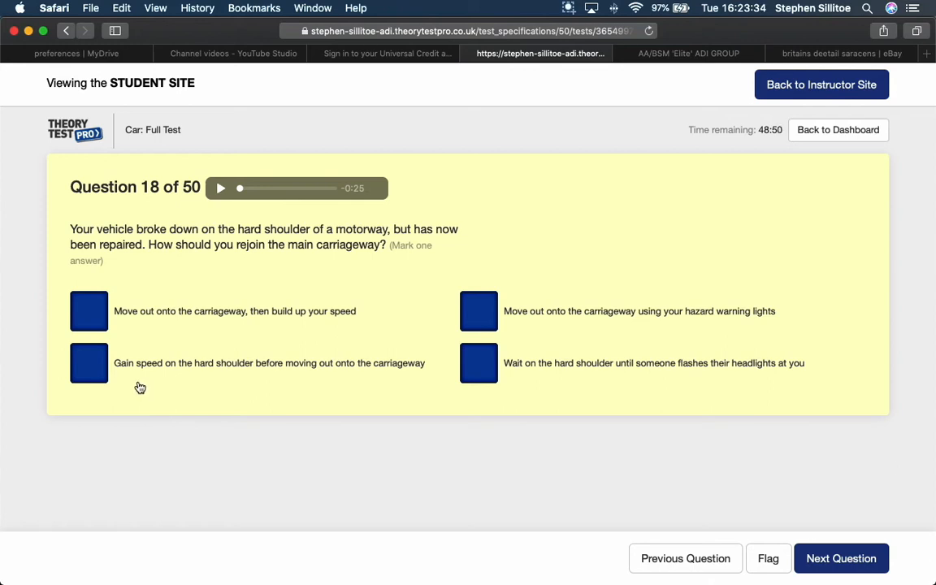
mouse_move(149, 385)
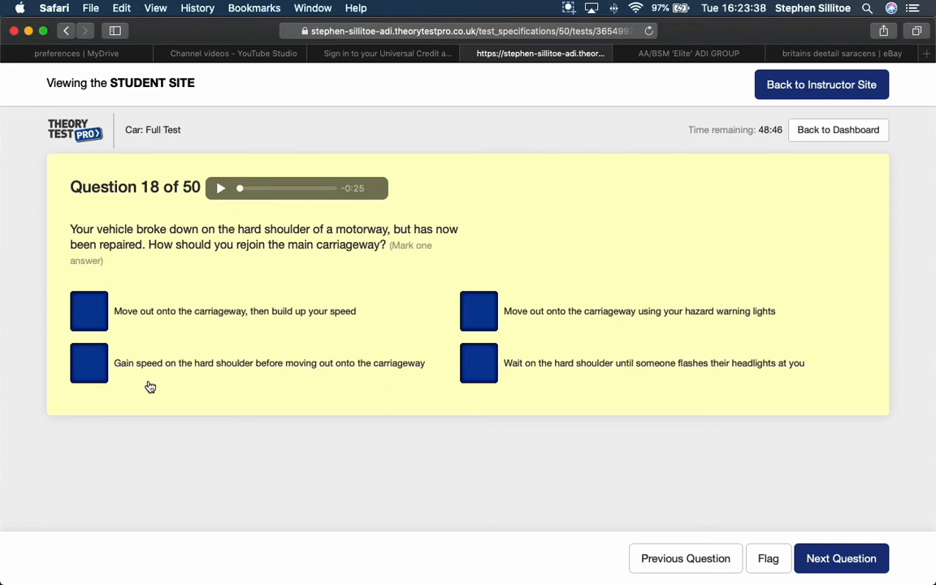
mouse_move(89, 366)
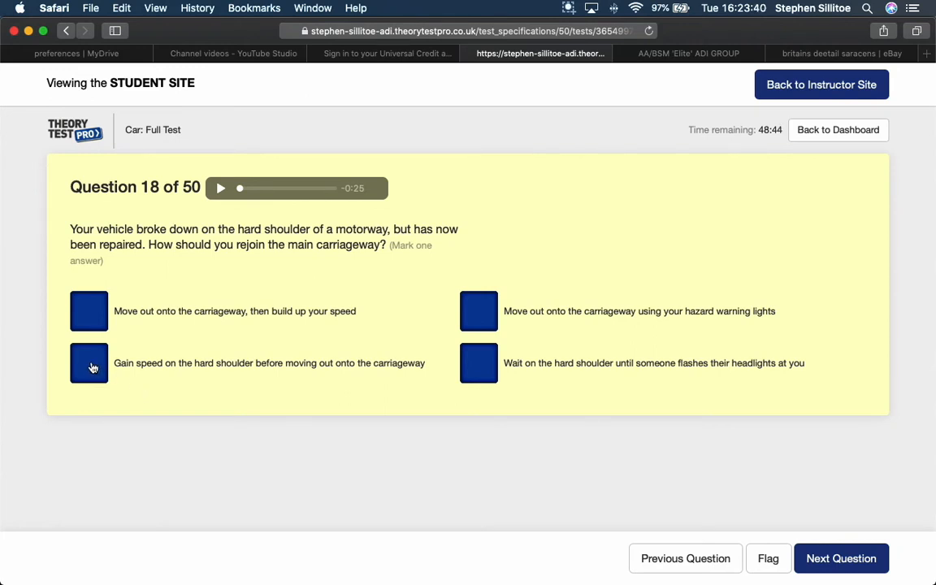
left_click(89, 363)
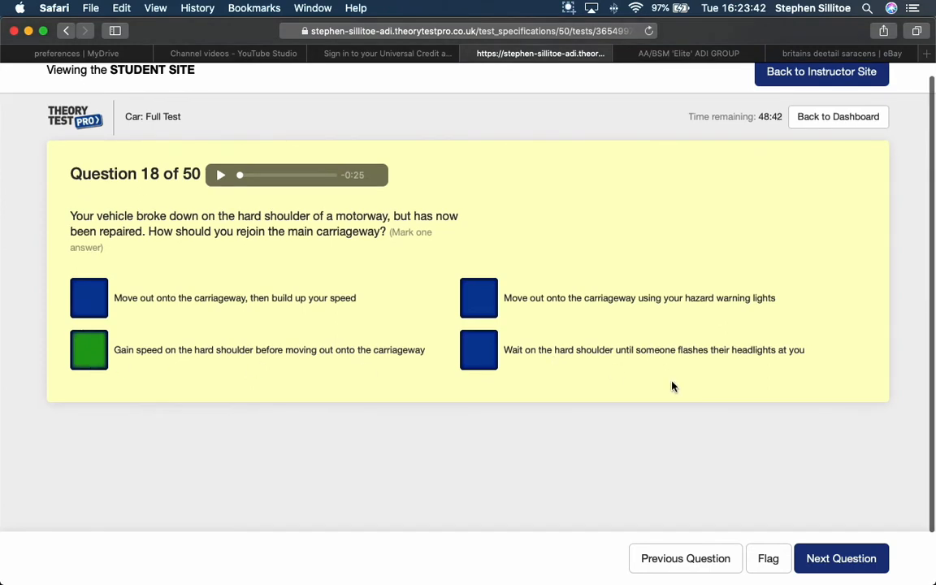
left_click(845, 558)
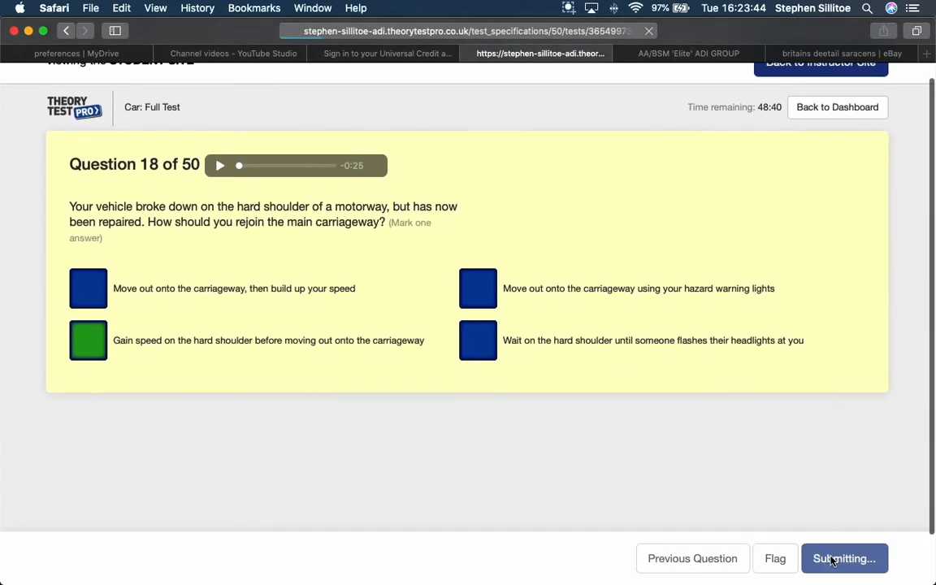
- Advance to question 19 and mark 'Vehicles towing a trailer' for the right-hand lane
left_click(841, 558)
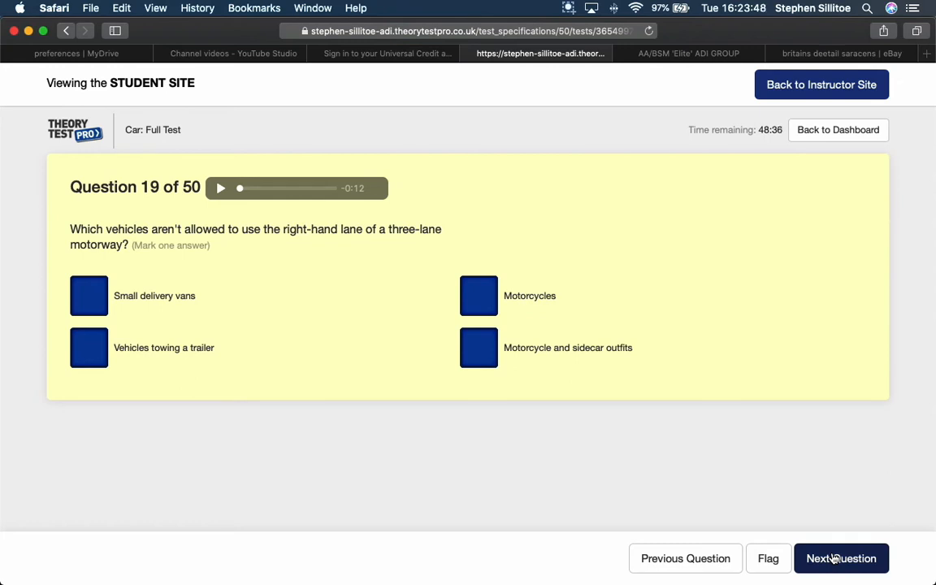
mouse_move(206, 358)
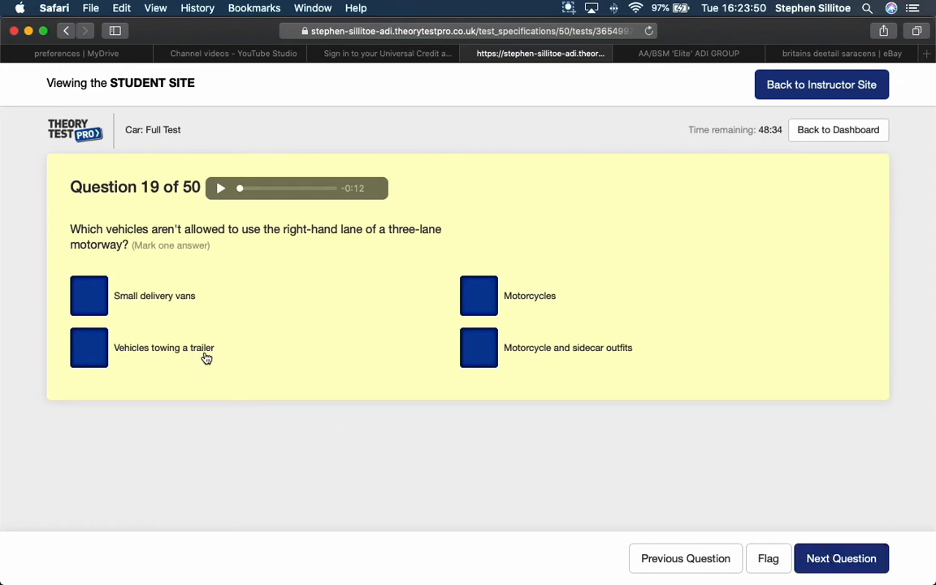
mouse_move(179, 372)
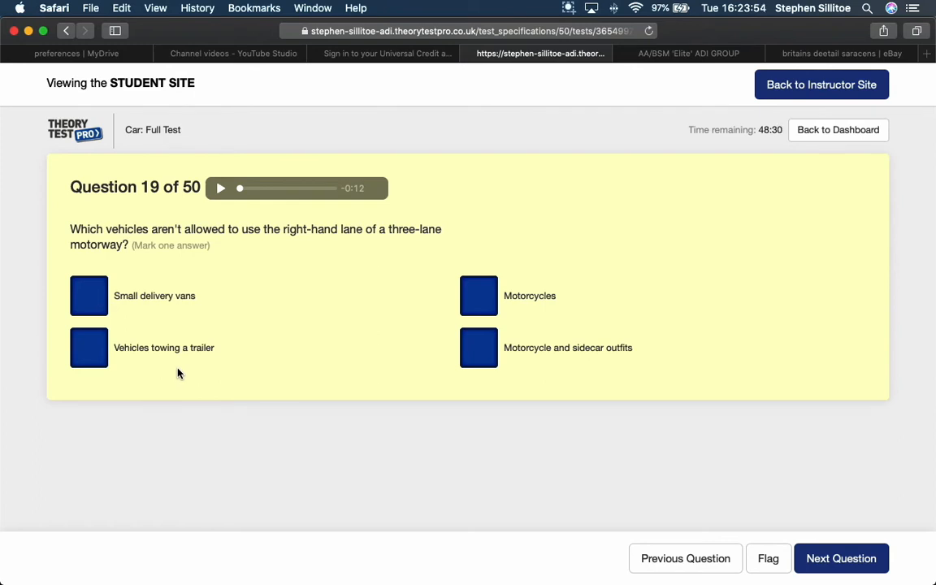
mouse_move(355, 354)
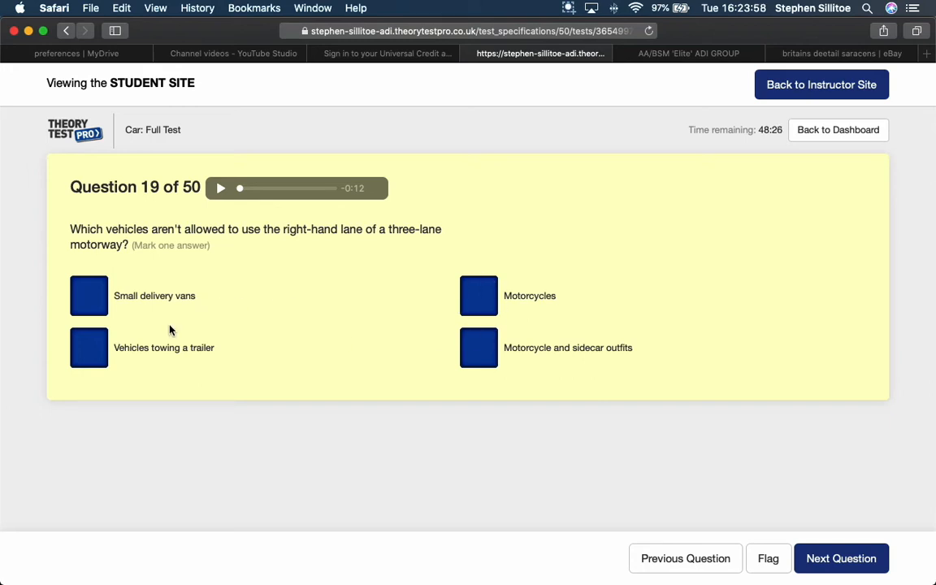
left_click(88, 347)
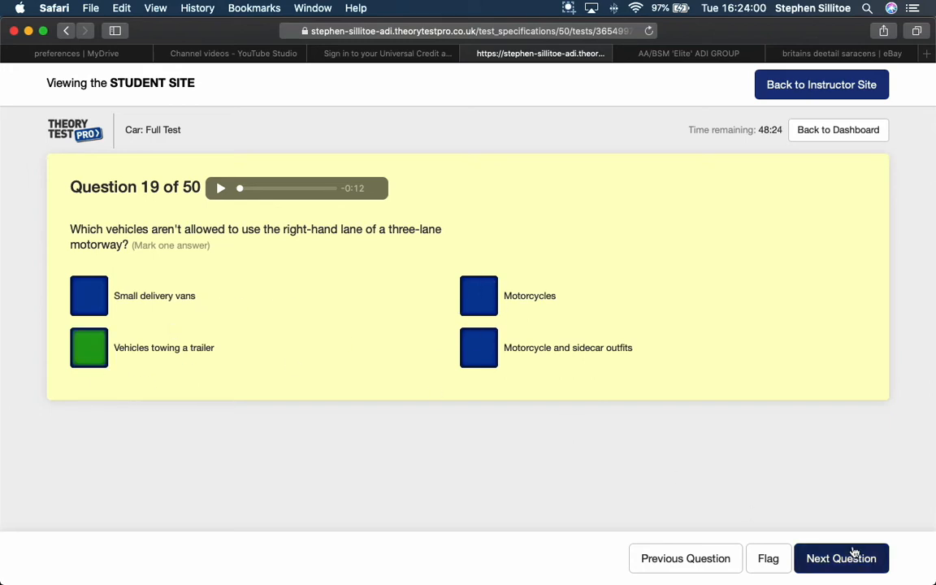
- Advance to question 20 and mark that some medicines affect your ability to drive safely
left_click(842, 558)
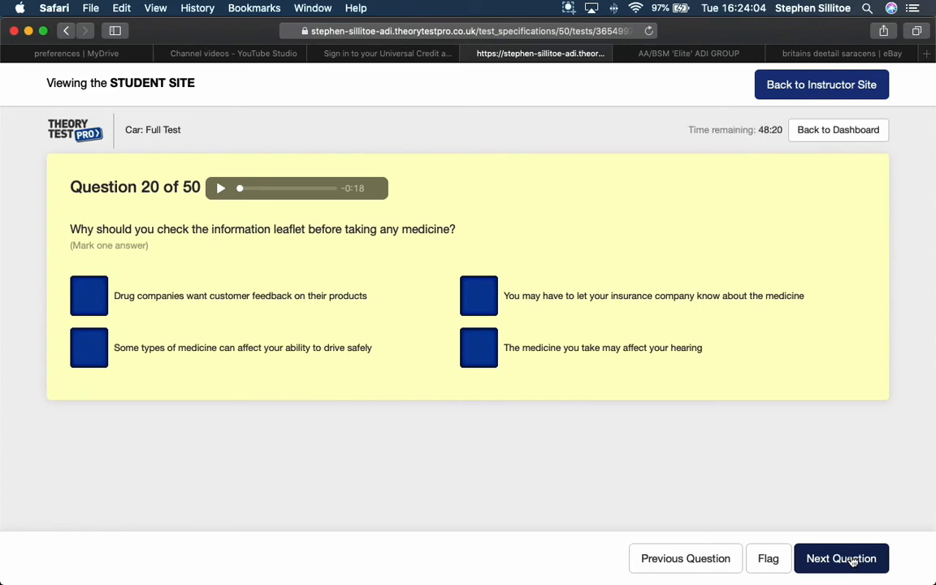
mouse_move(390, 462)
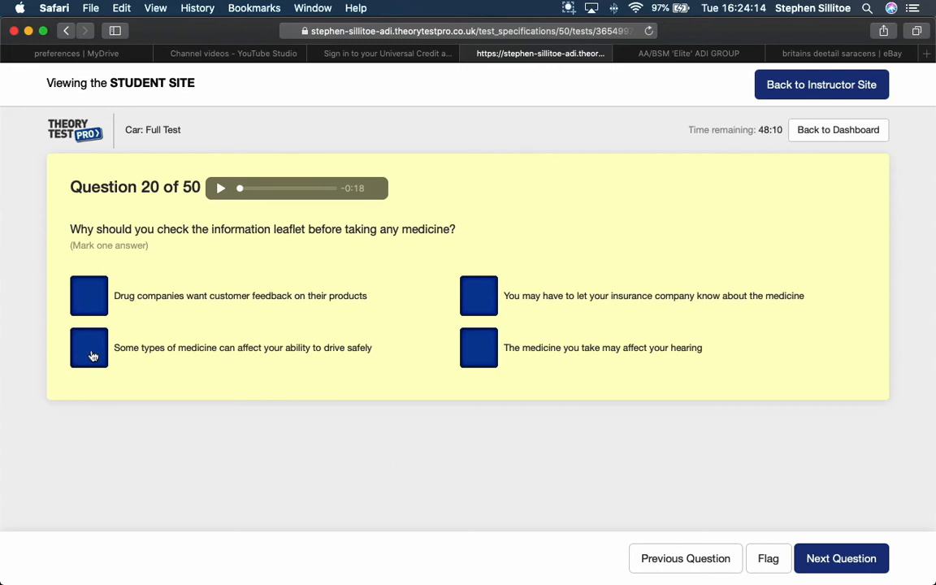
mouse_move(304, 363)
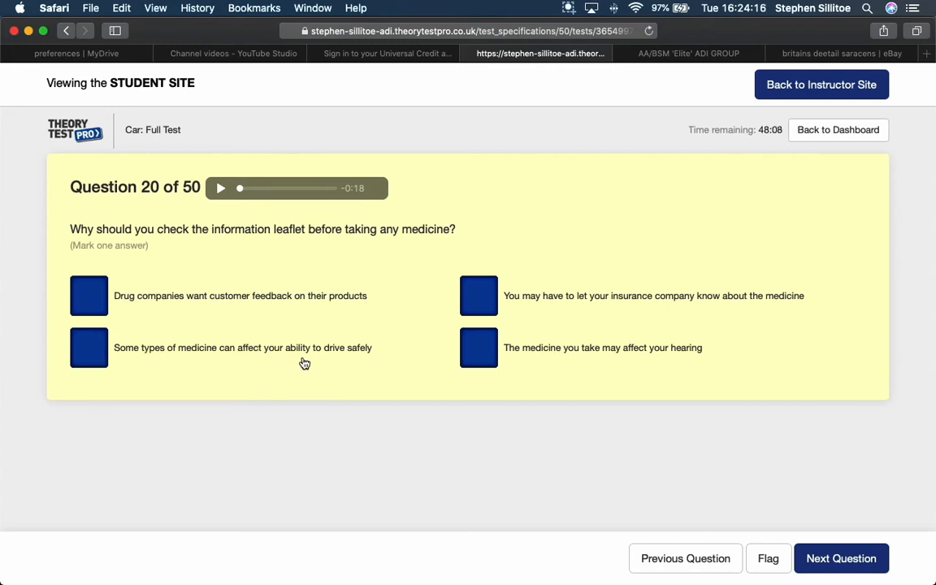
left_click(88, 347)
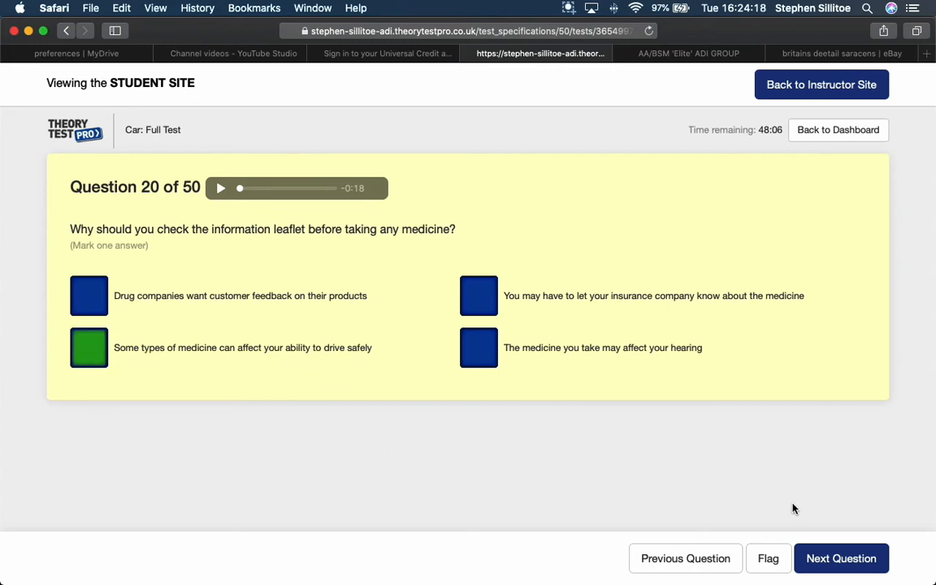
- Advance to question 21 on satnav distraction and pick an answer
left_click(843, 558)
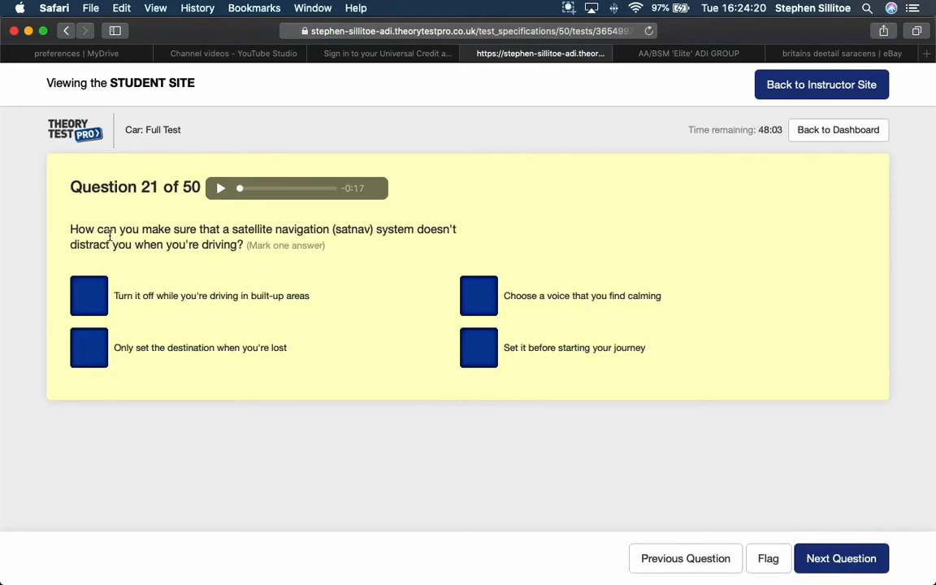
mouse_move(334, 243)
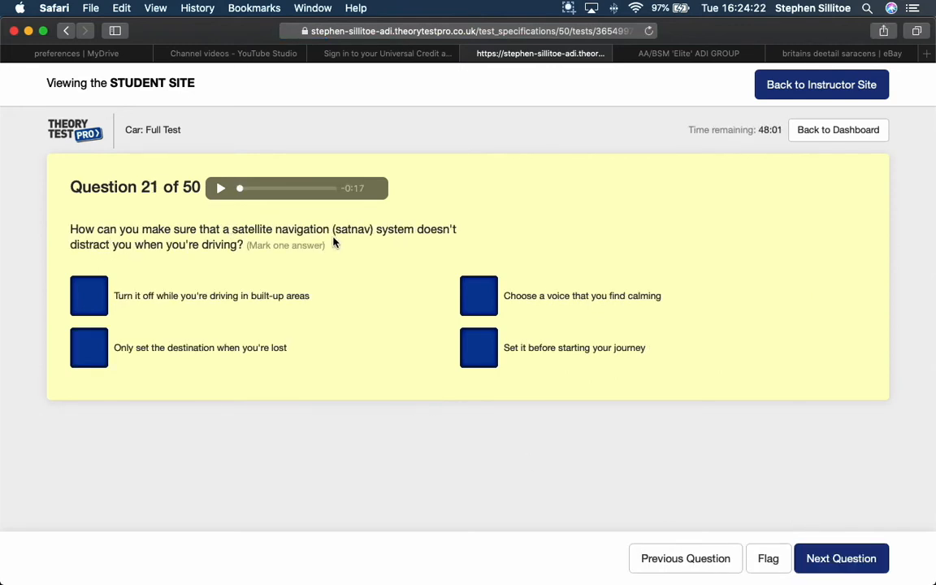
mouse_move(463, 239)
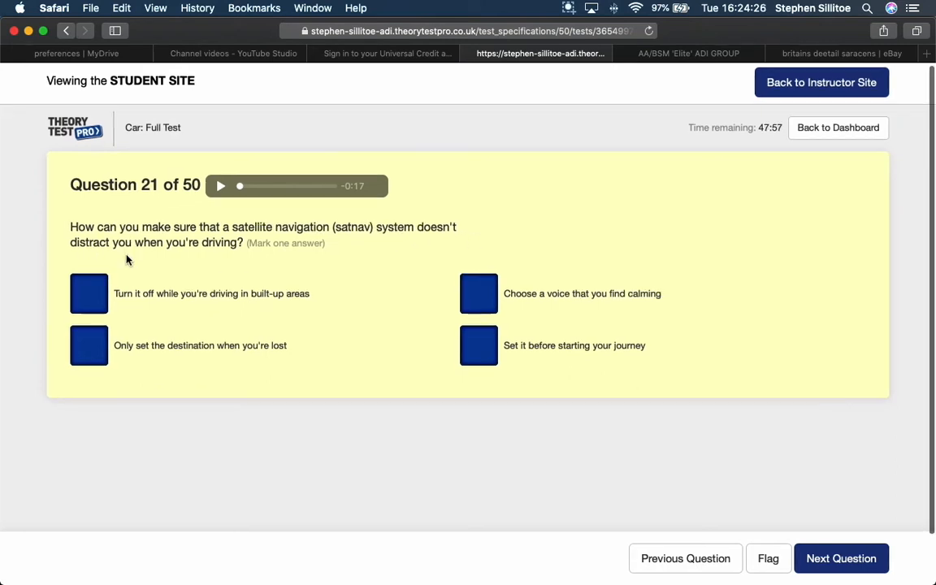
mouse_move(376, 288)
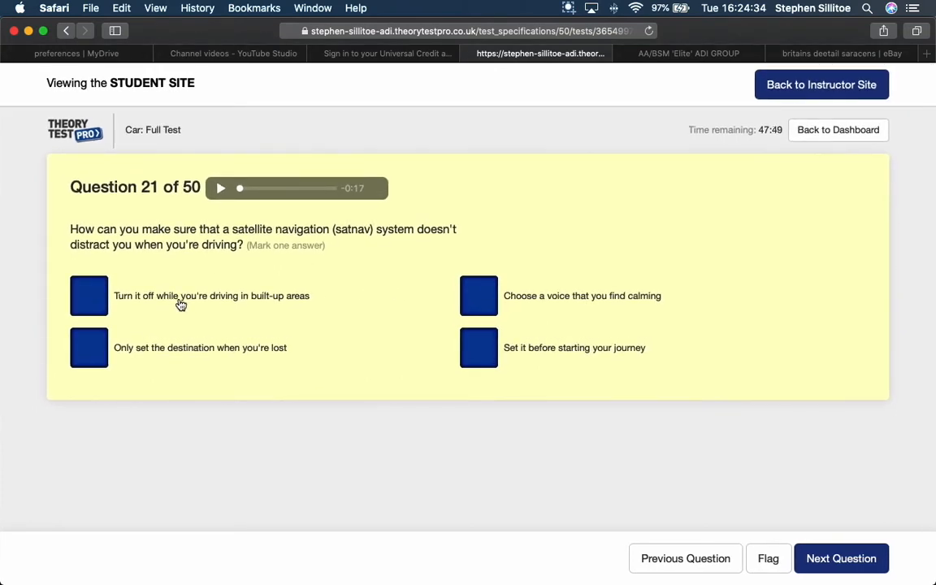
mouse_move(160, 368)
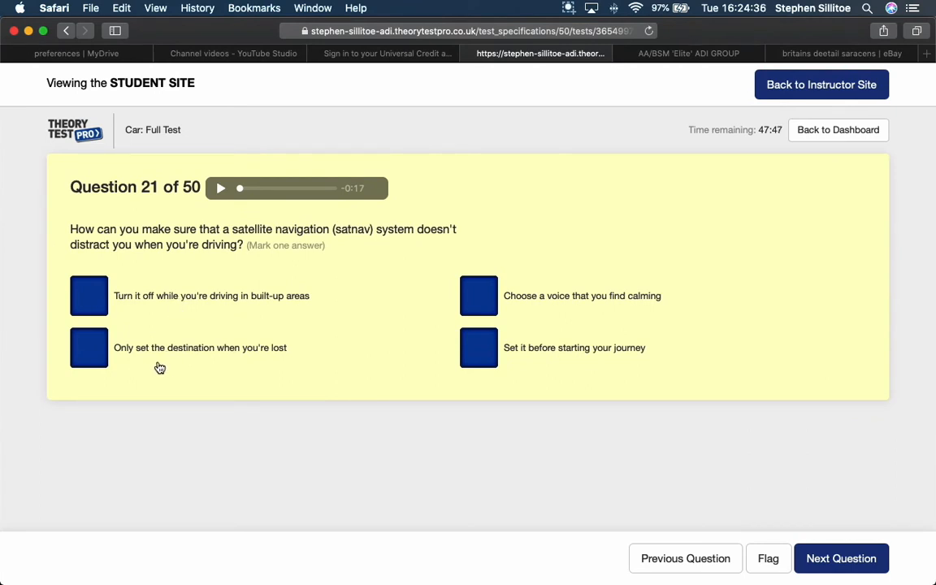
mouse_move(303, 362)
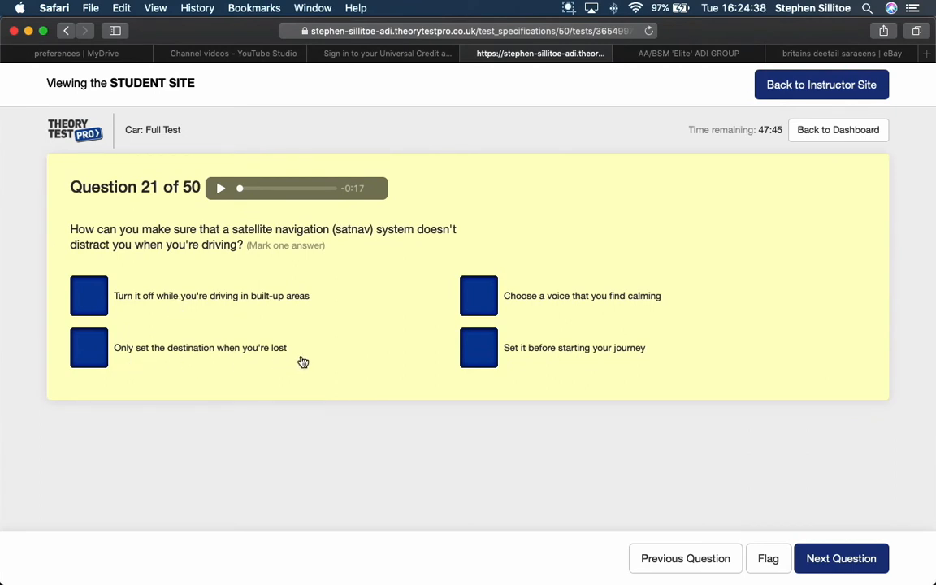
mouse_move(299, 357)
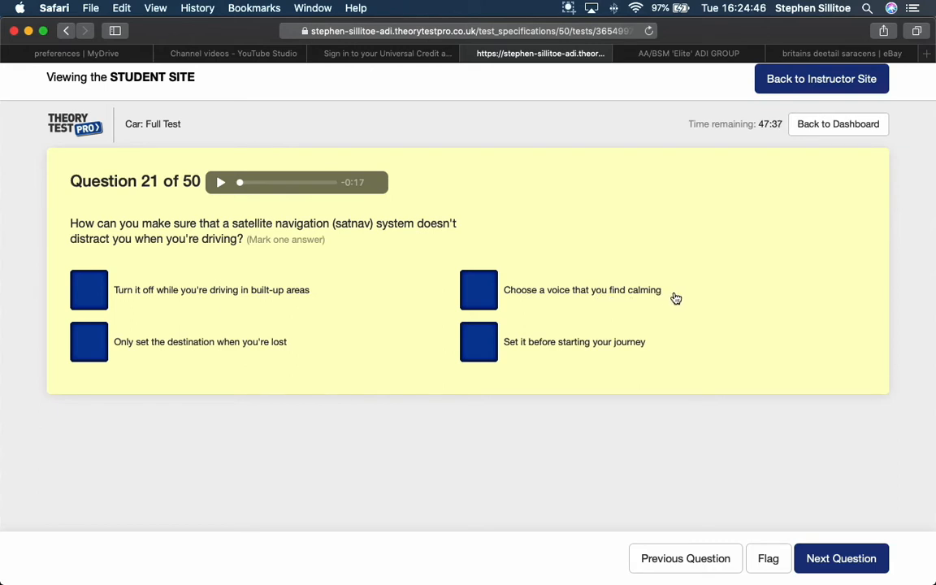
mouse_move(702, 357)
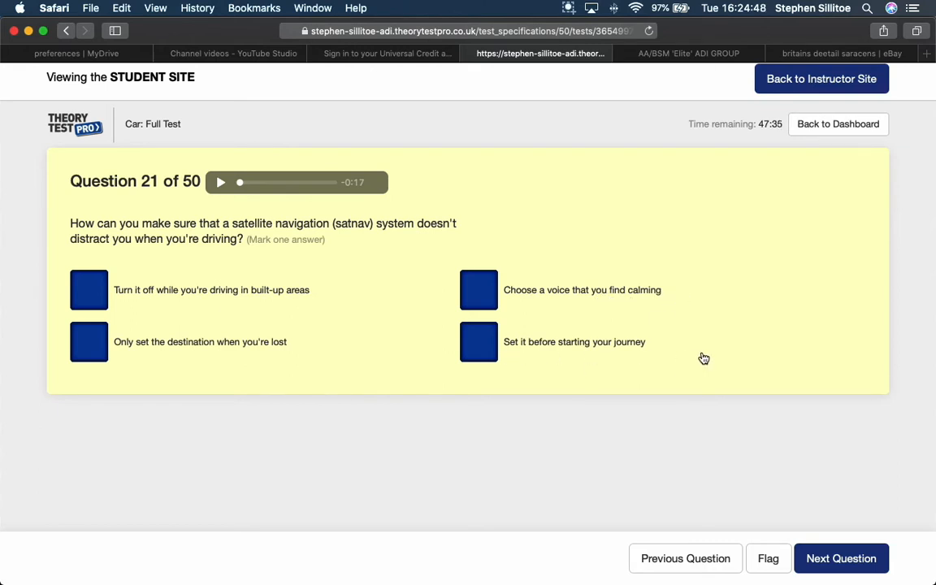
left_click(478, 342)
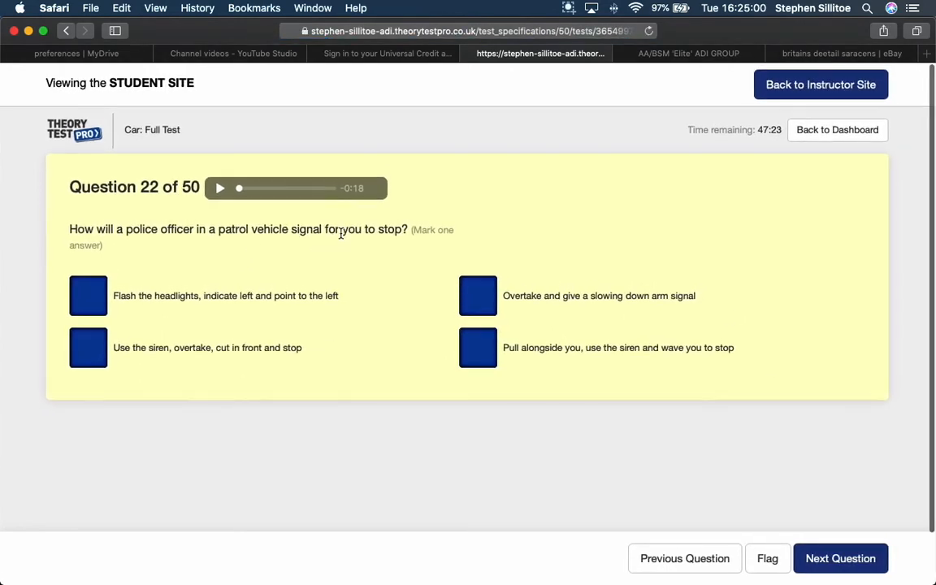
mouse_move(147, 264)
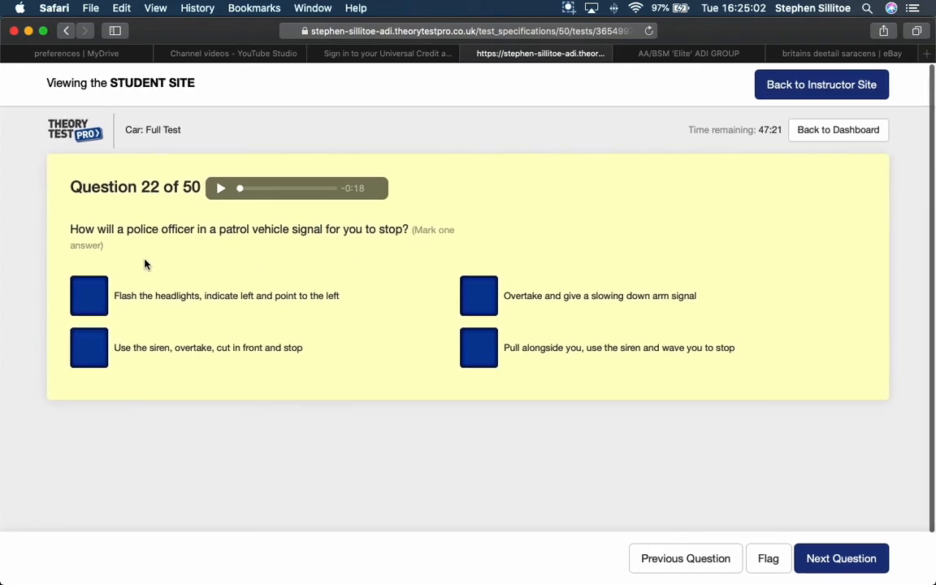
mouse_move(271, 304)
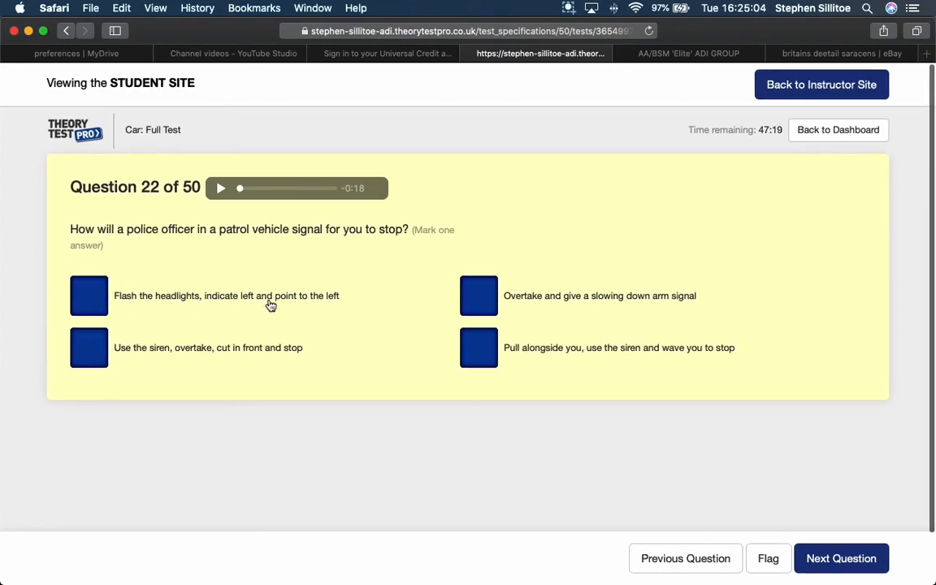
mouse_move(356, 305)
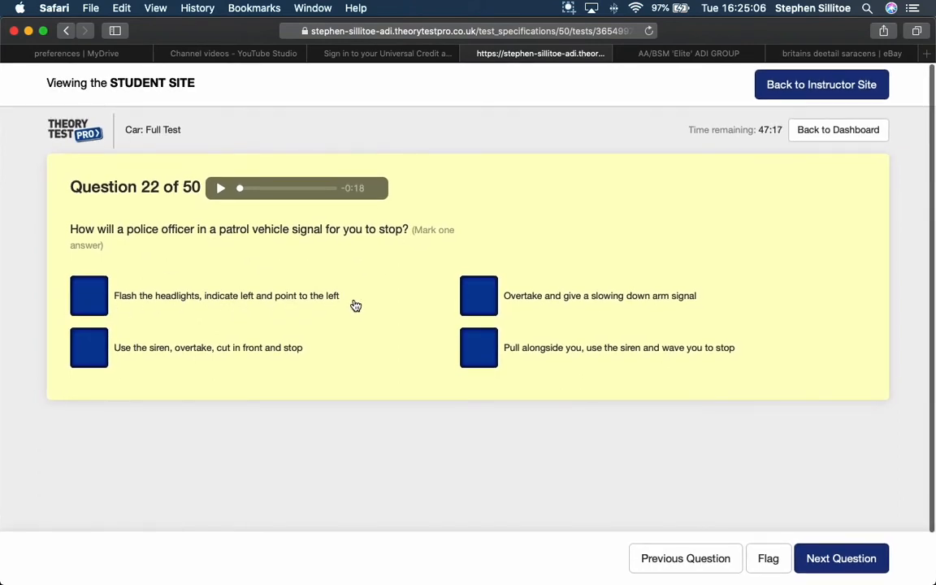
mouse_move(138, 365)
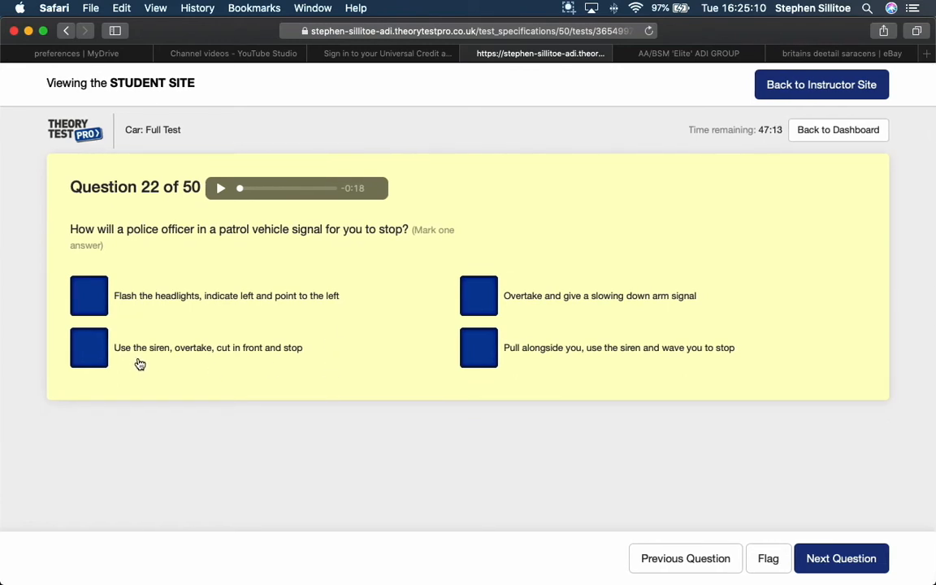
mouse_move(267, 361)
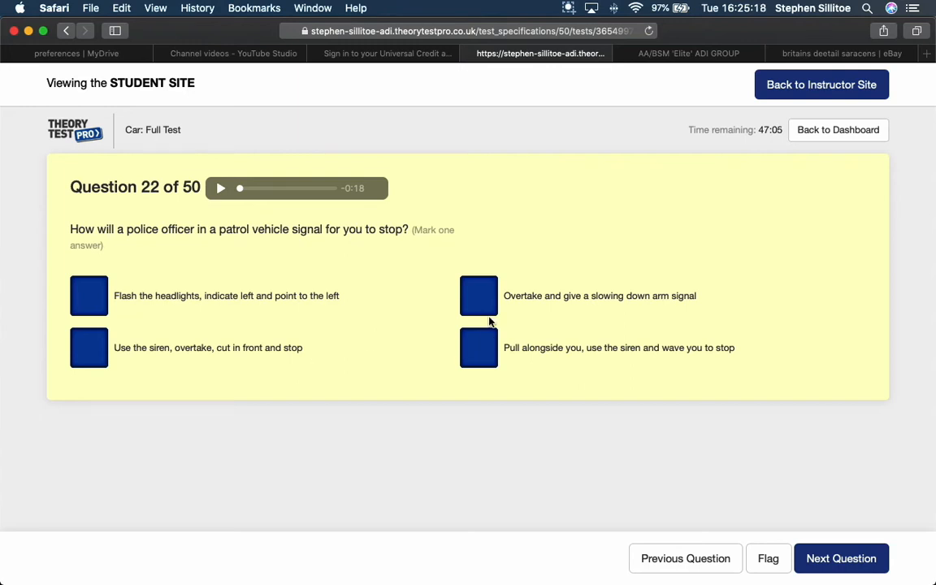
mouse_move(530, 311)
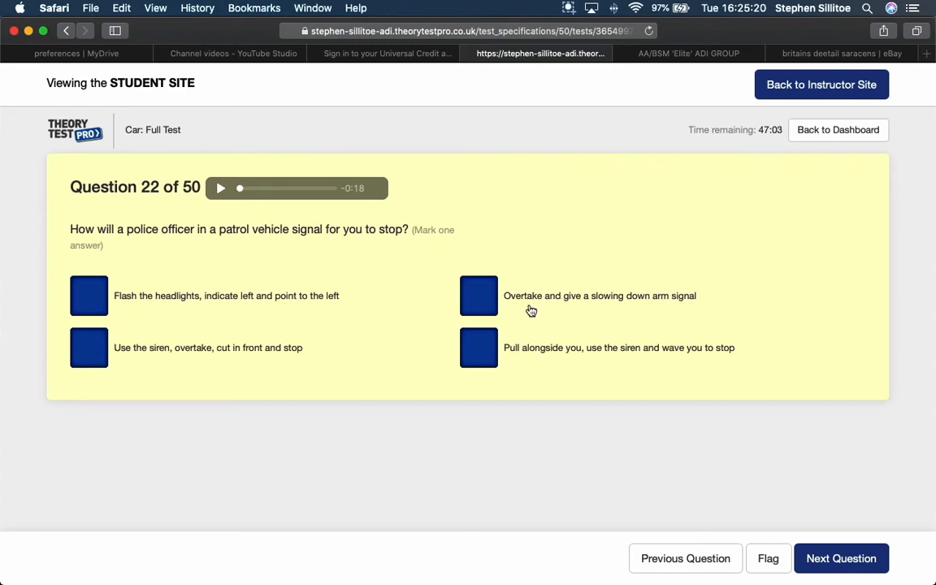
mouse_move(700, 308)
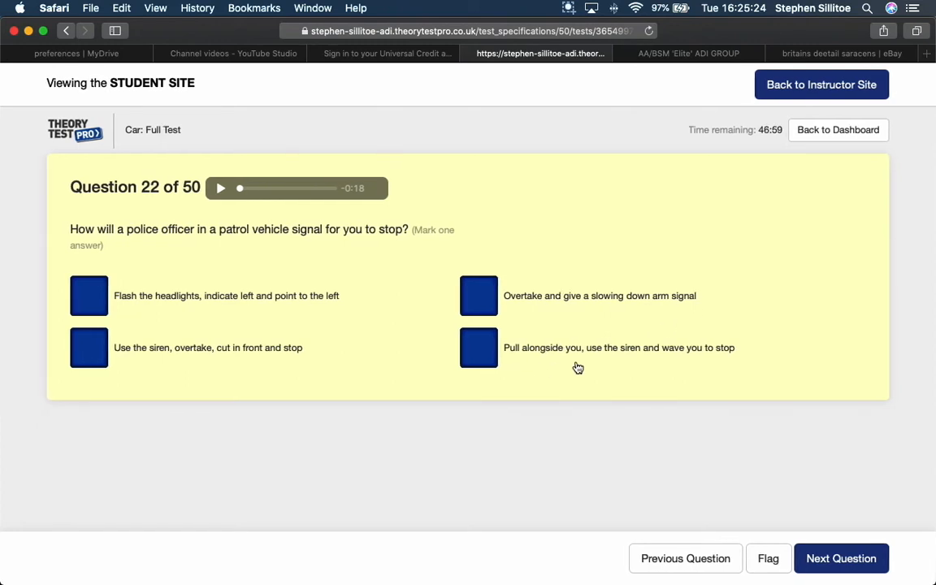
mouse_move(603, 394)
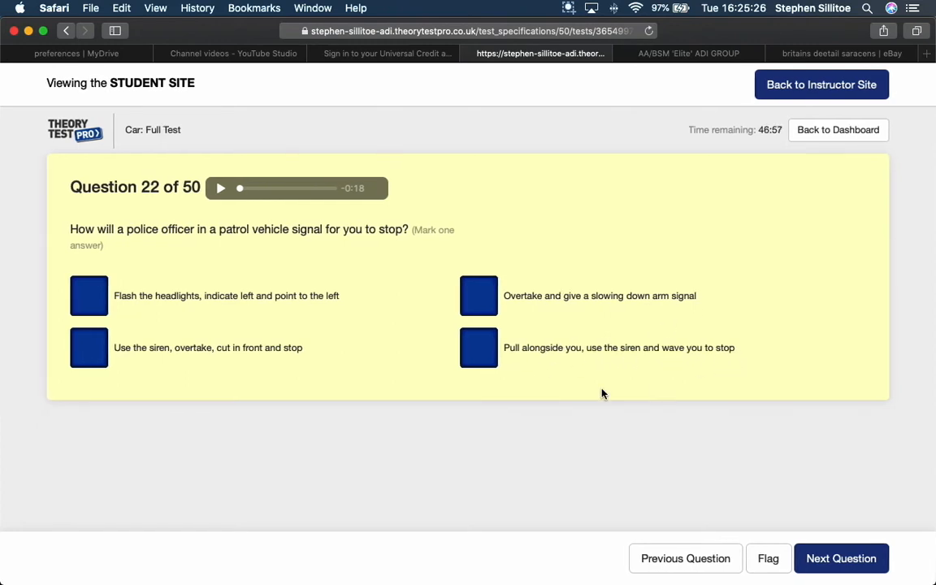
mouse_move(555, 377)
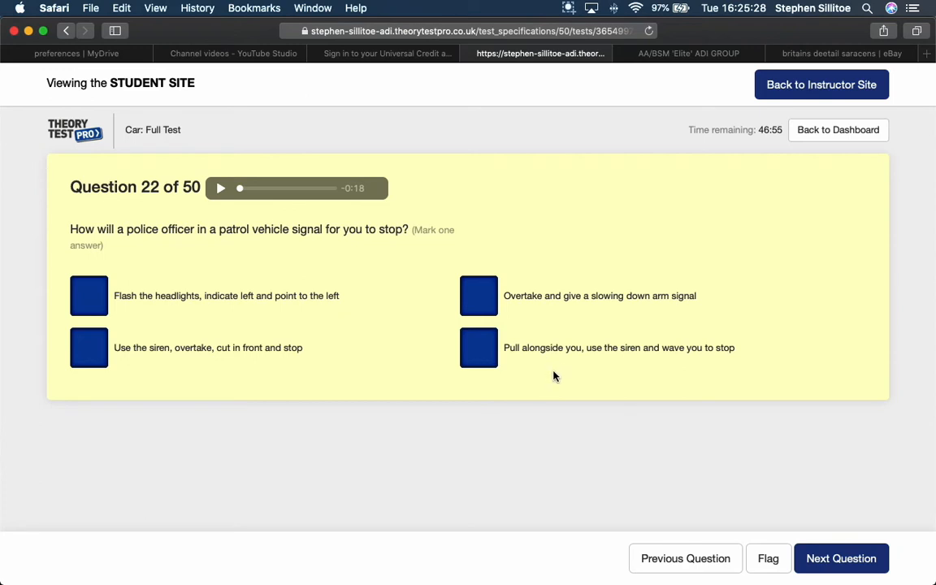
mouse_move(518, 314)
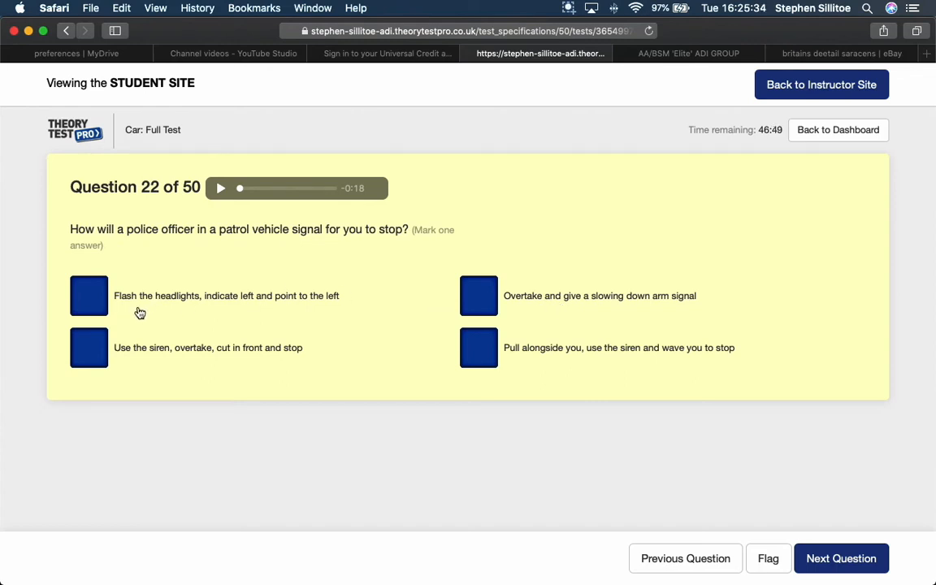
mouse_move(228, 303)
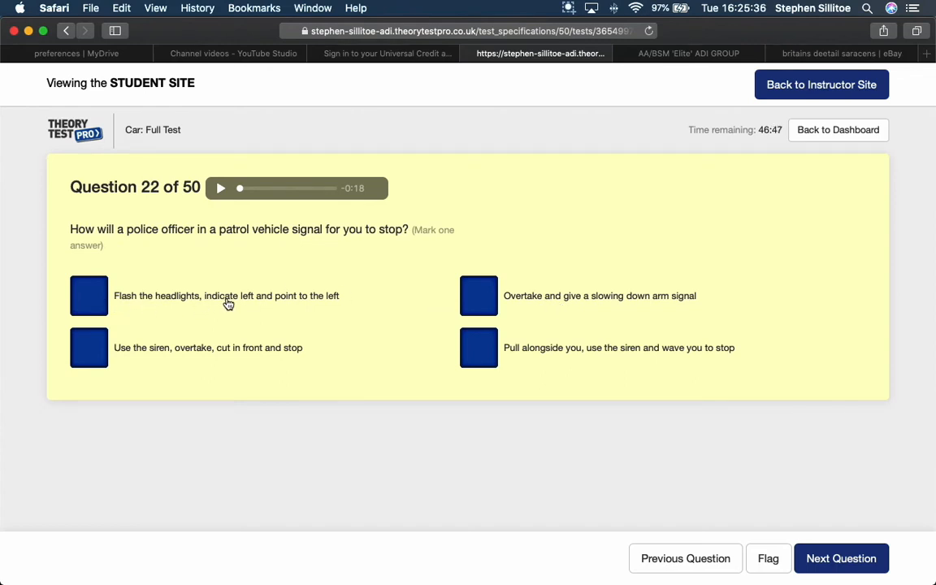
- Mark 'Flash the headlights, indicate left and point to the left' and submit question 22
left_click(89, 295)
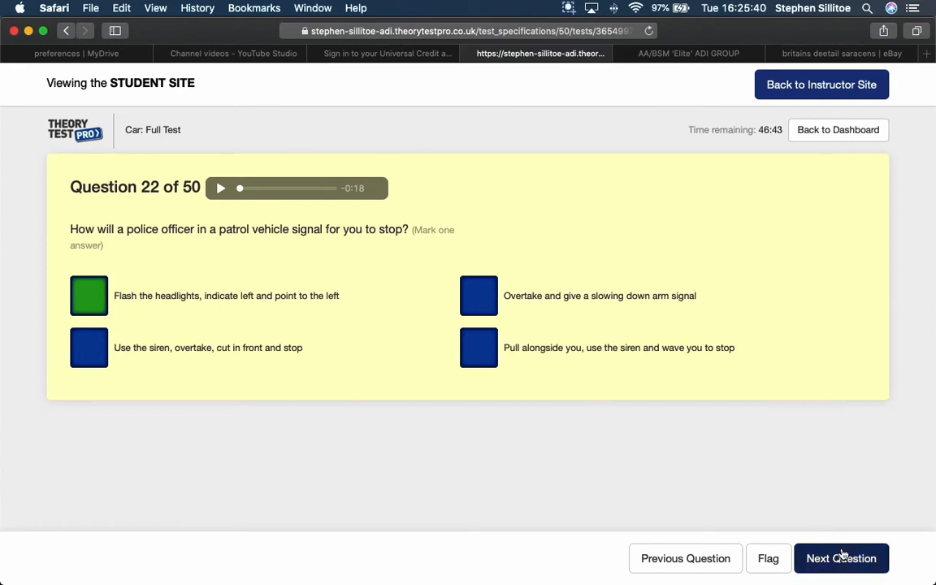
left_click(842, 558)
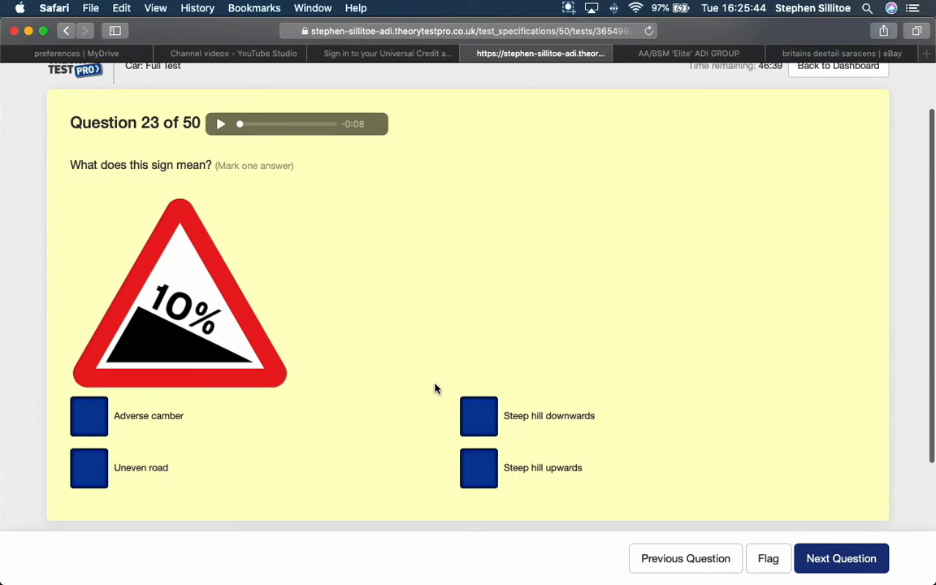
mouse_move(137, 320)
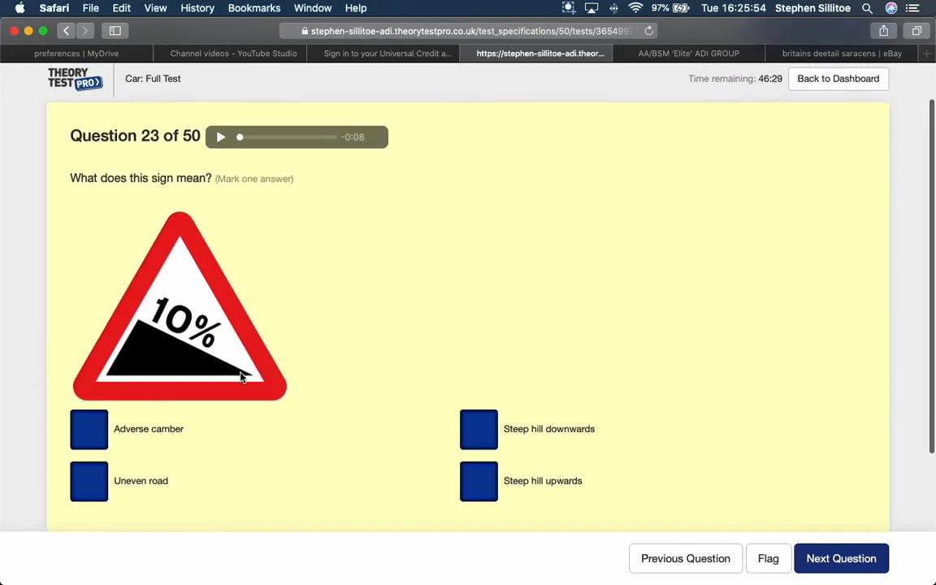
- Answer the 10% gradient triangle sign with 'Steep hill downwards' and submit it
scroll("down", 3)
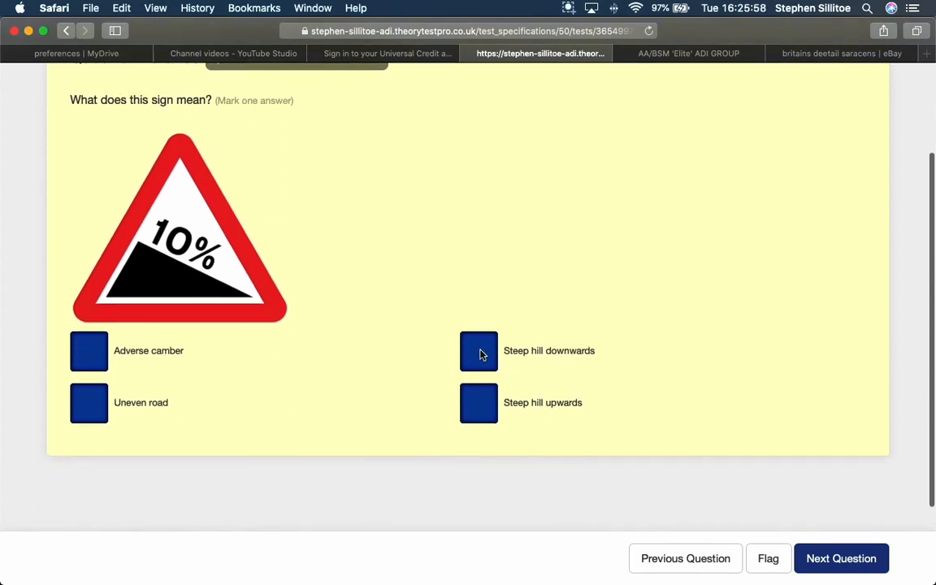
left_click(478, 351)
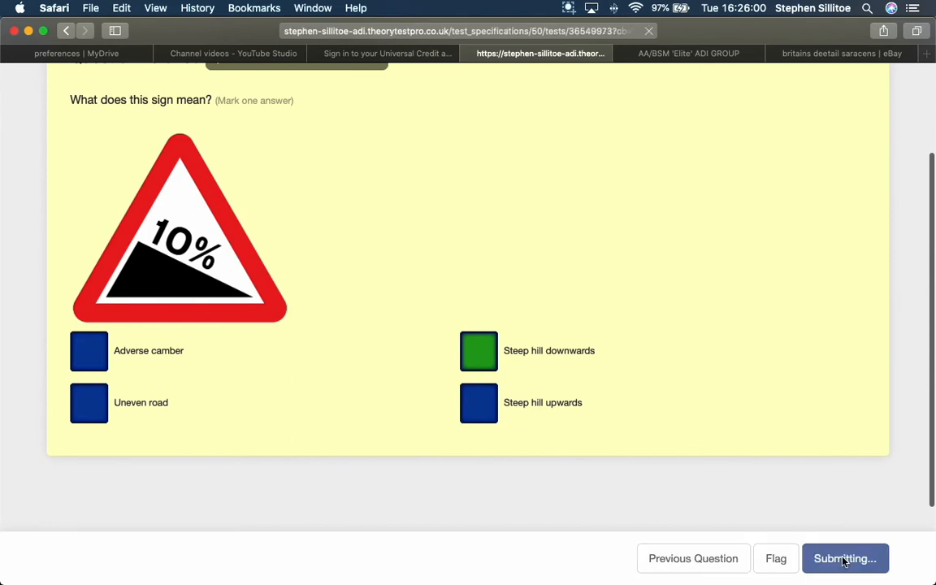
left_click(846, 558)
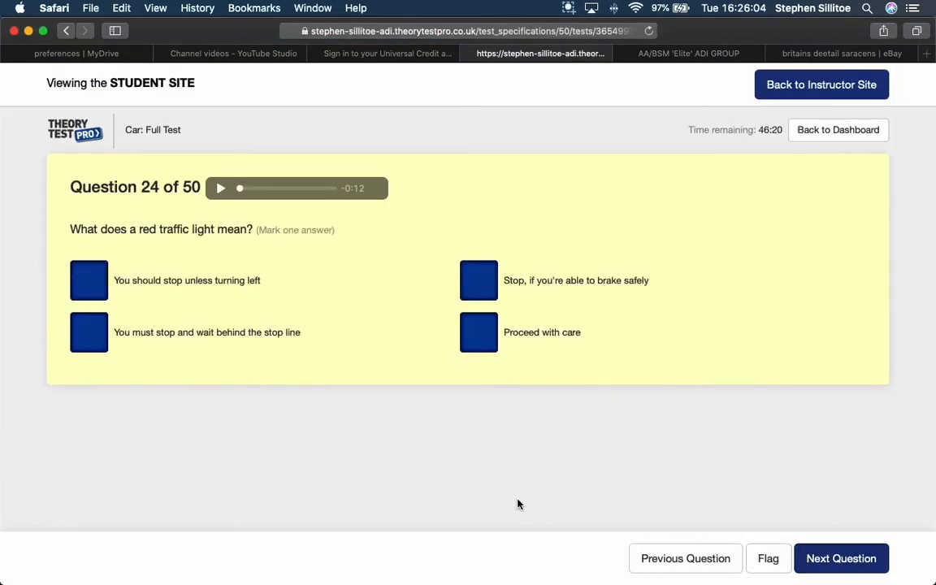
mouse_move(187, 410)
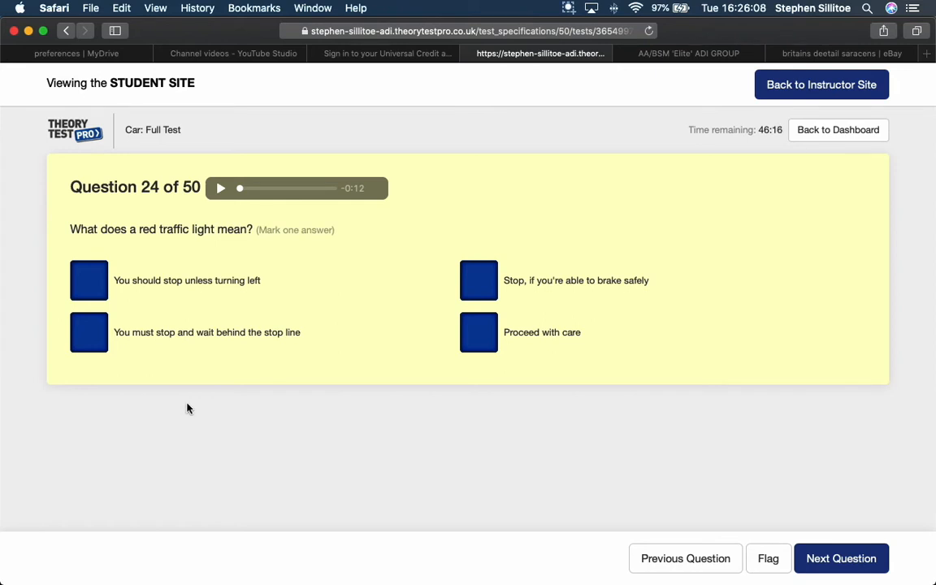
mouse_move(266, 357)
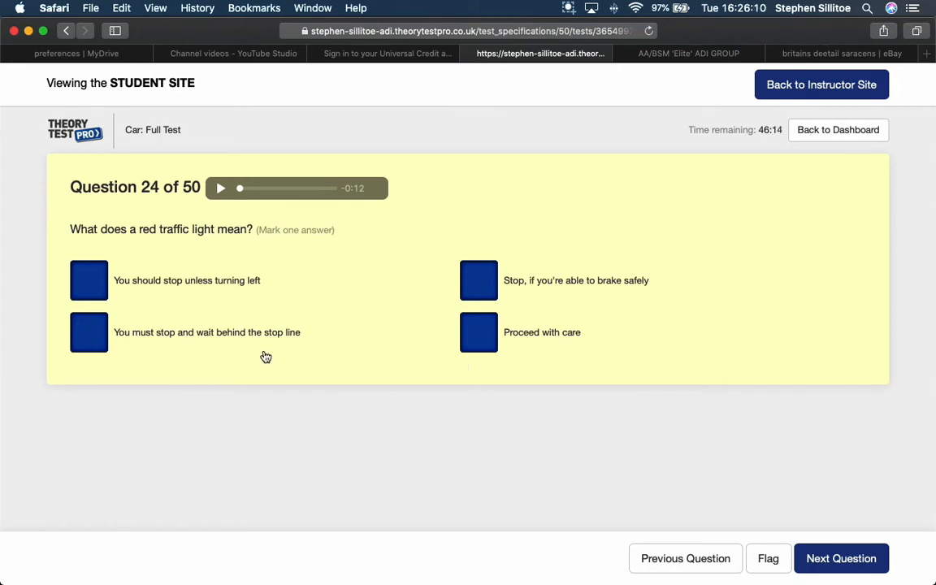
- Answer the red traffic light question, then submit 'Obey the speed limit' for roadworks
left_click(87, 332)
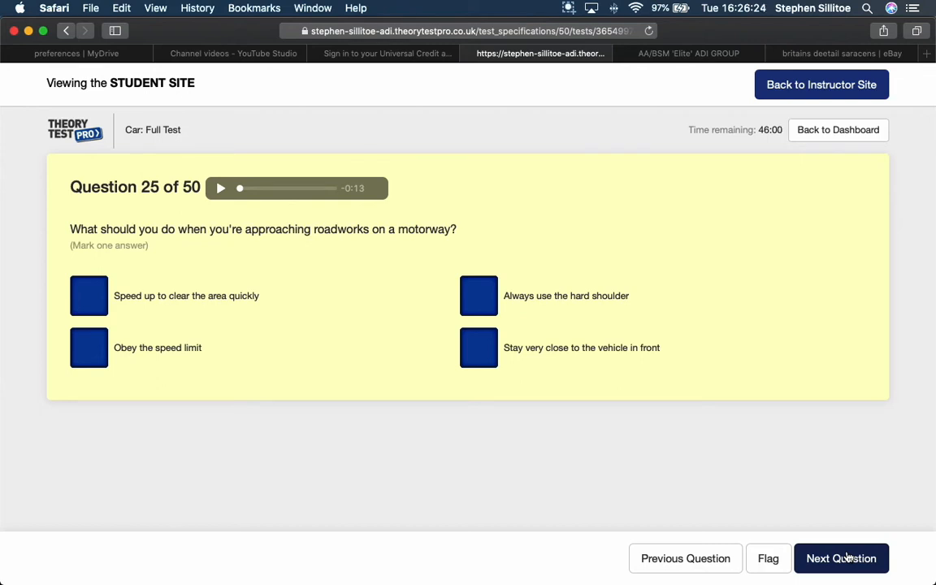
mouse_move(355, 371)
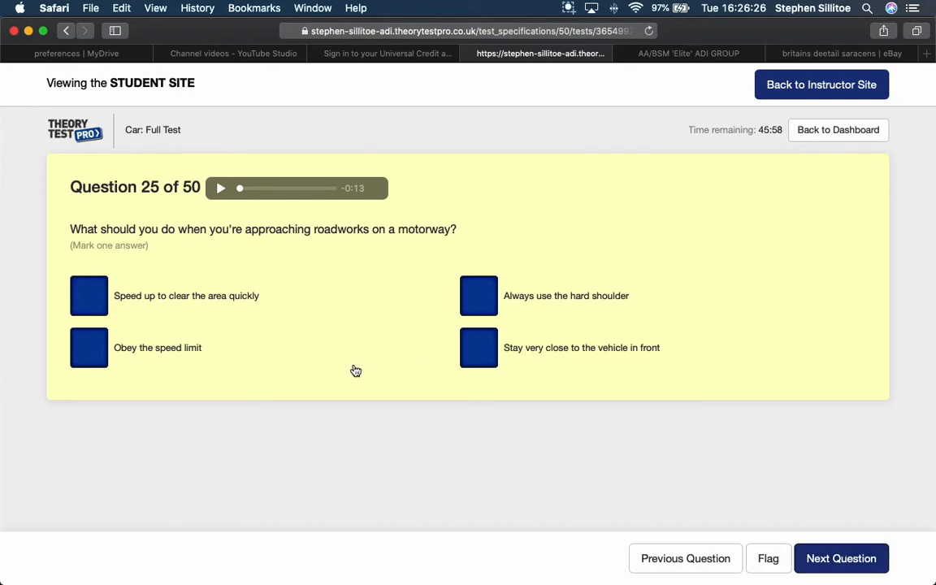
mouse_move(346, 369)
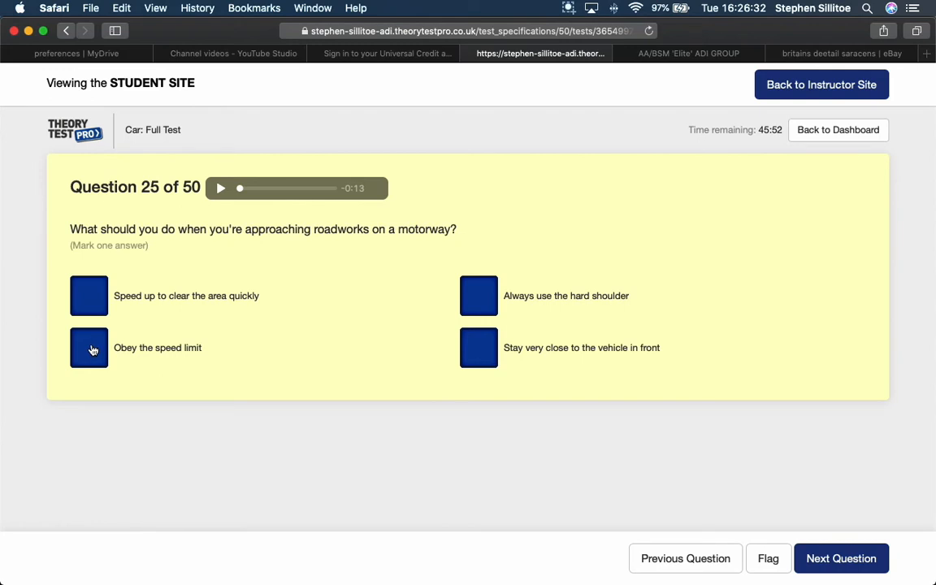
left_click(87, 348)
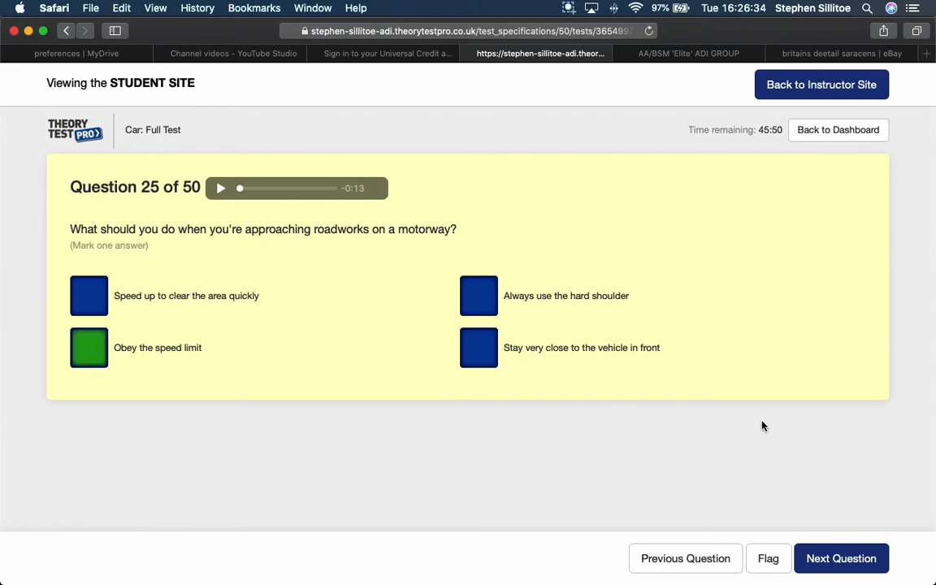
left_click(842, 558)
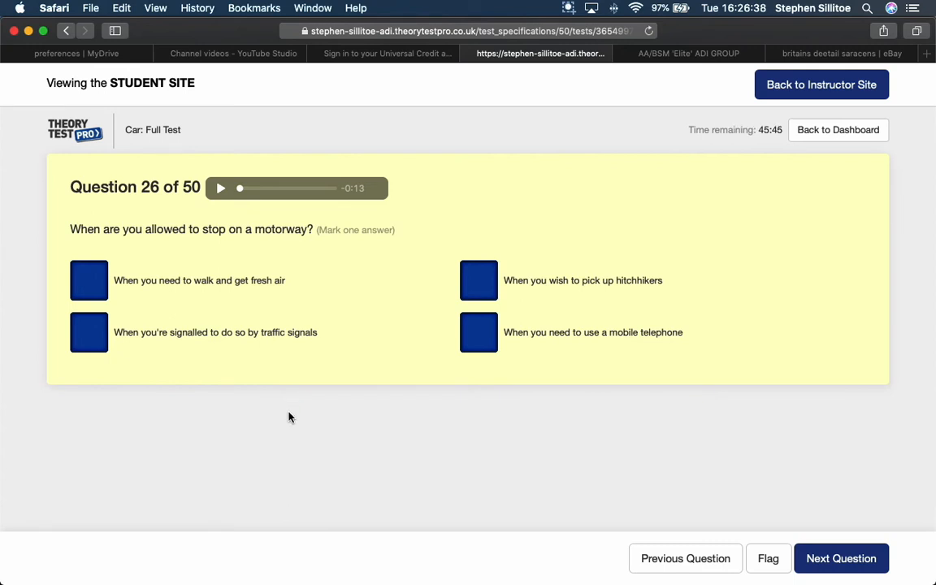
mouse_move(293, 420)
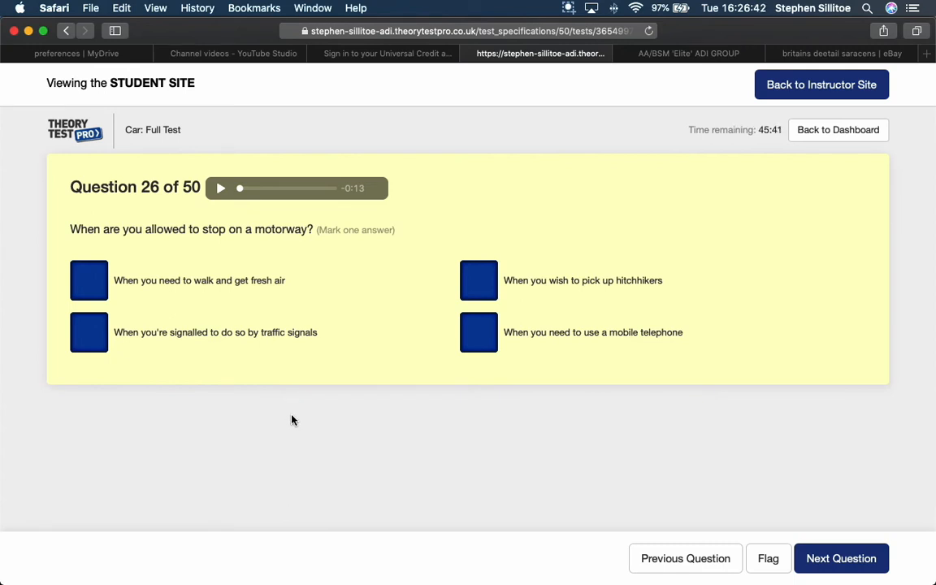
mouse_move(285, 418)
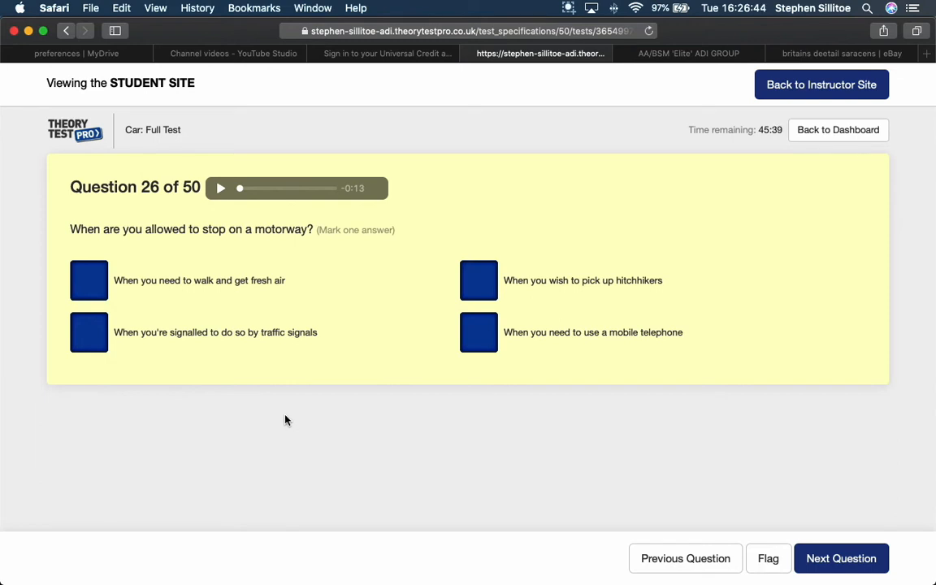
mouse_move(290, 419)
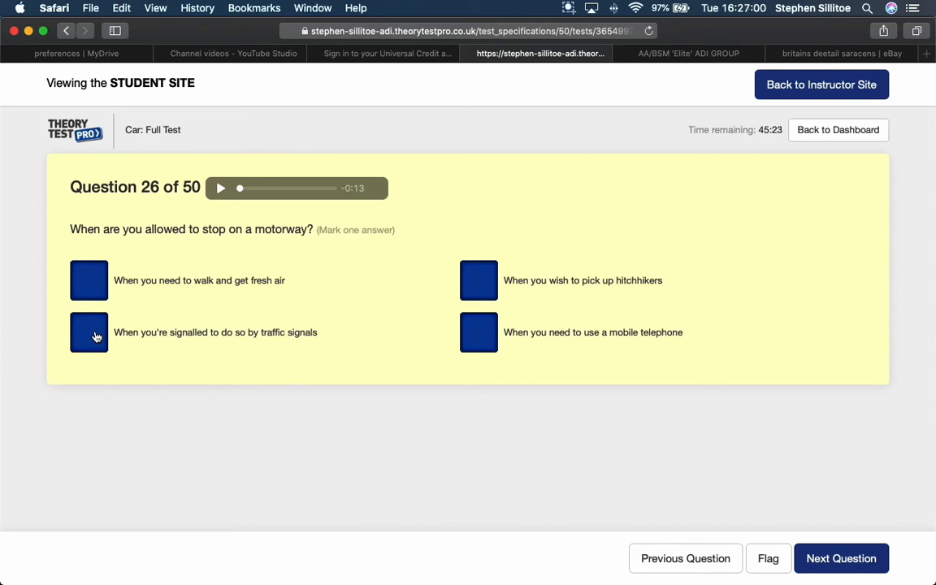
- Mark 'When you're signalled to do so by traffic signals' for motorway stopping
left_click(88, 332)
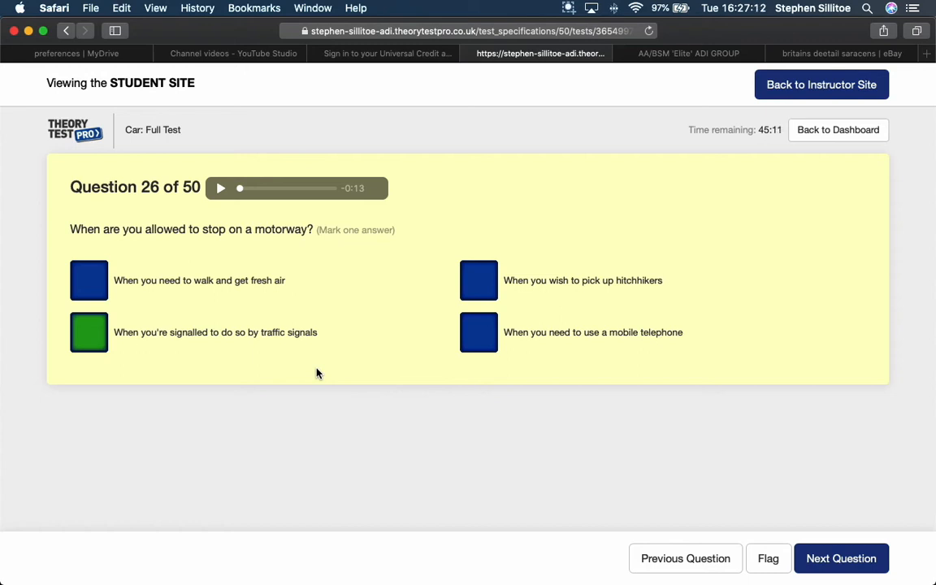
mouse_move(272, 289)
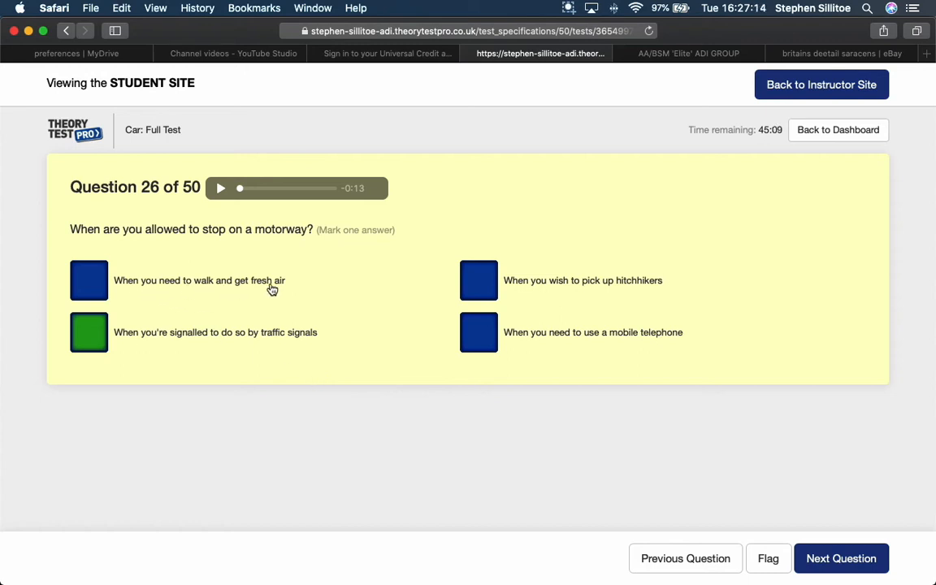
mouse_move(525, 293)
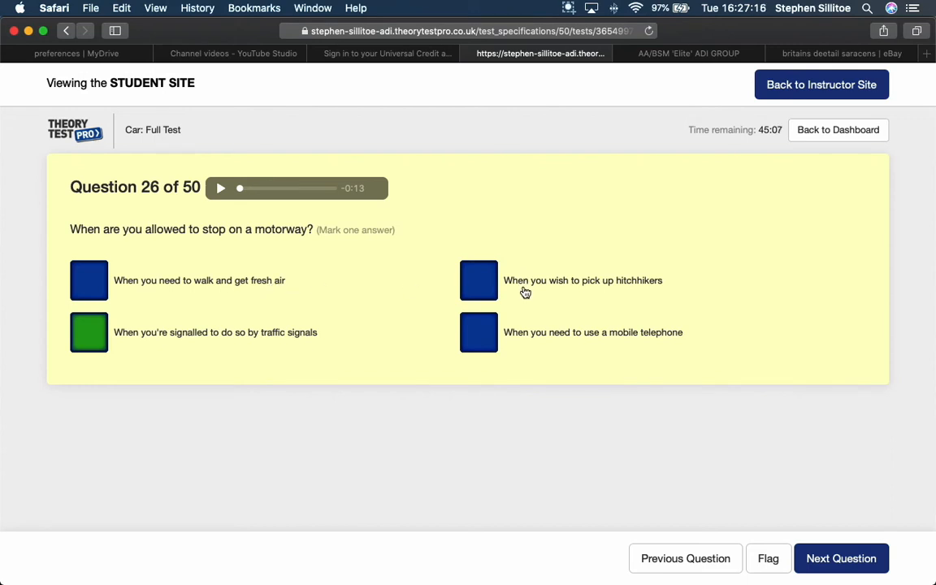
scroll("down", 3)
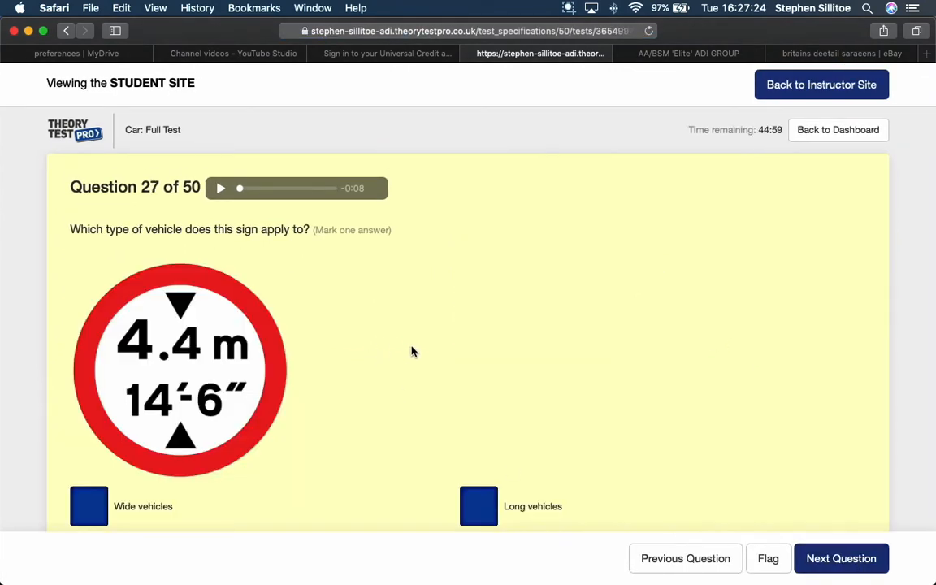
- Answer the 4.4 m height-limit sign with 'High vehicles' and submit it
scroll("down", 3)
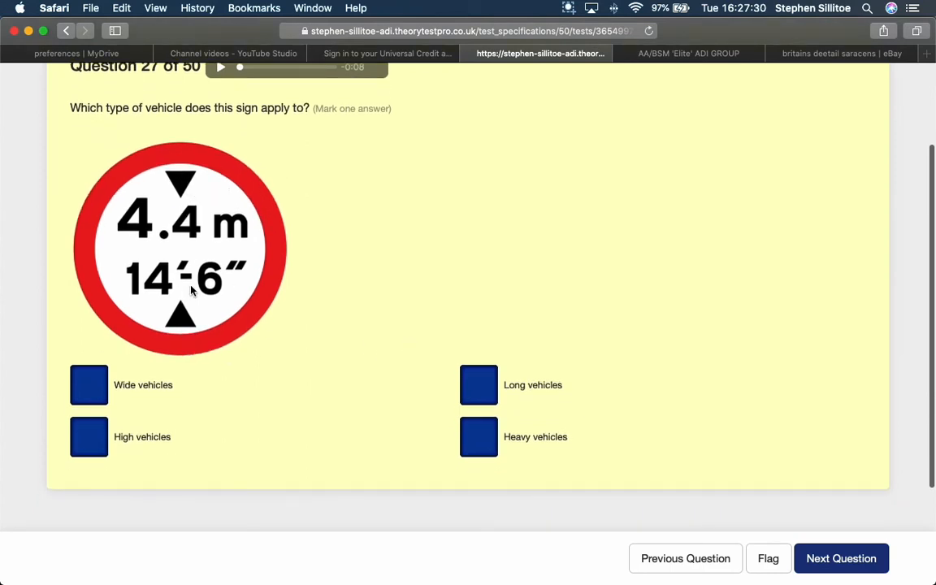
mouse_move(181, 180)
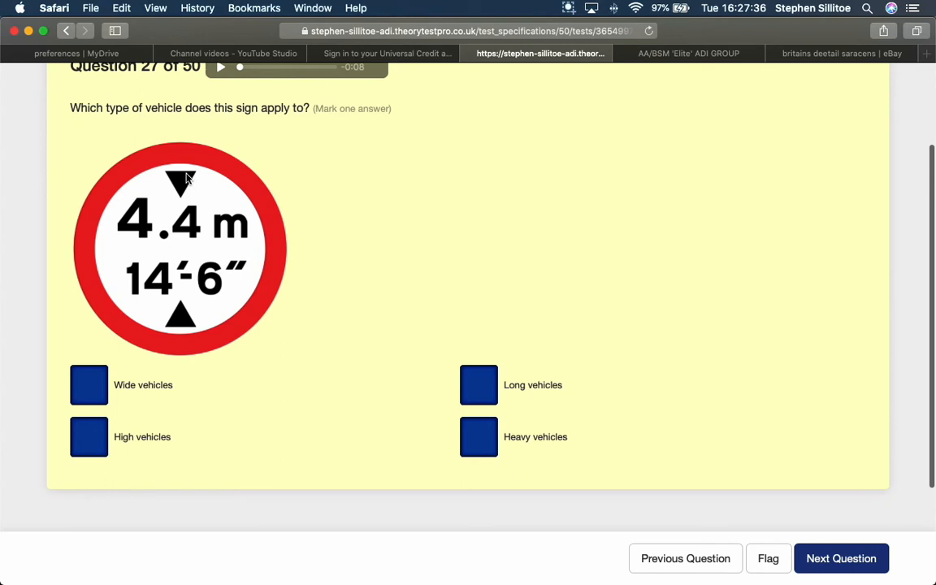
mouse_move(217, 442)
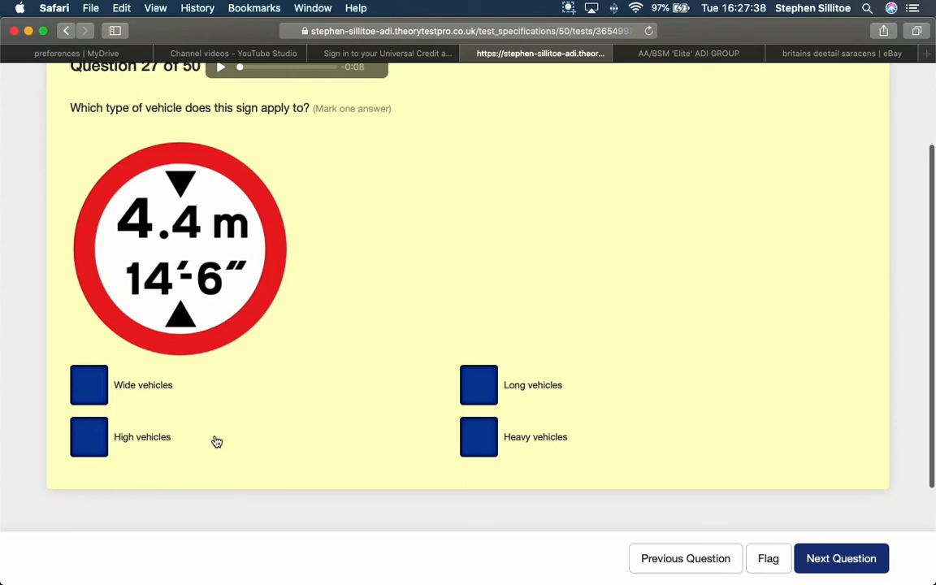
left_click(89, 437)
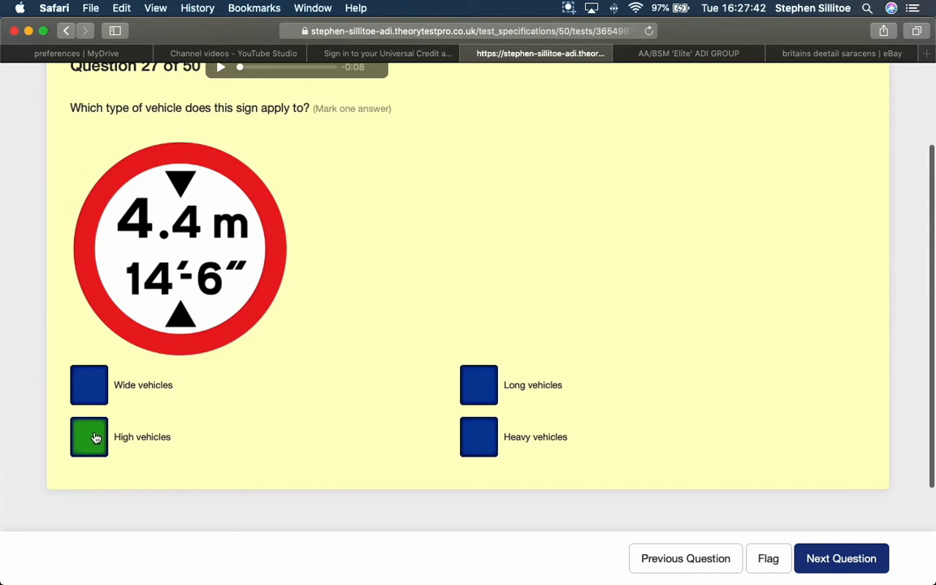
mouse_move(178, 348)
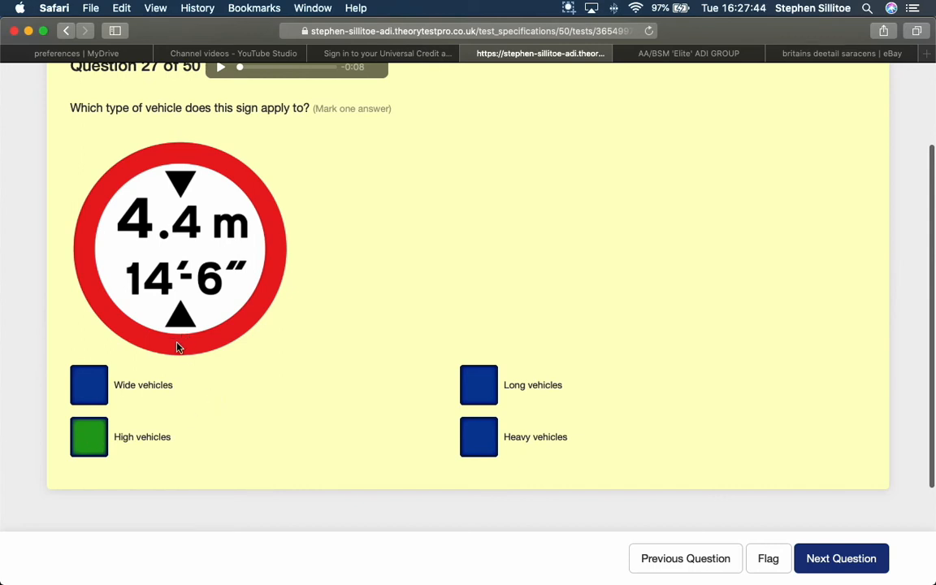
mouse_move(243, 343)
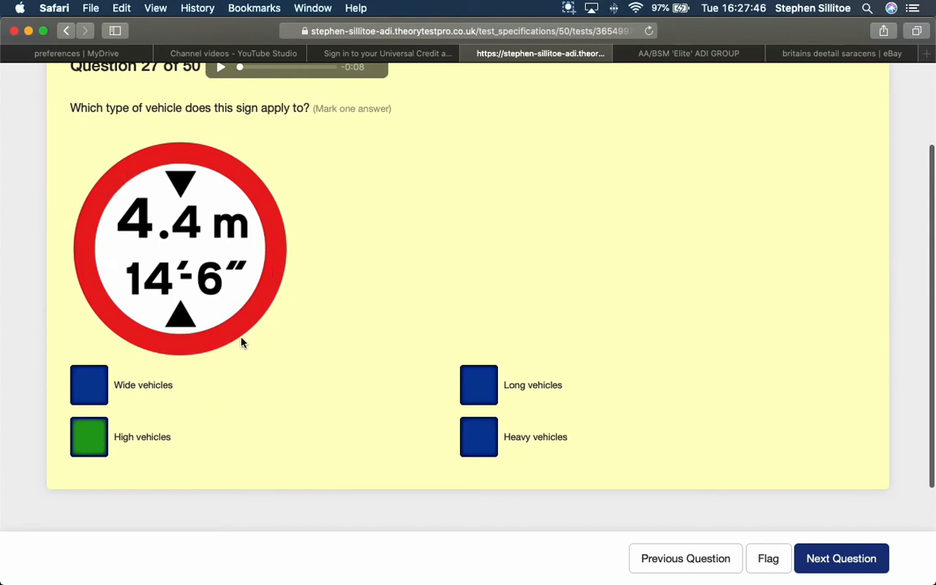
mouse_move(180, 324)
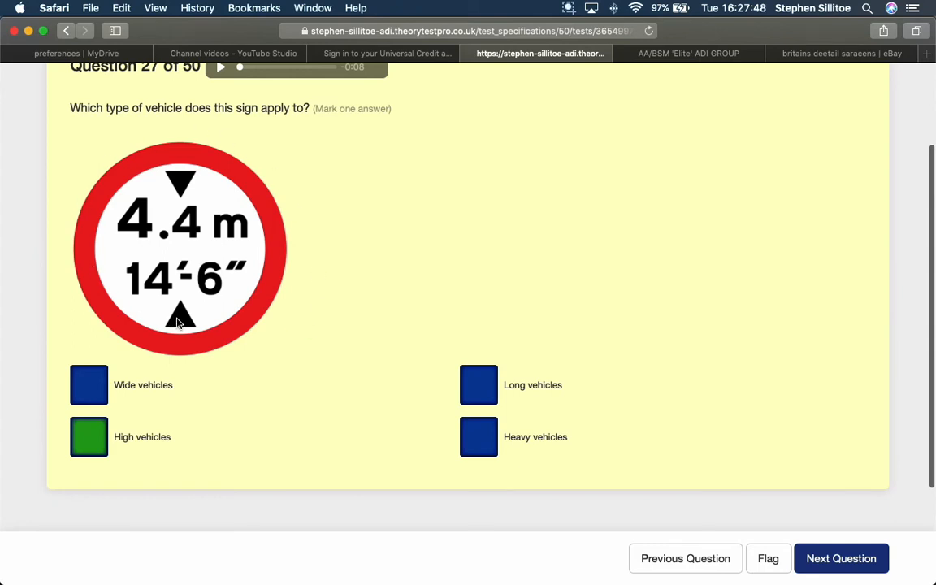
mouse_move(237, 223)
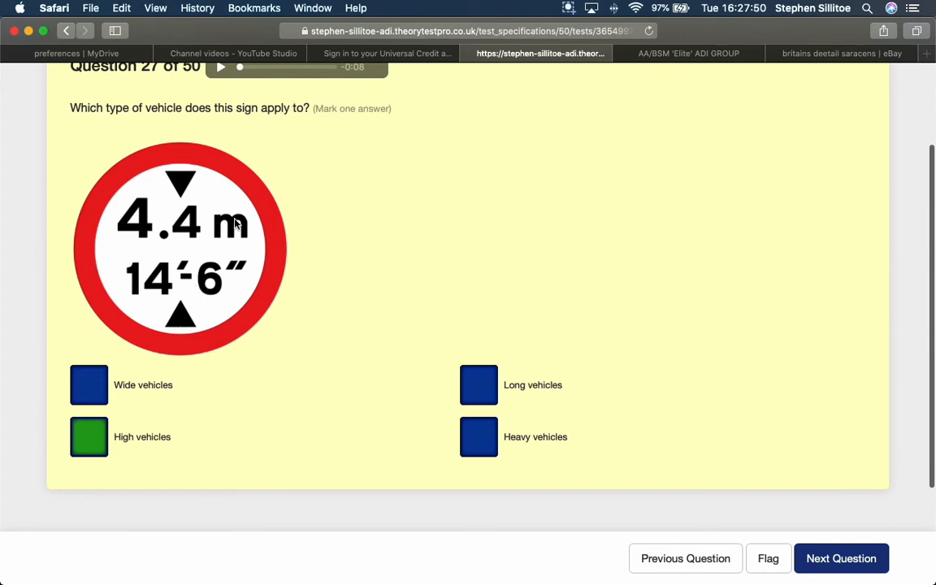
mouse_move(722, 445)
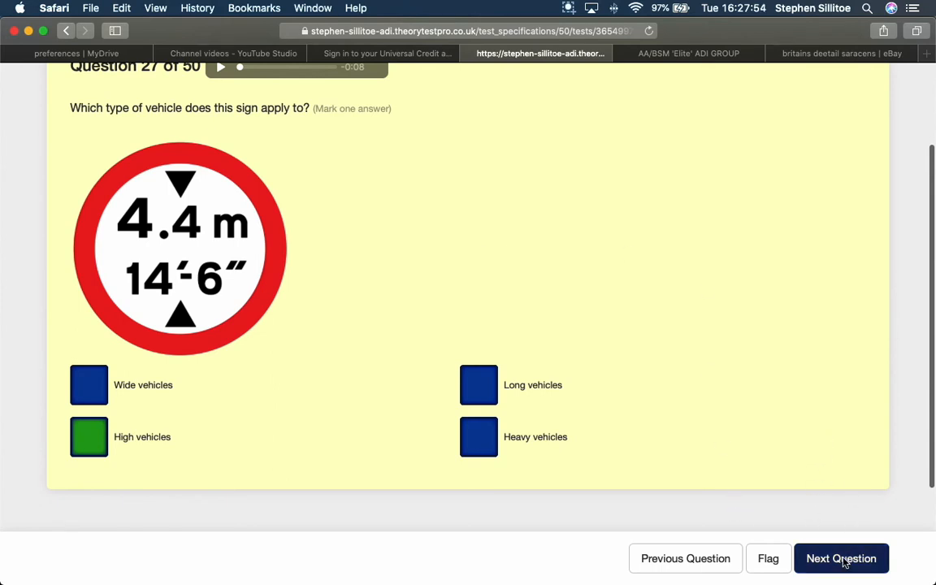
left_click(843, 558)
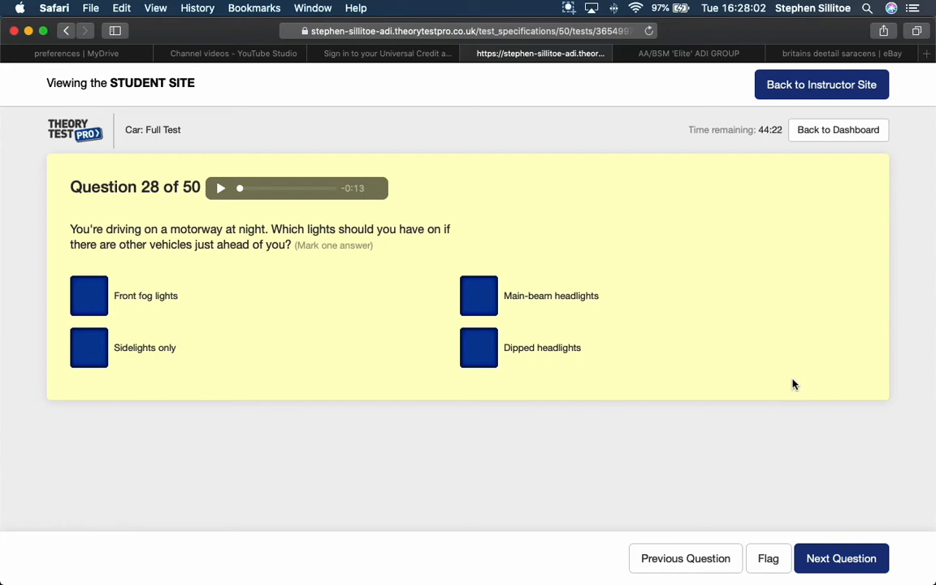
mouse_move(498, 409)
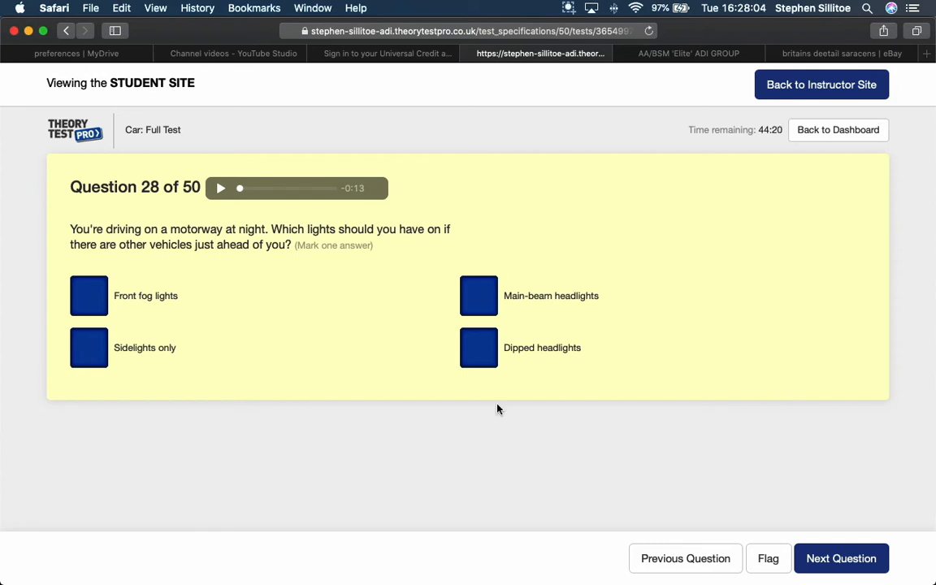
- Submit 'Dipped headlights' for motorway lighting at night and reach question 29
left_click(478, 347)
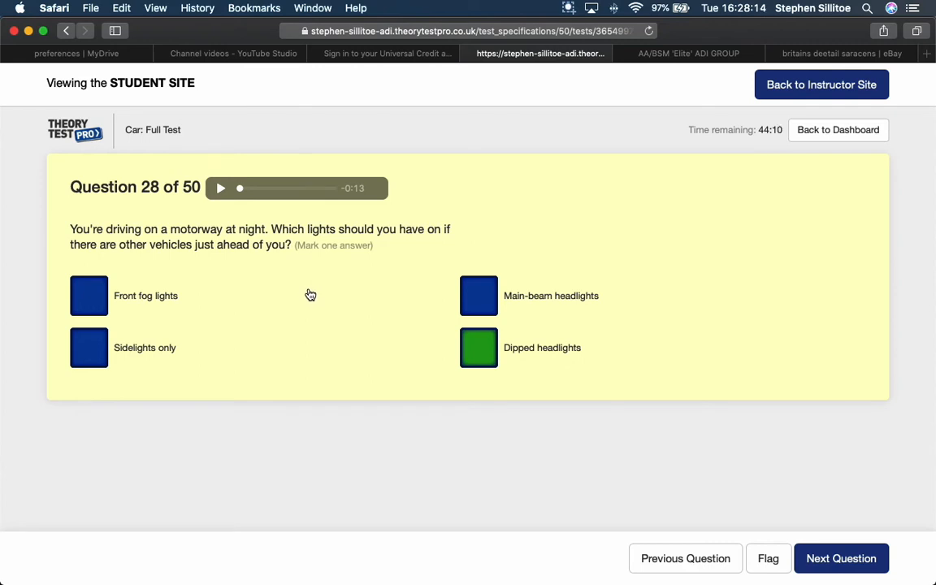
mouse_move(182, 302)
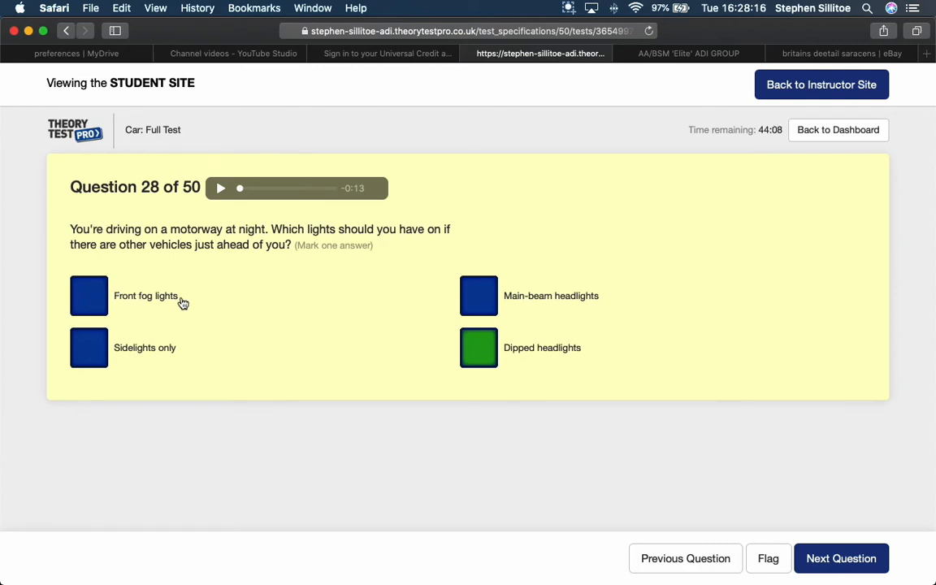
mouse_move(215, 308)
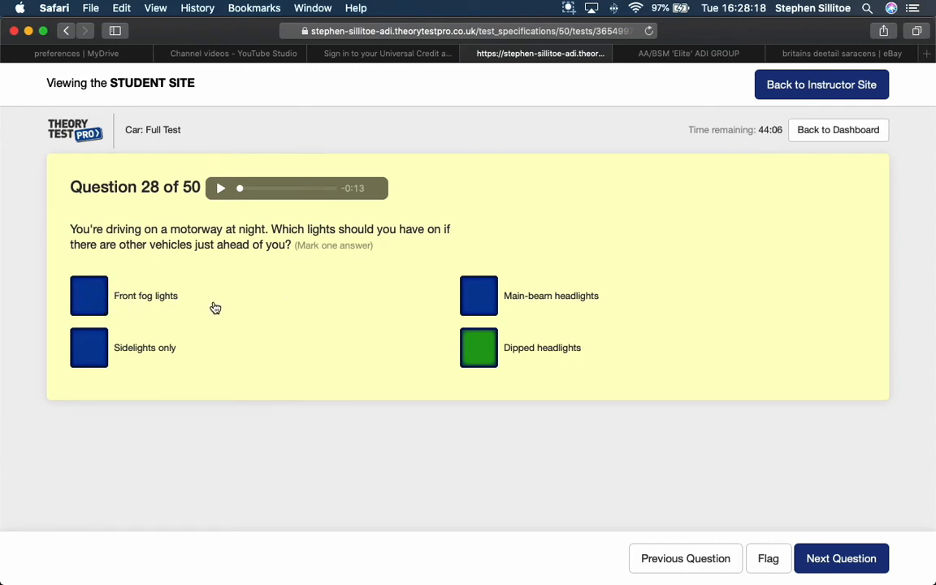
mouse_move(809, 539)
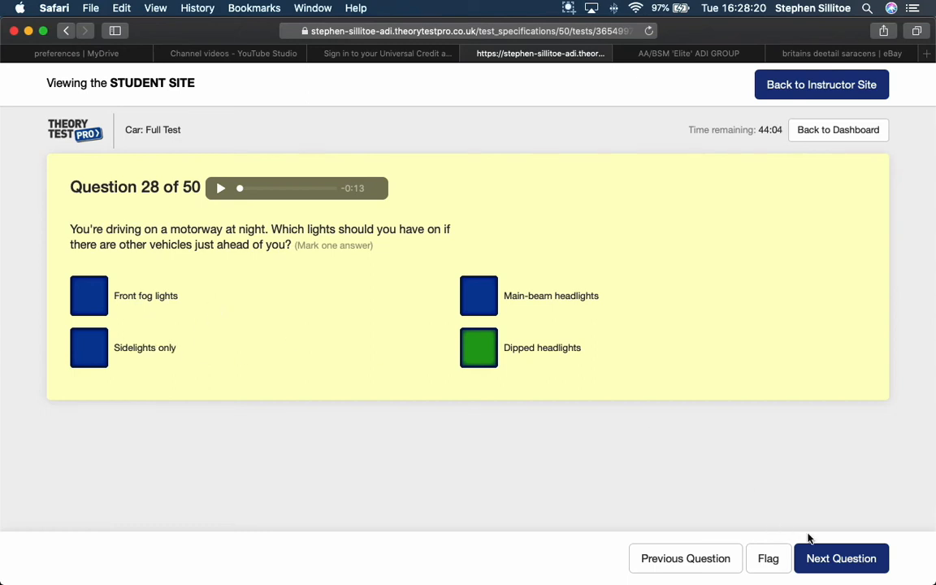
mouse_move(245, 358)
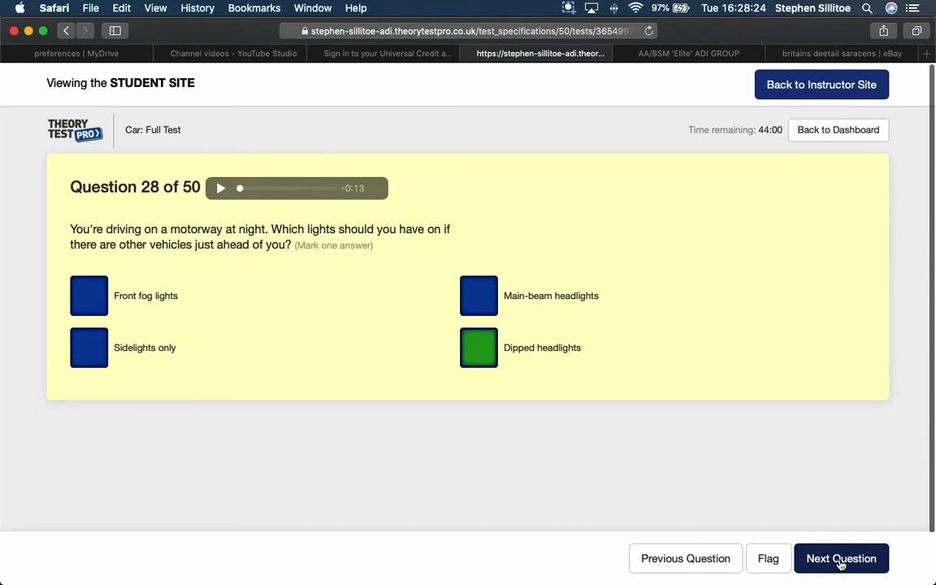
left_click(842, 558)
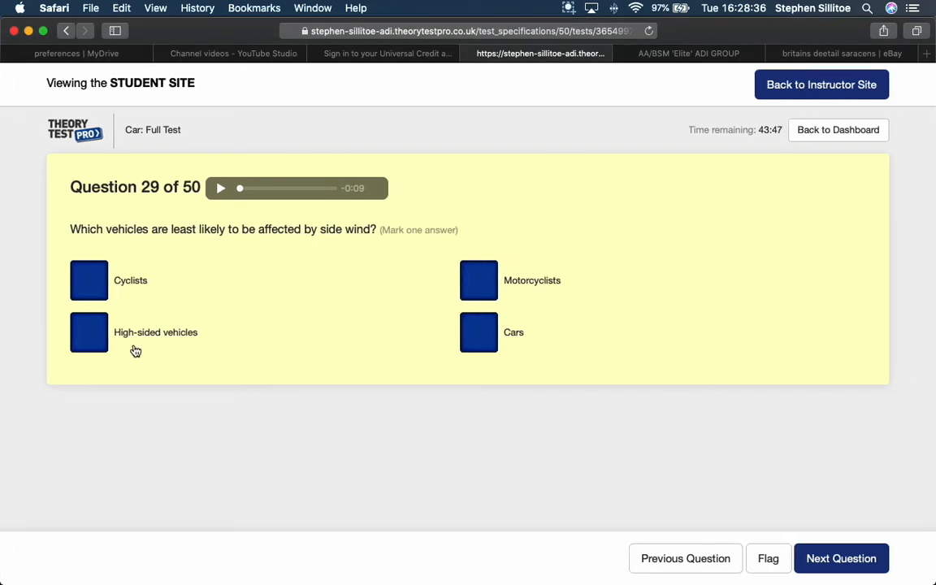
mouse_move(185, 349)
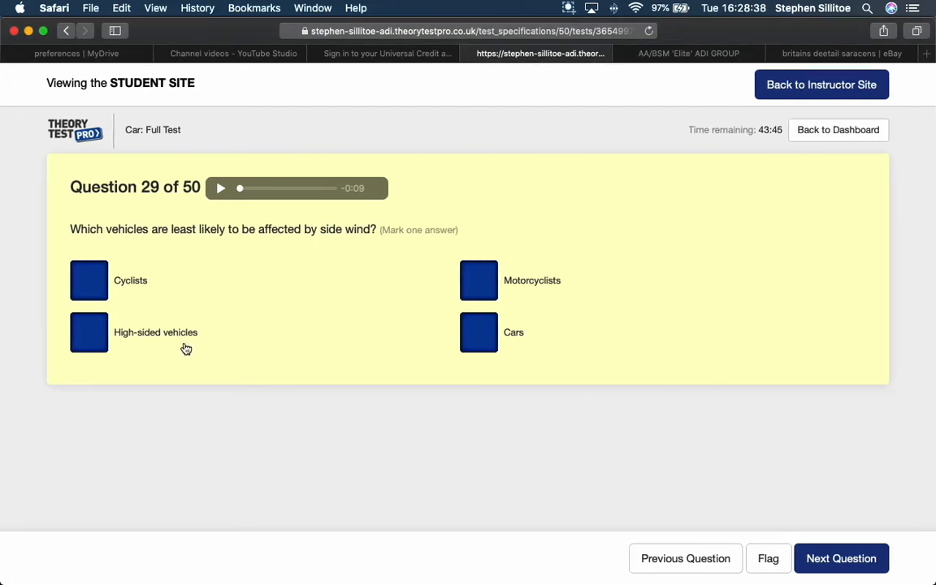
mouse_move(495, 289)
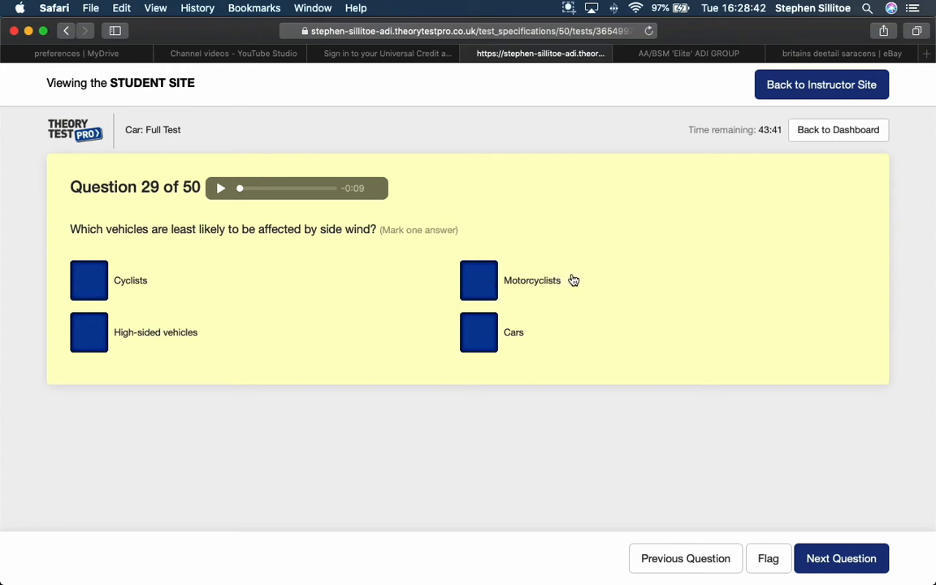
mouse_move(515, 346)
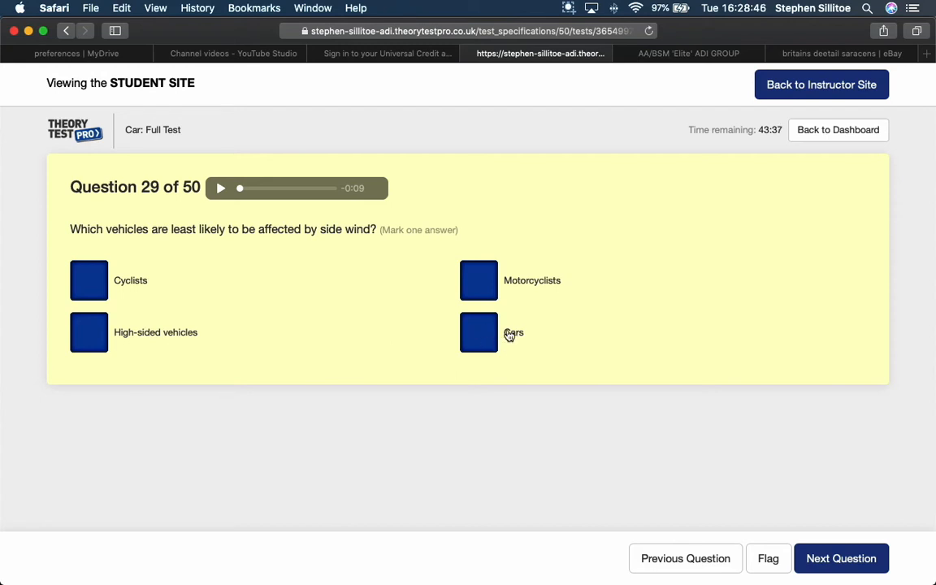
mouse_move(515, 353)
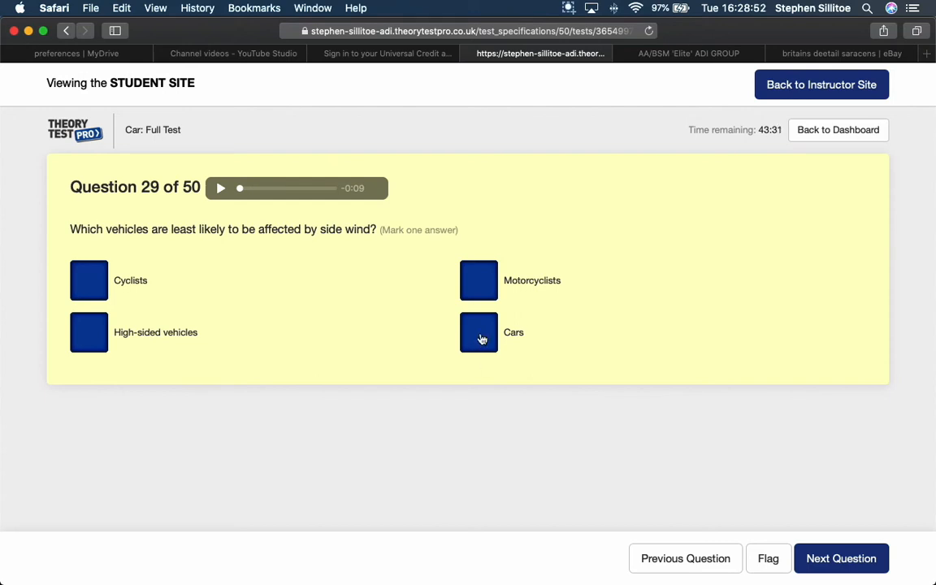
- Answer the side-wind question with 'Cars' and advance to question 30
left_click(478, 332)
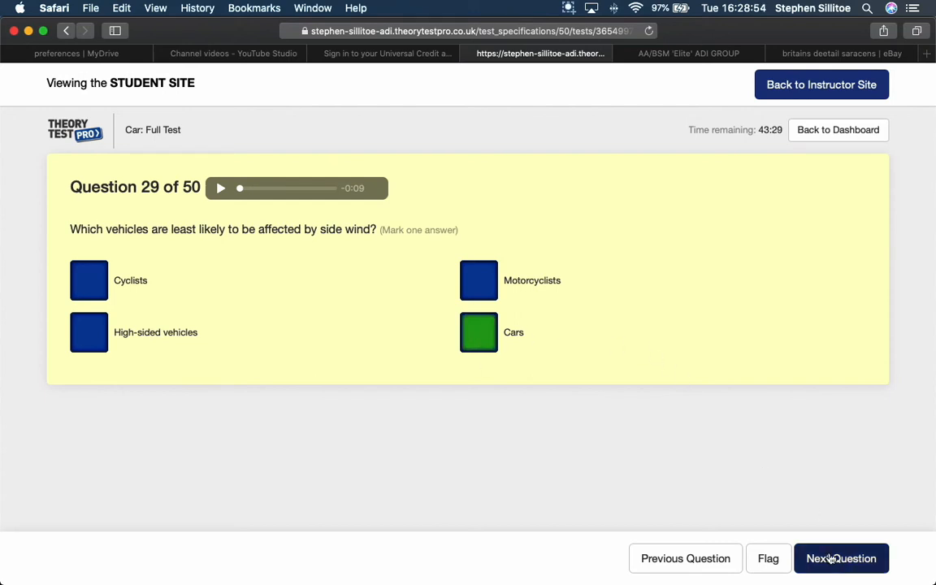
left_click(840, 558)
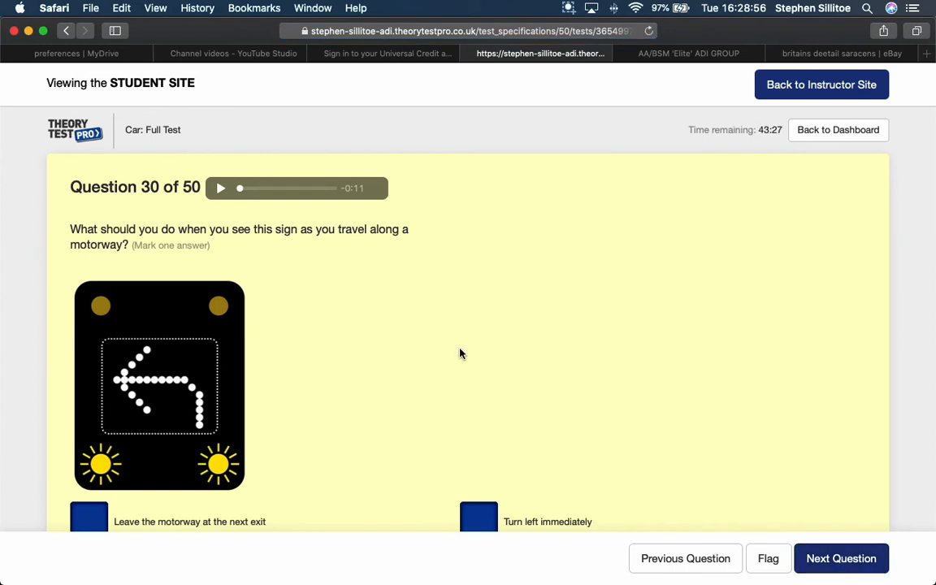
- Answer the flashing left-arrow sign with 'Leave the motorway at the next exit' and submit
scroll("down", 3)
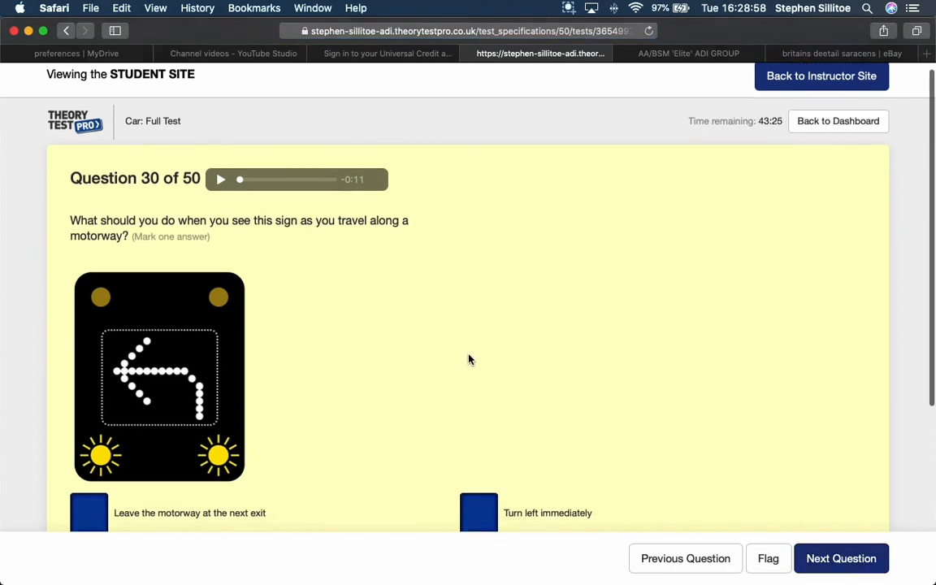
scroll("down", 3)
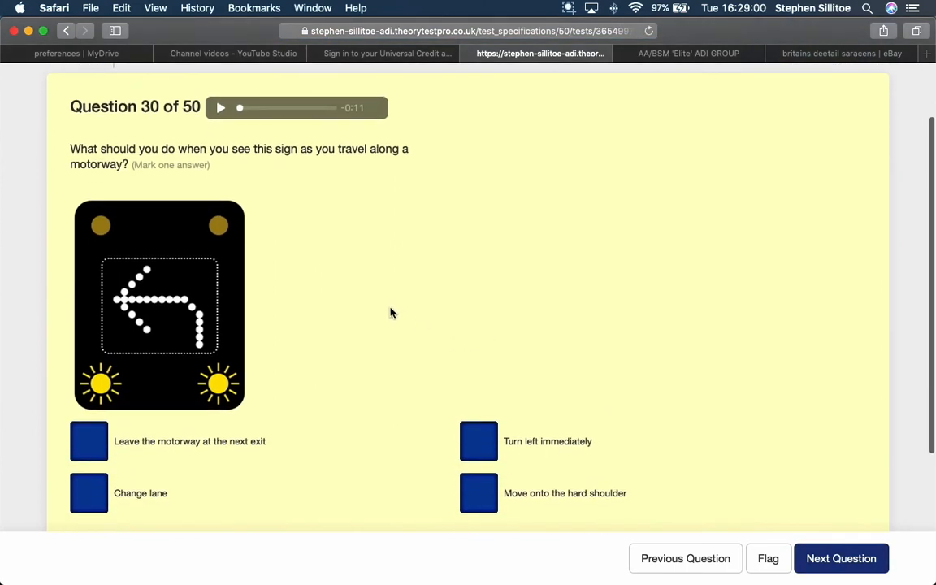
scroll("down", 3)
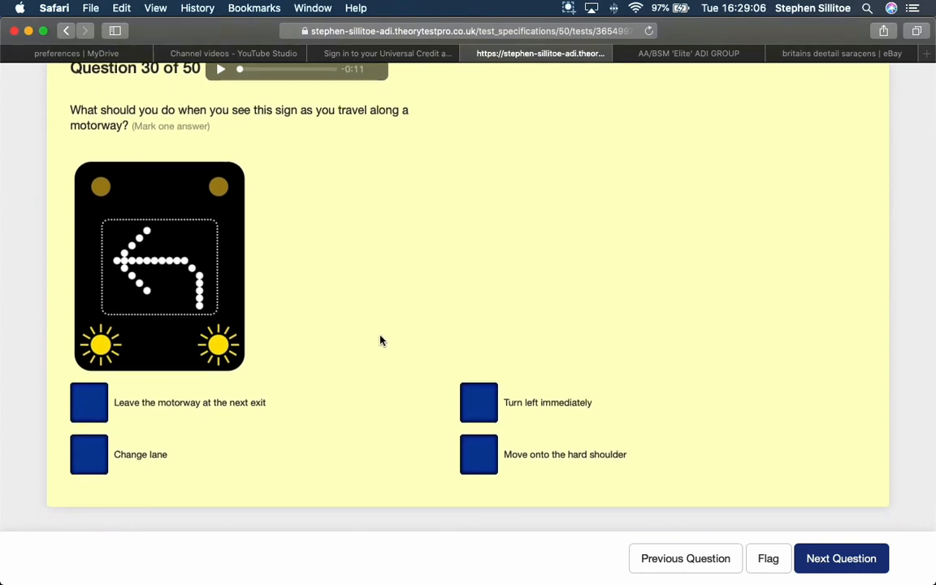
mouse_move(172, 487)
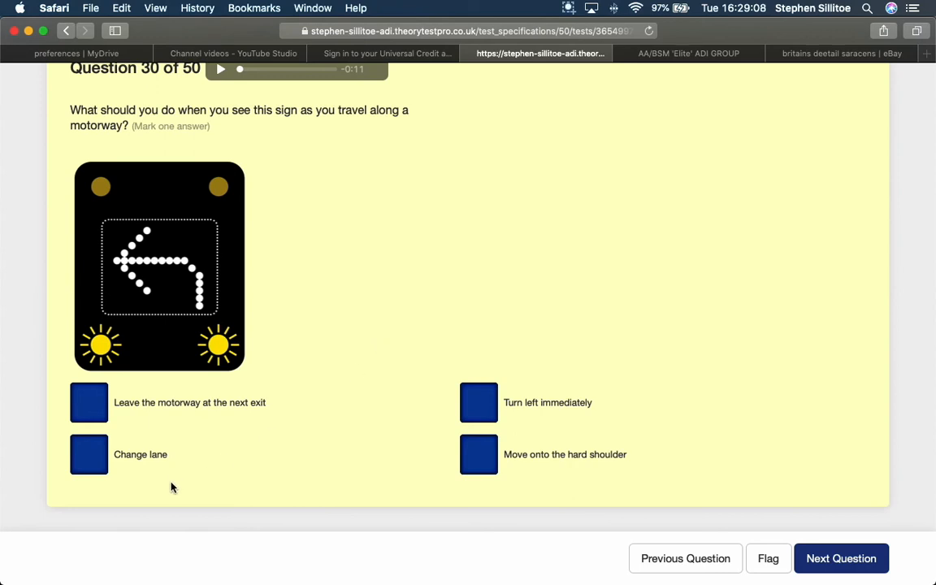
left_click(89, 402)
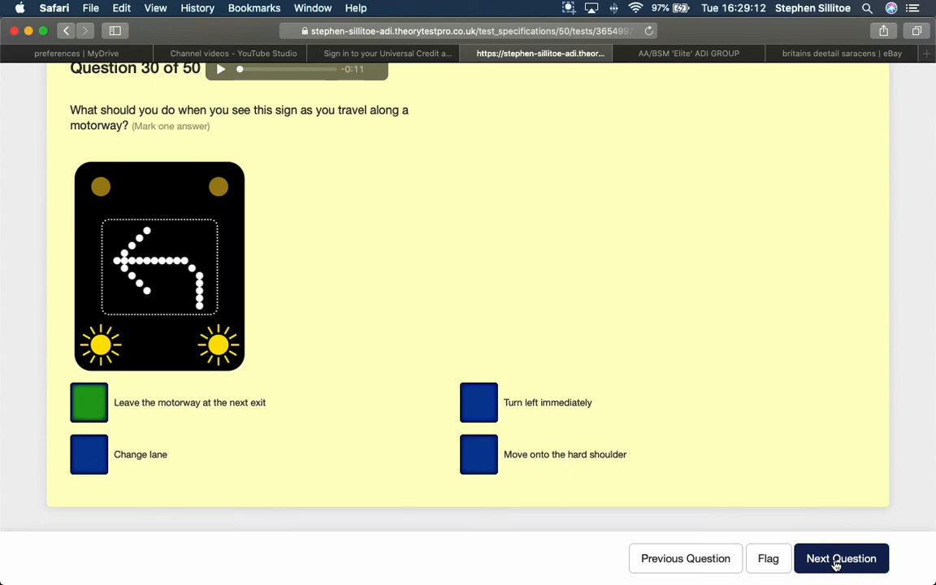
left_click(844, 558)
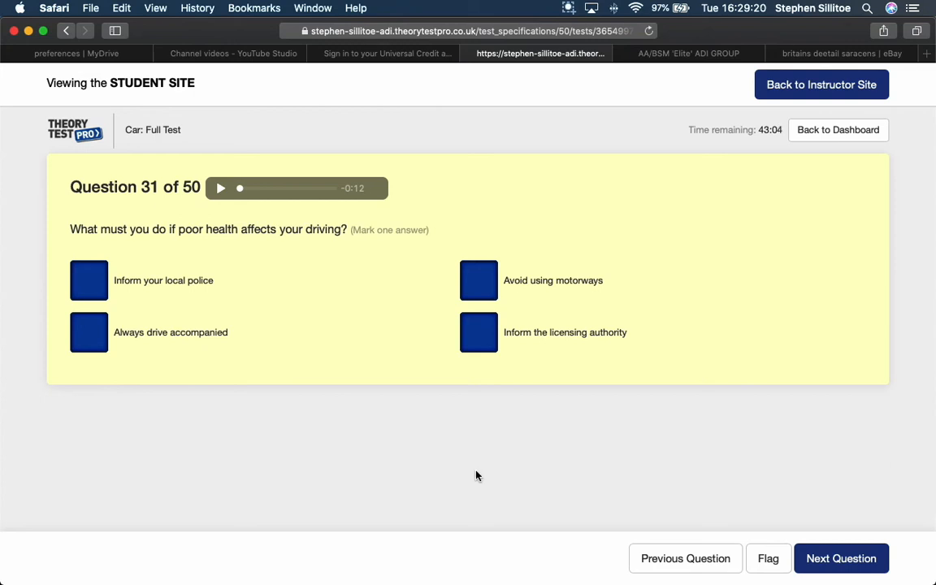
mouse_move(481, 474)
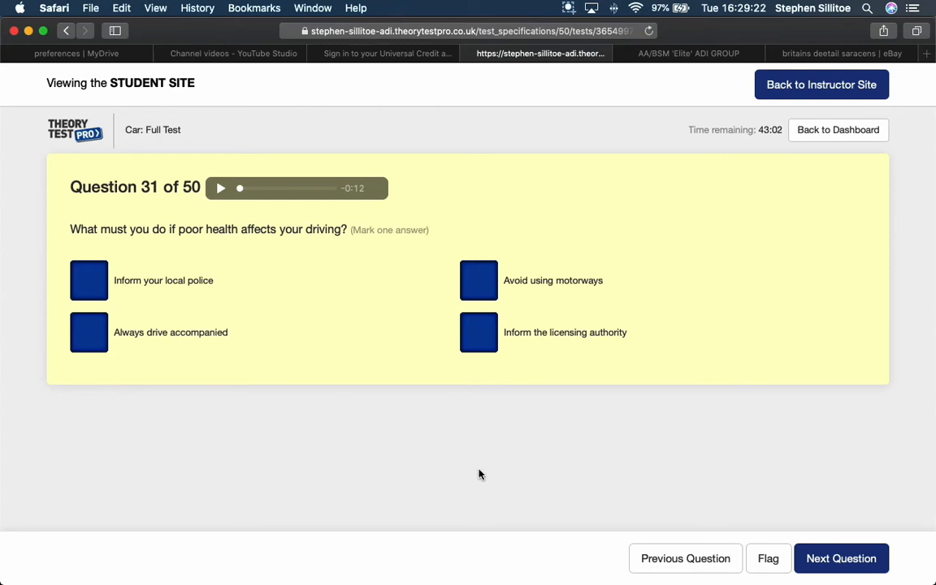
mouse_move(184, 354)
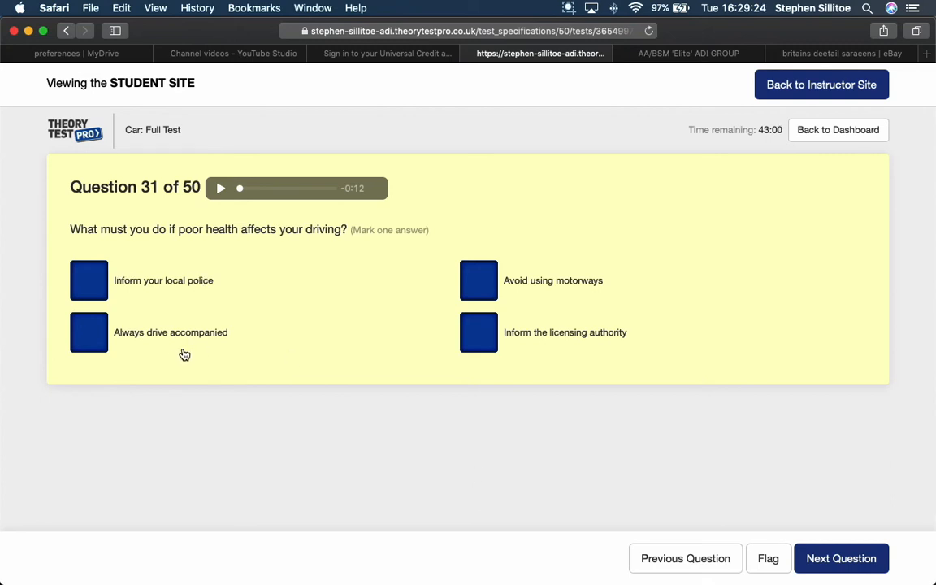
mouse_move(214, 341)
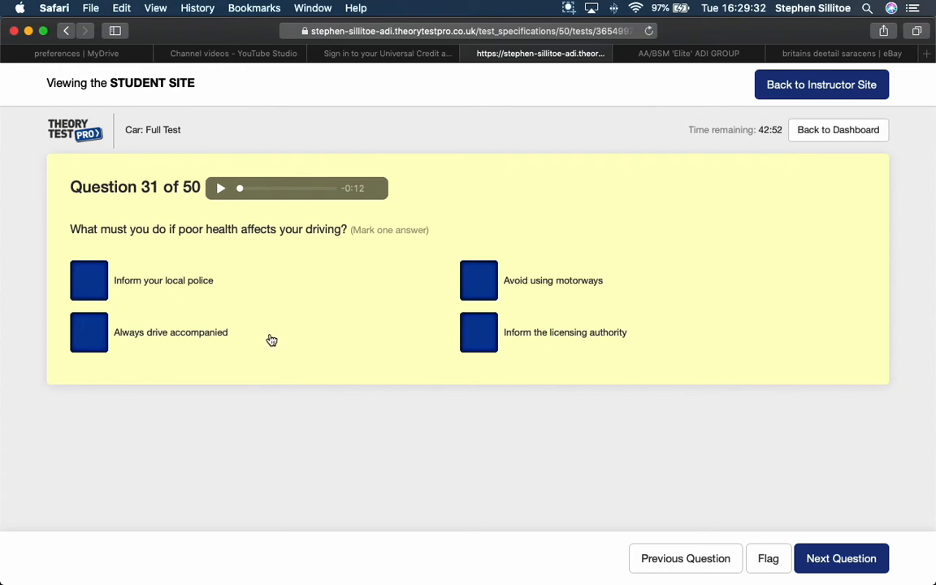
mouse_move(631, 283)
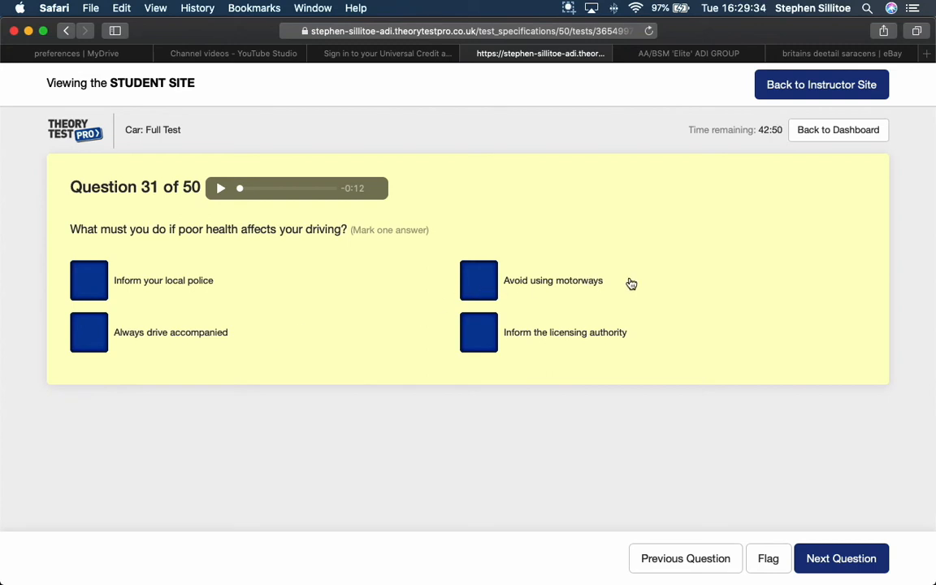
mouse_move(658, 287)
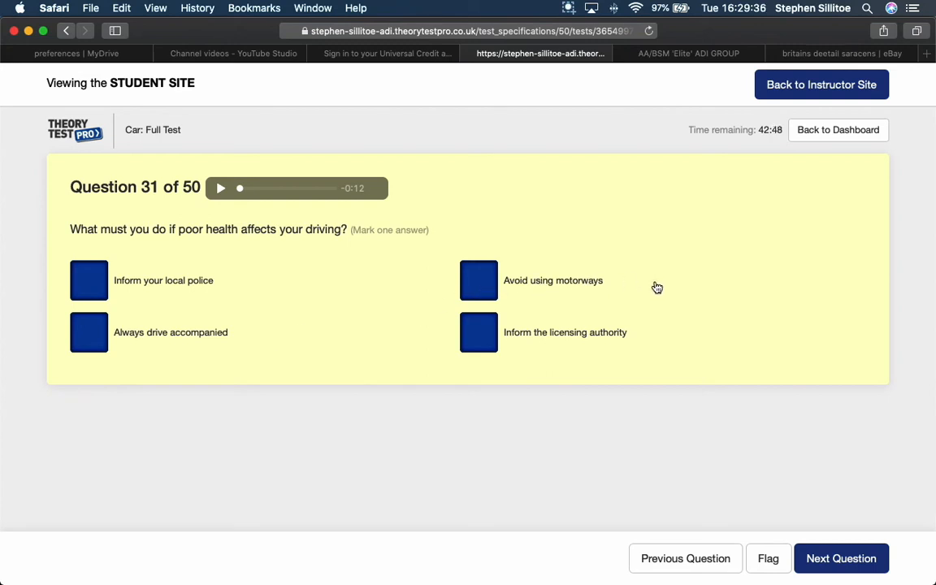
mouse_move(654, 295)
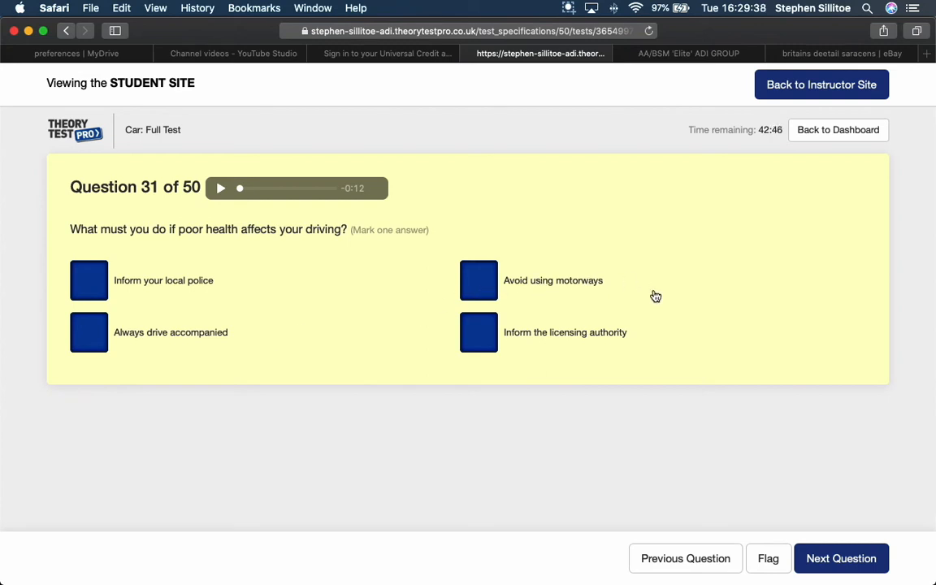
- Answer the poor-health question with 'Inform the licensing authority' and advance
left_click(478, 329)
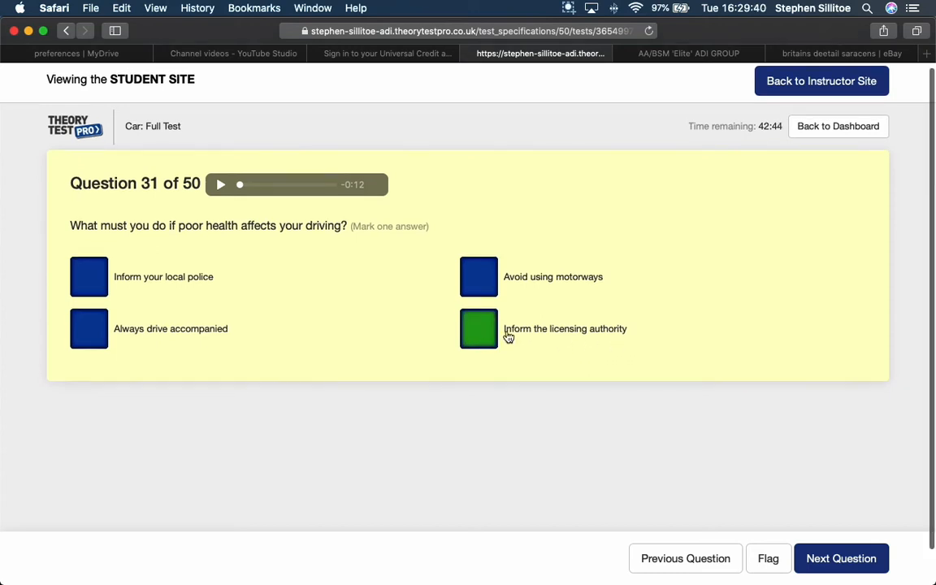
left_click(842, 559)
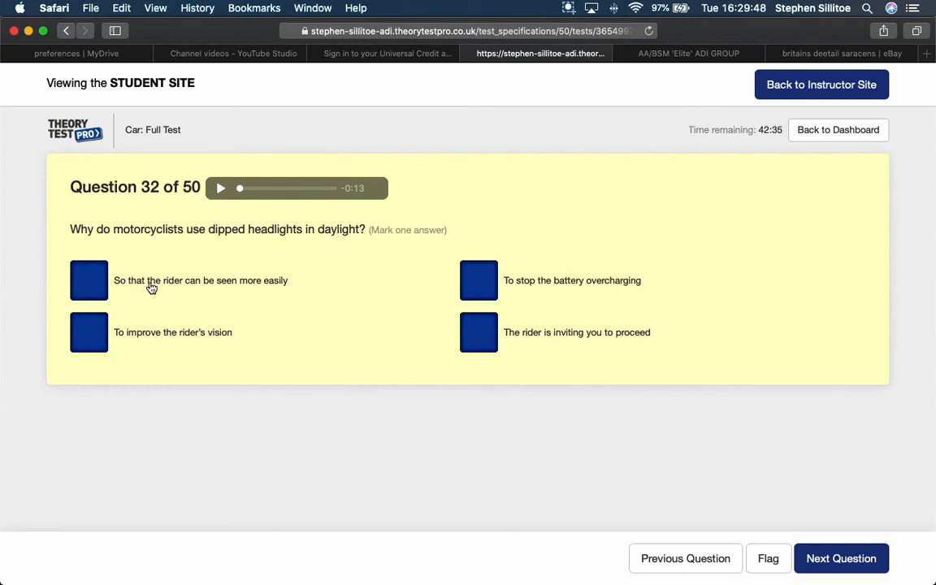
mouse_move(299, 290)
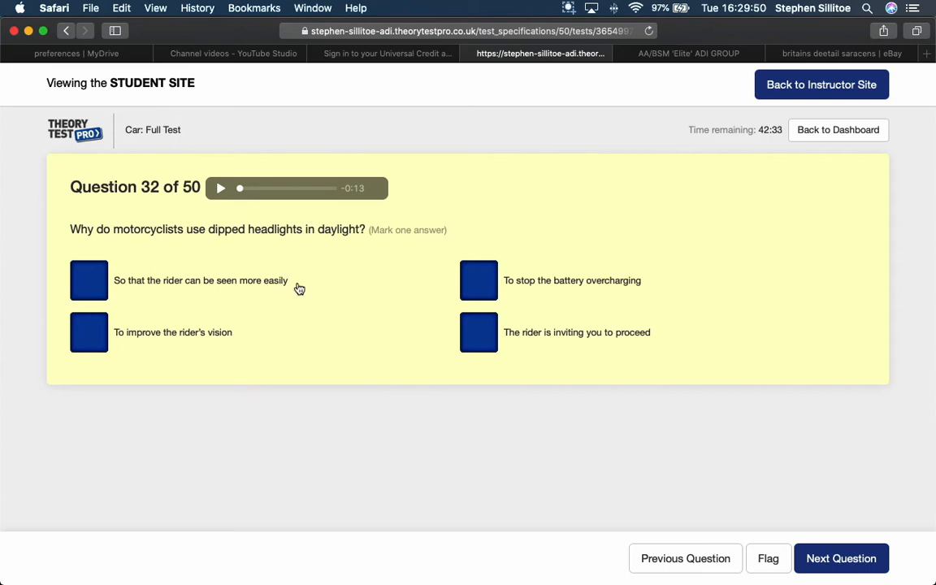
- Mark 'So that the rider can be seen more easily' for motorcyclists' dipped headlights
left_click(88, 280)
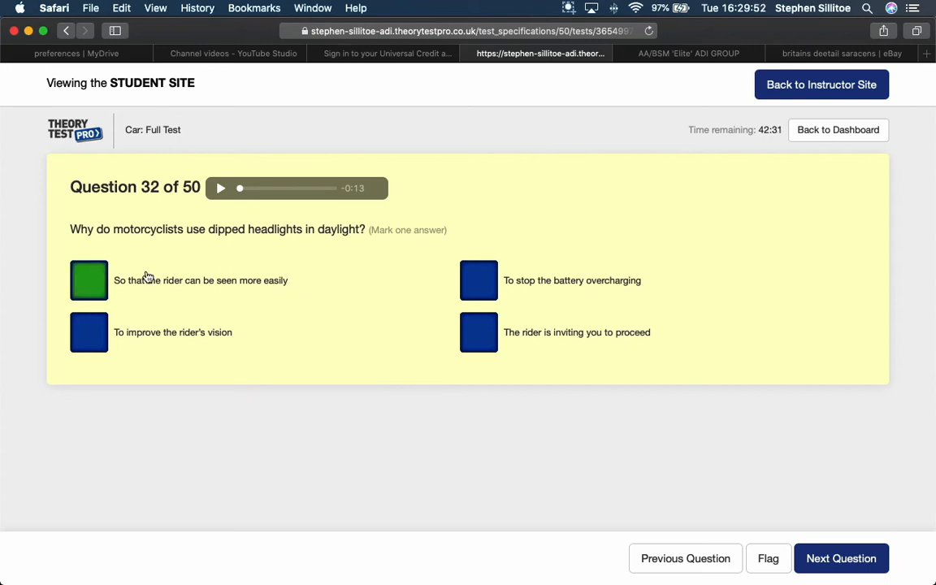
mouse_move(470, 283)
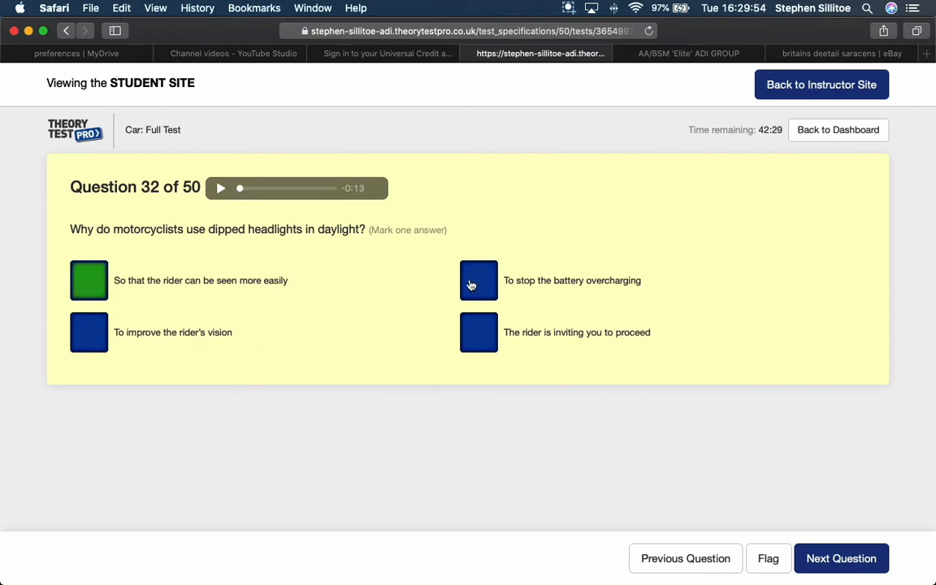
scroll("down", 3)
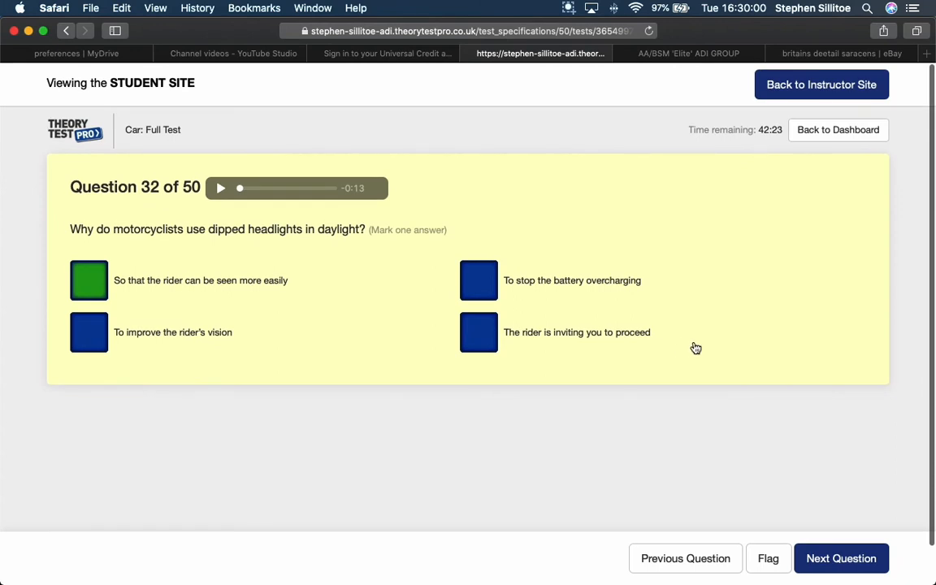
mouse_move(697, 345)
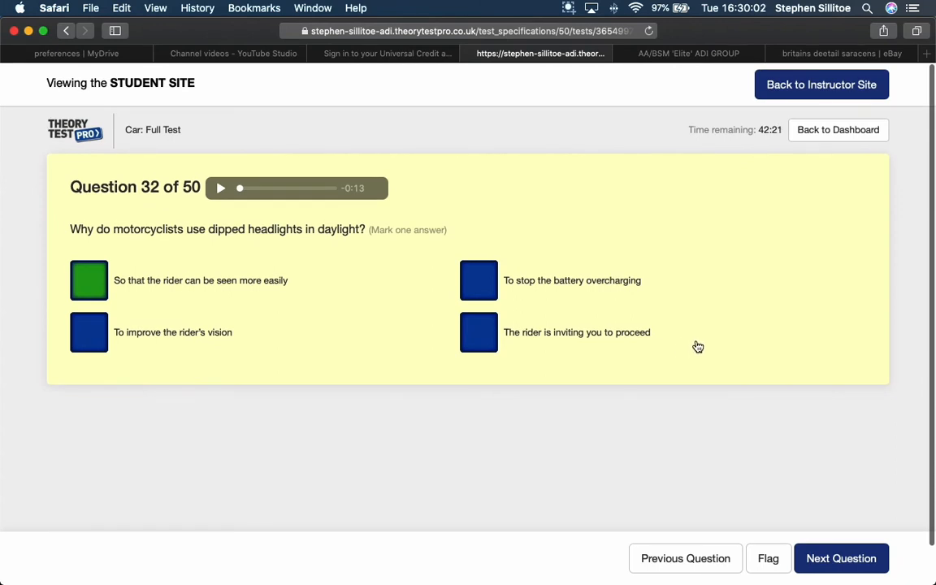
mouse_move(668, 352)
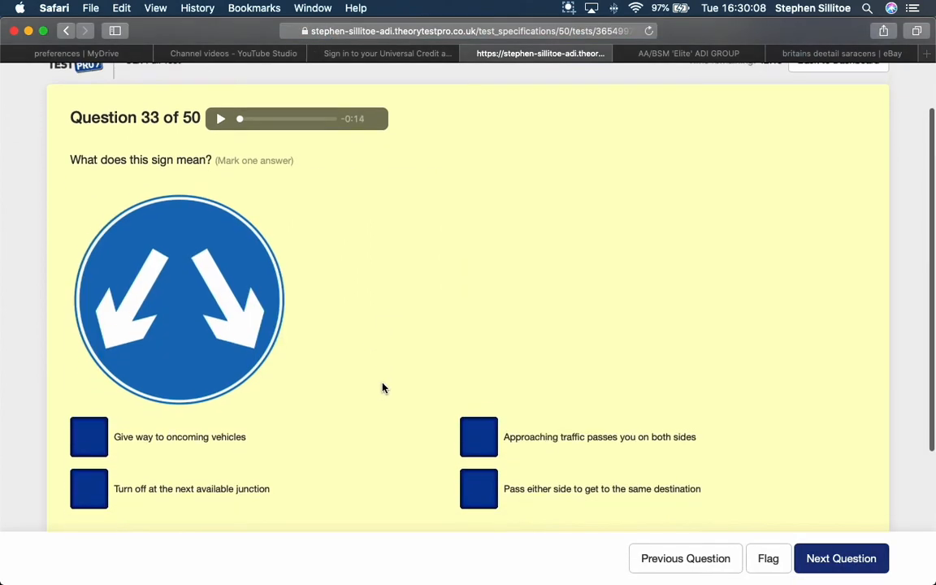
- Answer the two-white-arrows sign with 'Pass either side to get to the same destination' and submit
scroll("down", 3)
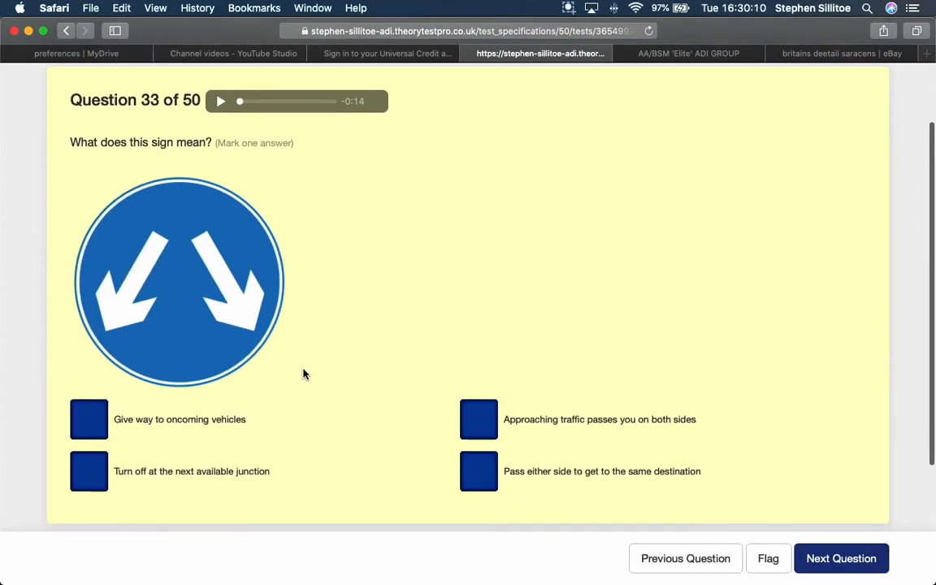
mouse_move(182, 278)
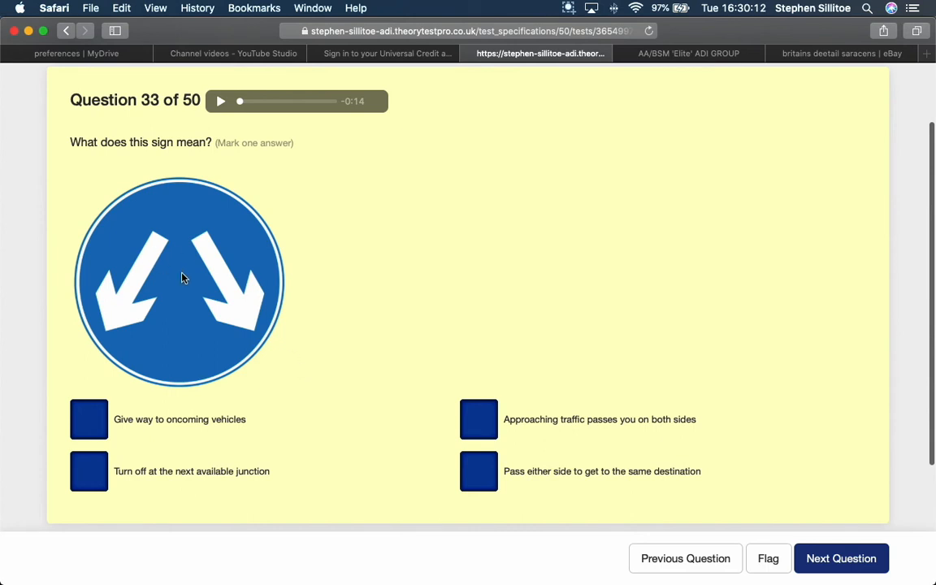
mouse_move(133, 303)
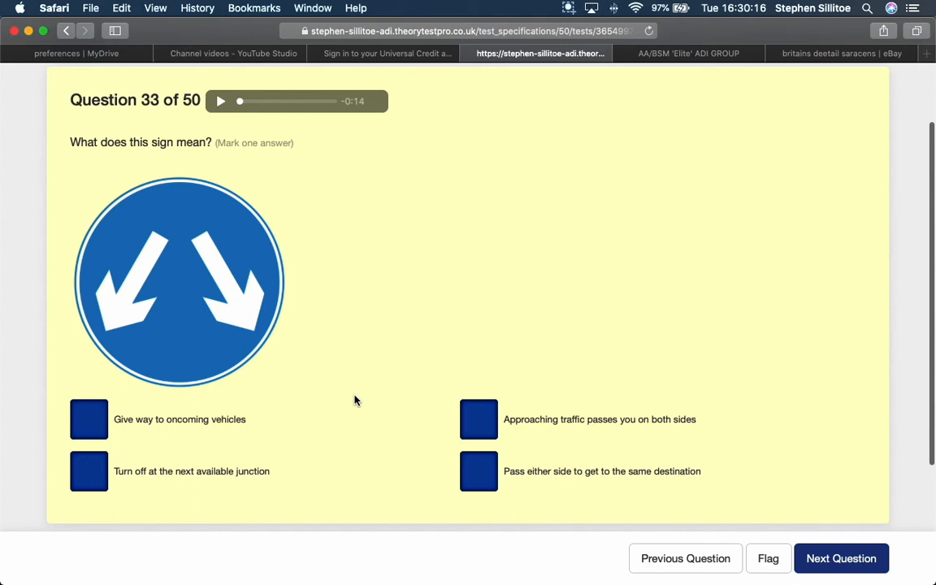
mouse_move(548, 451)
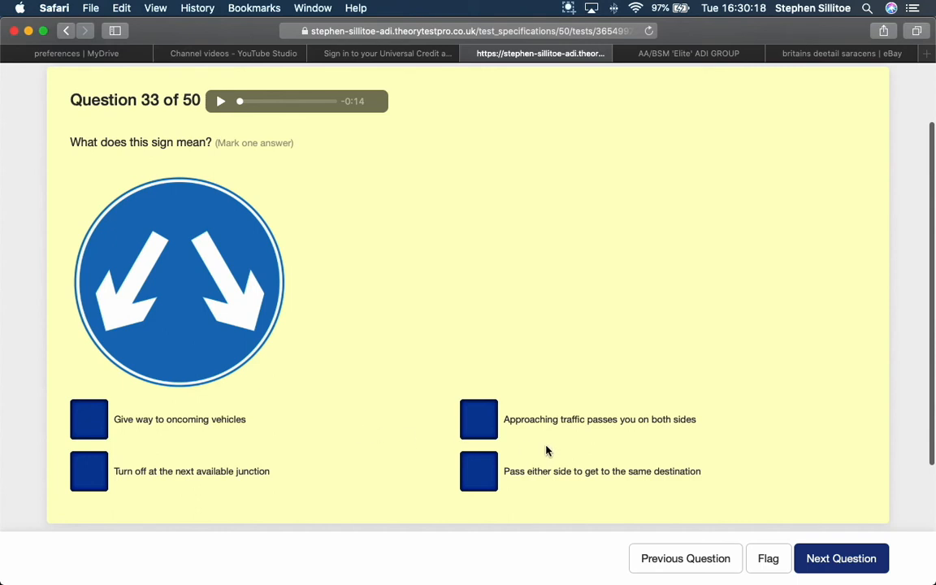
mouse_move(691, 429)
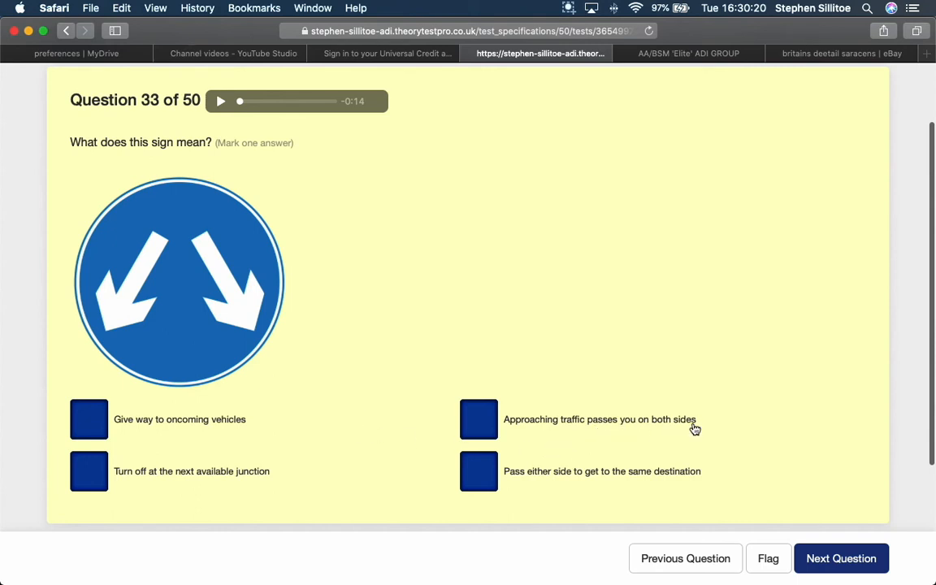
mouse_move(551, 480)
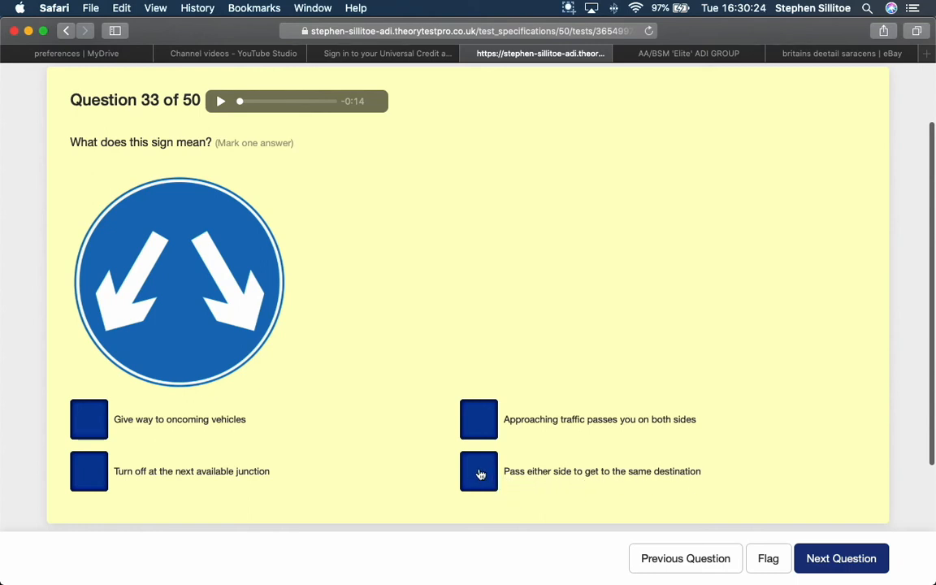
left_click(478, 472)
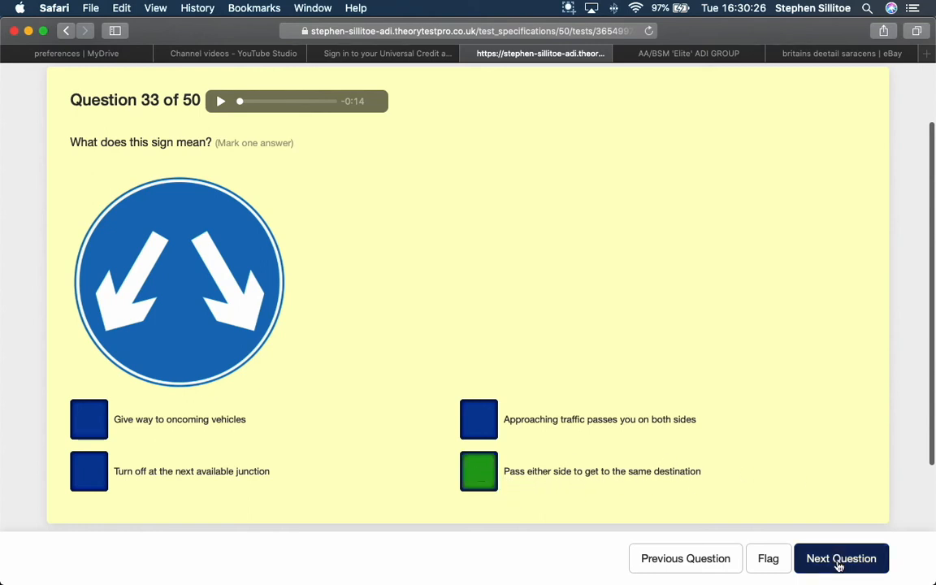
mouse_move(821, 510)
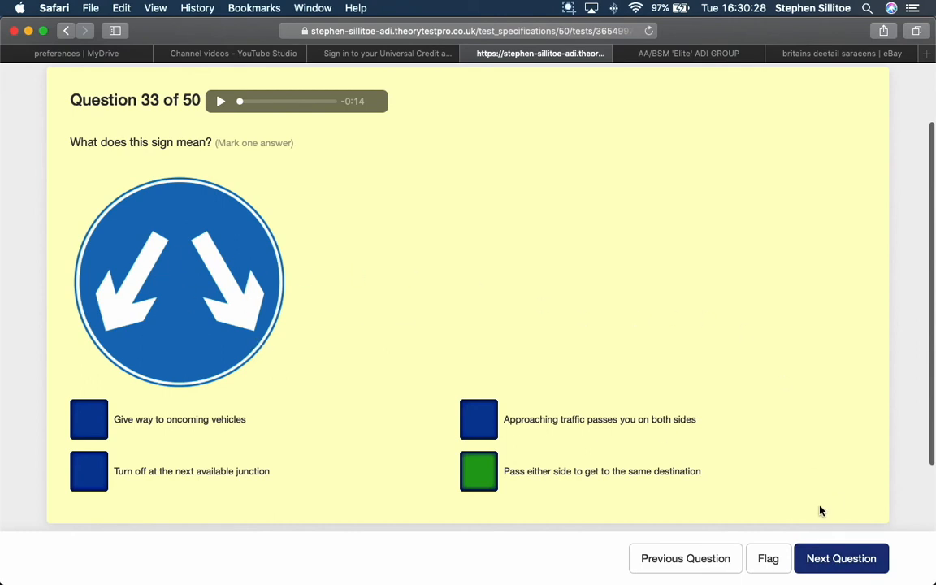
mouse_move(851, 562)
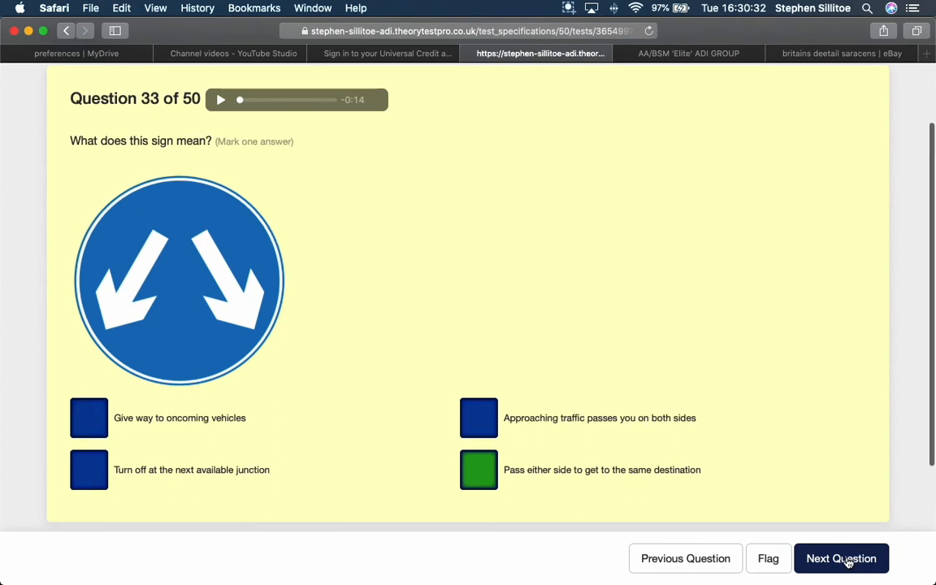
left_click(841, 558)
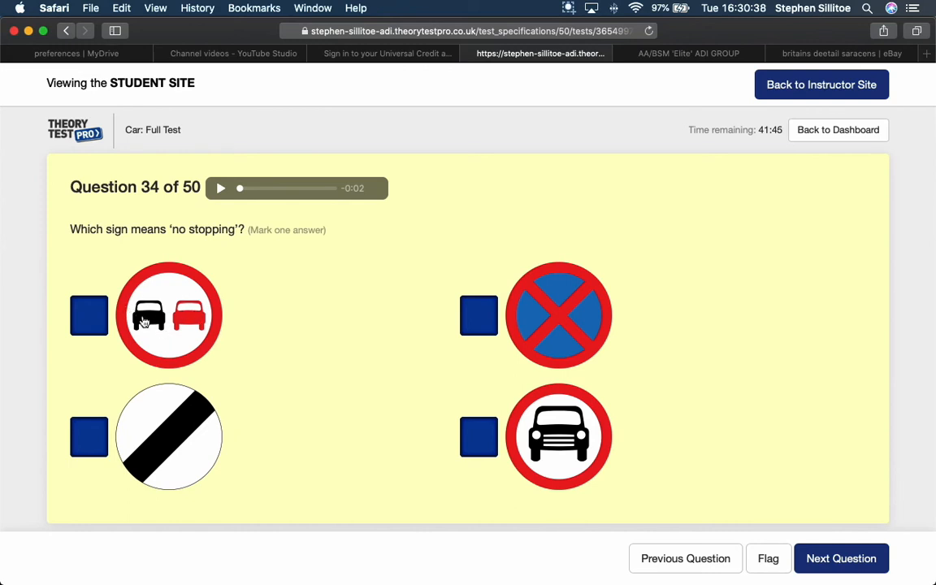
- Answer question 34 with the red cross on blue sign and advance to question 35
scroll("down", 3)
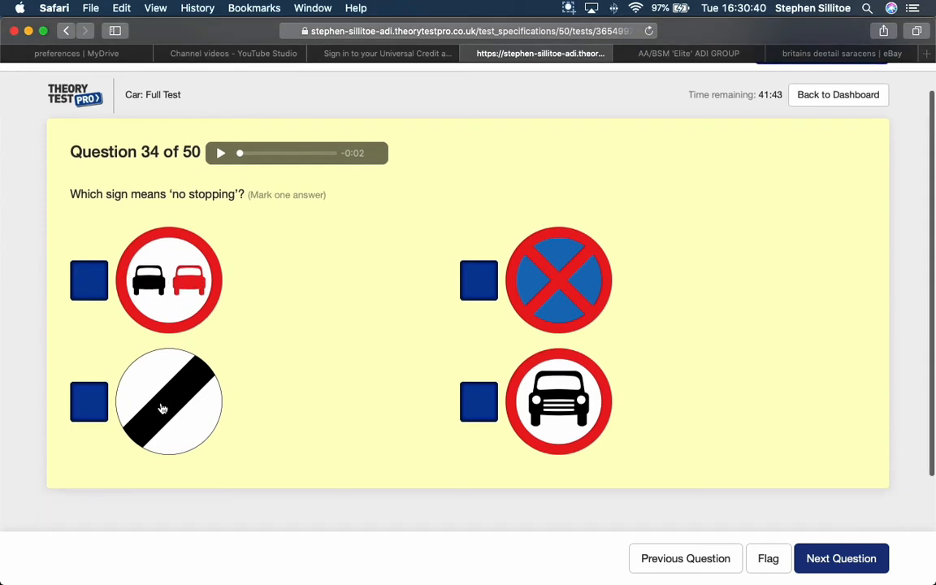
mouse_move(186, 419)
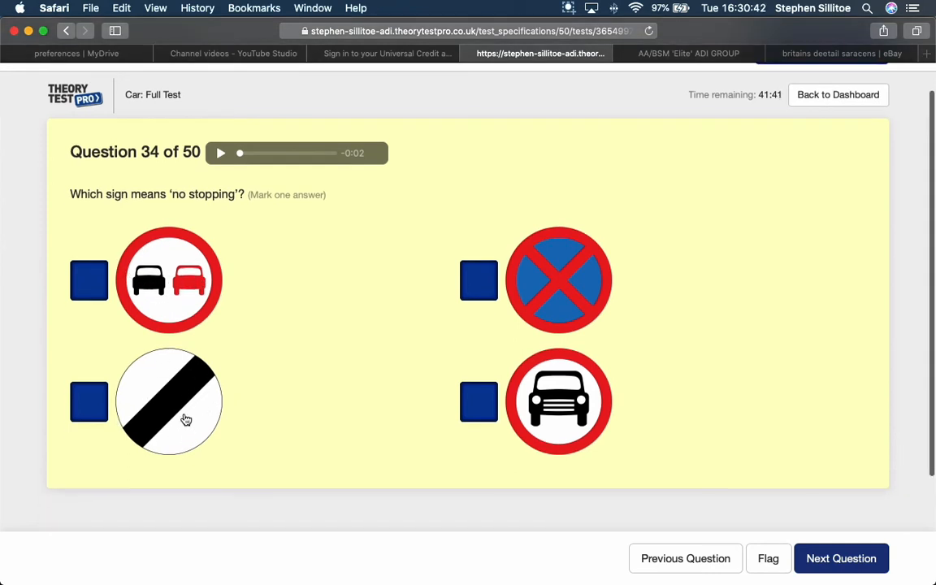
mouse_move(571, 400)
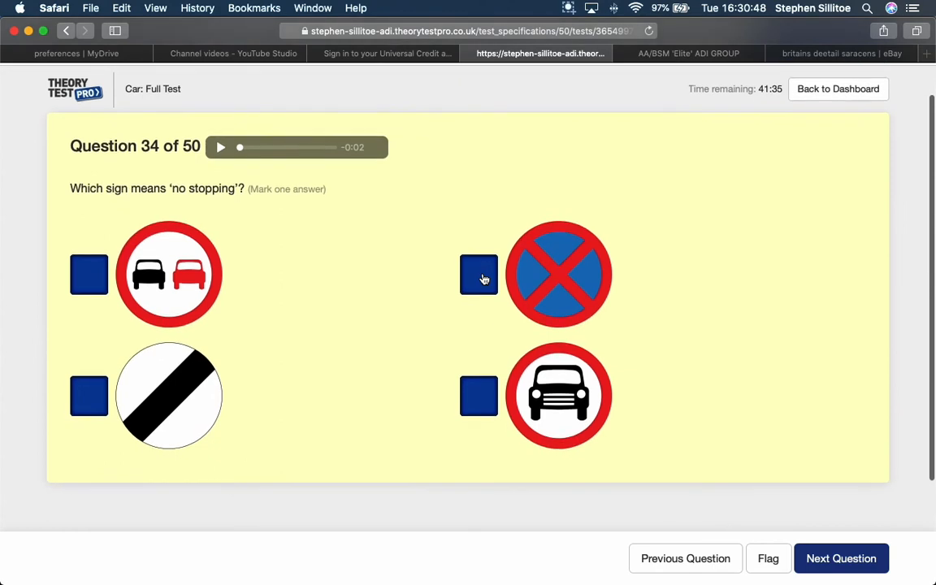
left_click(479, 273)
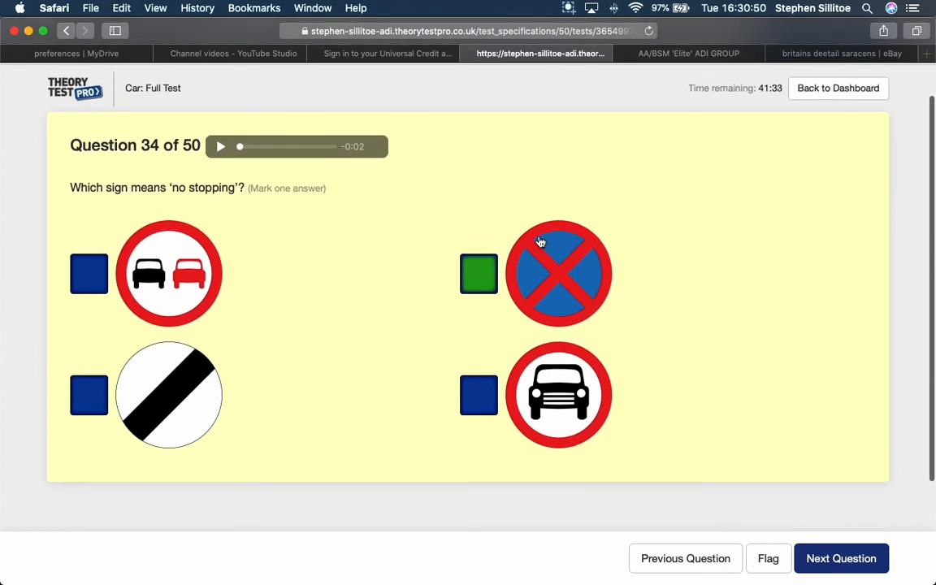
left_click(840, 558)
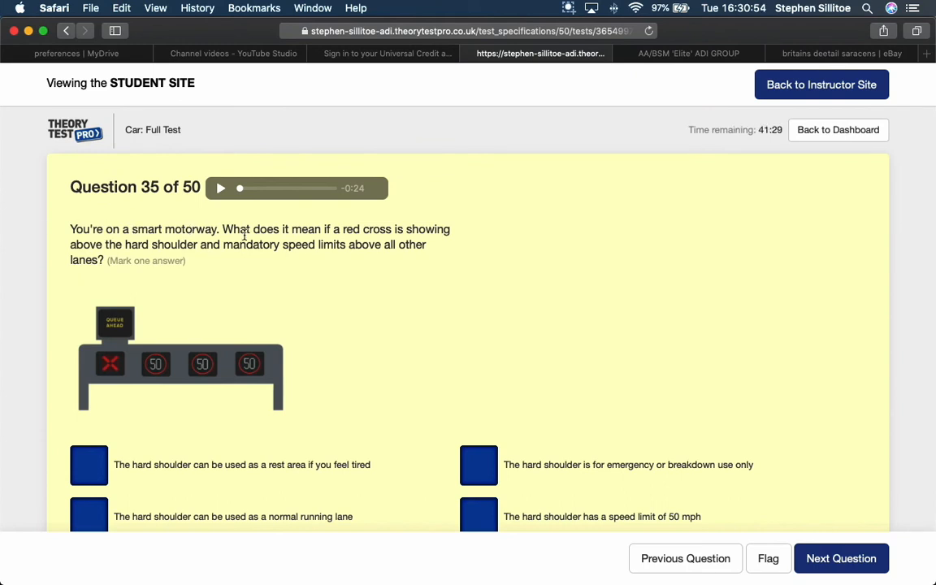
mouse_move(455, 237)
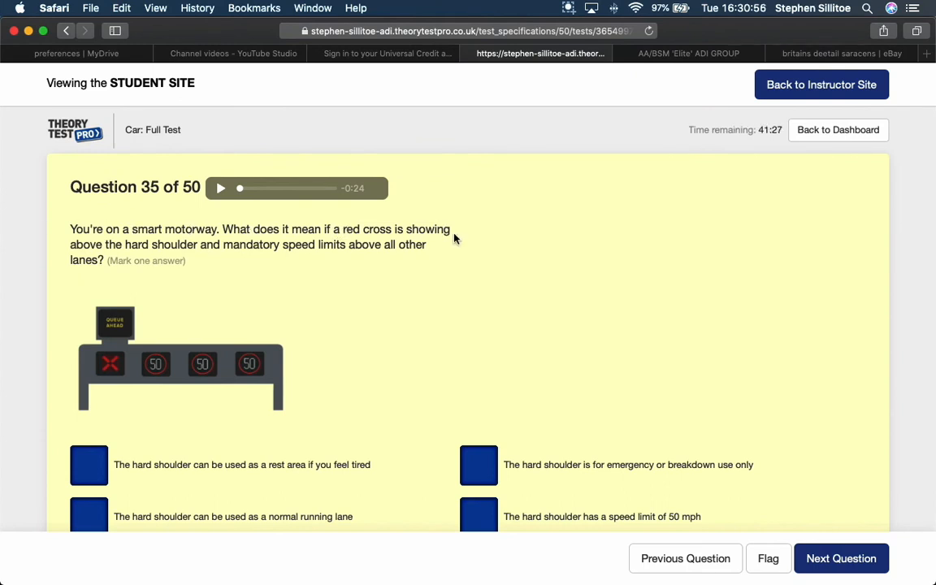
mouse_move(220, 258)
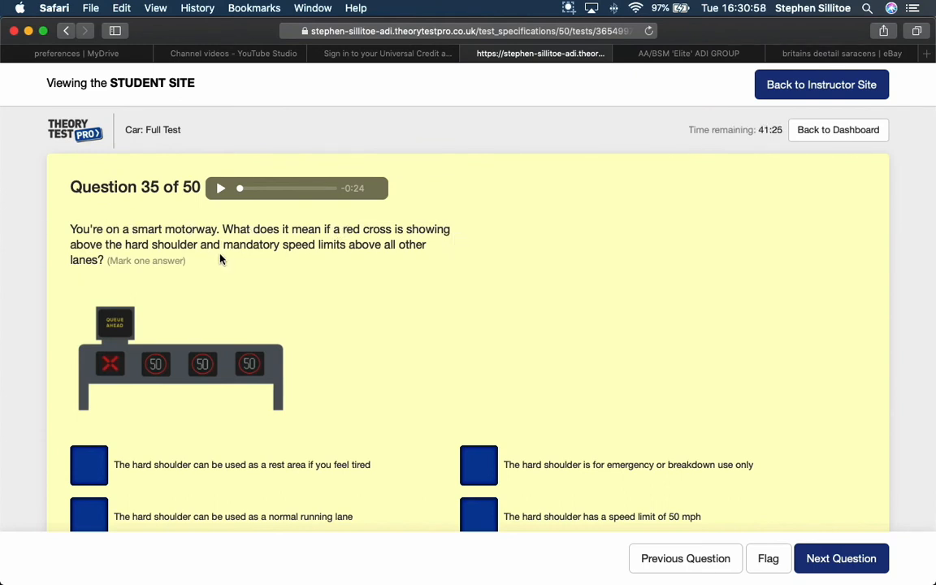
mouse_move(428, 256)
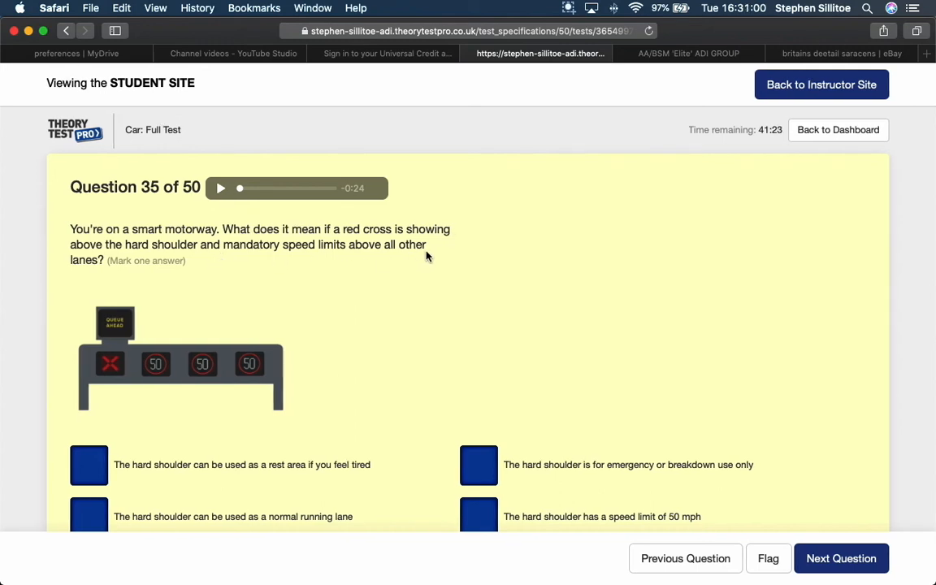
- Answer question 35 with 'The hard shoulder is for emergency or breakdown use only' and advance
scroll("down", 3)
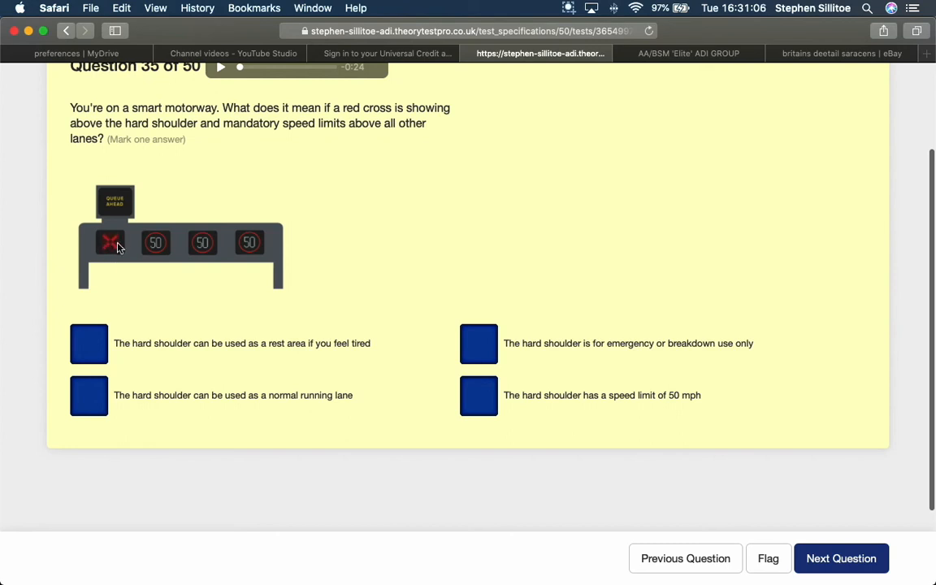
mouse_move(226, 362)
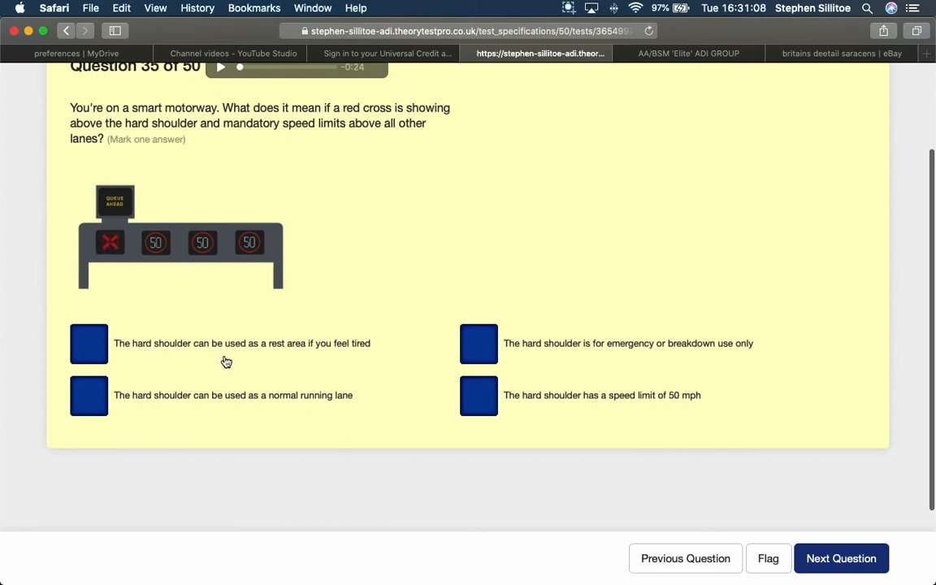
mouse_move(263, 349)
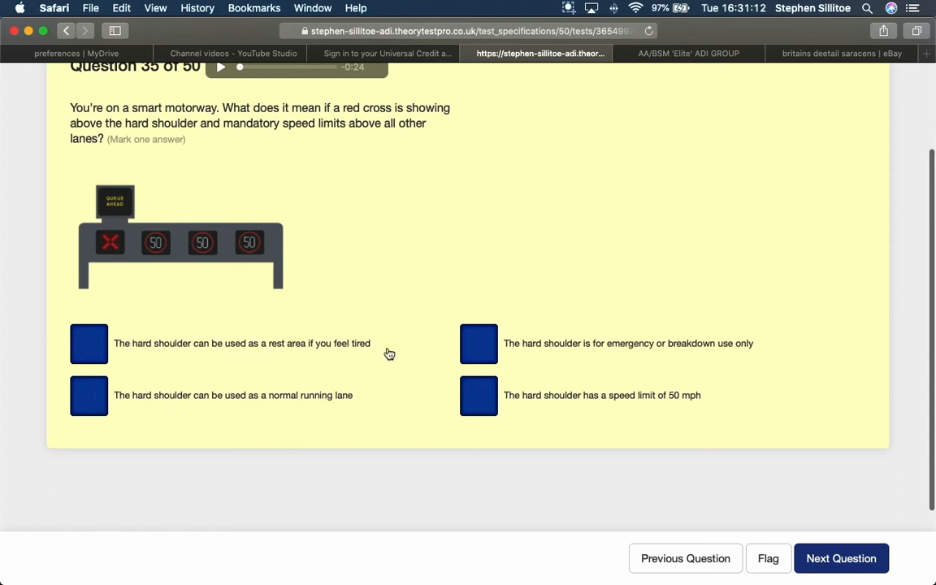
mouse_move(299, 409)
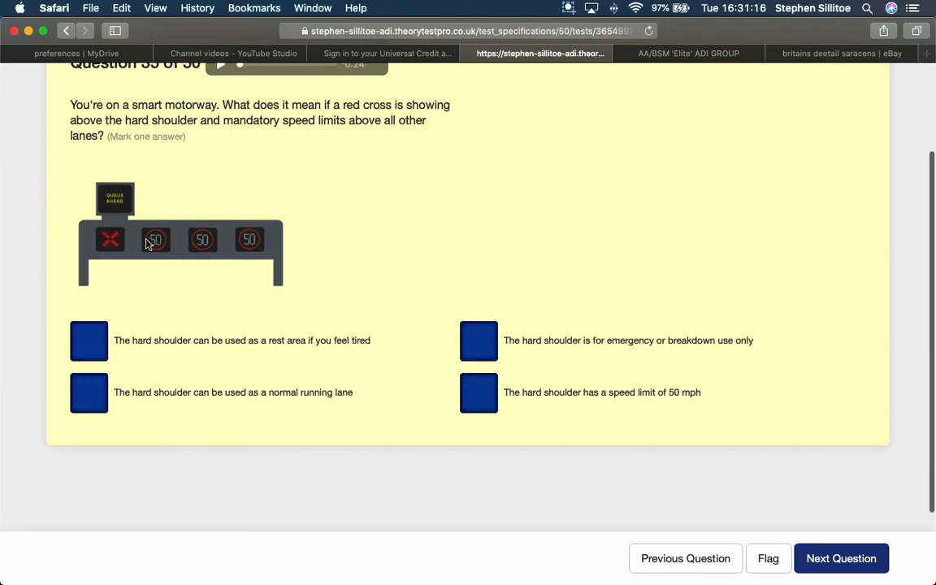
mouse_move(517, 361)
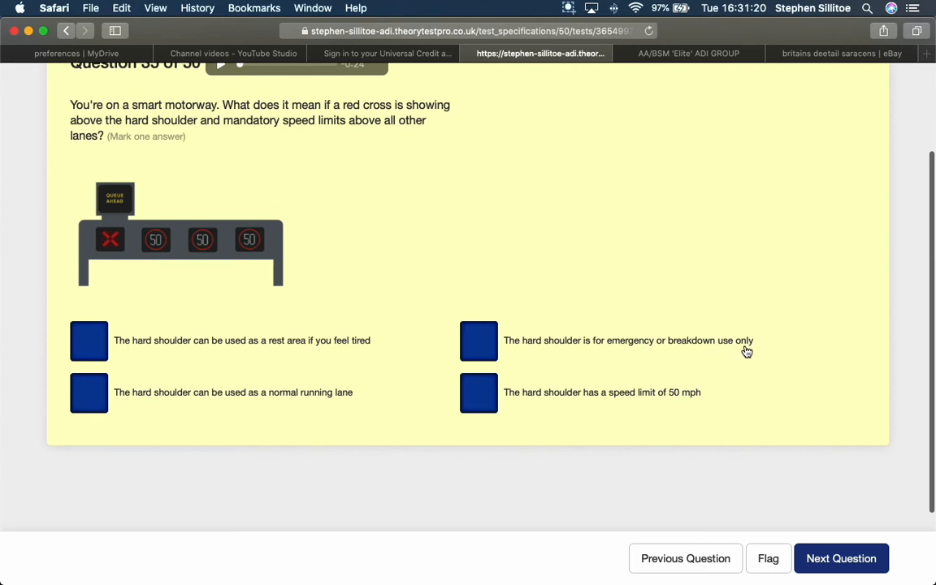
mouse_move(630, 405)
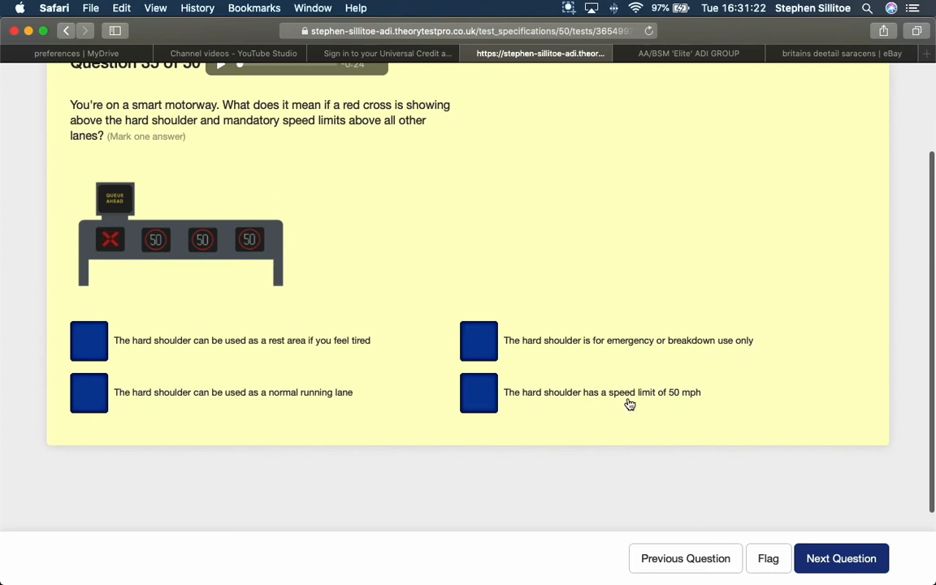
mouse_move(547, 364)
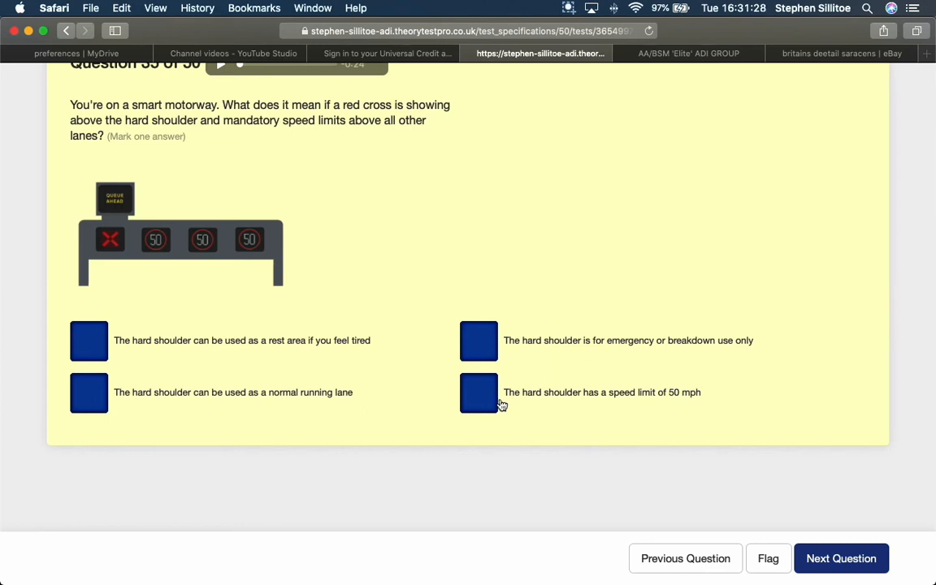
mouse_move(723, 405)
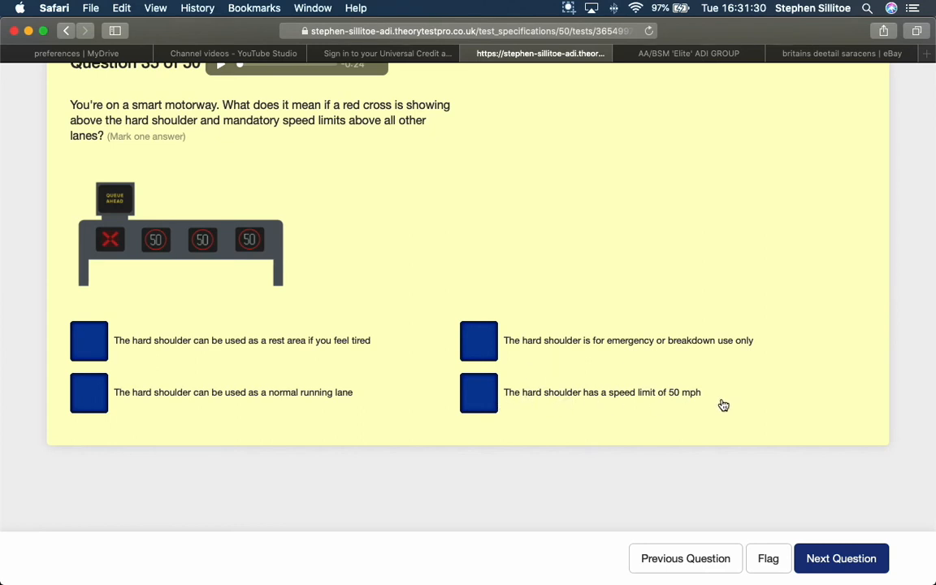
mouse_move(440, 328)
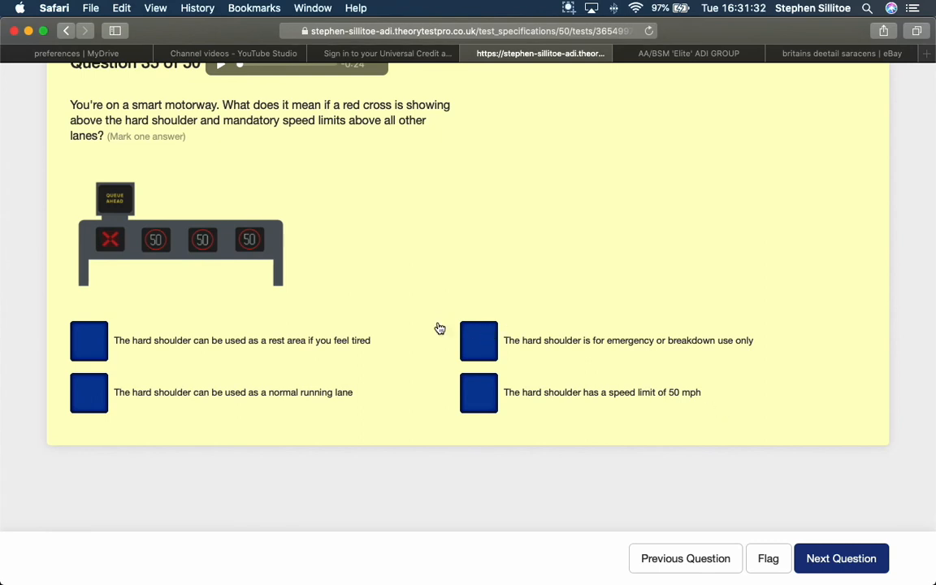
mouse_move(739, 348)
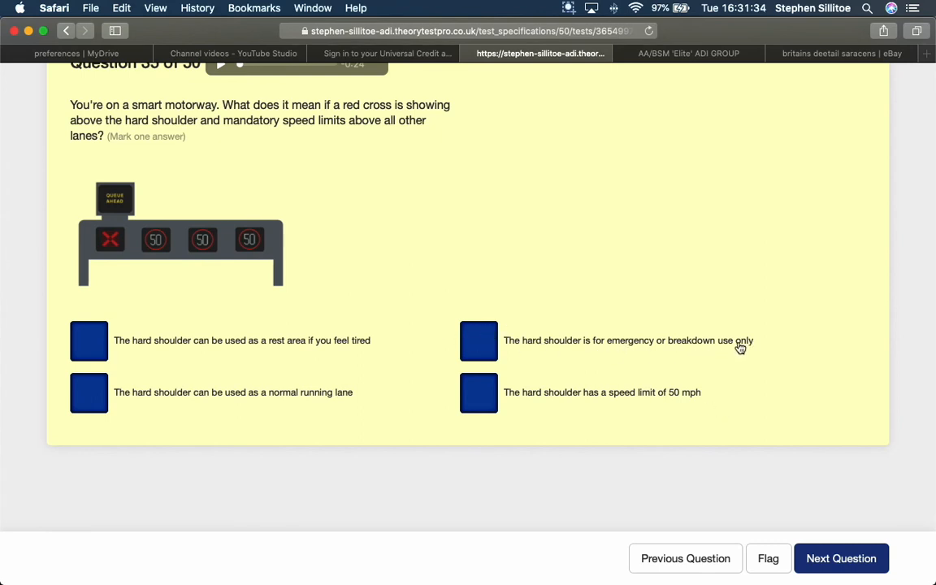
left_click(479, 341)
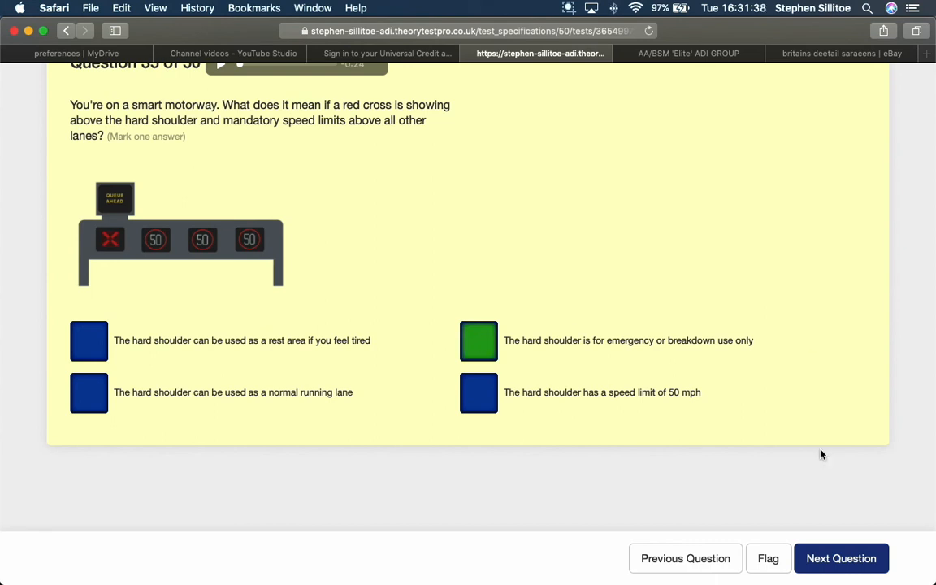
left_click(842, 559)
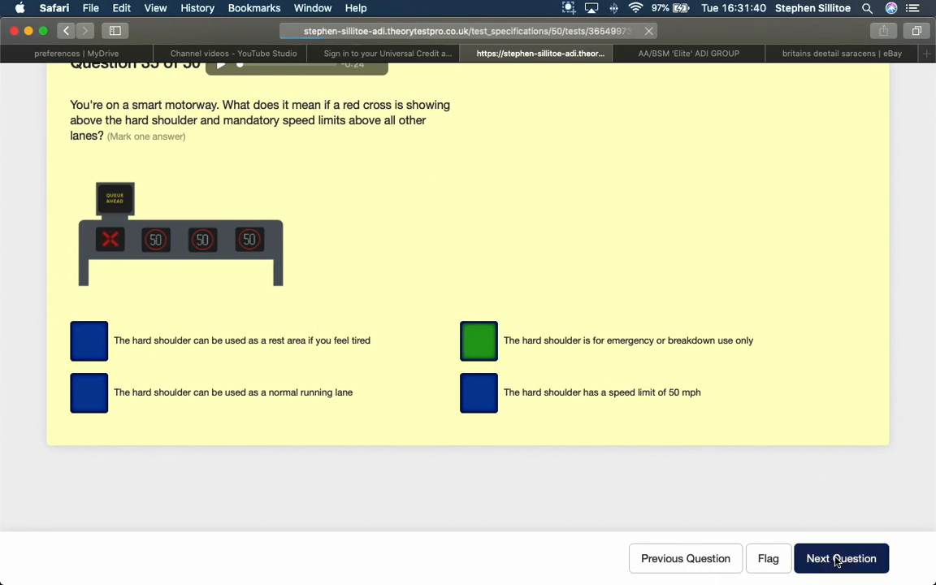
- Advance to question 36 and mark 'Improved grip on the road' for four-wheel drive
left_click(843, 558)
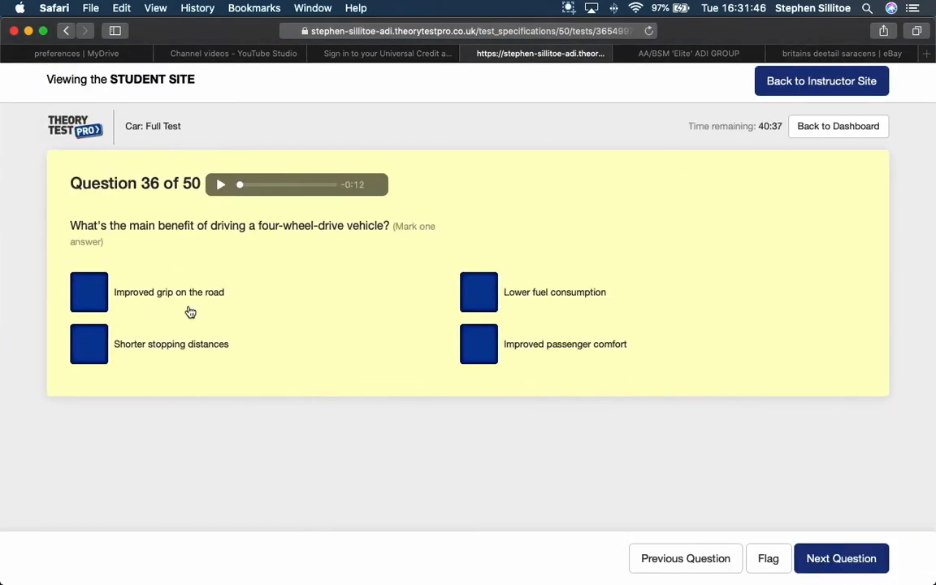
mouse_move(221, 361)
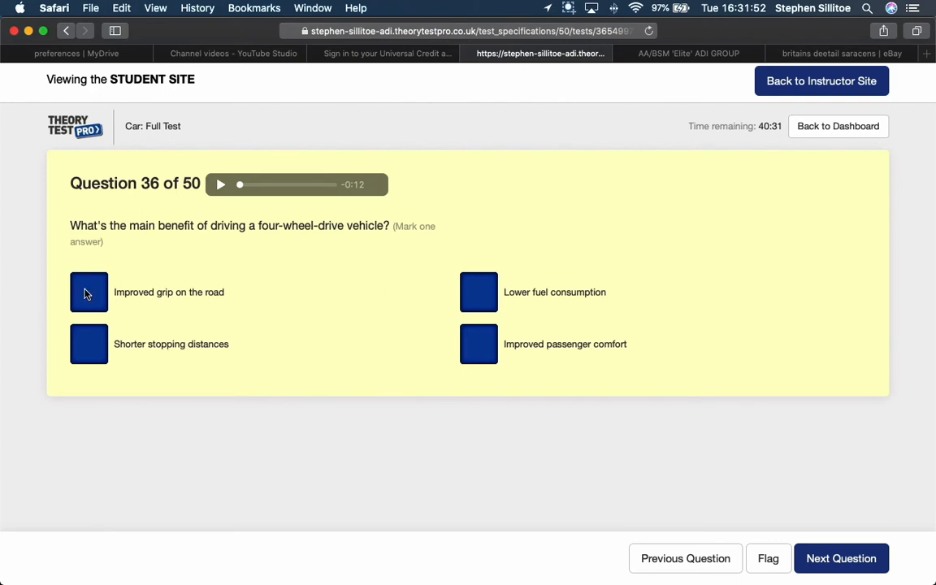
left_click(89, 292)
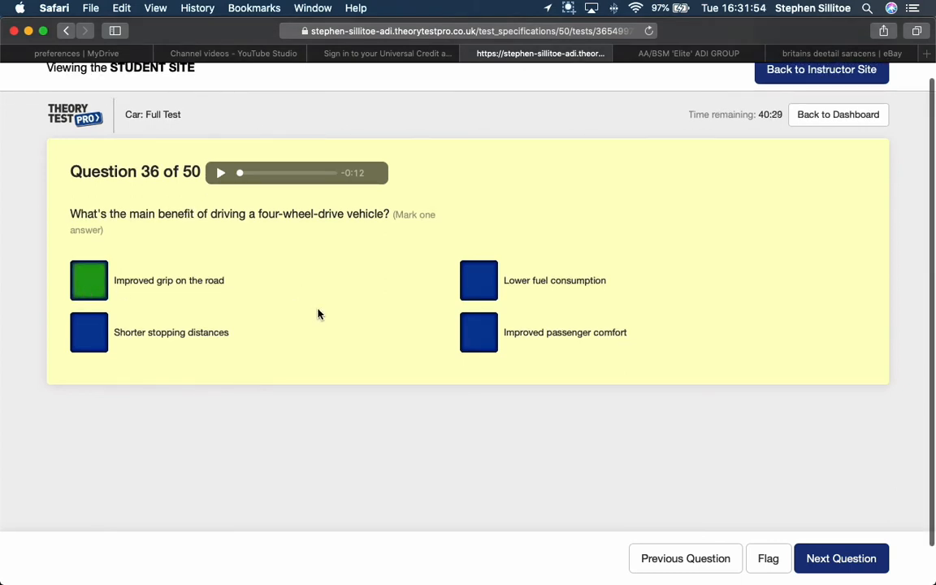
mouse_move(321, 422)
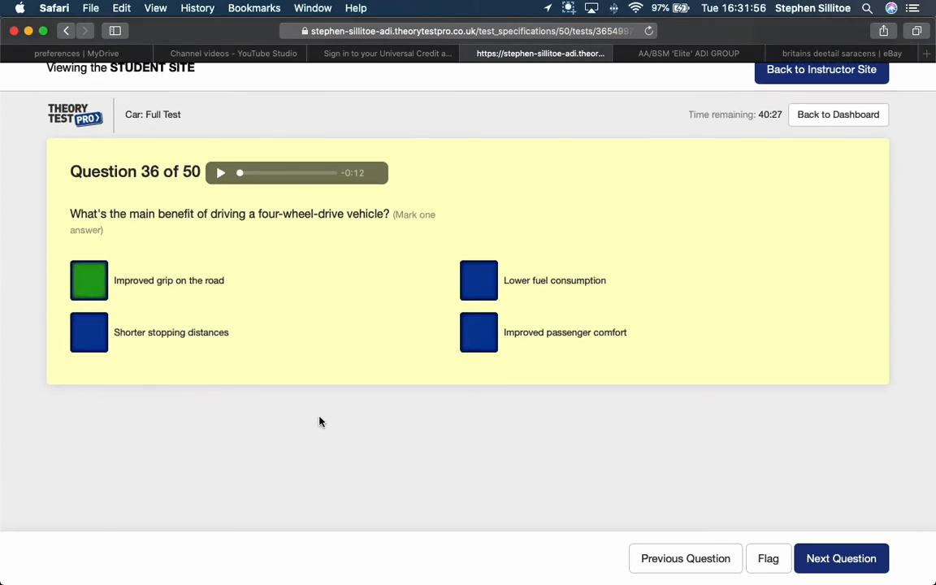
mouse_move(578, 464)
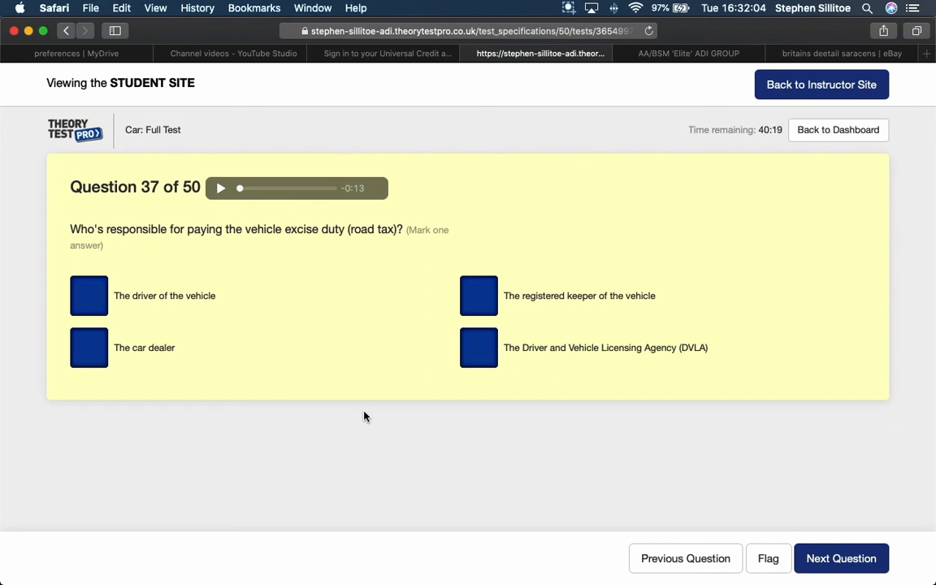
mouse_move(353, 380)
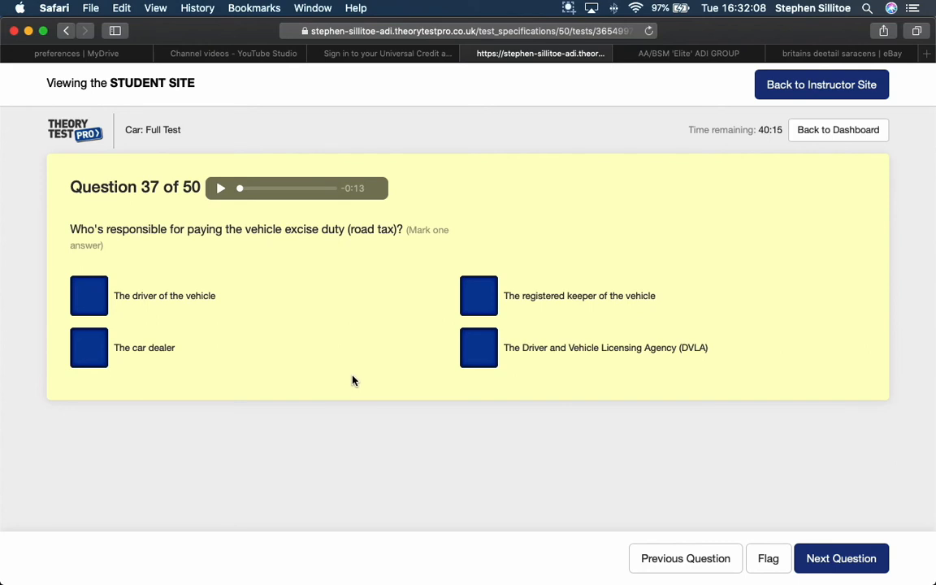
mouse_move(340, 352)
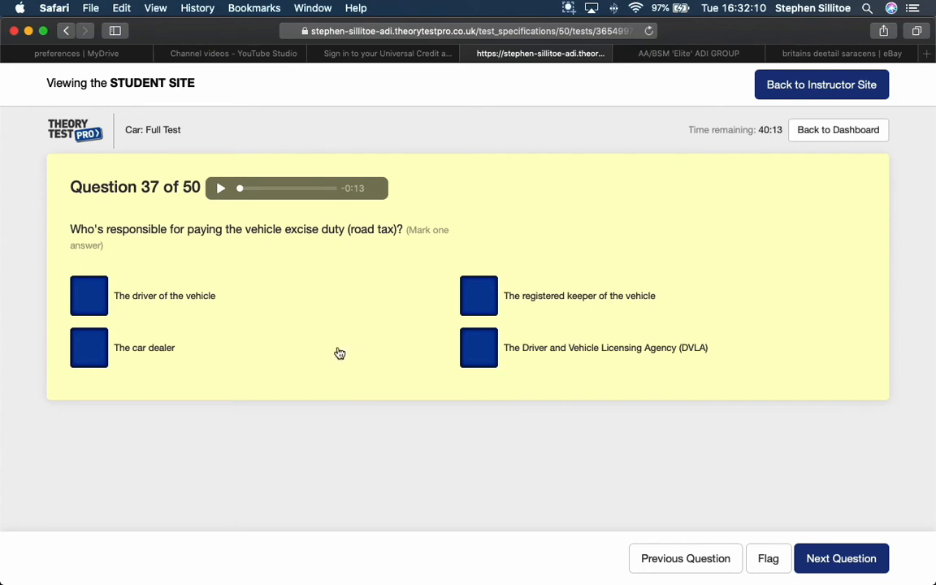
mouse_move(240, 247)
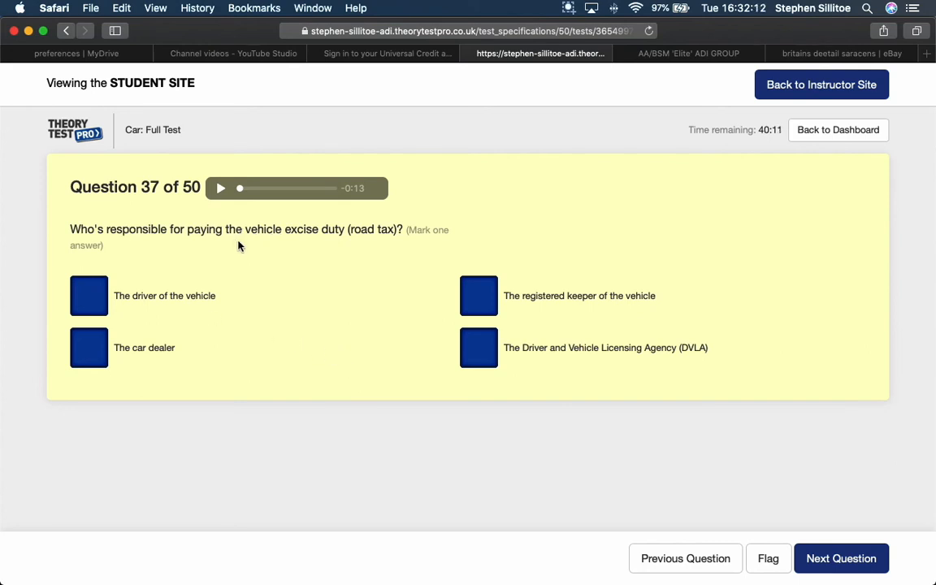
mouse_move(397, 239)
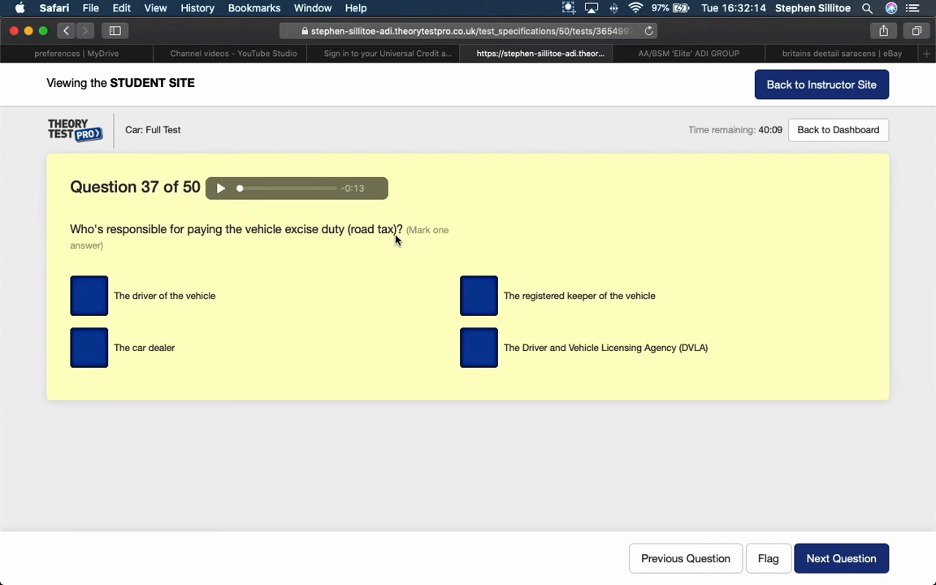
mouse_move(391, 248)
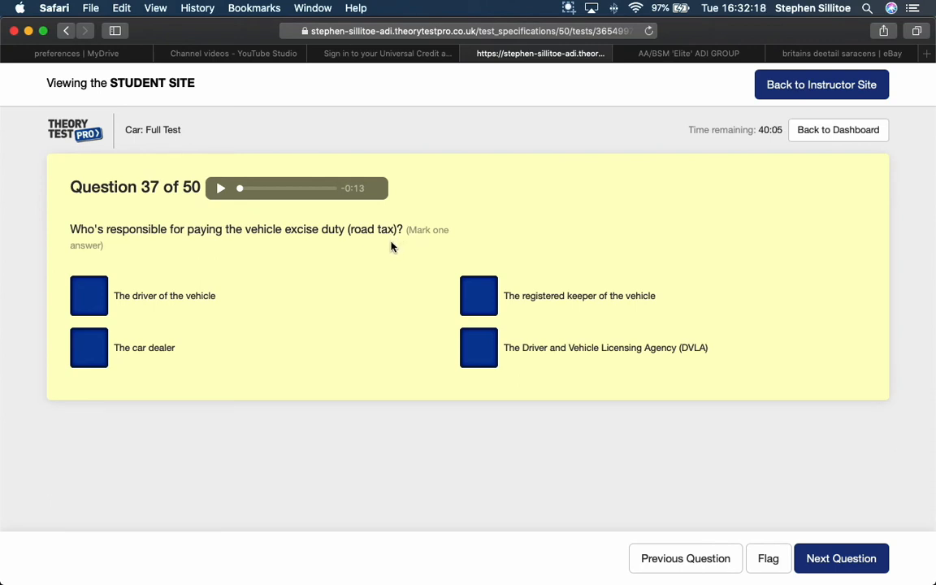
- Answer question 37 with 'The registered keeper of the vehicle' and advance to question 38
left_click(88, 294)
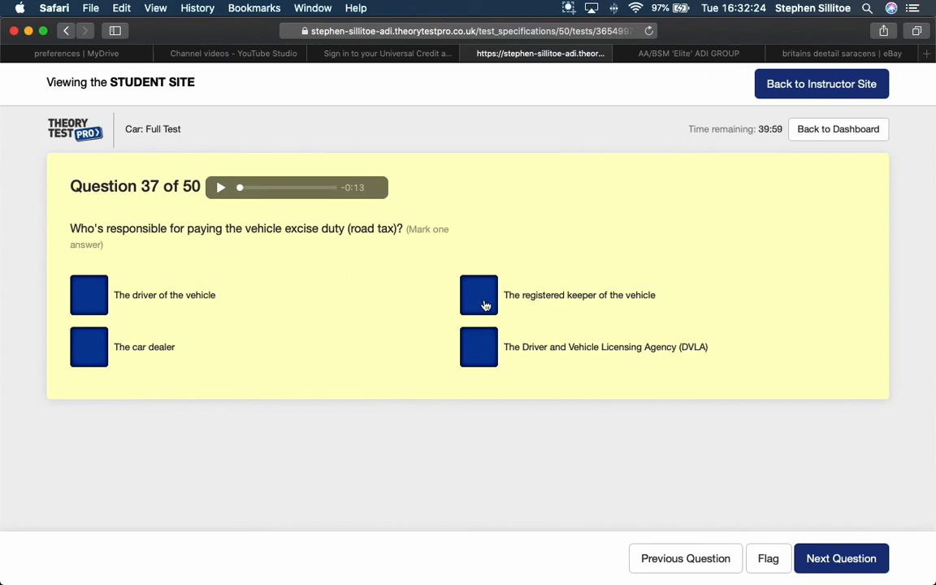
mouse_move(670, 303)
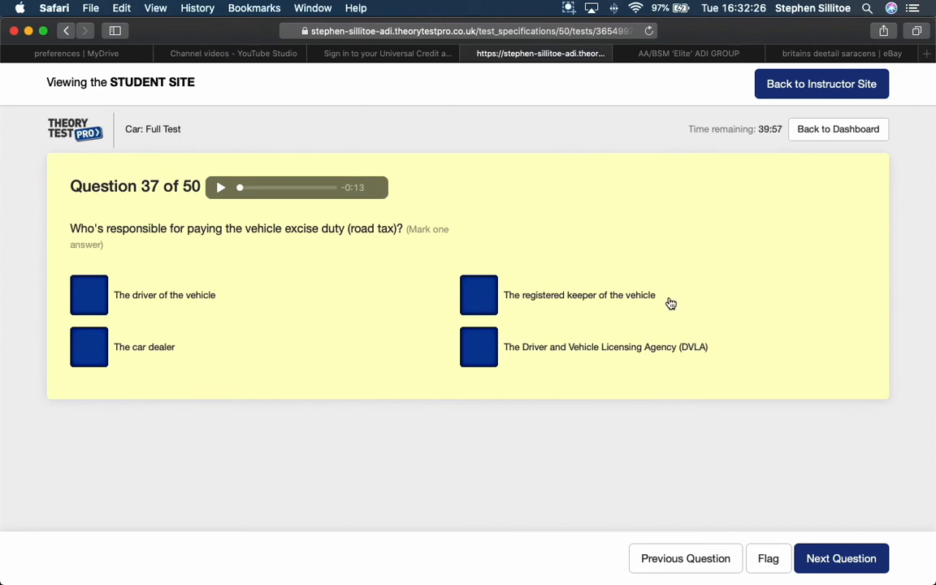
left_click(479, 288)
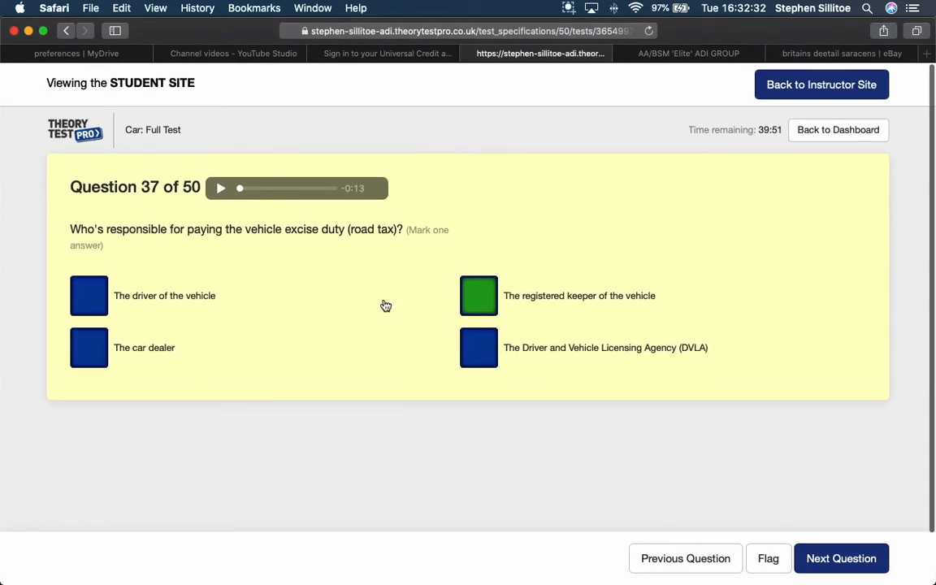
mouse_move(535, 302)
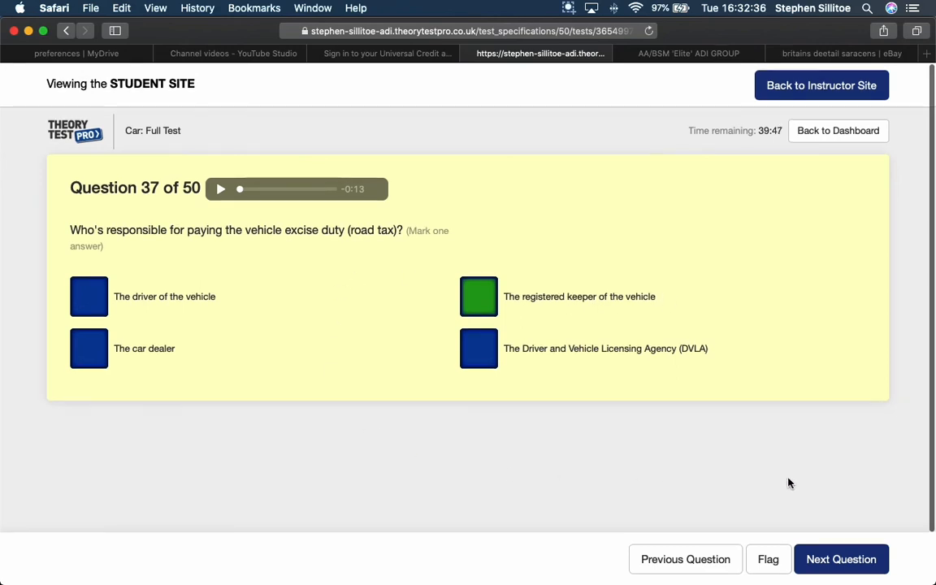
mouse_move(844, 563)
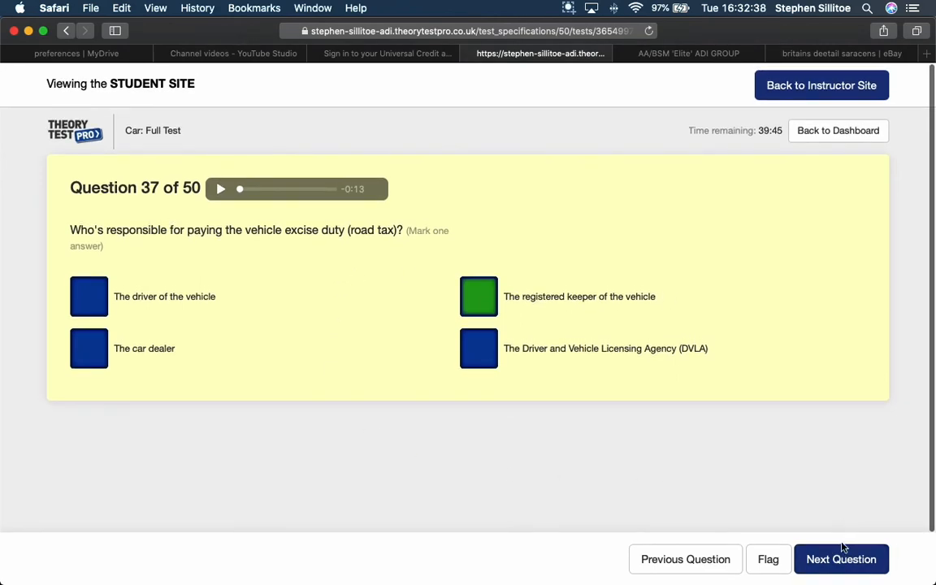
left_click(847, 559)
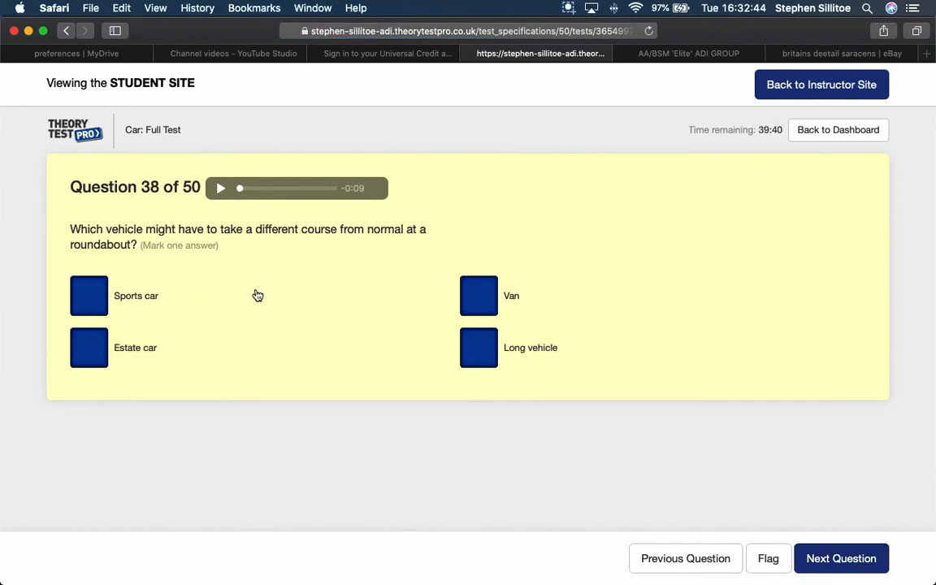
mouse_move(260, 294)
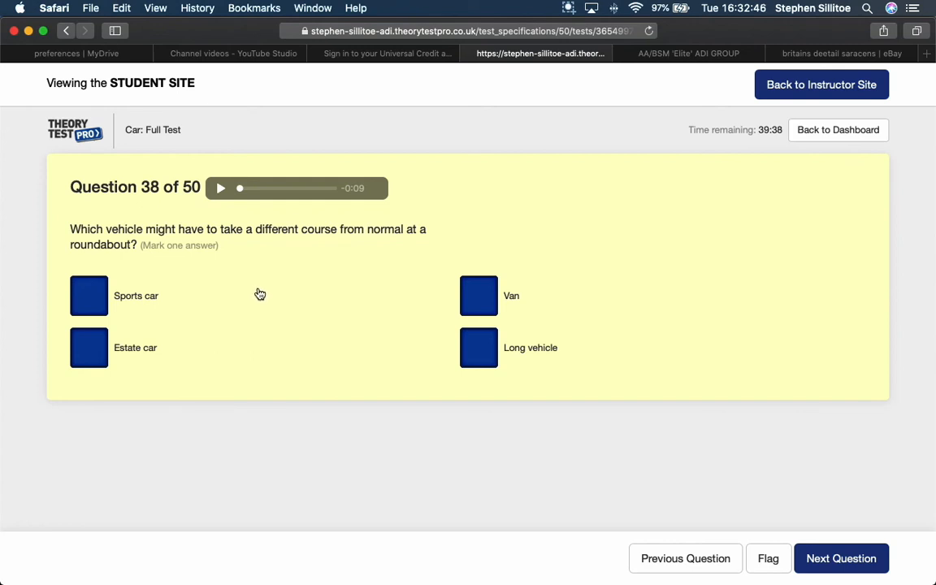
mouse_move(334, 335)
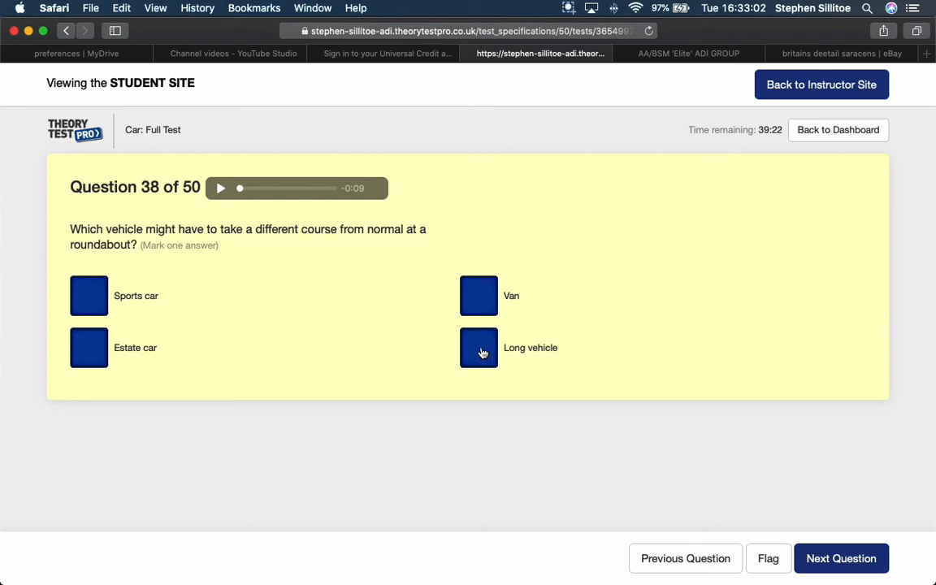
- Answer the roundabout question 38 with 'Long vehicle' and advance to question 39
left_click(479, 347)
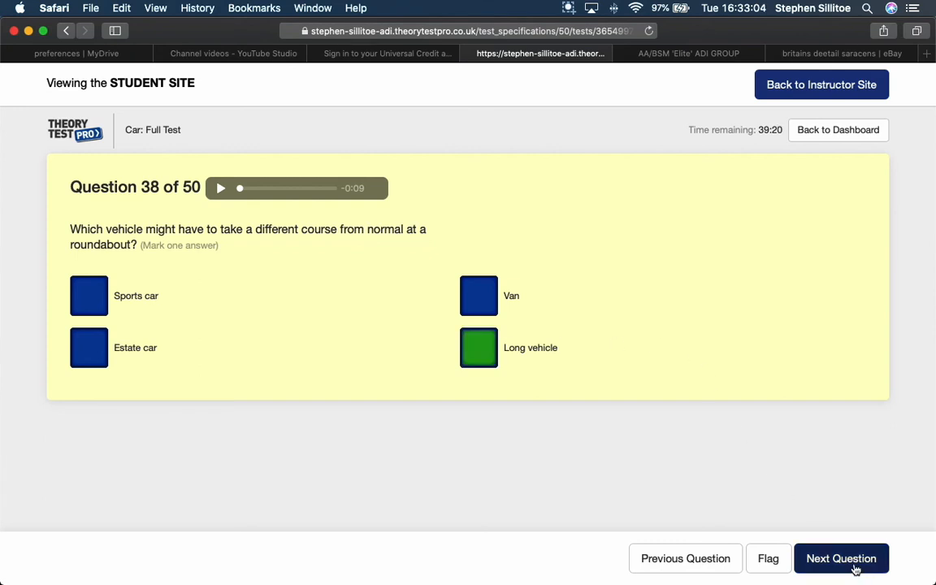
left_click(848, 558)
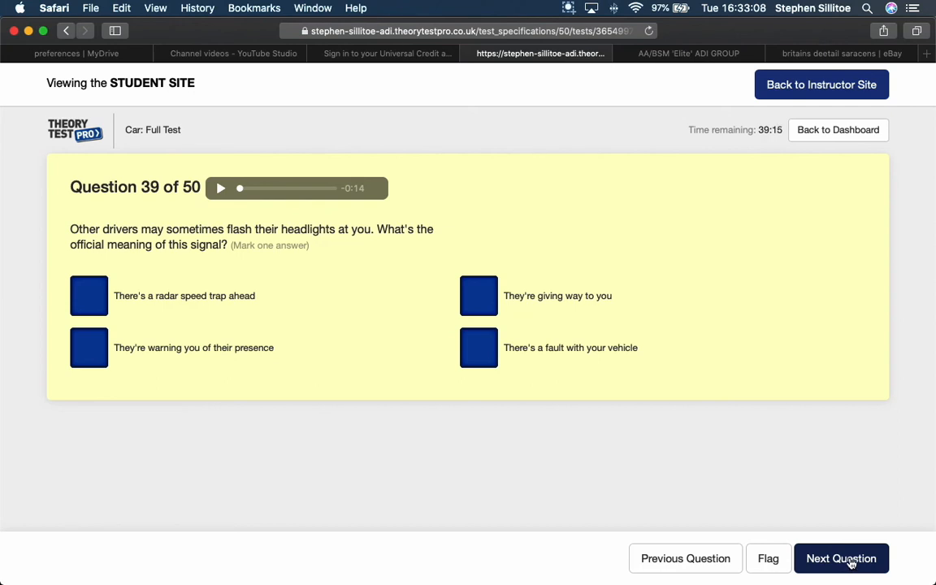
mouse_move(332, 290)
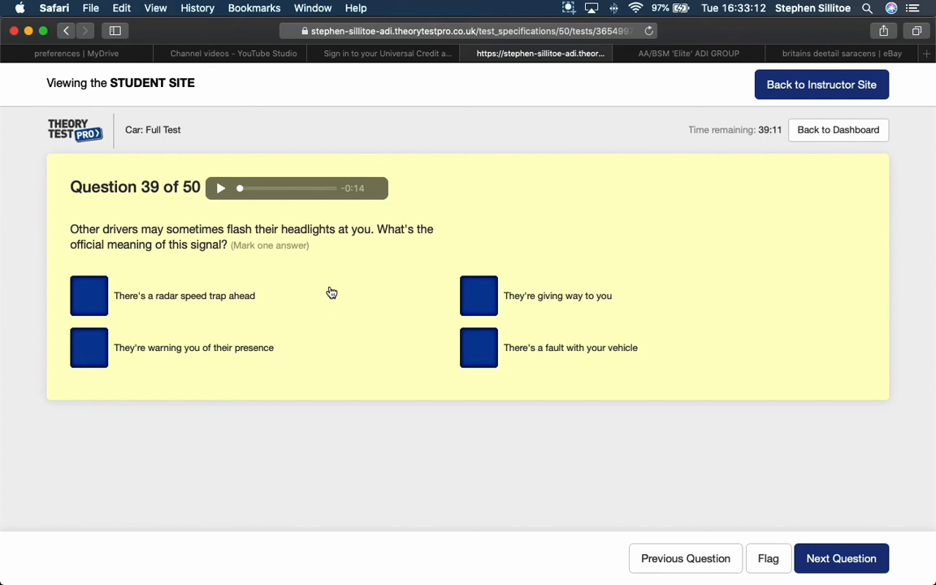
mouse_move(332, 293)
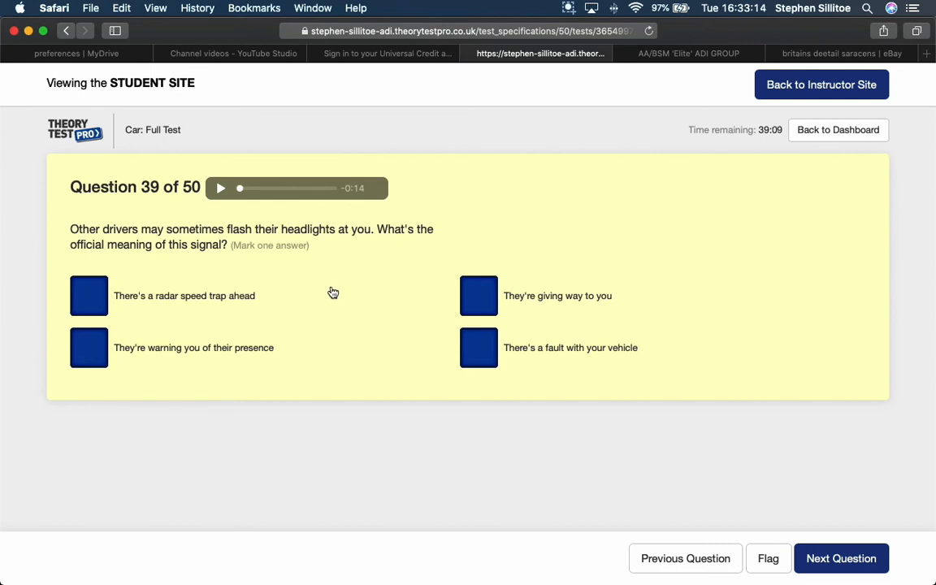
mouse_move(214, 308)
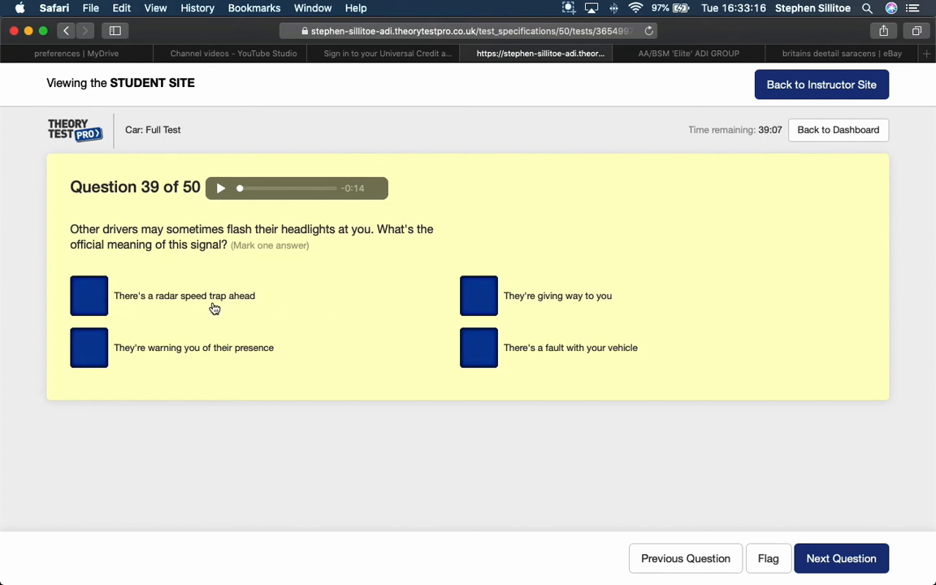
mouse_move(126, 367)
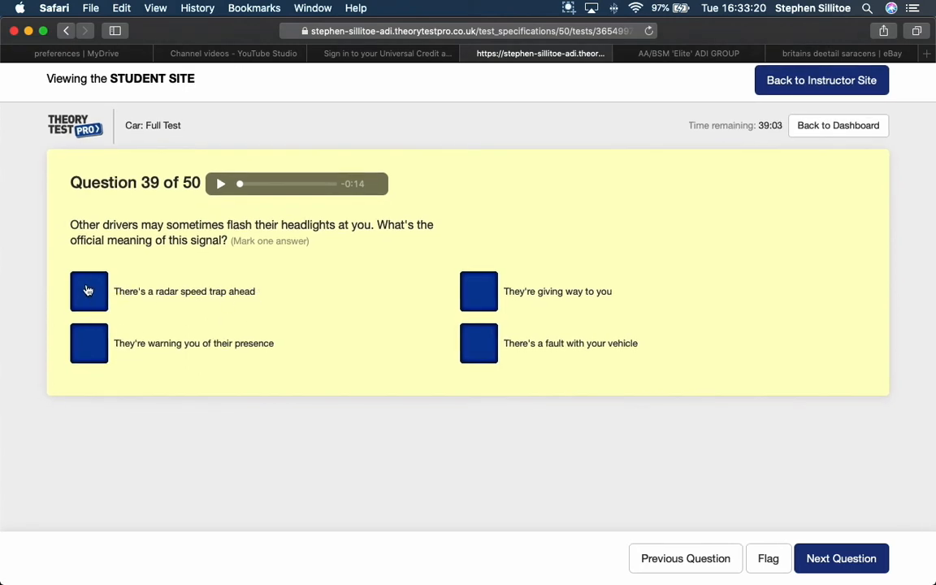
mouse_move(154, 296)
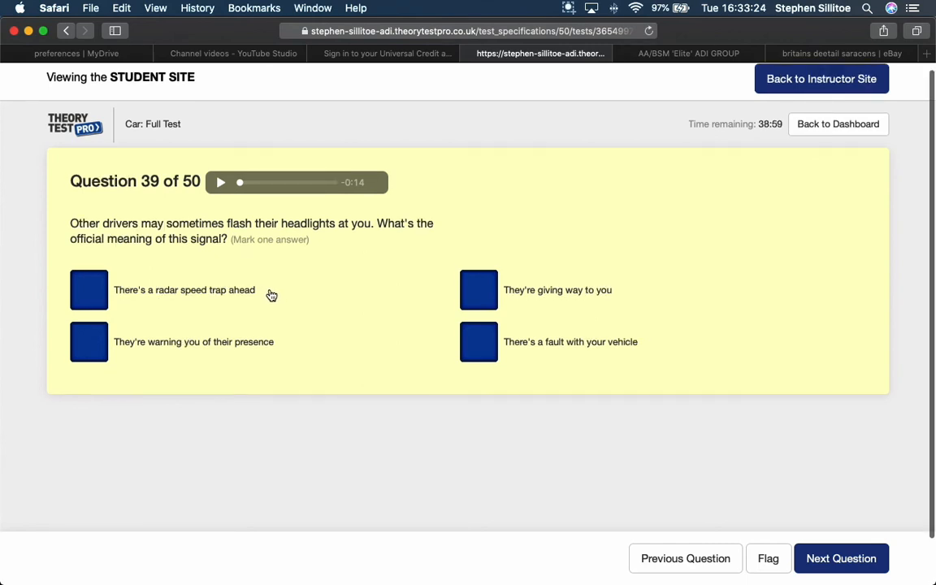
mouse_move(191, 363)
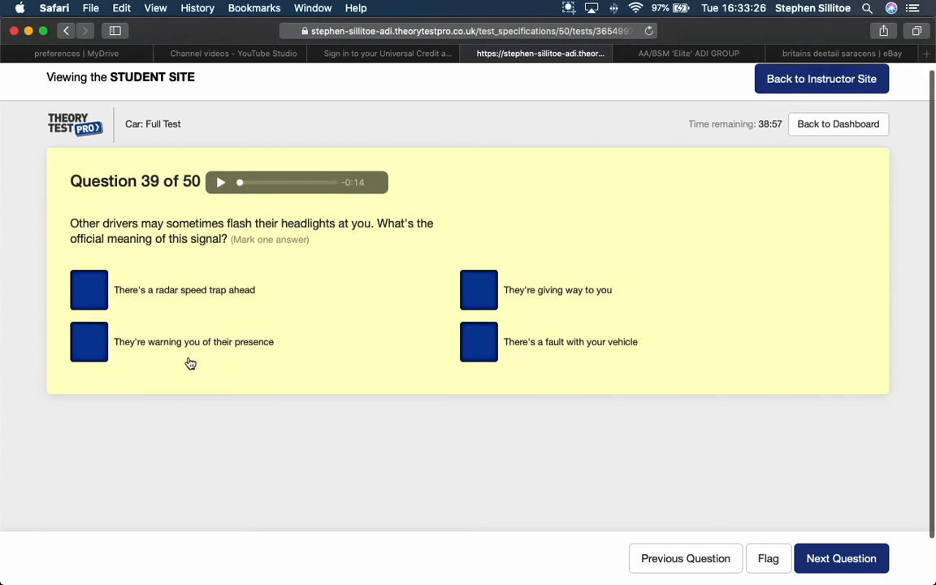
- Answer question 39 with 'They're warning you of their presence' and advance to question 40
scroll("down", 3)
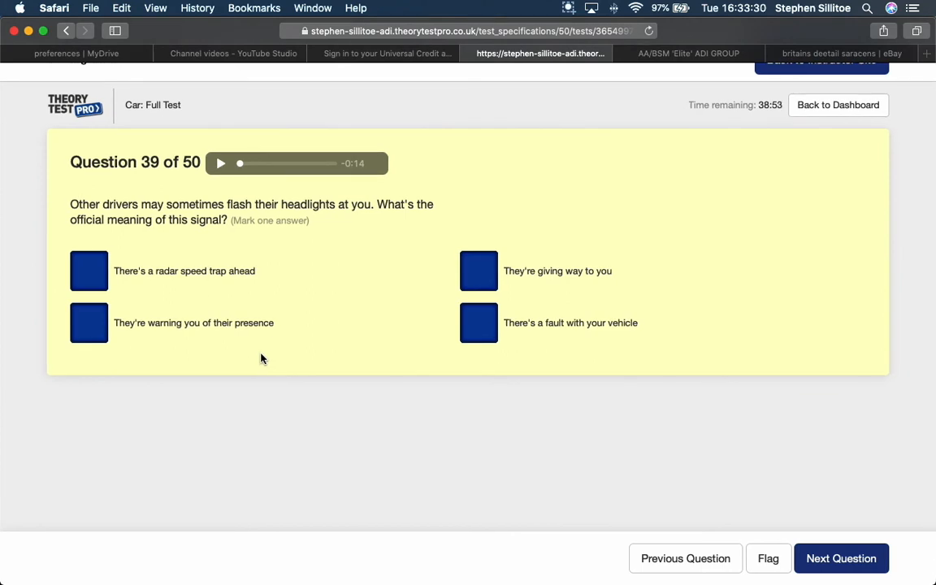
mouse_move(259, 334)
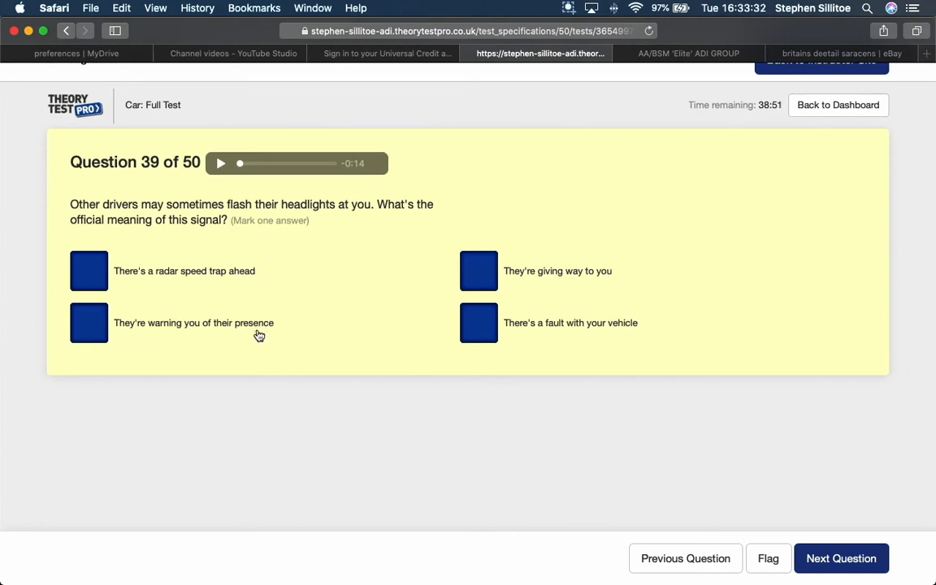
mouse_move(503, 276)
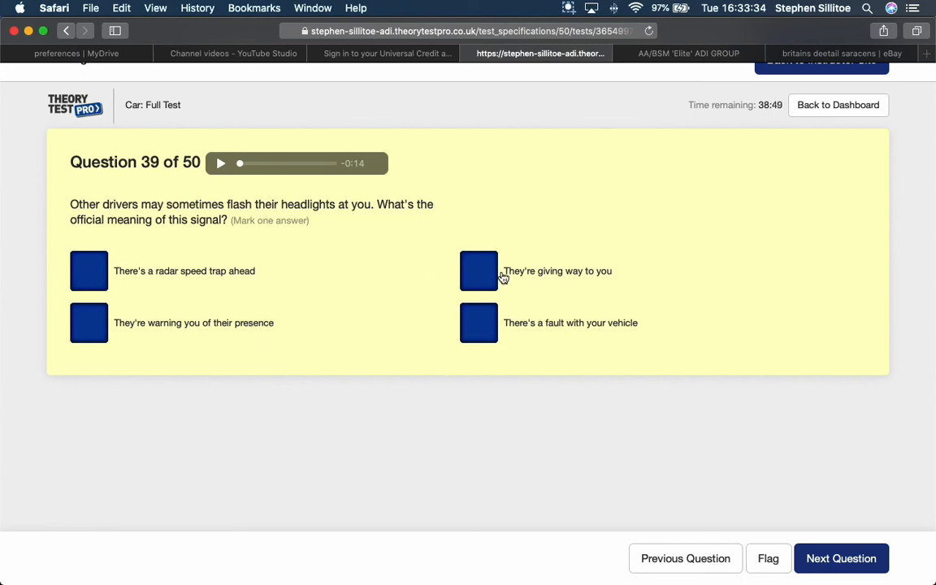
mouse_move(519, 337)
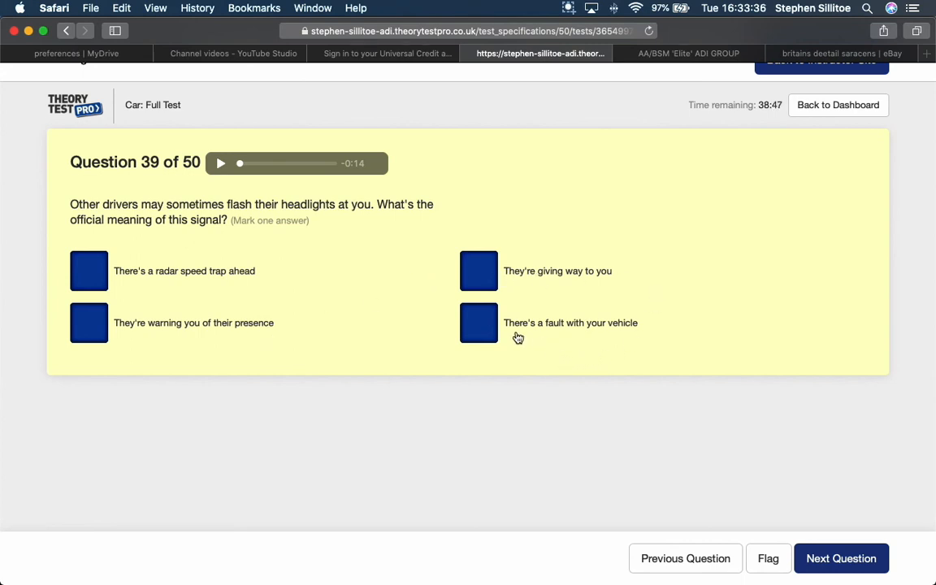
mouse_move(455, 398)
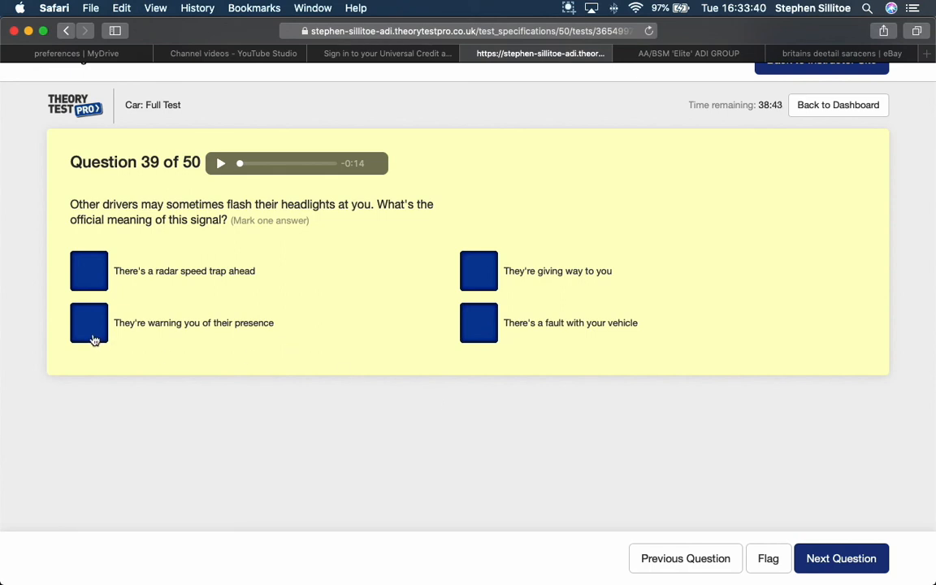
left_click(87, 322)
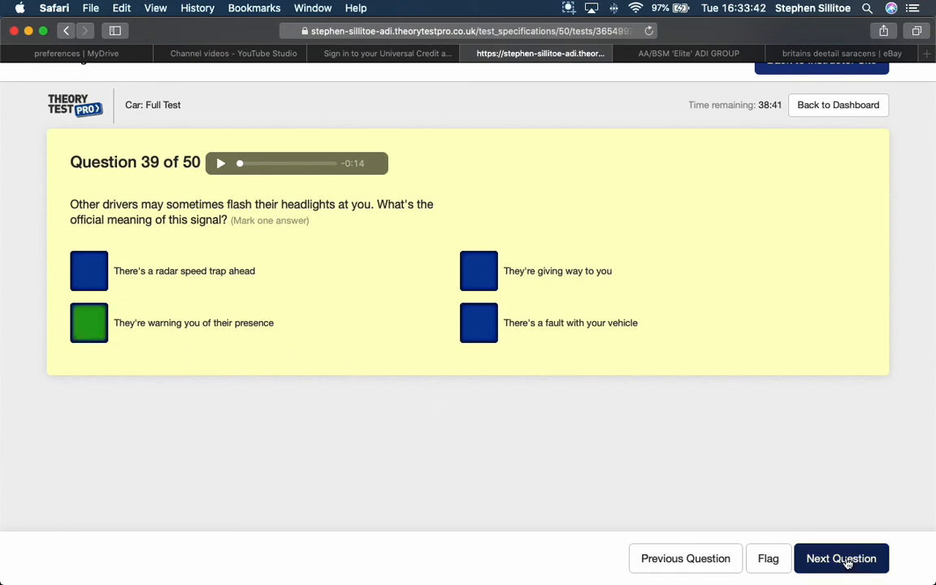
left_click(847, 558)
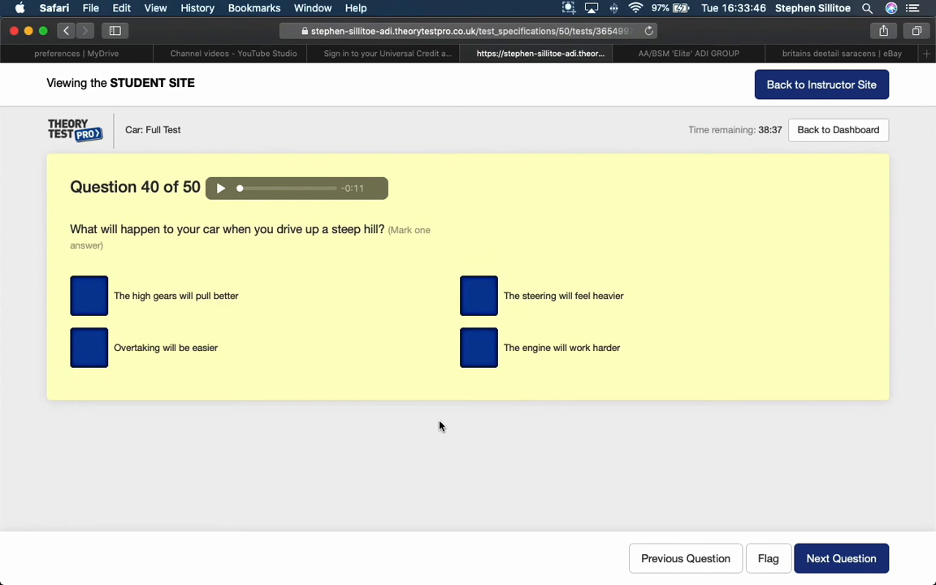
mouse_move(439, 423)
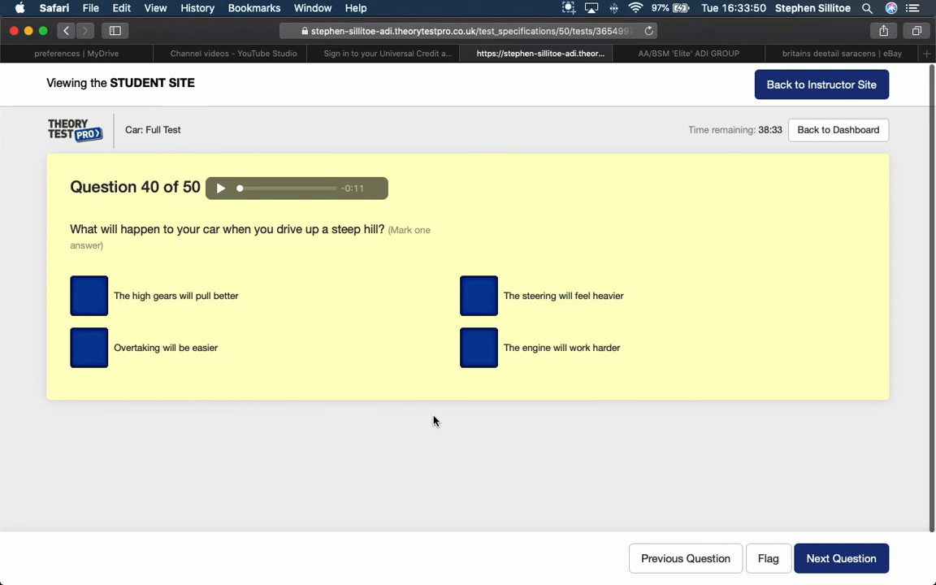
mouse_move(236, 304)
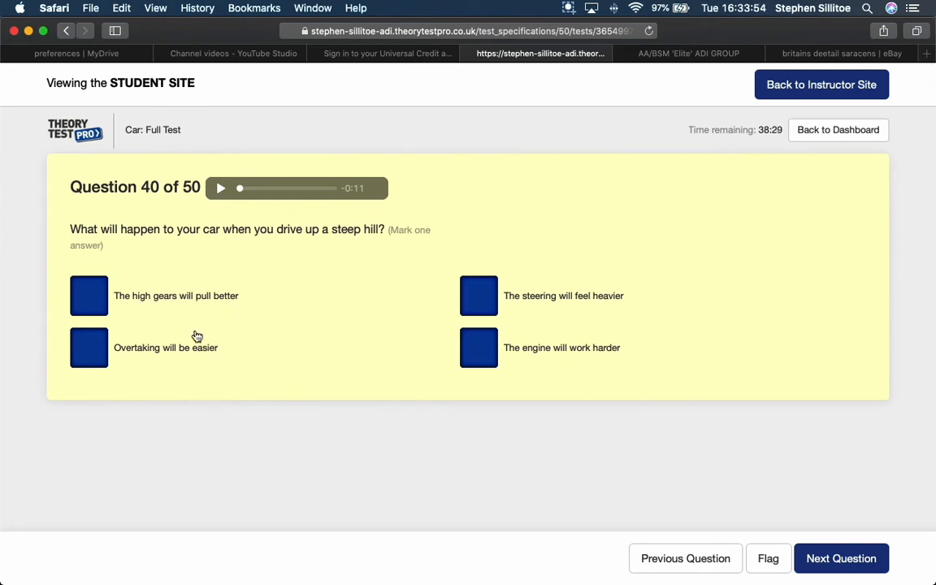
mouse_move(160, 361)
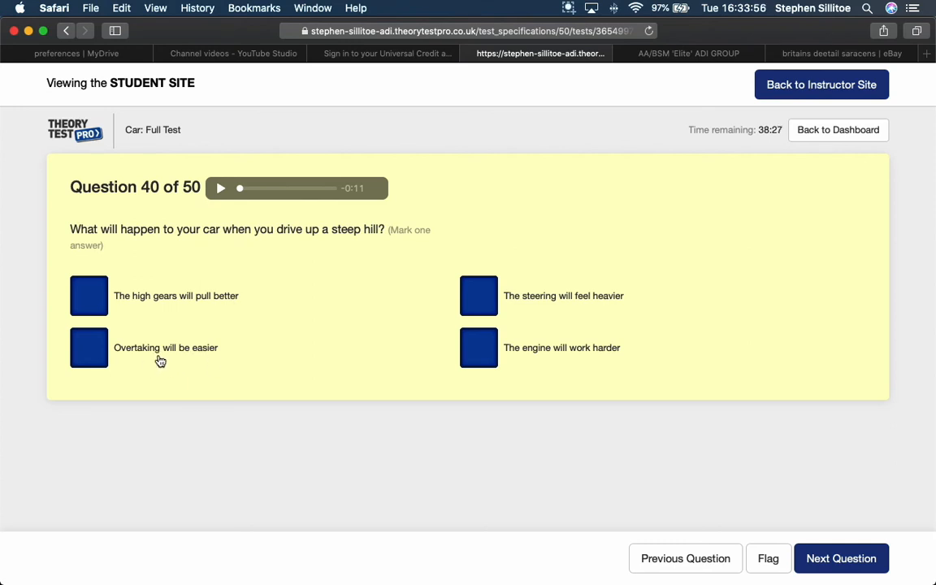
mouse_move(300, 360)
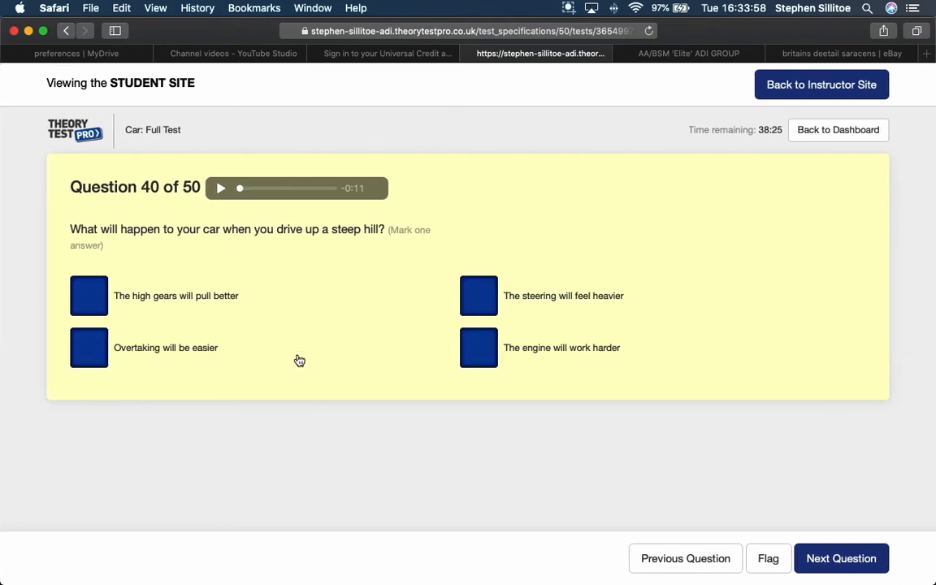
mouse_move(377, 342)
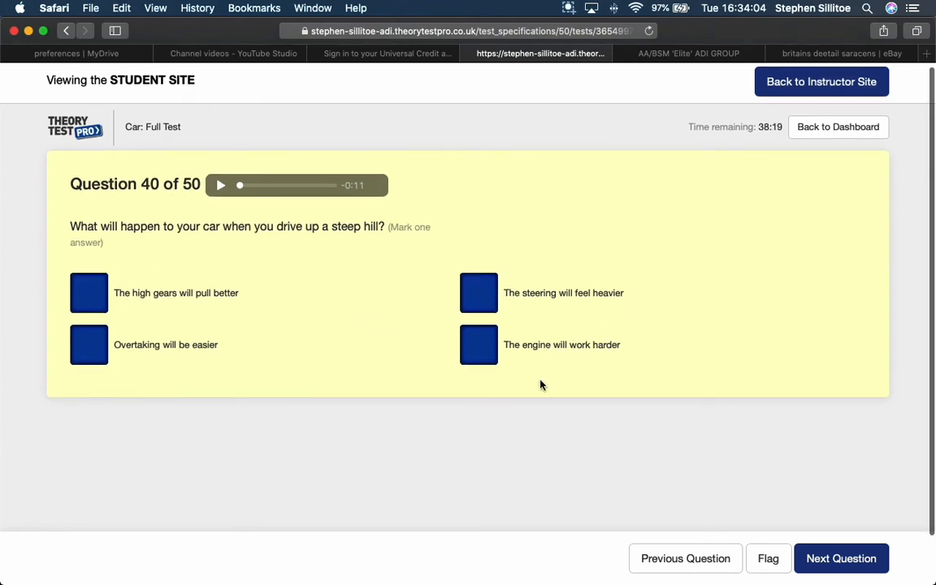
- Answer the steep-hill question 40 with 'The engine will work harder' and advance
left_click(478, 345)
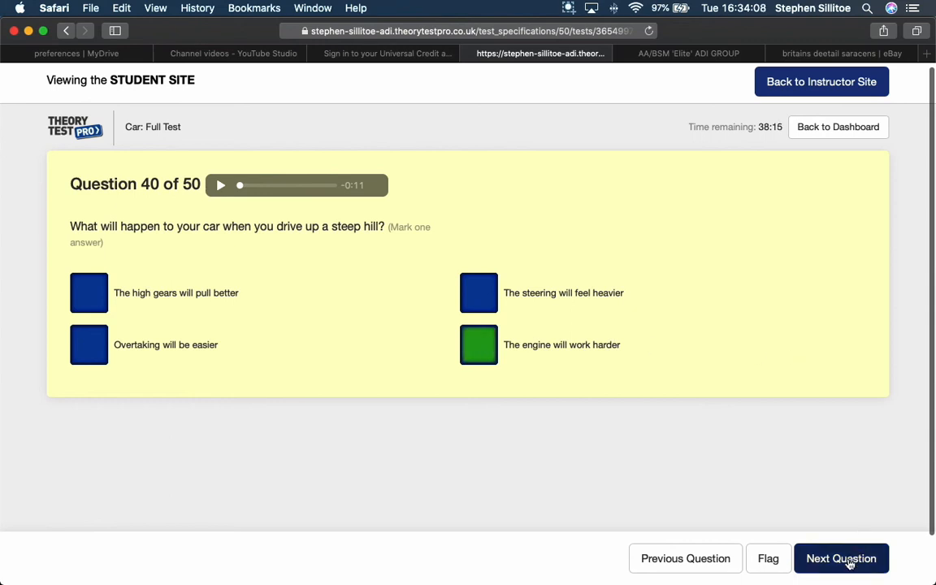
left_click(843, 559)
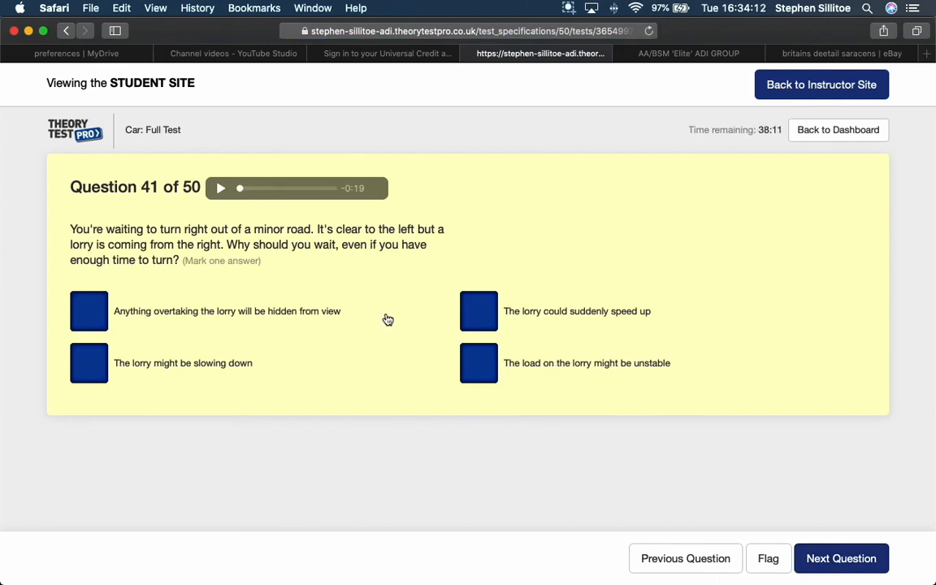
mouse_move(391, 330)
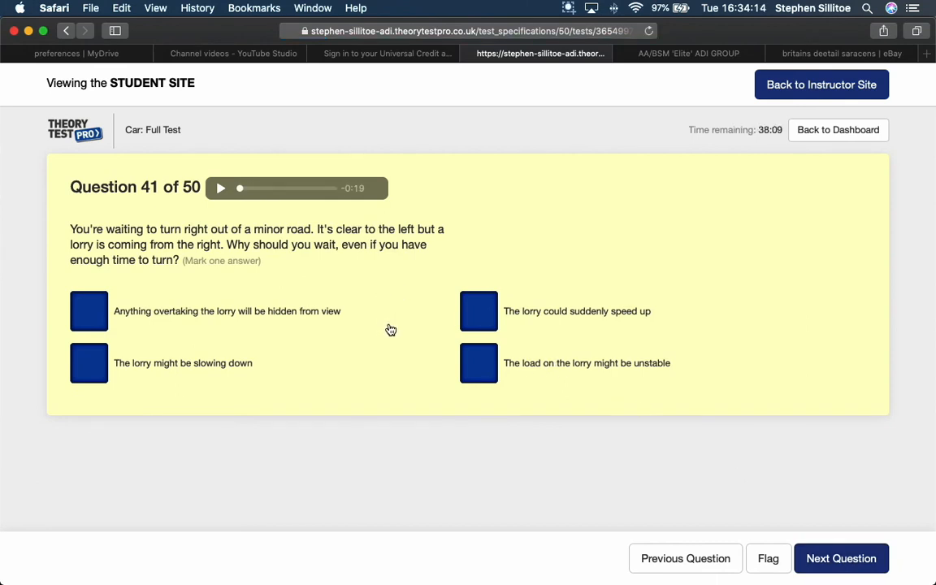
mouse_move(378, 336)
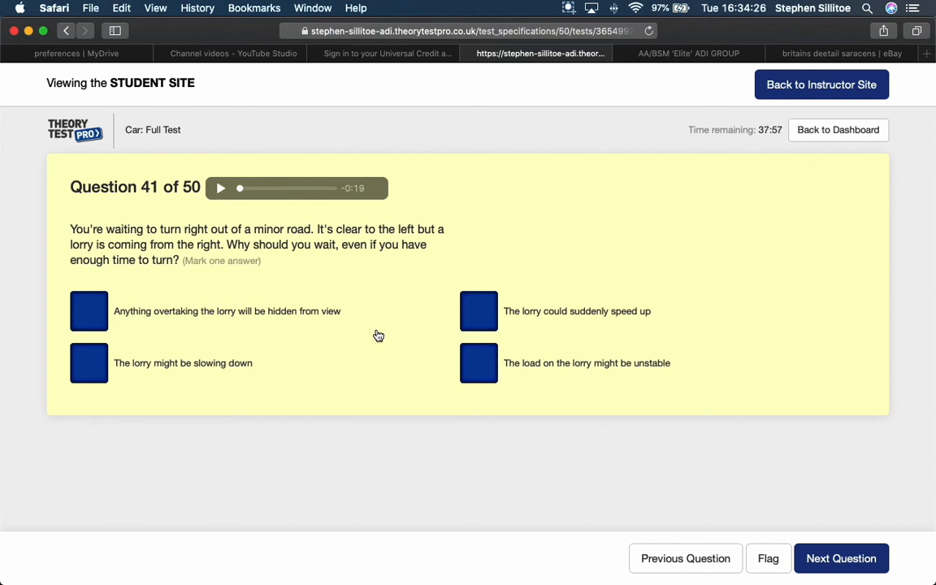
mouse_move(273, 323)
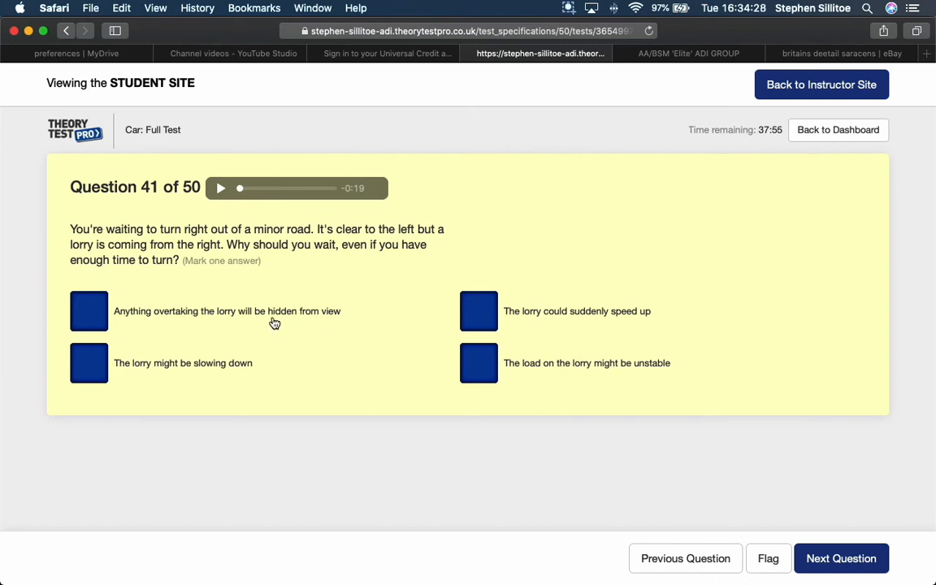
- Answer question 41 with 'Anything overtaking the lorry will be hidden from view' and advance
left_click(87, 310)
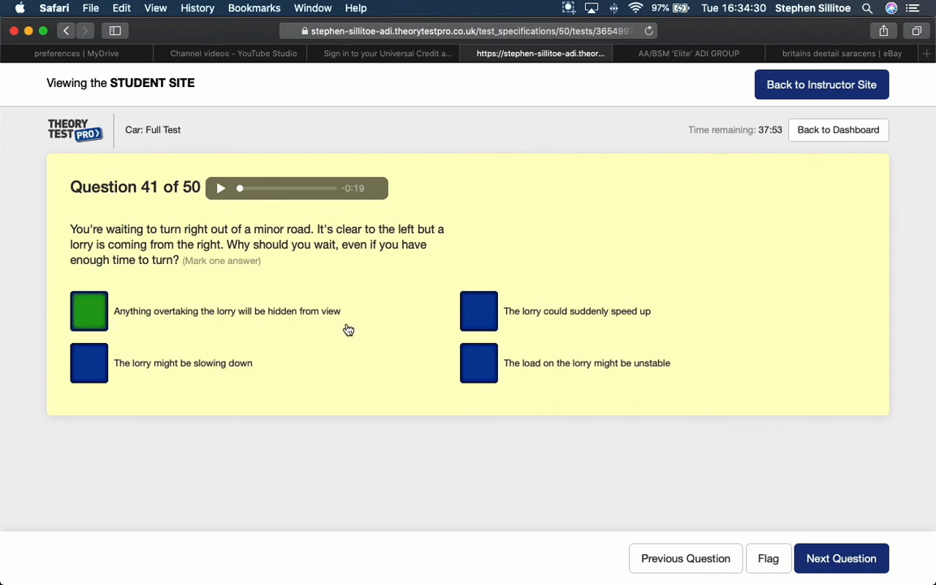
mouse_move(350, 390)
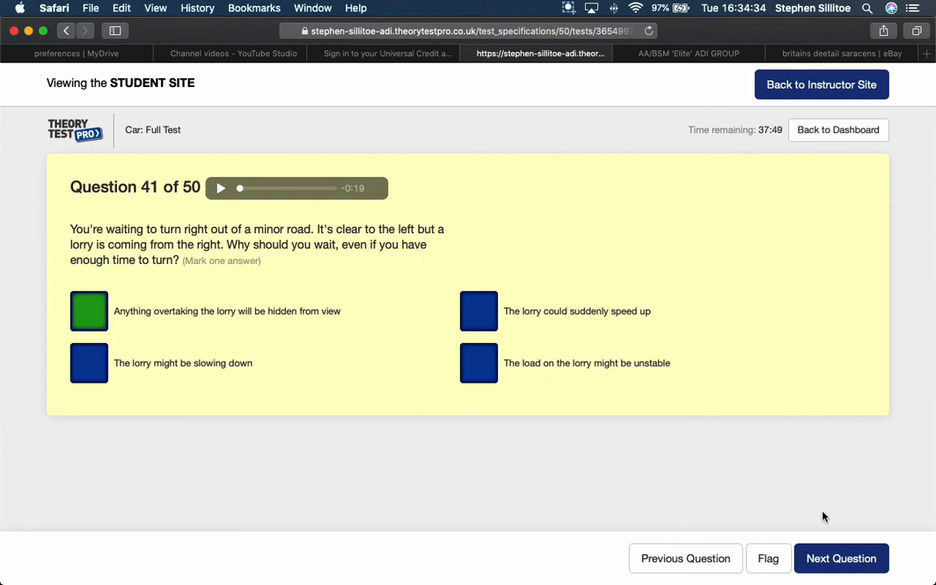
left_click(841, 559)
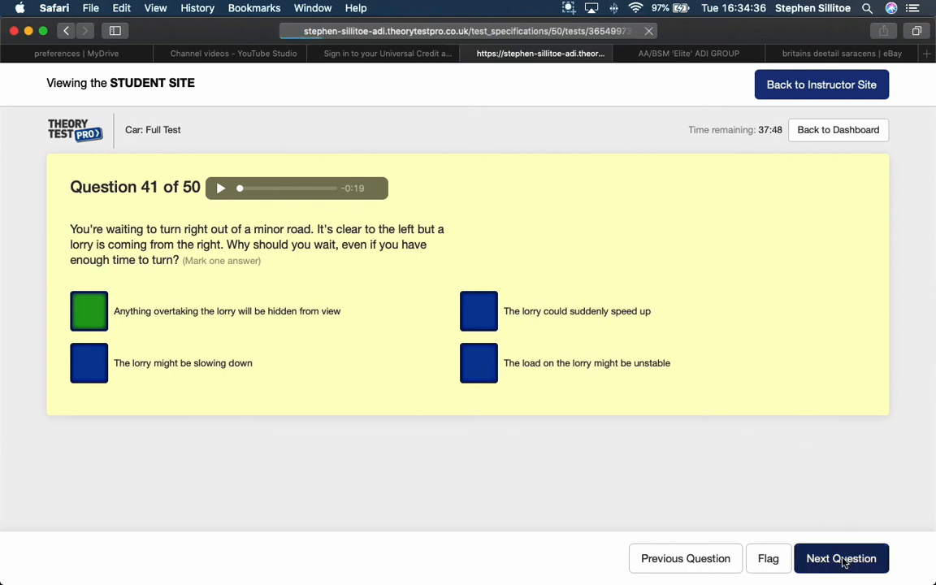
left_click(841, 559)
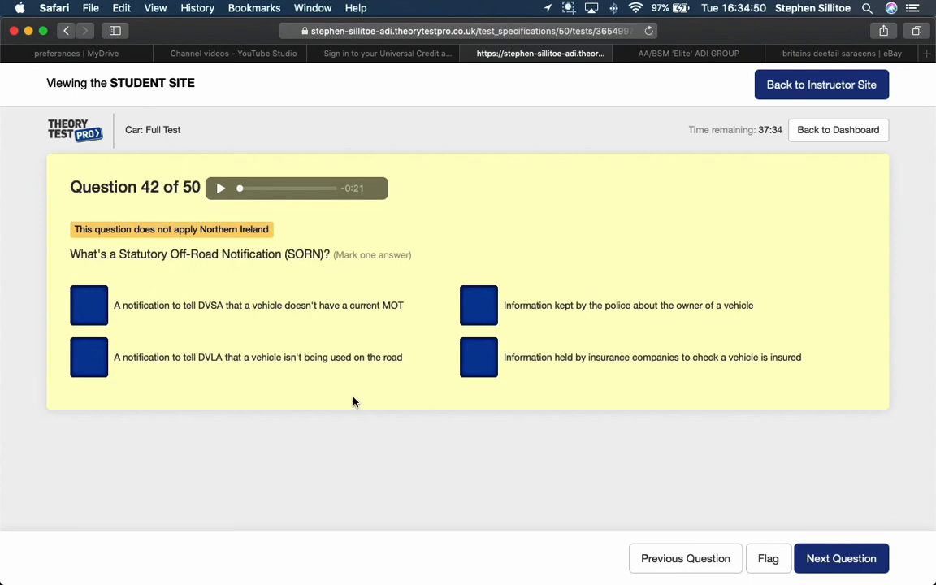
mouse_move(353, 405)
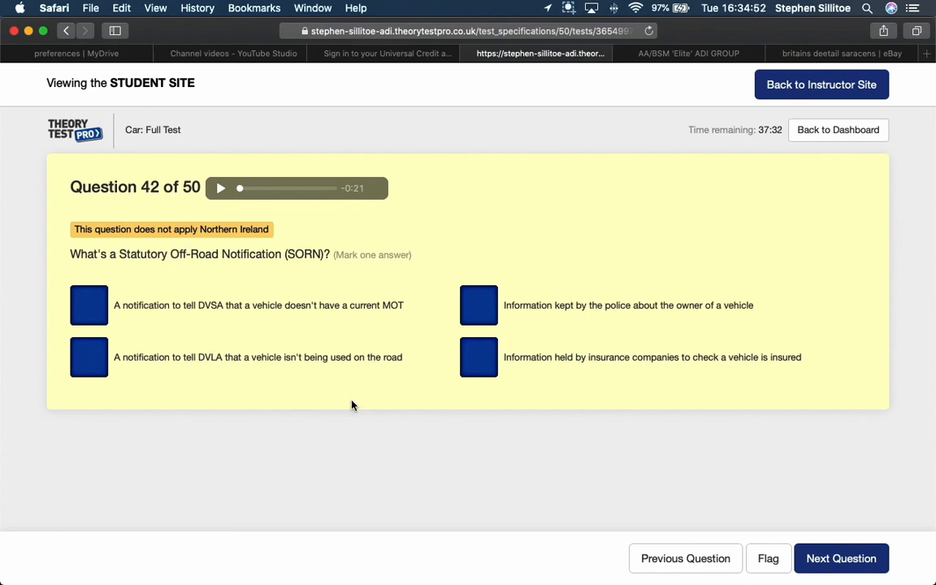
mouse_move(250, 357)
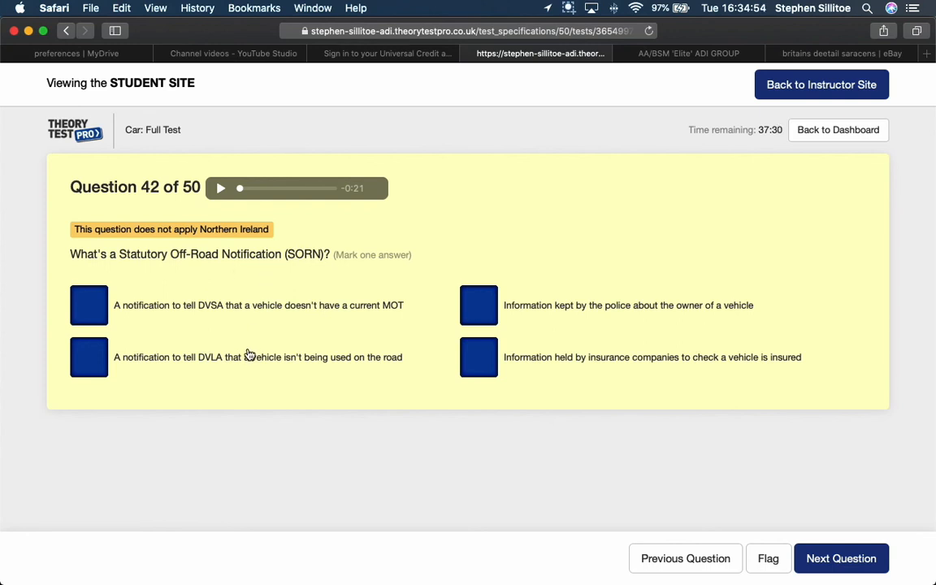
mouse_move(241, 317)
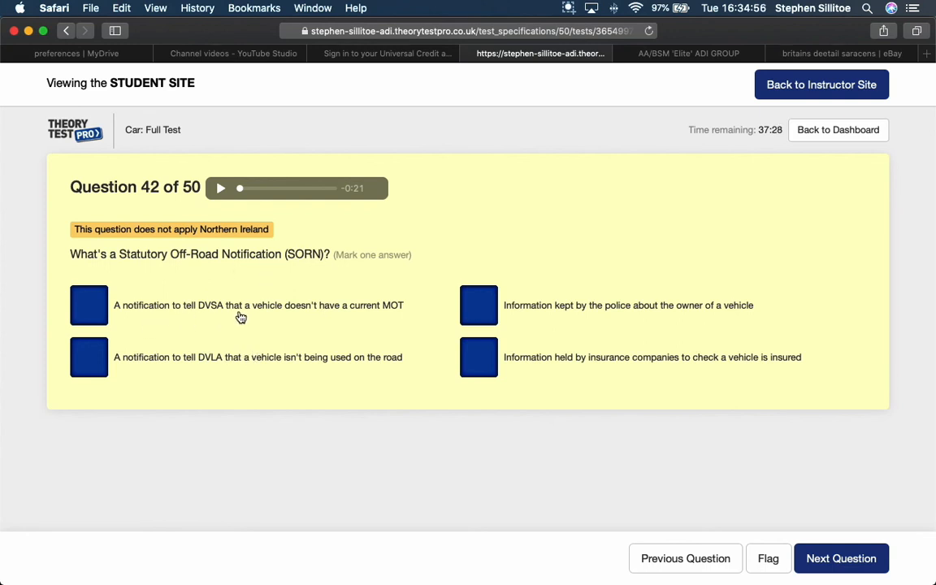
mouse_move(182, 387)
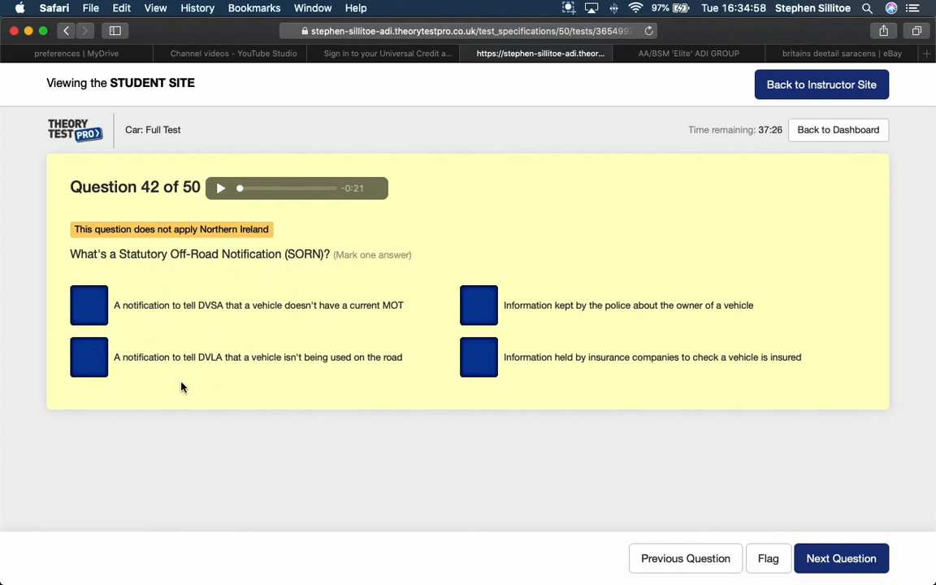
mouse_move(207, 371)
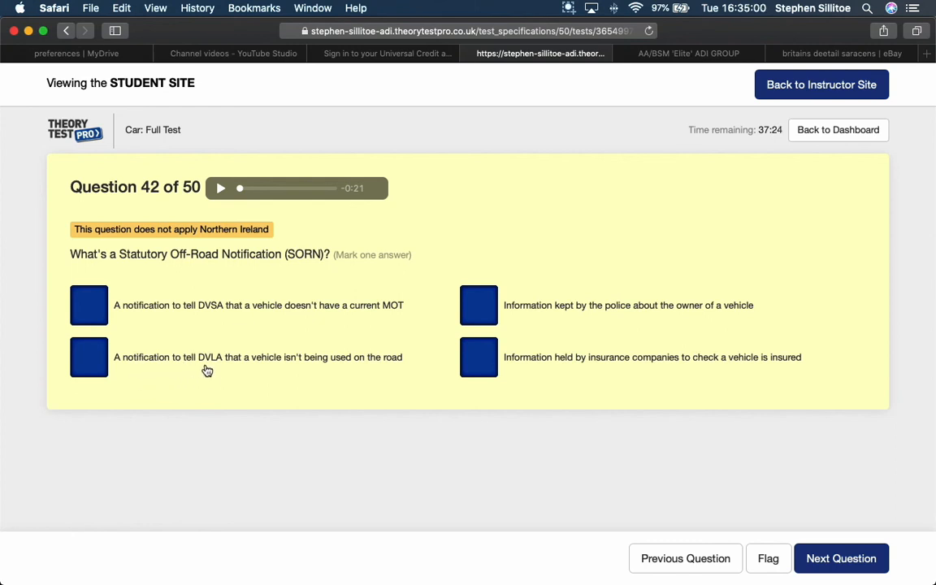
mouse_move(238, 370)
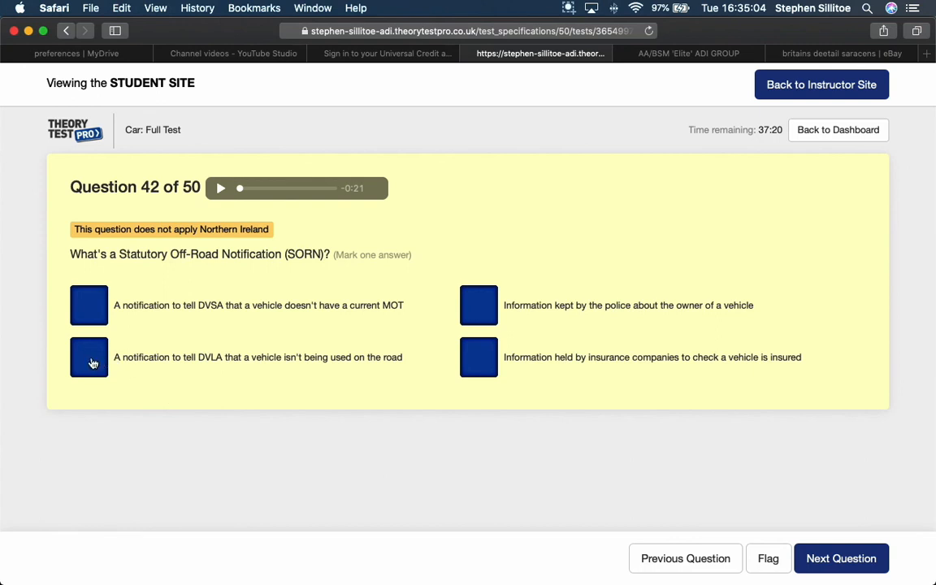
- Answer question 42 with the DVLA 'vehicle isn't being used on the road' notification and advance
left_click(87, 357)
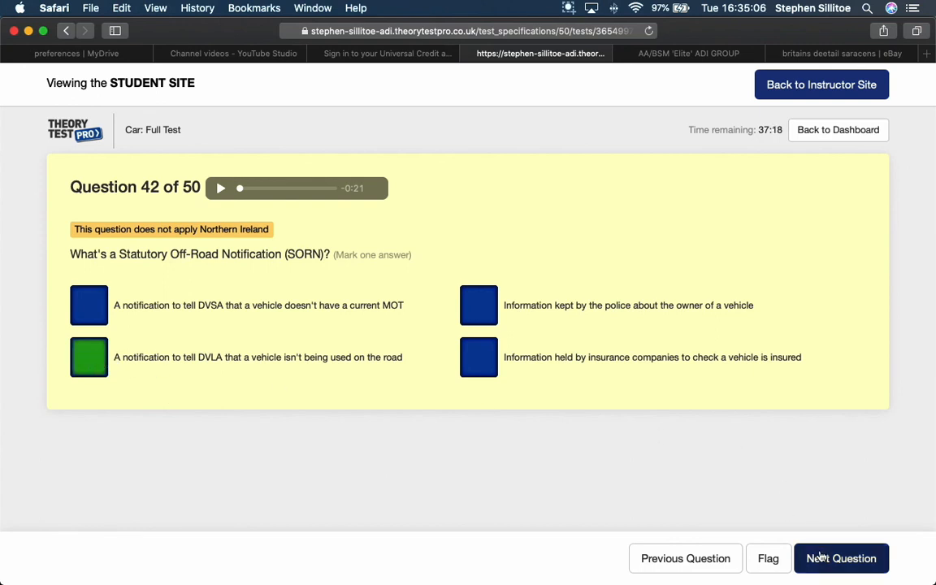
left_click(843, 558)
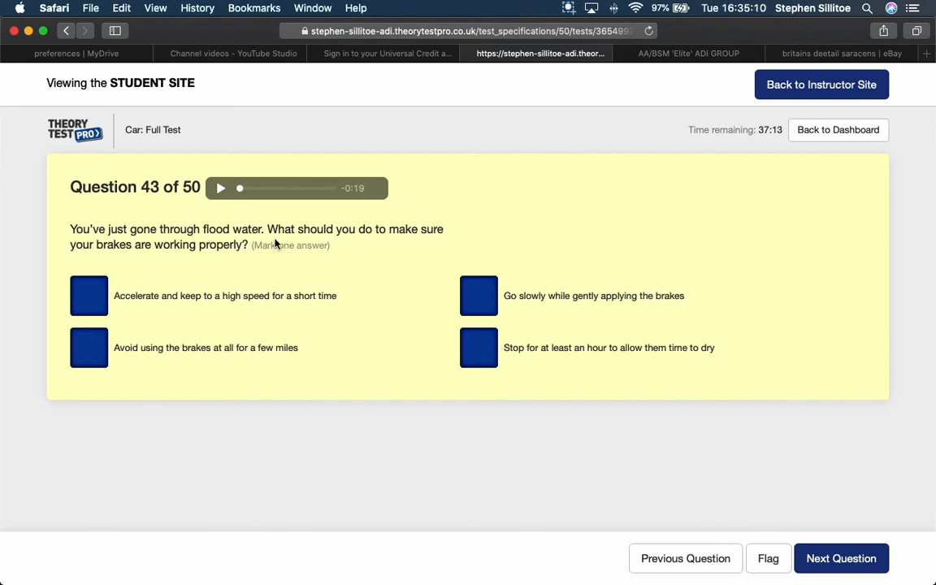
mouse_move(69, 246)
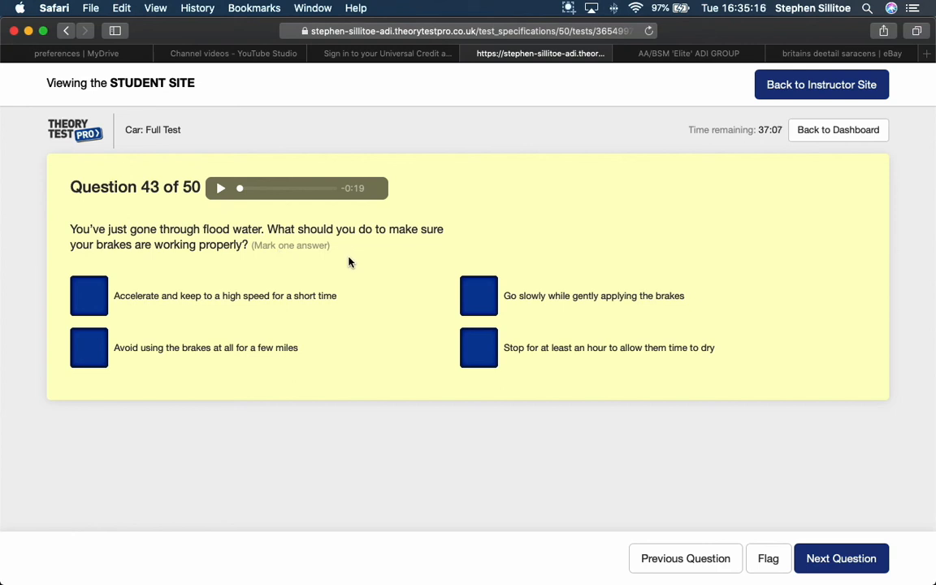
mouse_move(355, 262)
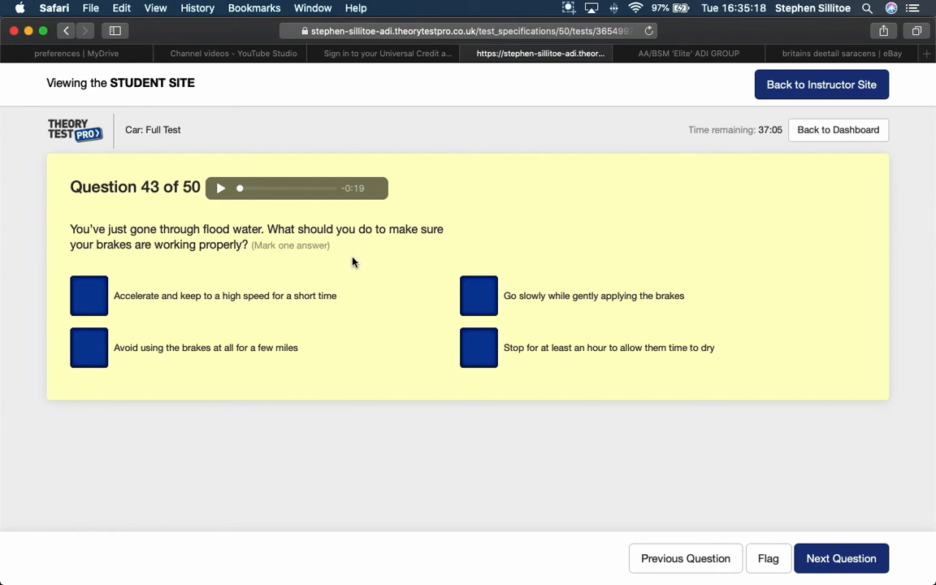
mouse_move(381, 315)
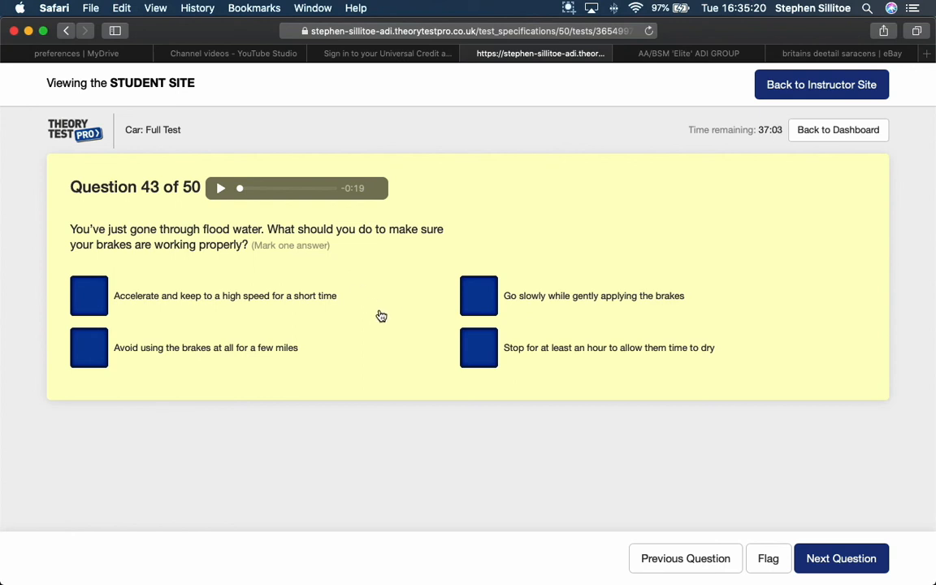
mouse_move(392, 312)
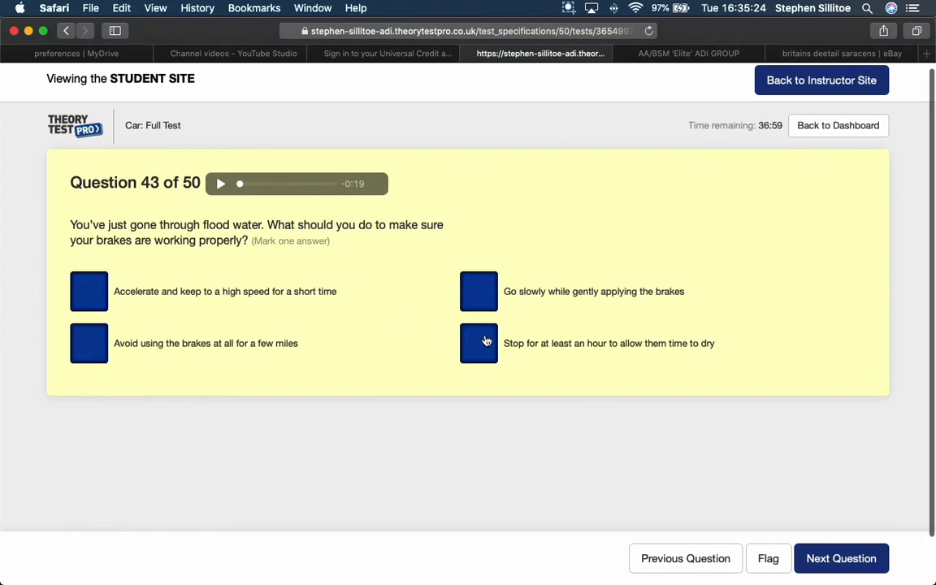
mouse_move(618, 301)
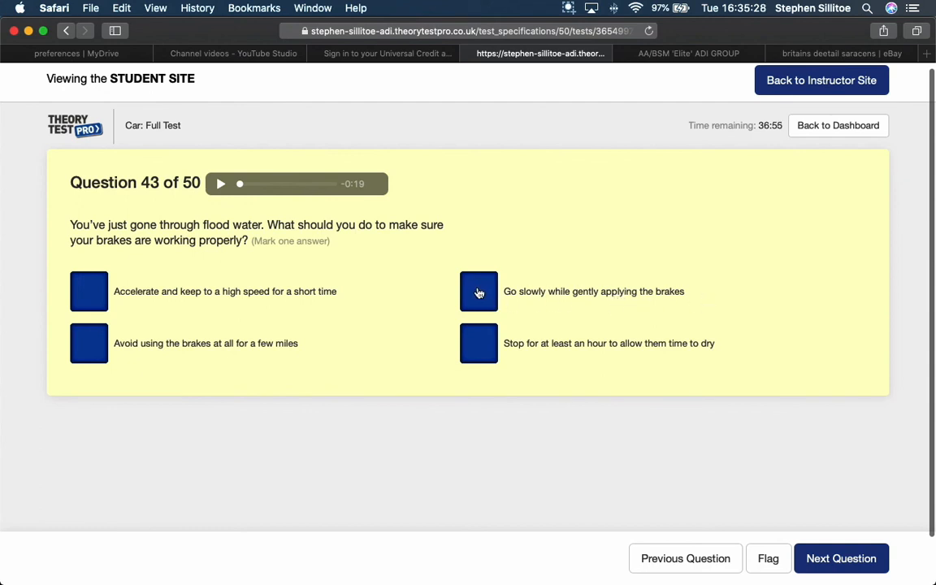
- Mark 'Go slowly while gently applying the brakes' for question 43
left_click(479, 291)
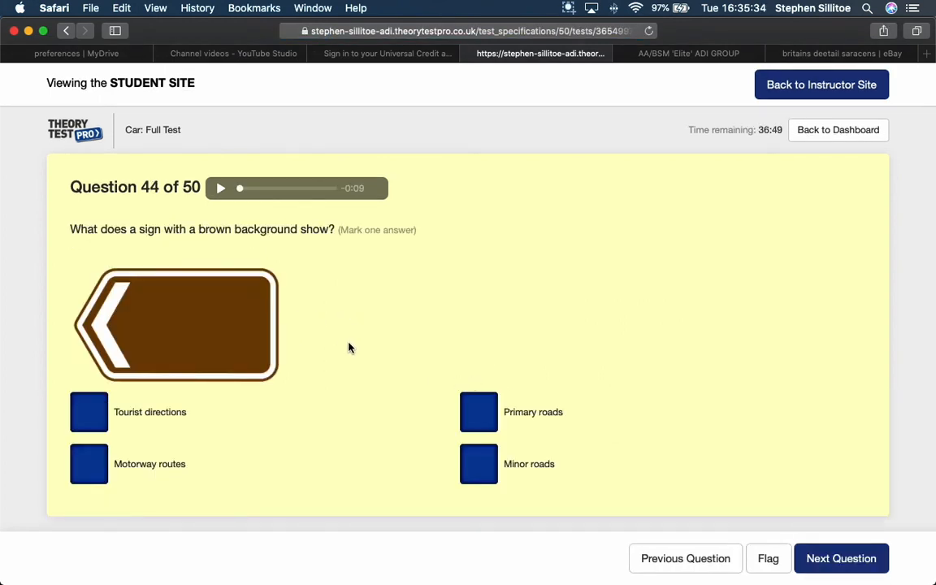
- Answer question 44 on brown-background signs with 'Tourist directions' and advance to question 45
scroll("down", 3)
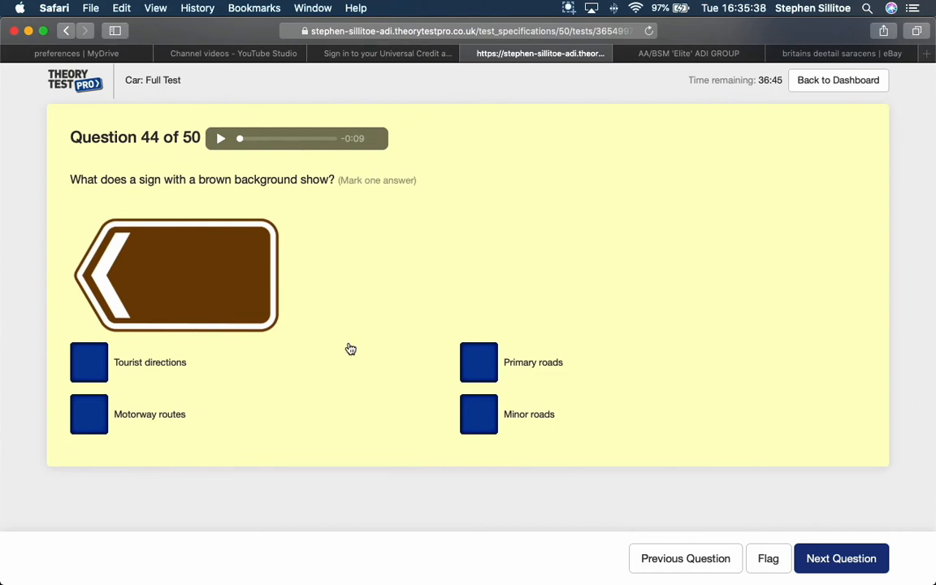
mouse_move(362, 318)
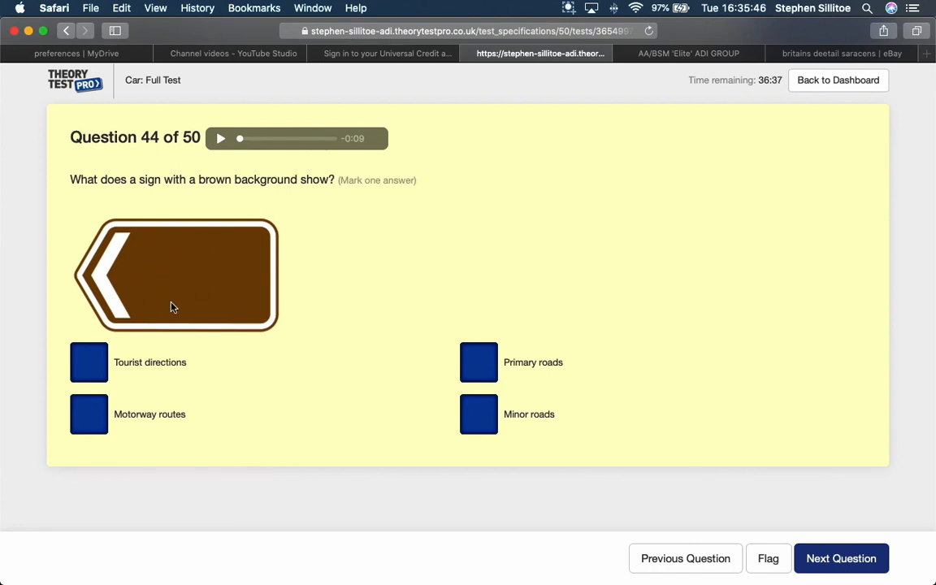
mouse_move(379, 342)
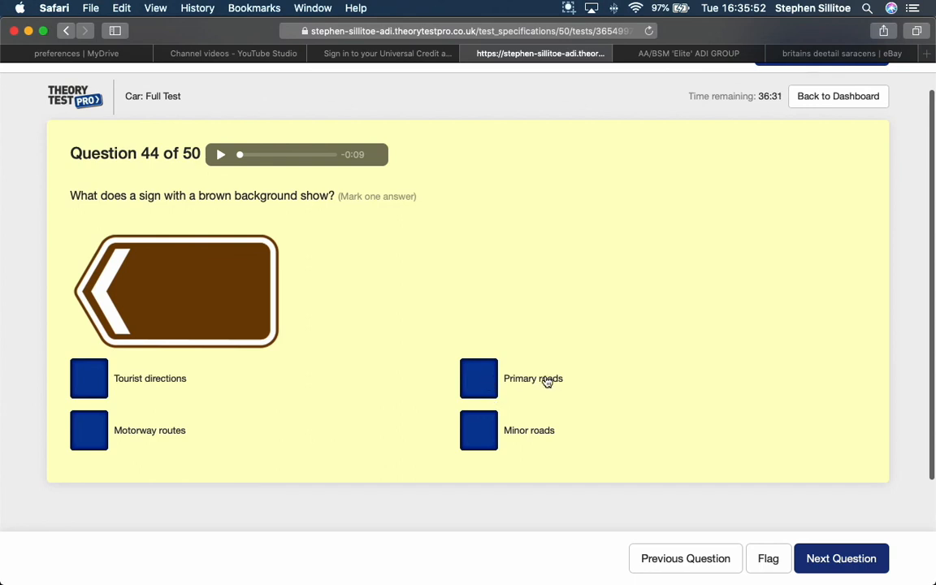
mouse_move(492, 440)
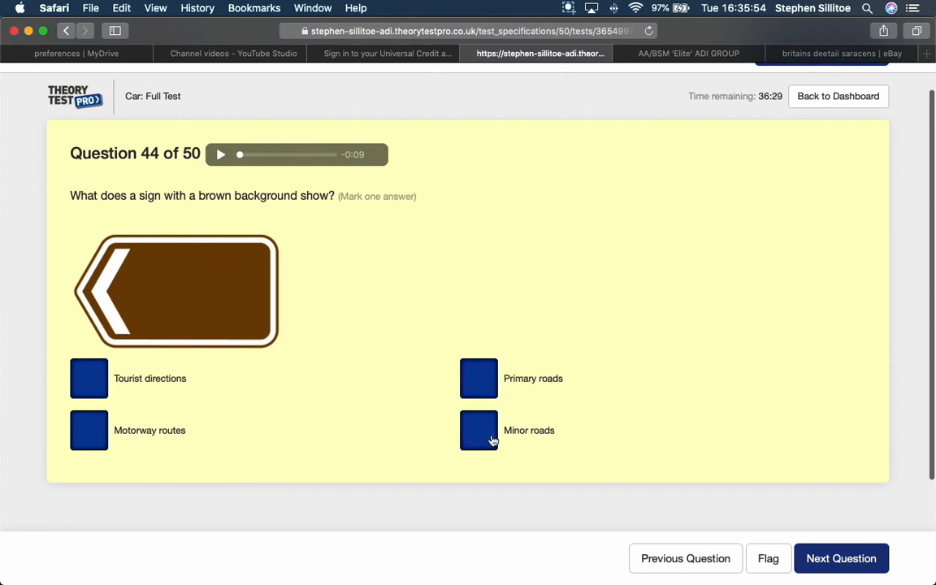
mouse_move(166, 372)
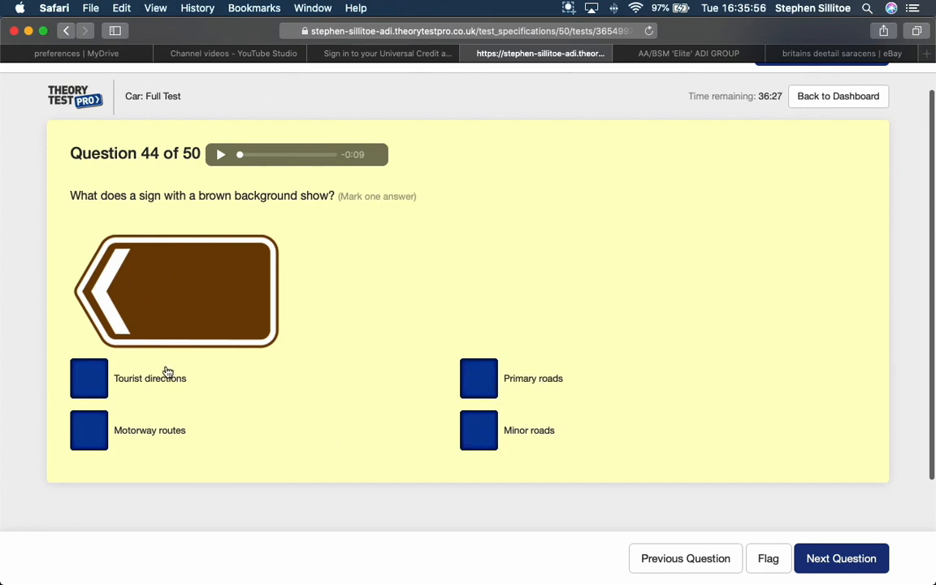
left_click(87, 378)
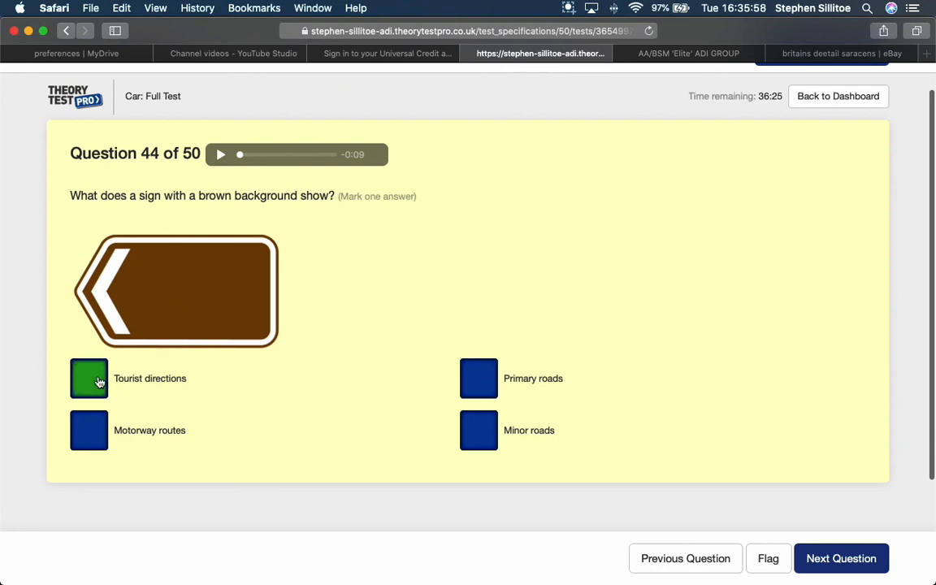
left_click(841, 559)
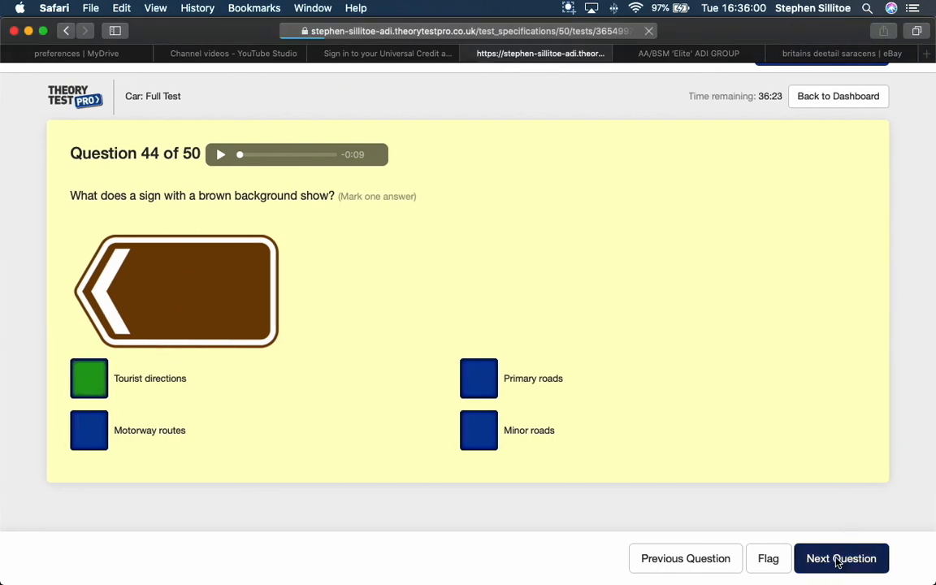
left_click(841, 559)
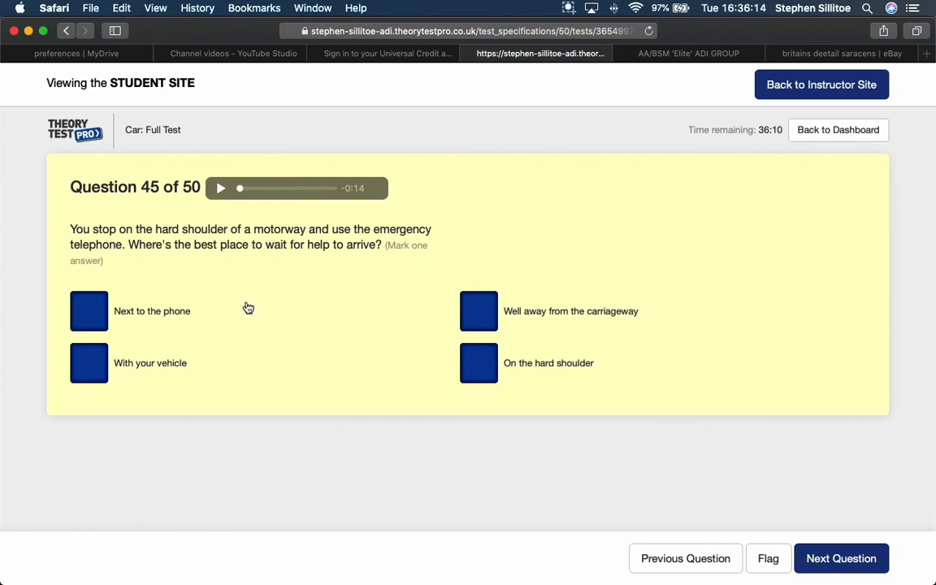
mouse_move(174, 315)
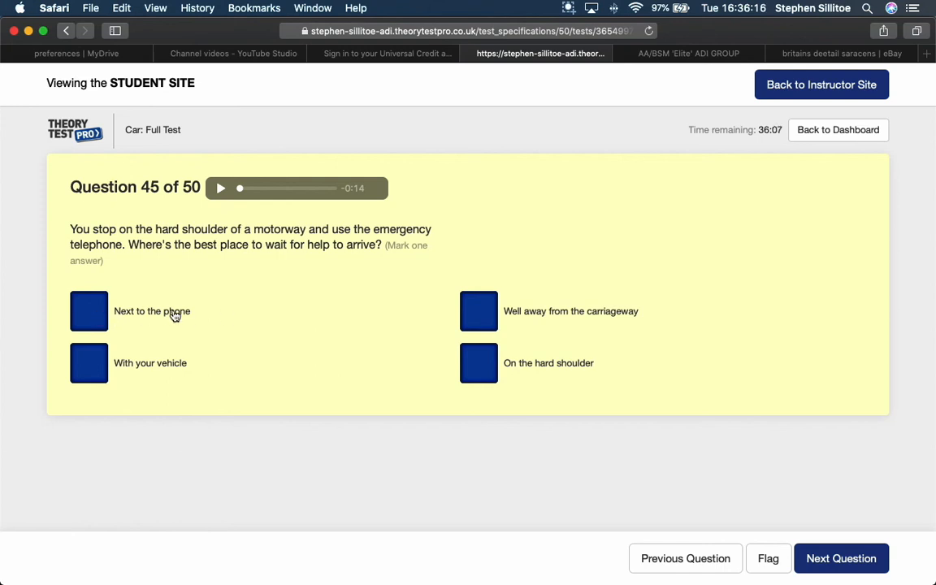
mouse_move(226, 328)
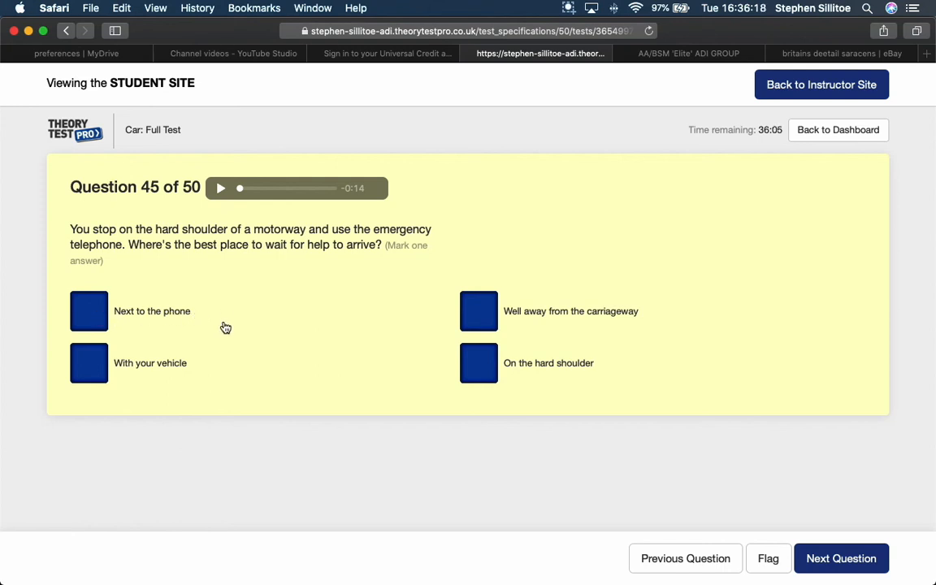
mouse_move(204, 376)
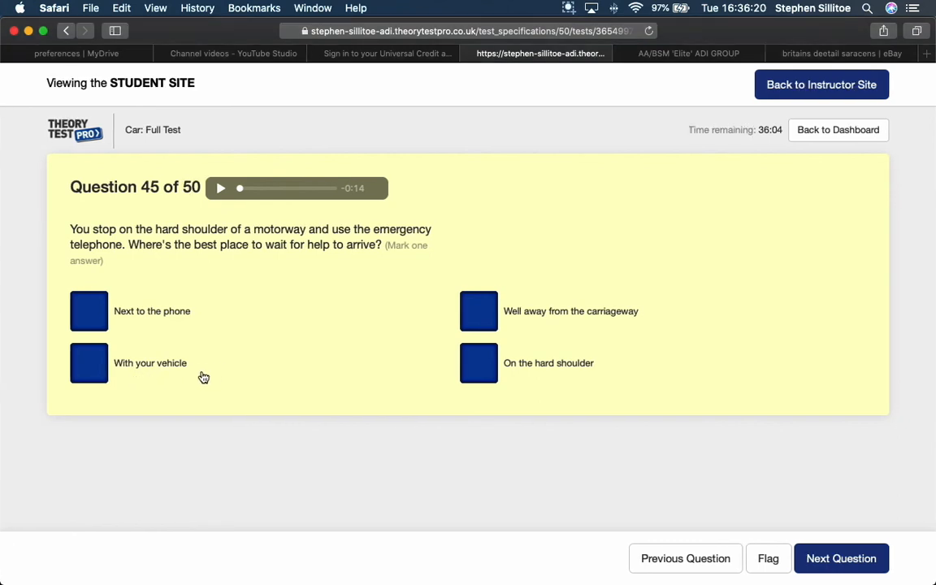
mouse_move(319, 330)
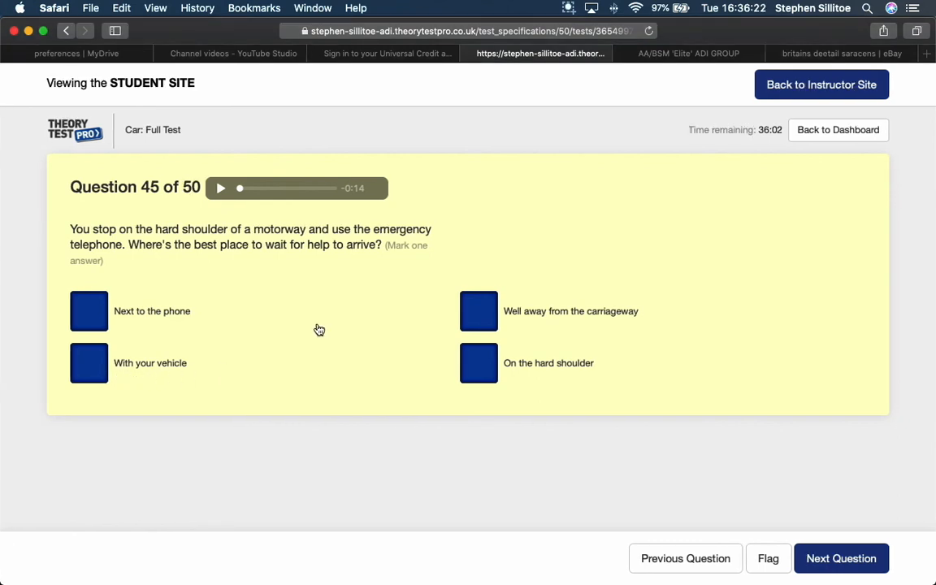
mouse_move(409, 328)
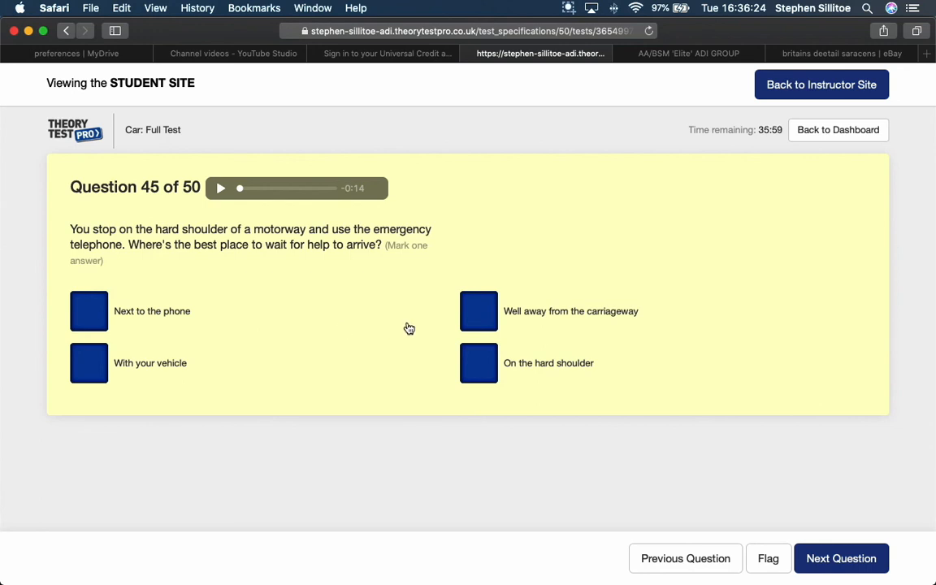
mouse_move(479, 367)
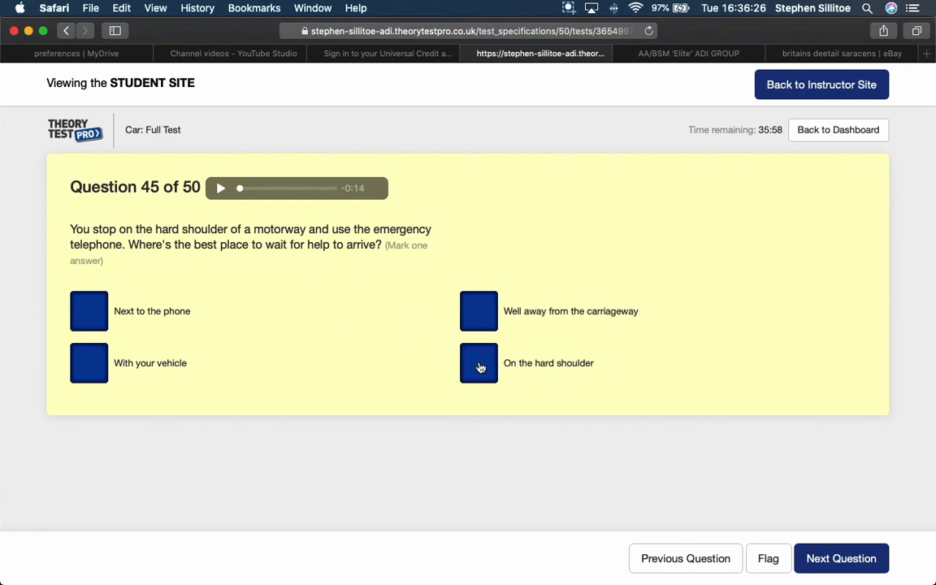
- Answer question 45 on waiting after an emergency call with 'Well away from the carriageway' and submit
scroll("down", 3)
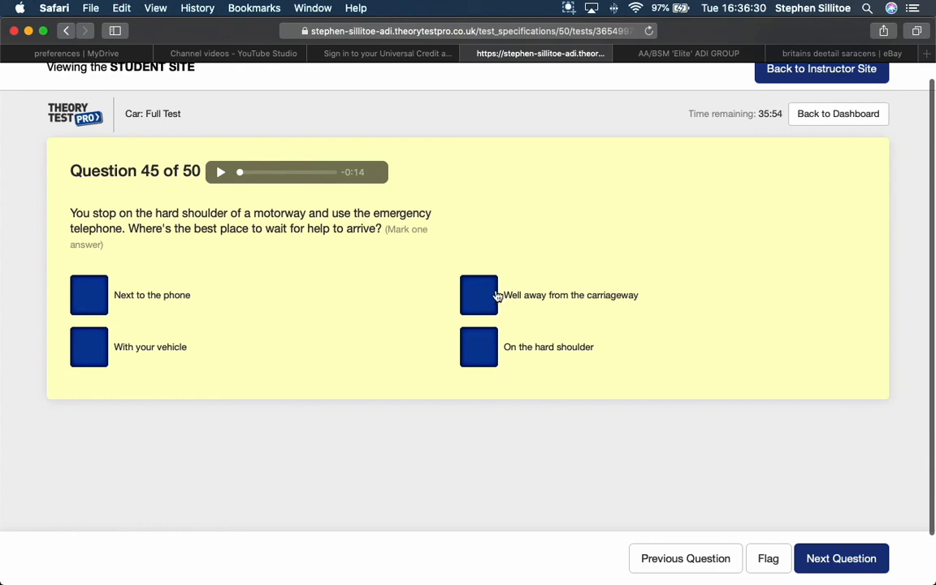
left_click(478, 295)
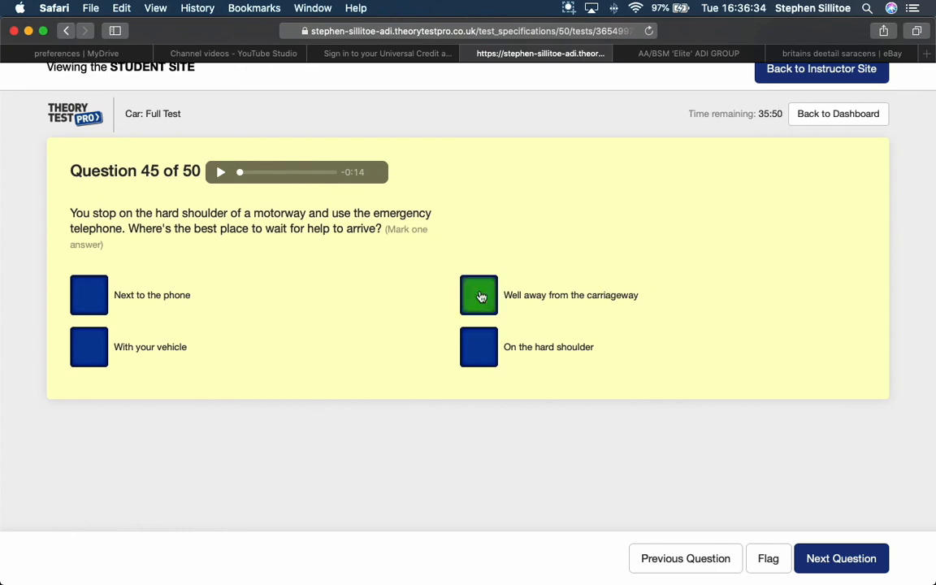
mouse_move(660, 327)
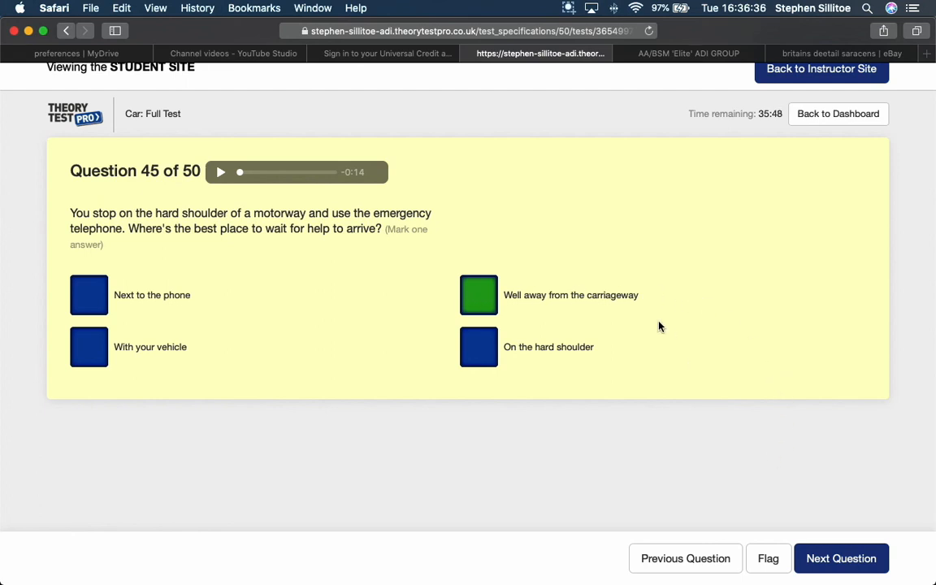
left_click(845, 558)
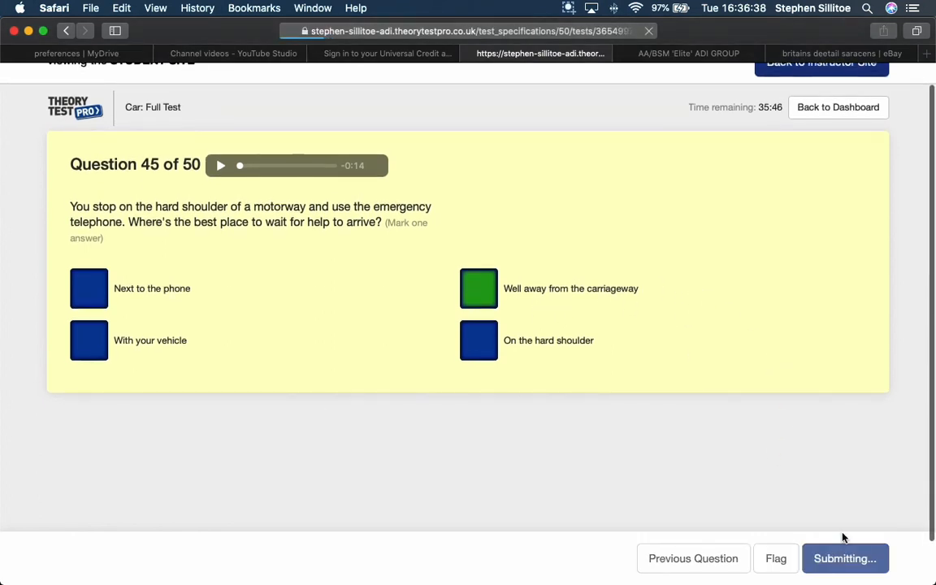
- Answer ambulance case-study question 46 with 'Pull over as soon as it's safe to do so' and submit
left_click(845, 557)
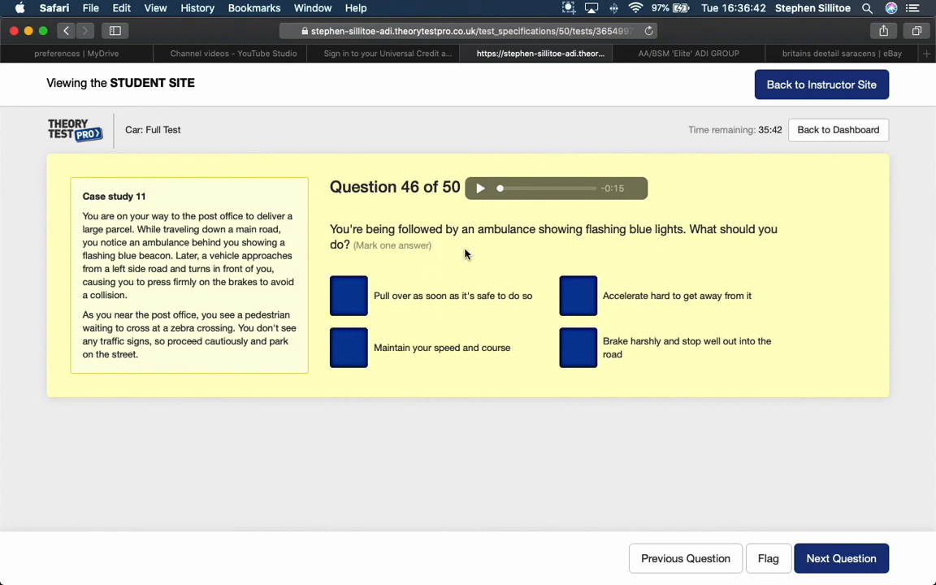
mouse_move(402, 297)
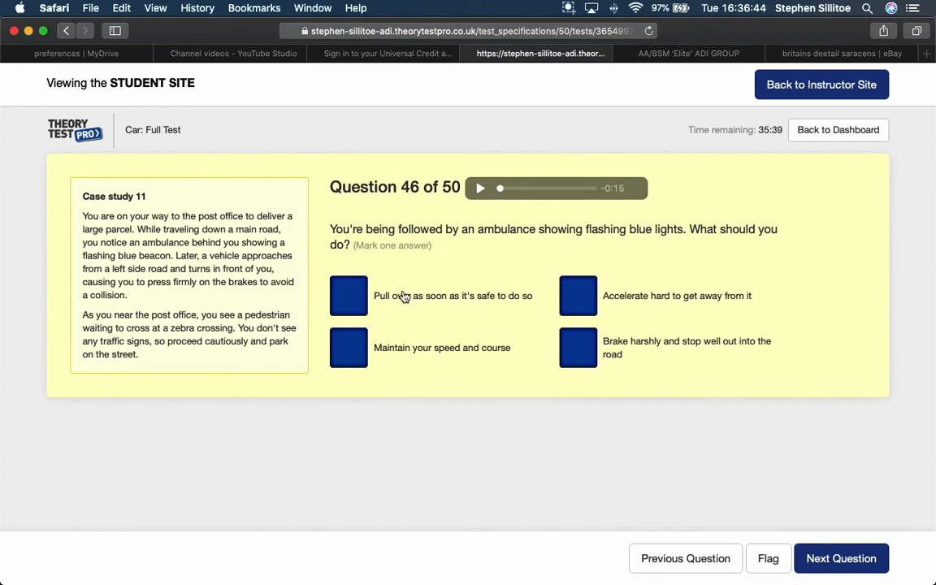
mouse_move(467, 306)
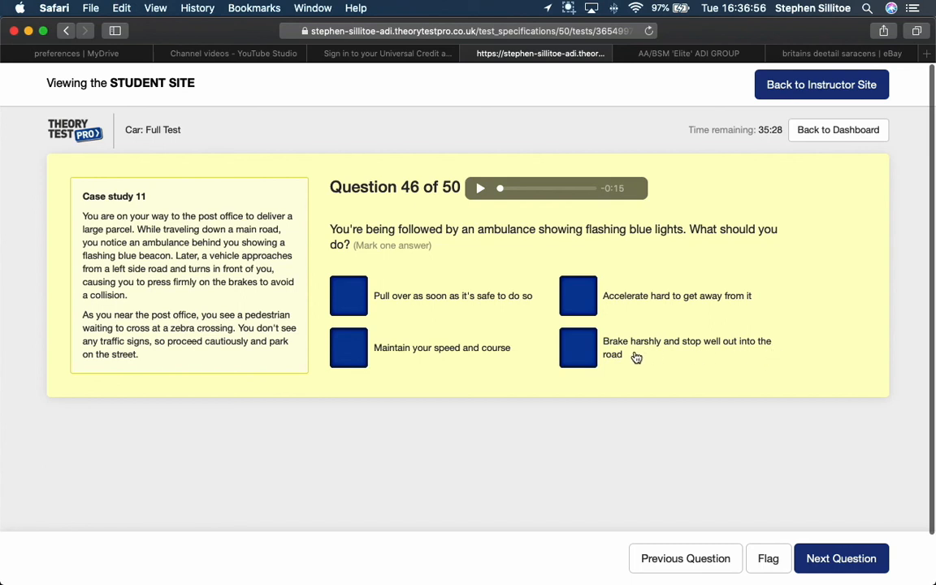
mouse_move(650, 356)
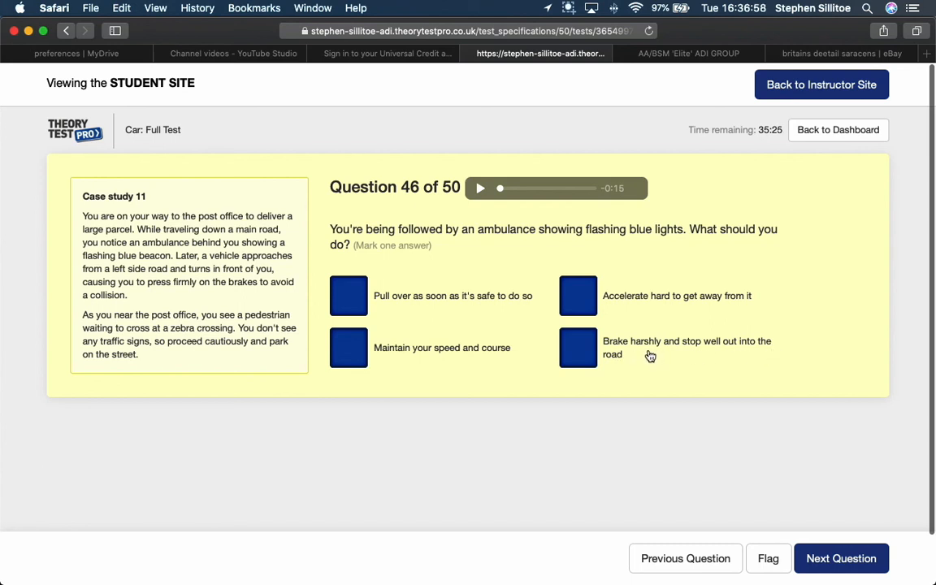
mouse_move(730, 355)
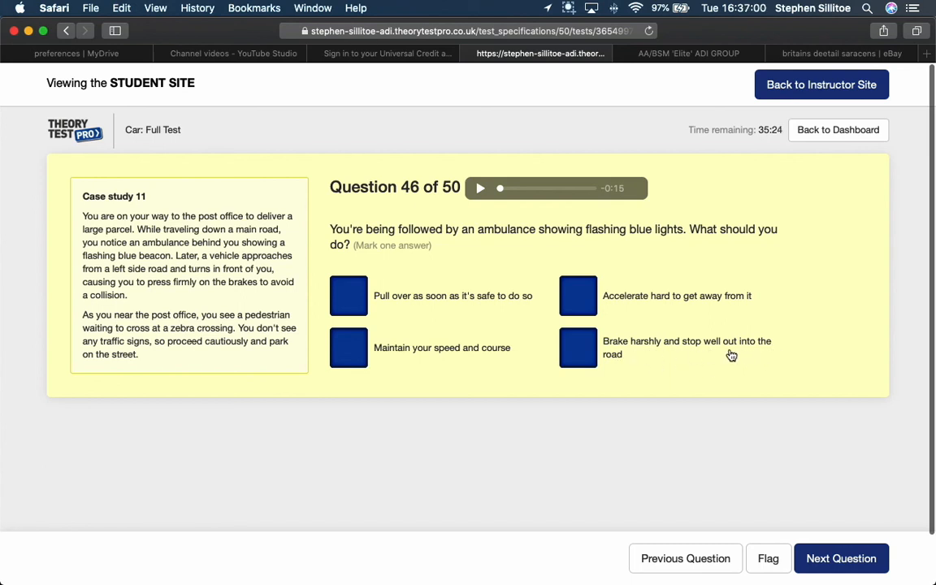
mouse_move(657, 311)
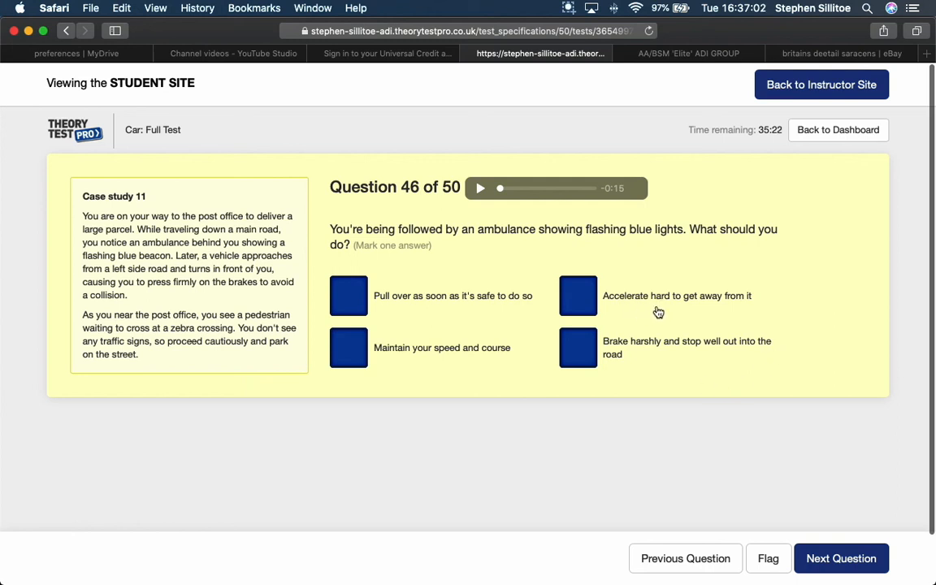
mouse_move(611, 312)
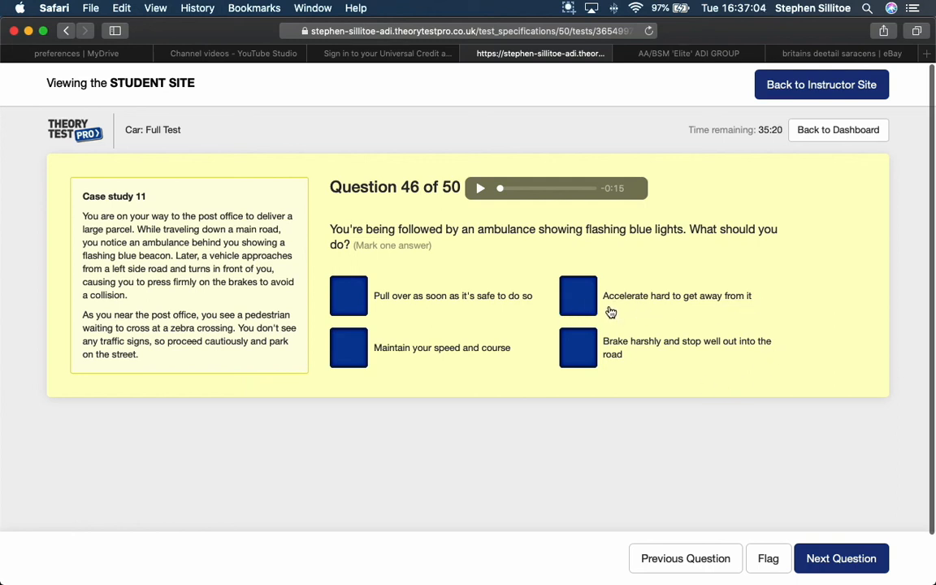
mouse_move(618, 313)
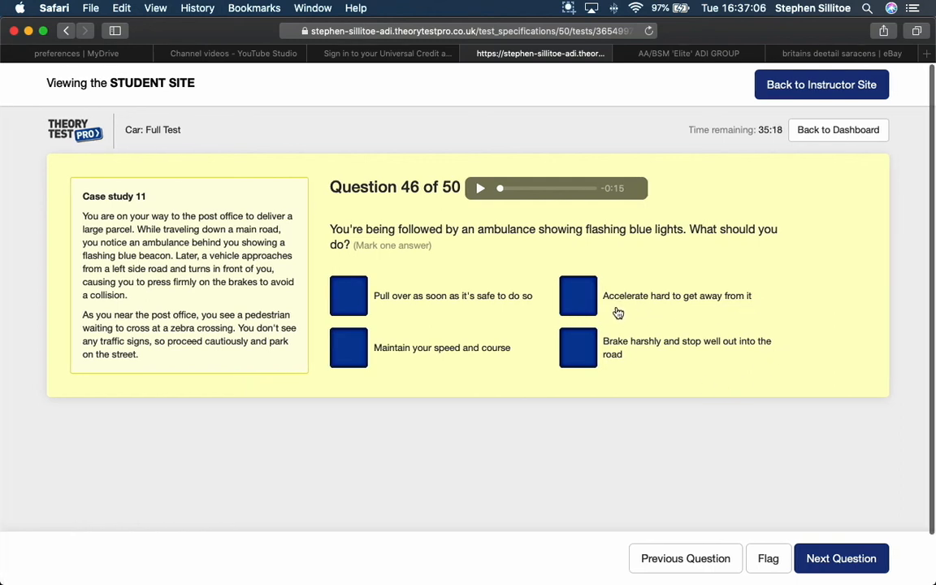
mouse_move(481, 360)
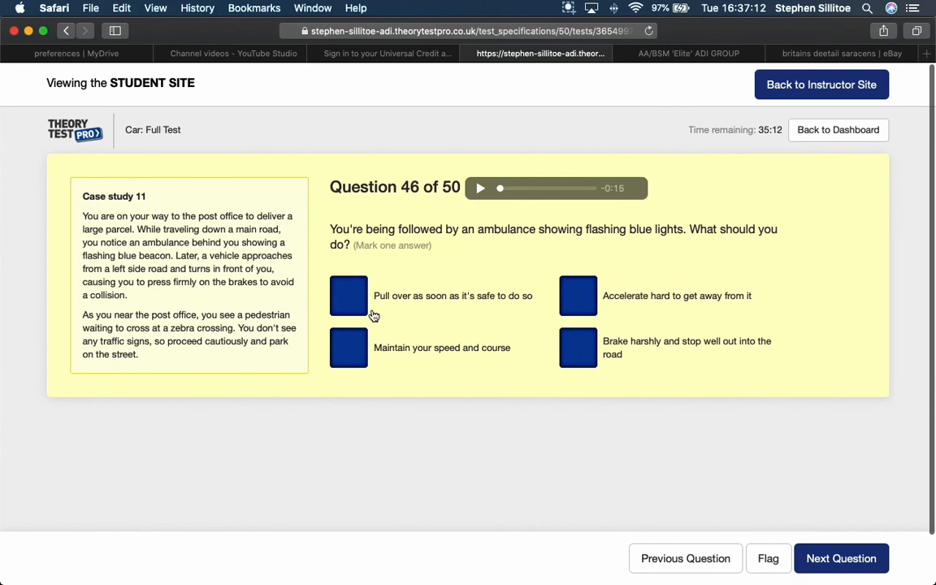
left_click(348, 295)
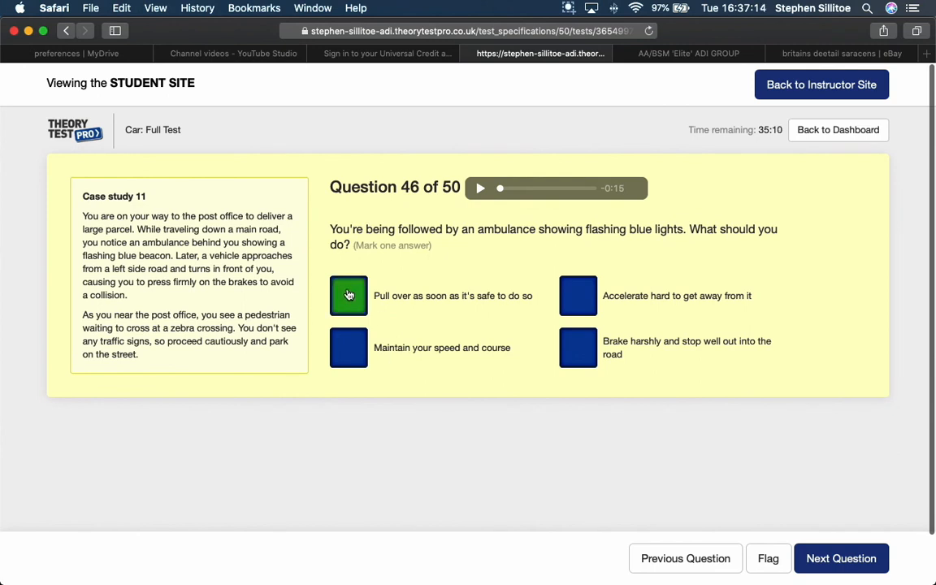
left_click(845, 559)
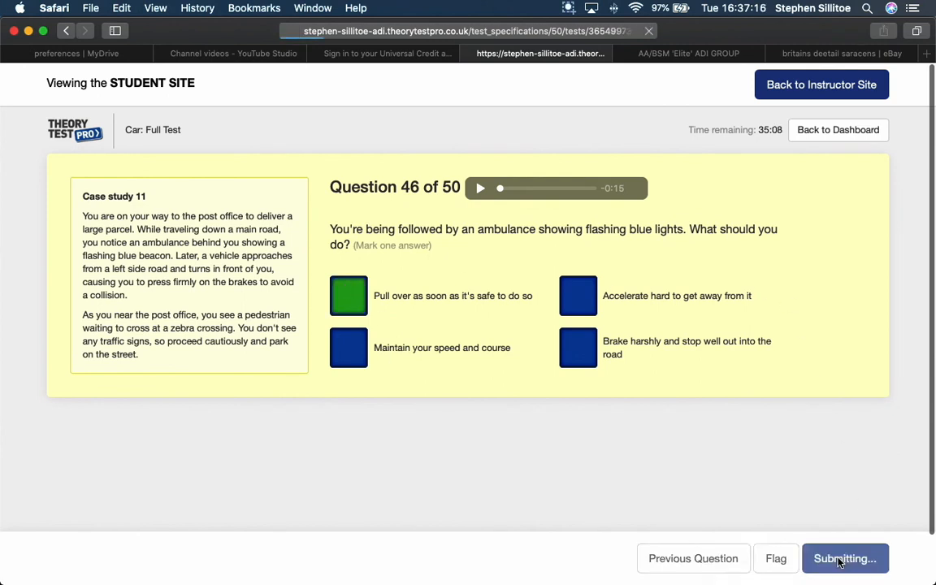
- Answer question 47 with 'Ignore the error and stay calm' and advance to question 48
left_click(846, 558)
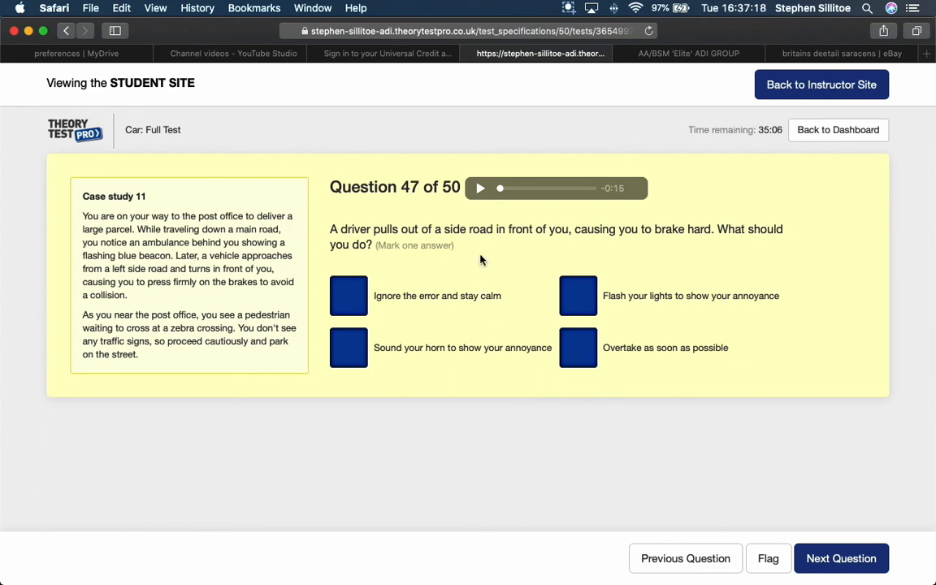
mouse_move(501, 256)
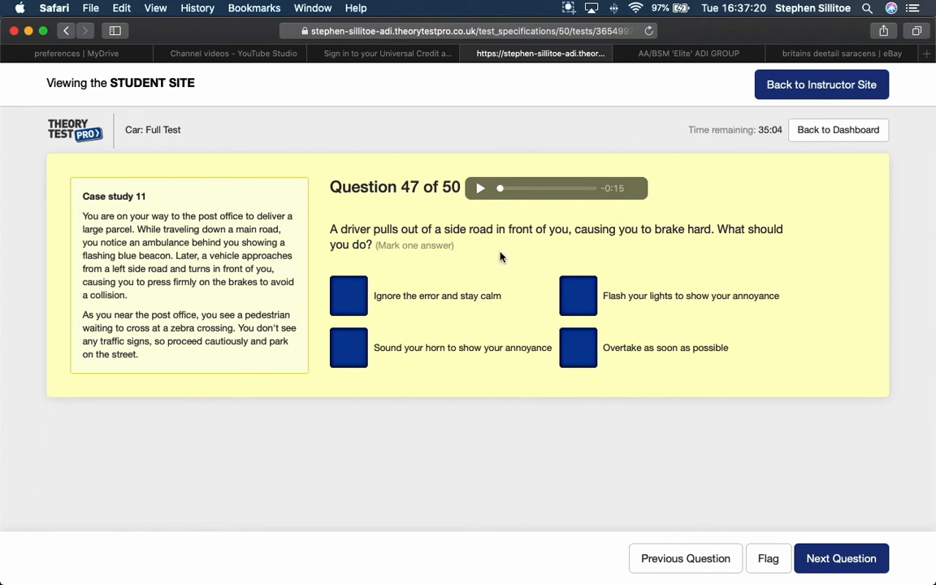
mouse_move(505, 257)
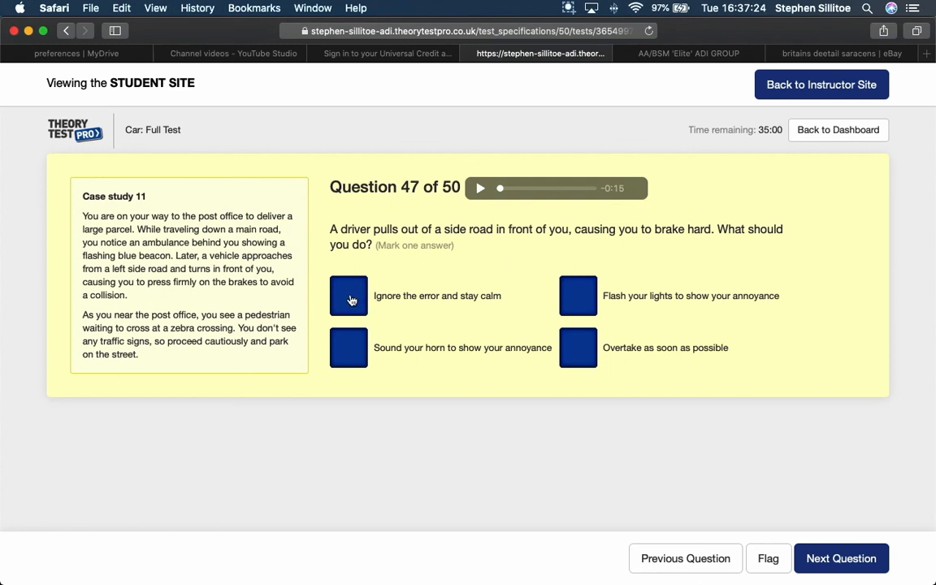
left_click(348, 296)
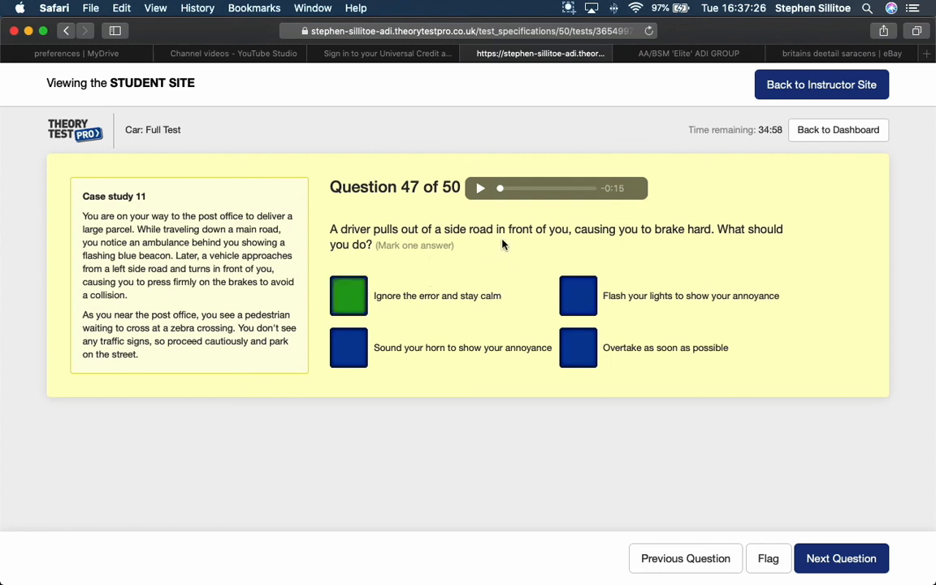
mouse_move(474, 382)
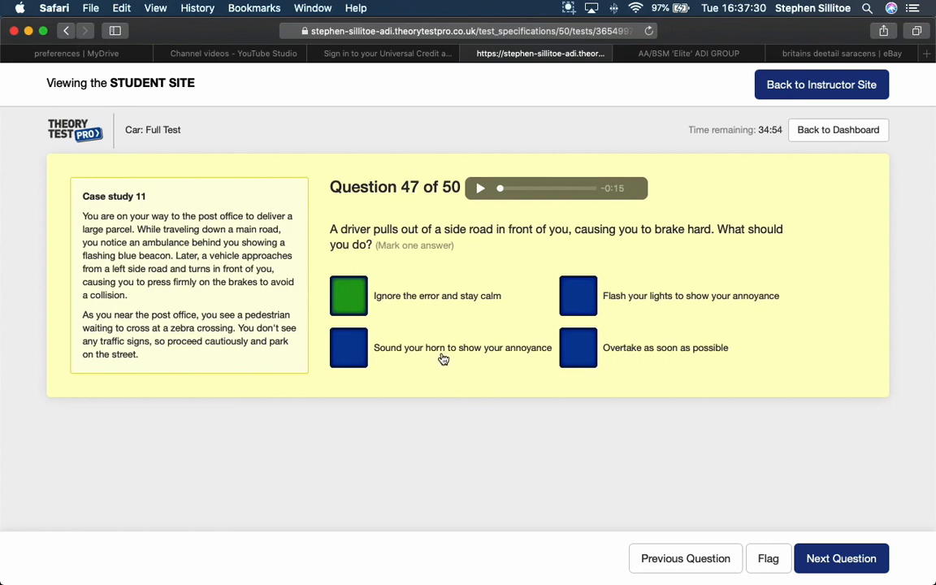
mouse_move(663, 328)
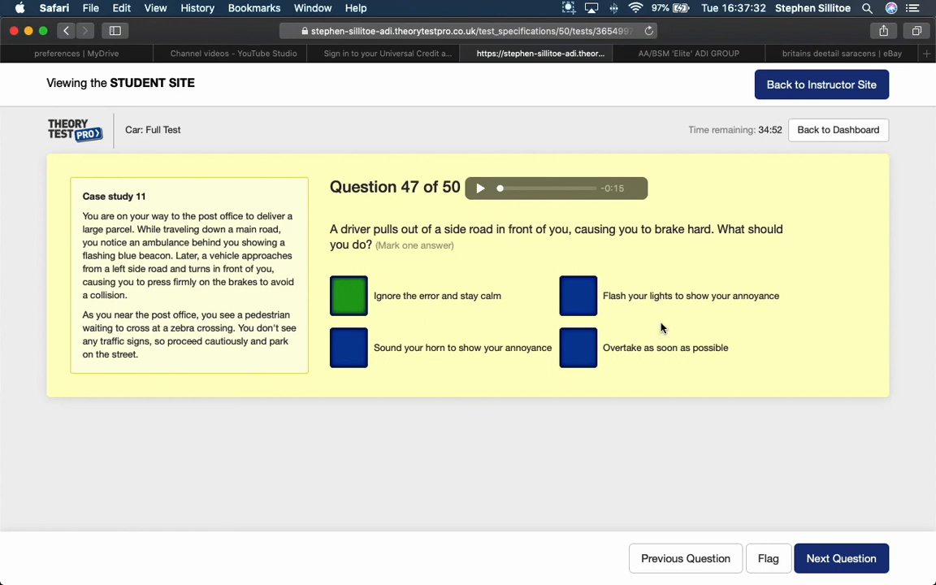
mouse_move(768, 308)
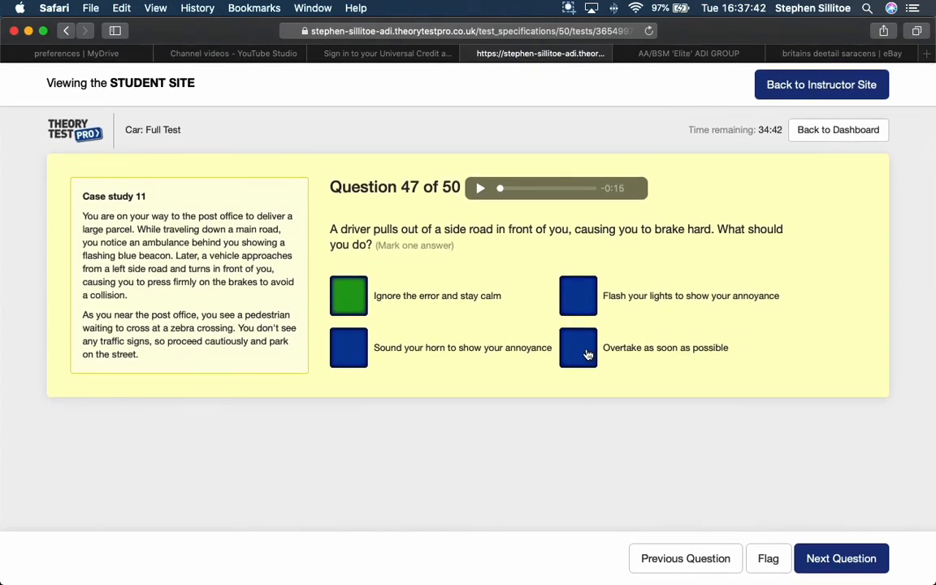
mouse_move(603, 329)
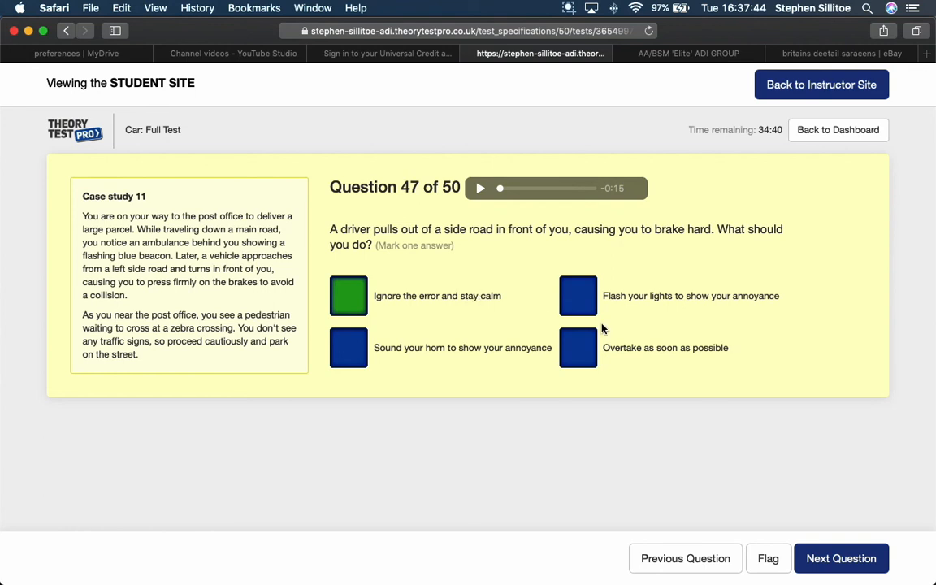
left_click(842, 558)
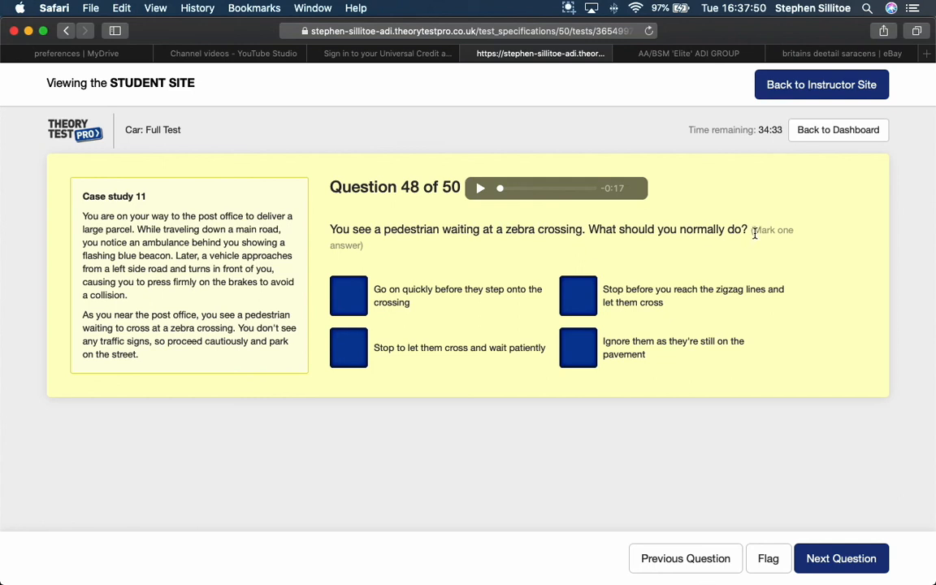
mouse_move(448, 315)
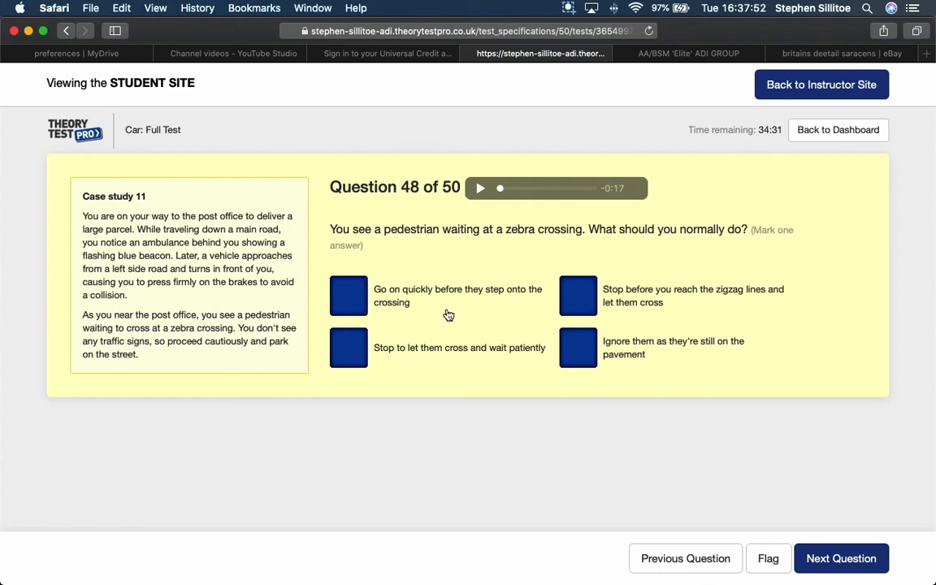
mouse_move(444, 315)
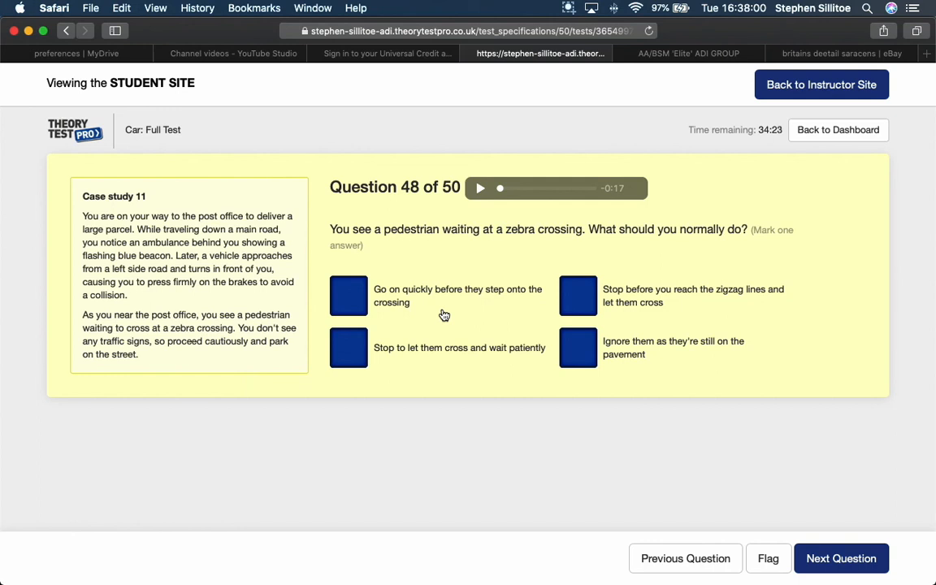
mouse_move(453, 318)
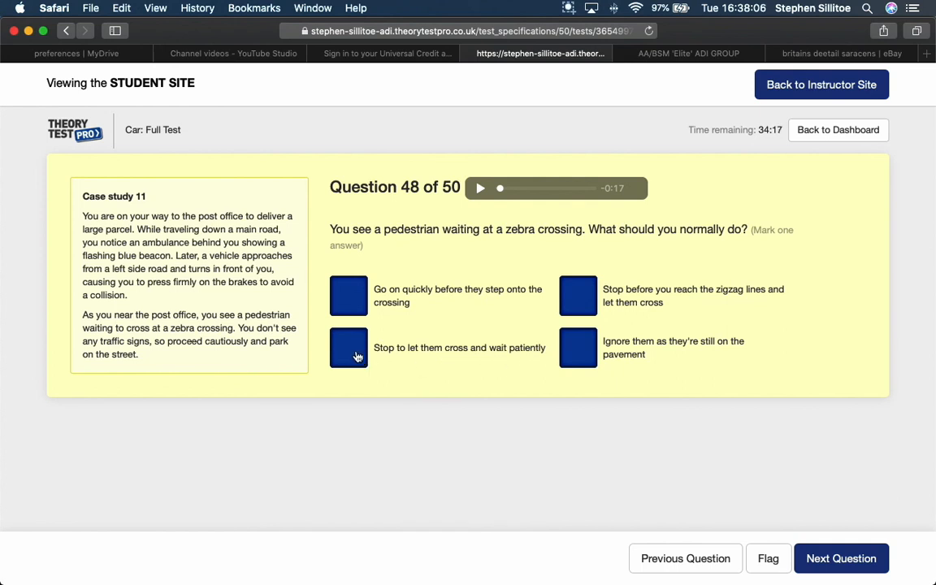
- Mark 'Stop to let them cross and wait patiently' for the zebra-crossing question 48
left_click(347, 347)
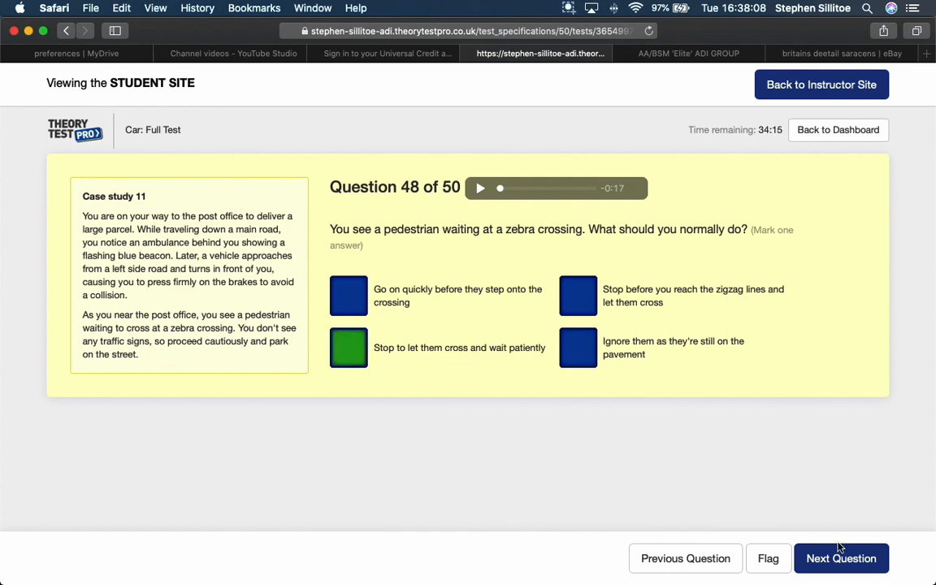
- Answer parking-near-a-junction question 49 with '10 metres (32 feet)' and advance to question 50
left_click(845, 558)
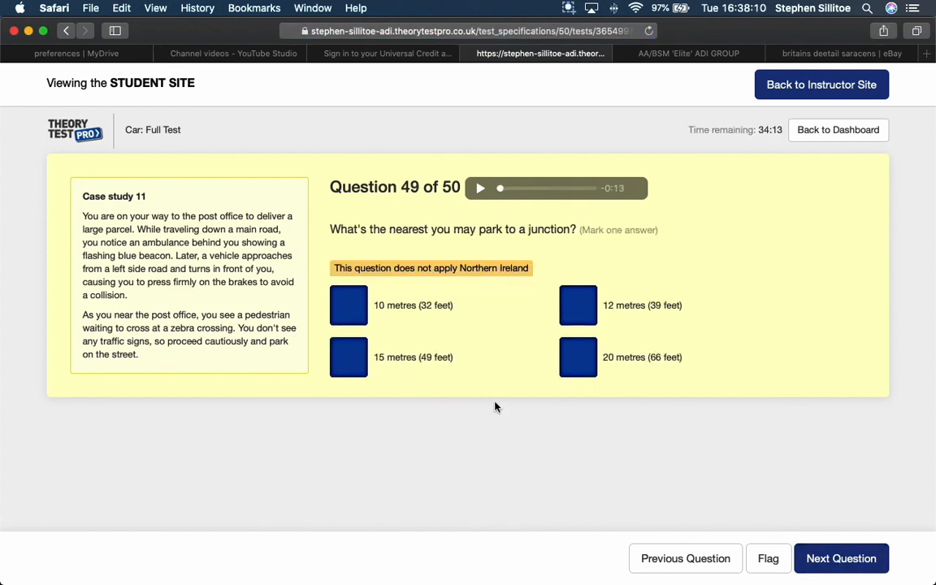
mouse_move(487, 424)
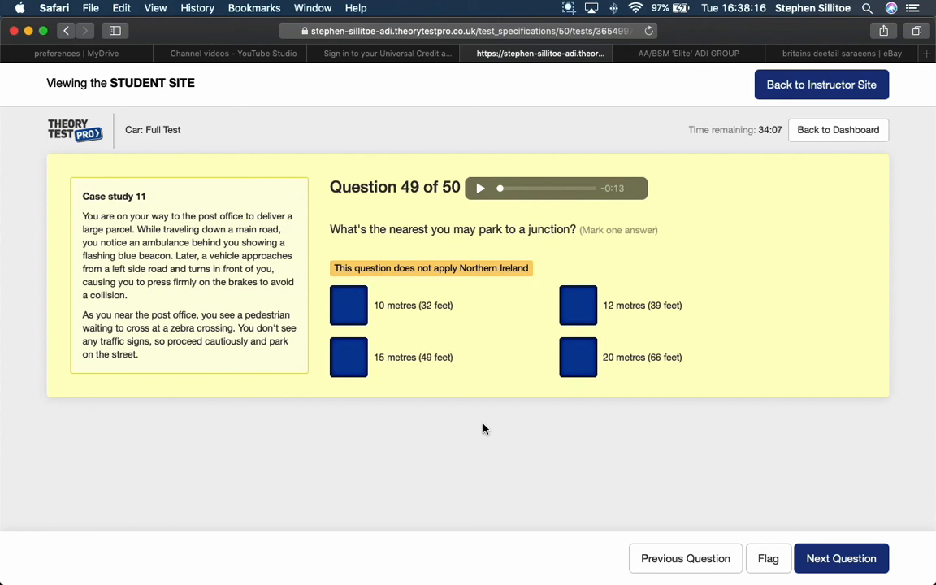
mouse_move(493, 381)
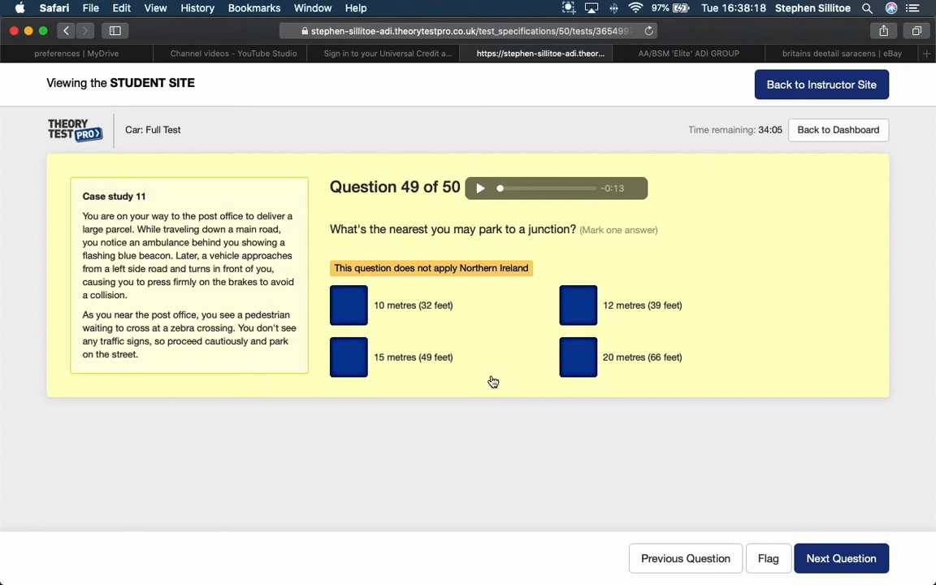
left_click(348, 305)
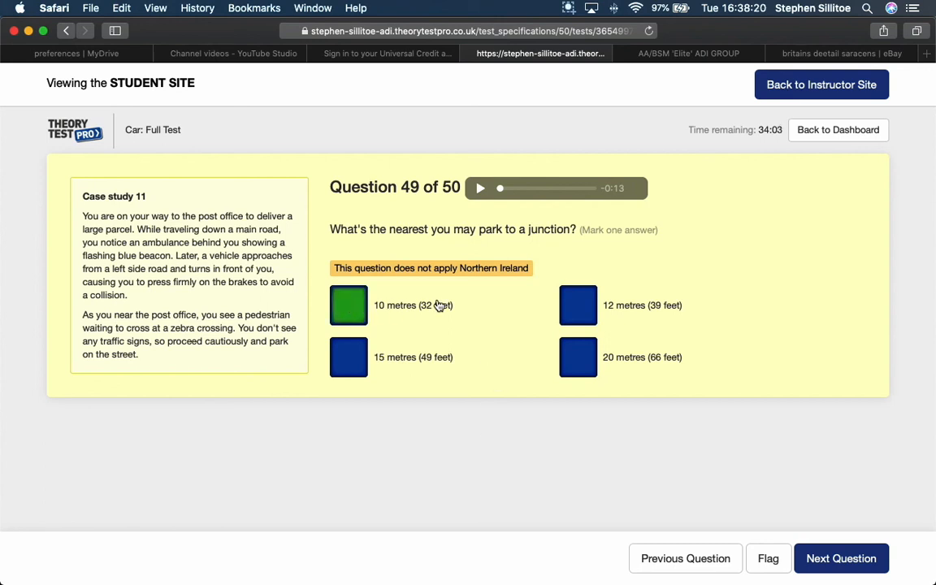
left_click(841, 558)
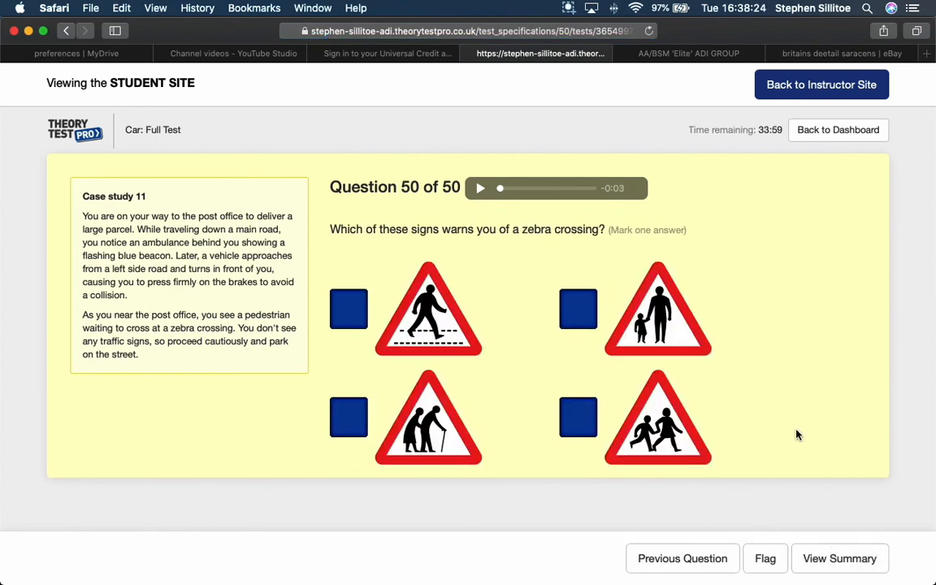
mouse_move(803, 431)
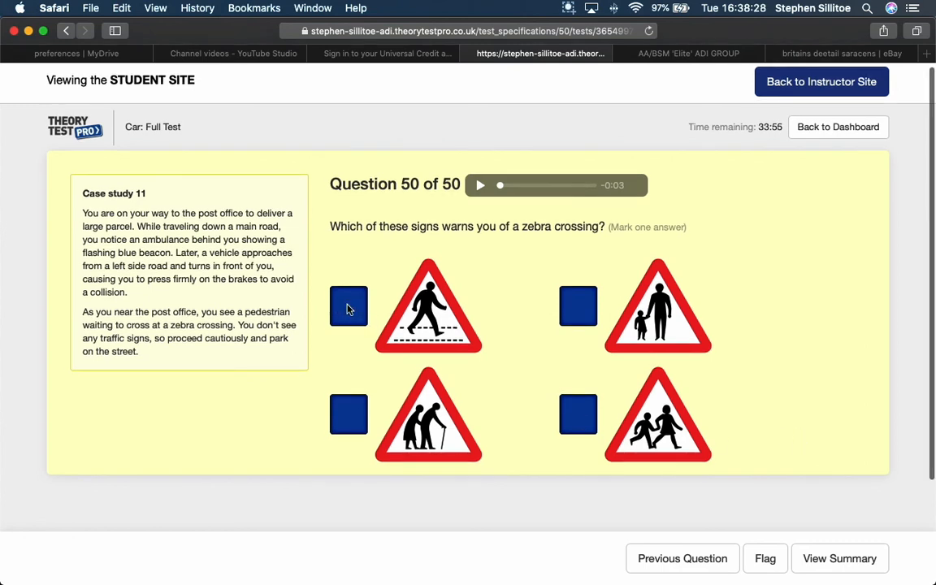
- Choose the pedestrian-crossing sign for question 50, then end the test from the summary
left_click(348, 305)
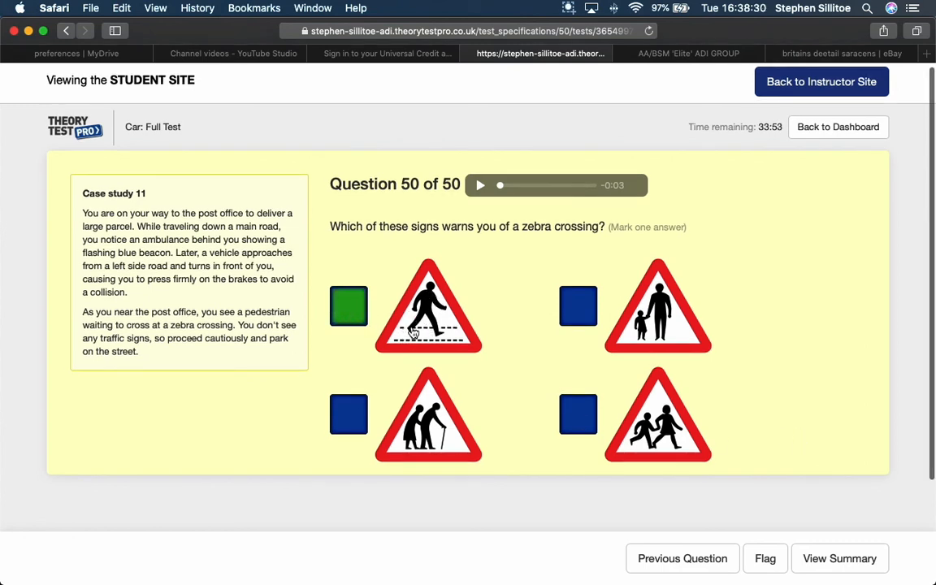
mouse_move(444, 326)
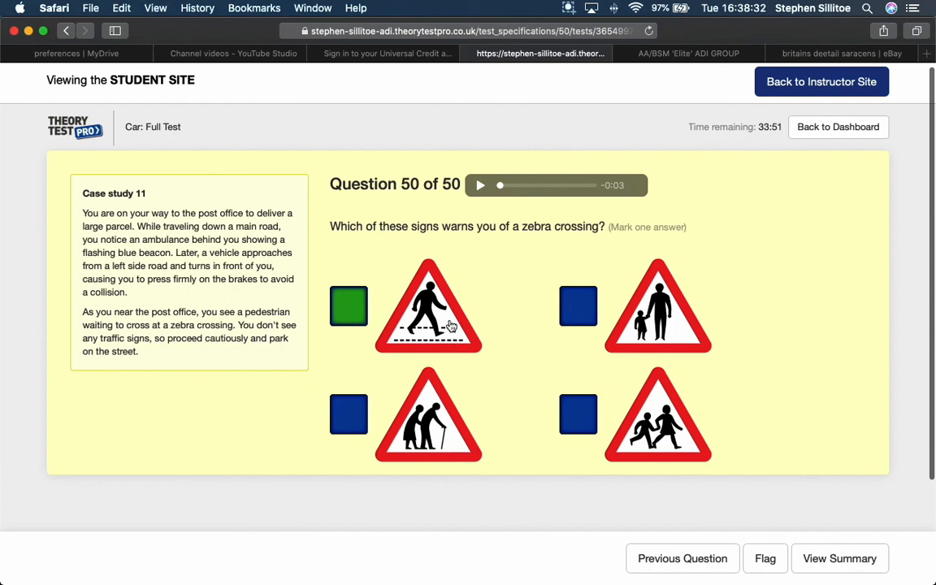
scroll("down", 3)
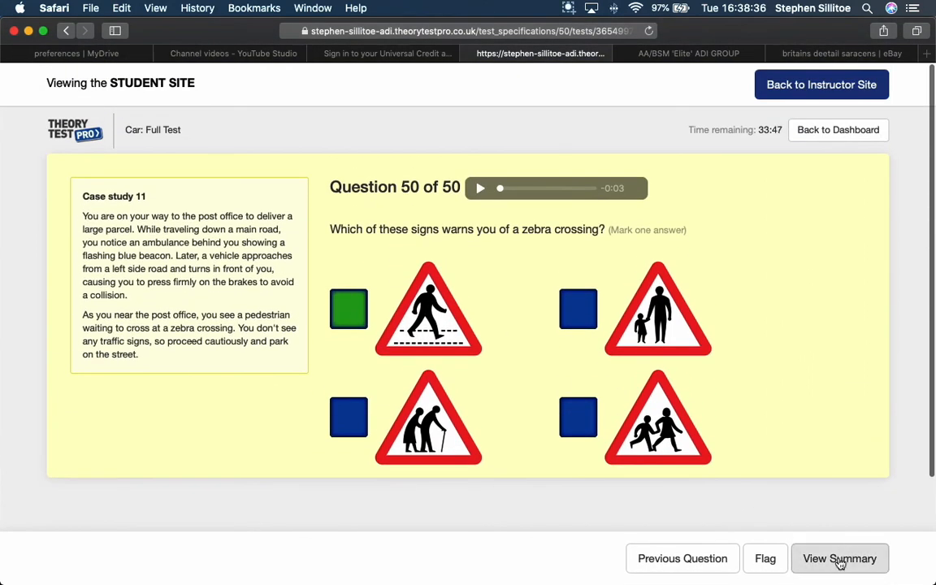
left_click(839, 559)
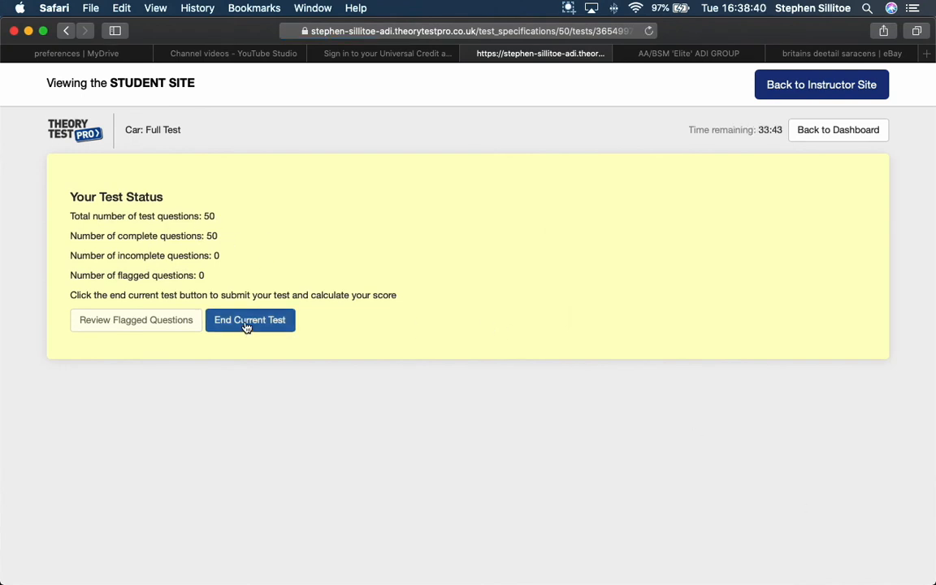
left_click(250, 320)
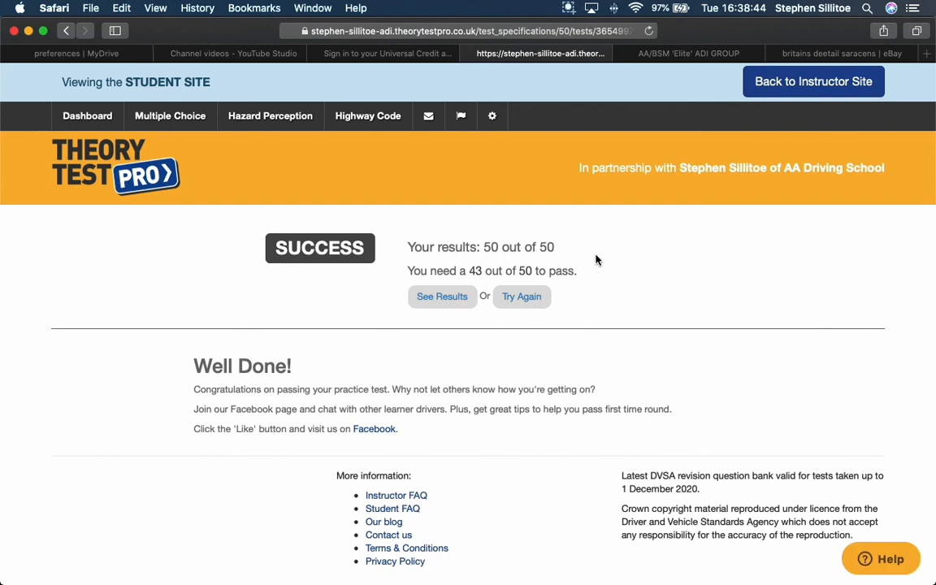
mouse_move(695, 307)
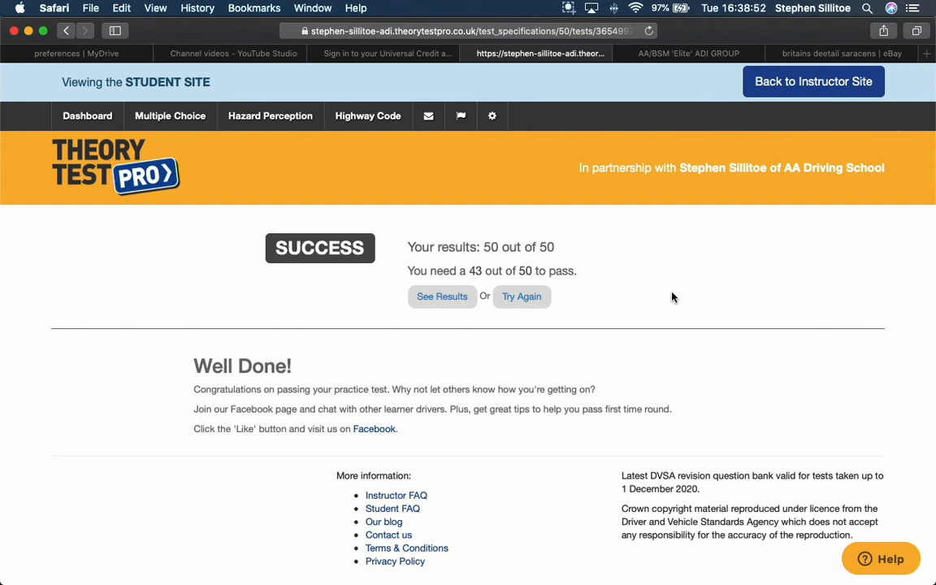
mouse_move(668, 295)
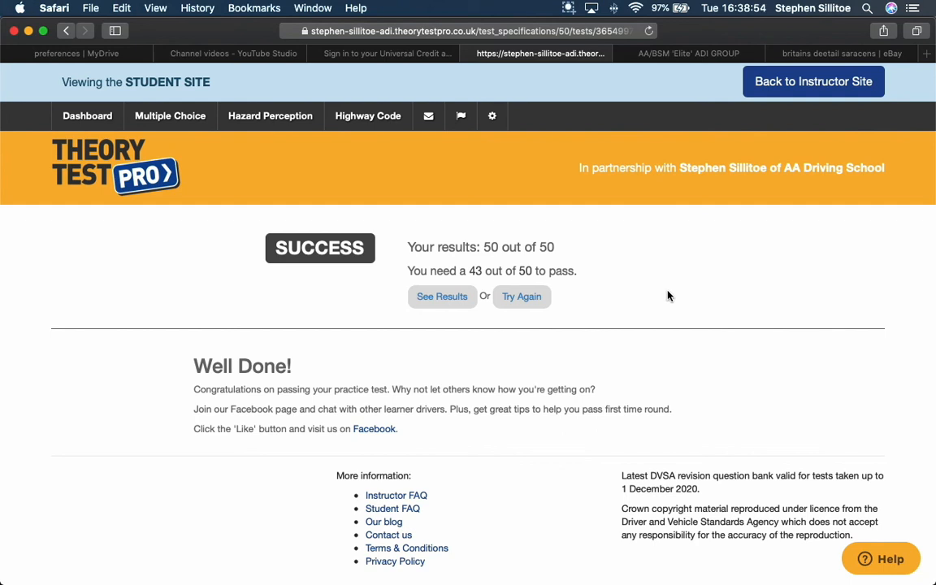
mouse_move(792, 265)
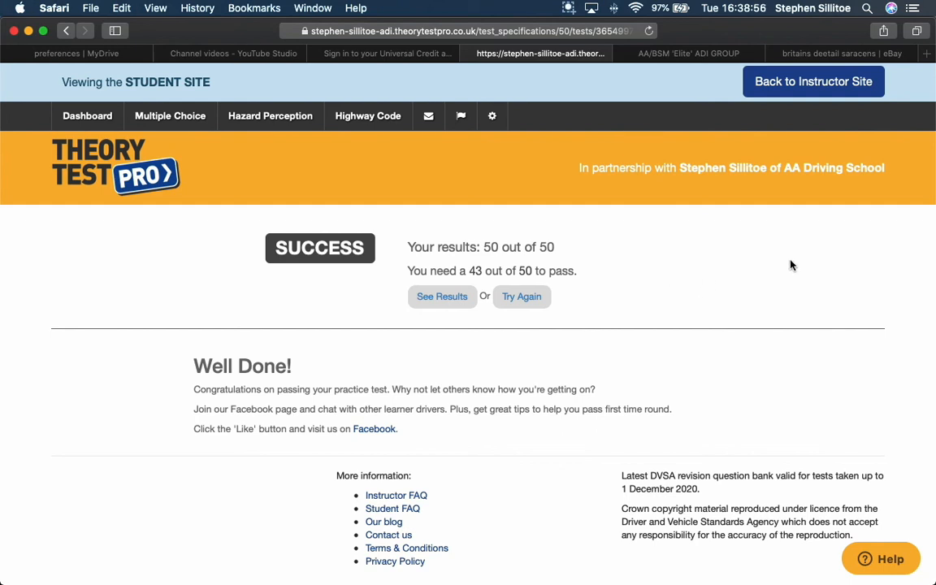
mouse_move(673, 289)
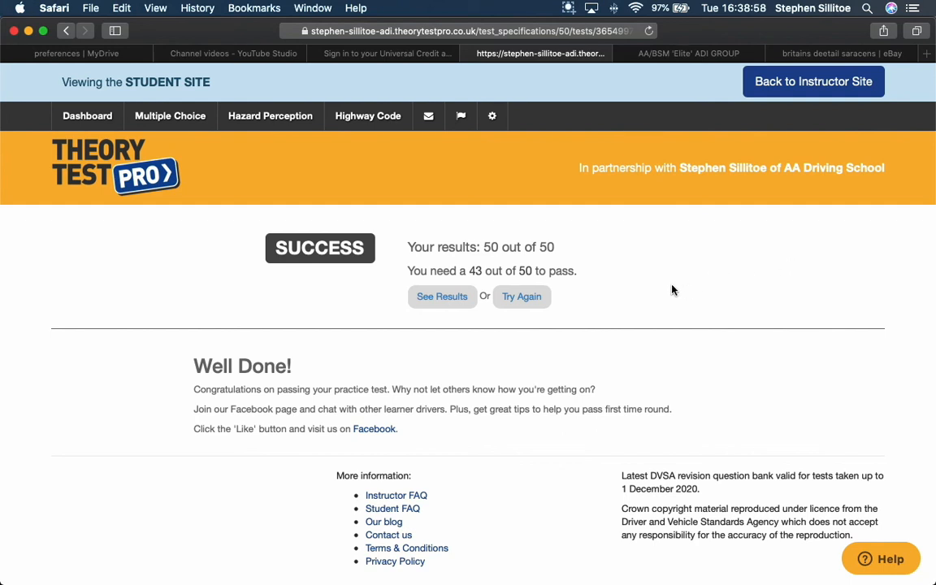
left_click(569, 7)
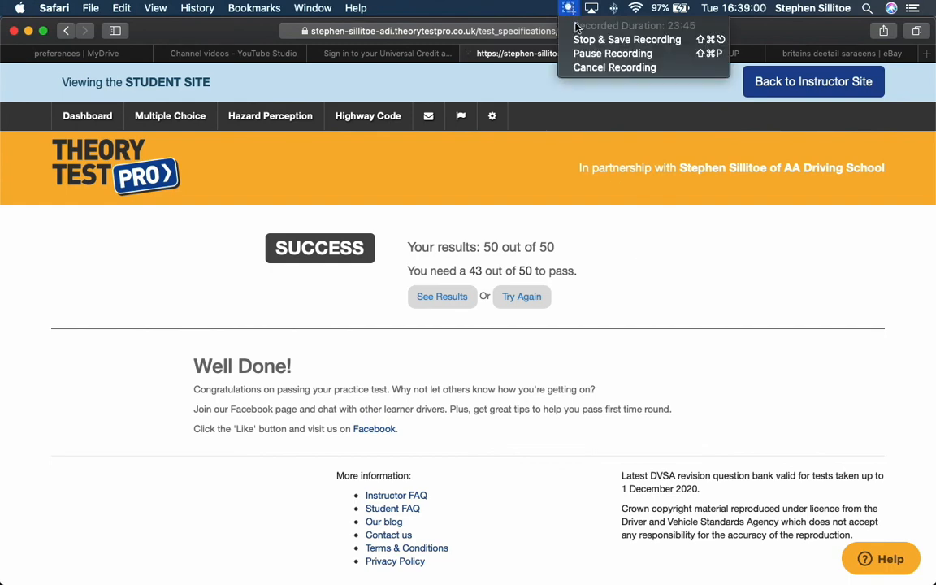